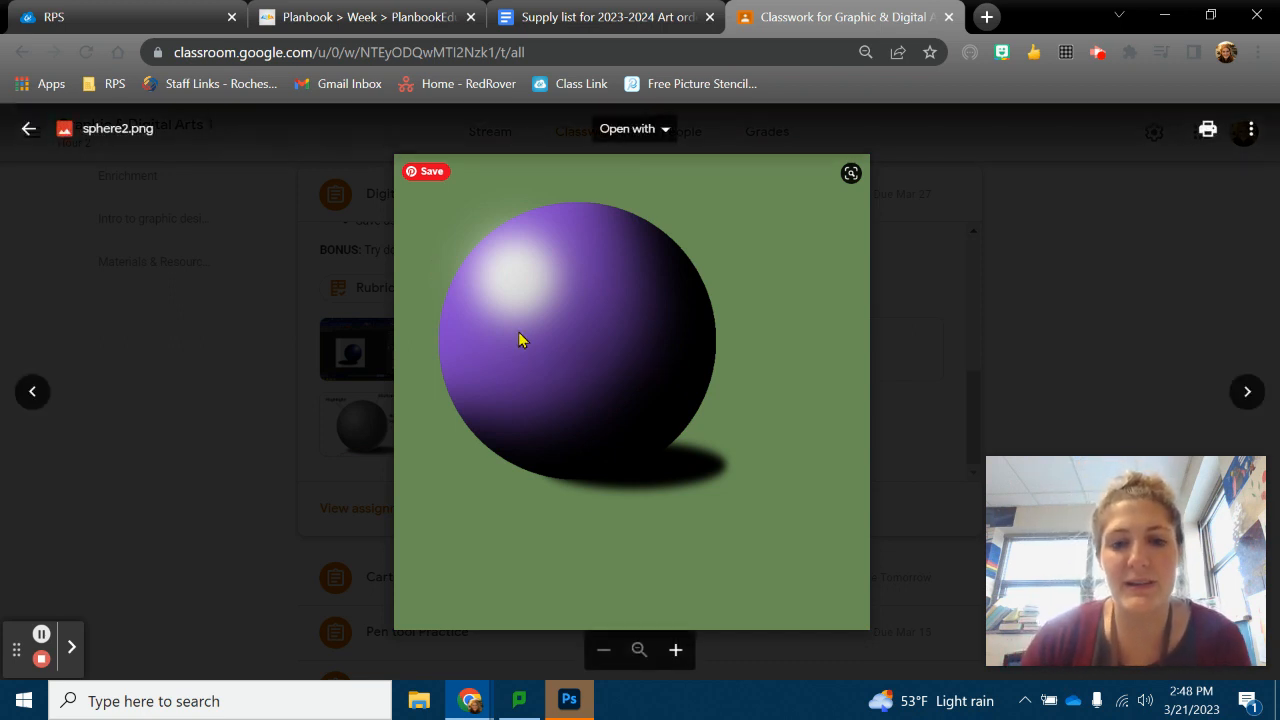
{"action": "mouse_move", "coordinate": [612, 418]}
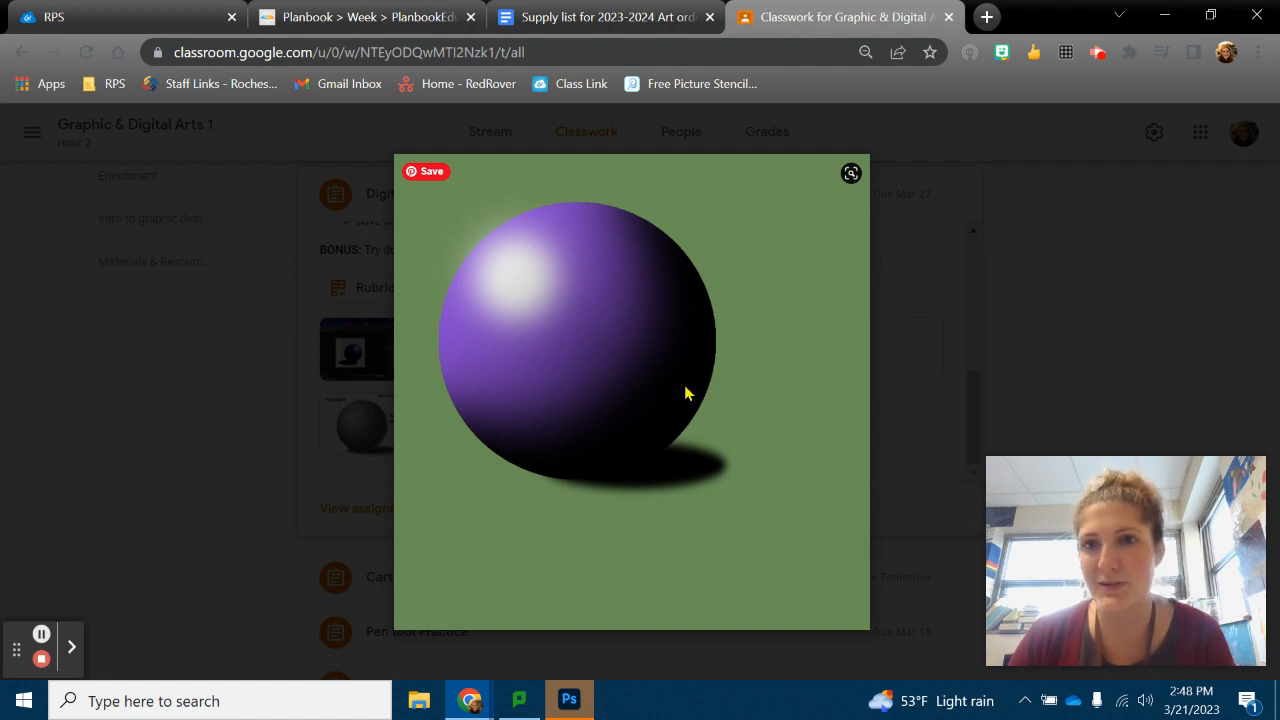
{"action": "mouse_move", "coordinate": [638, 364]}
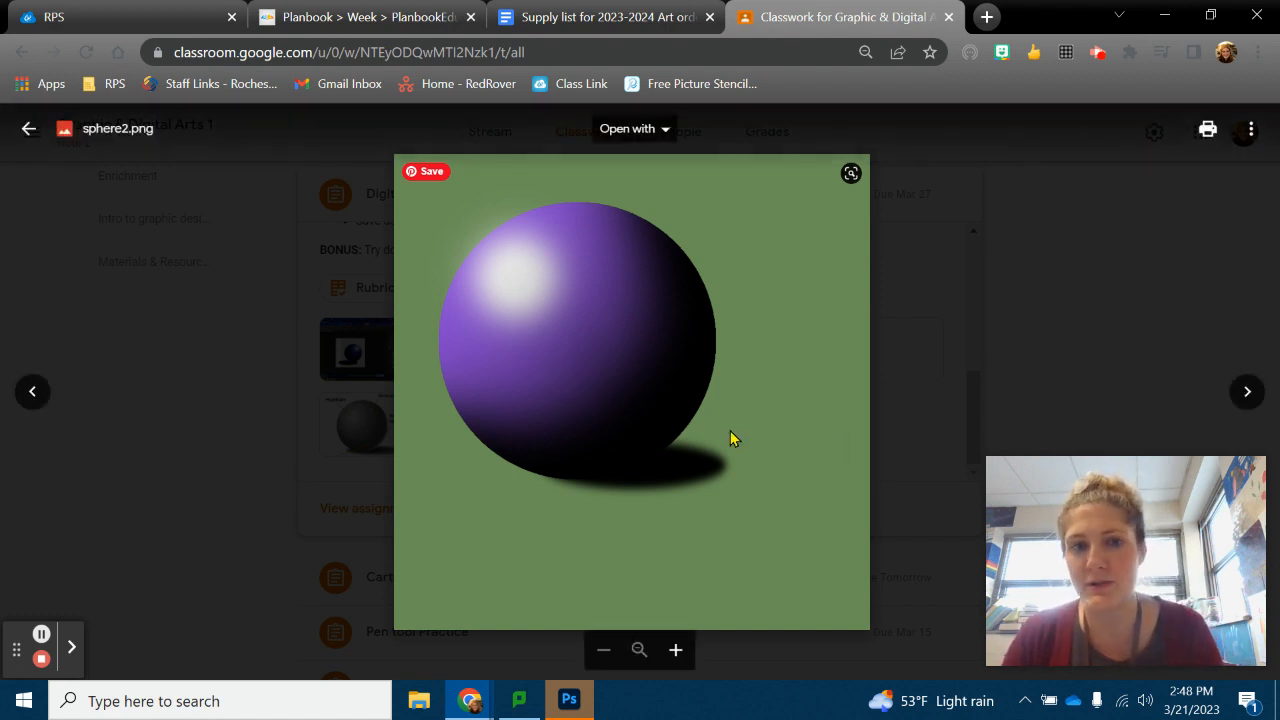
{"action": "mouse_move", "coordinate": [658, 418]}
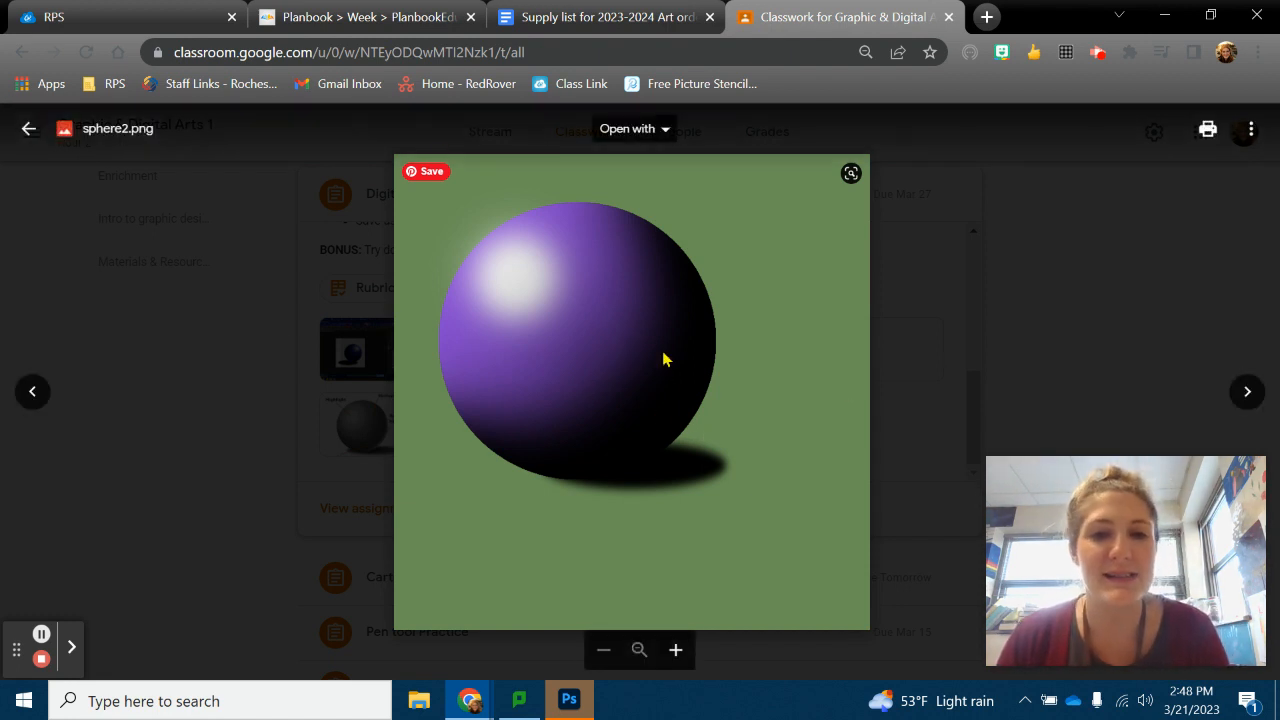
{"action": "mouse_move", "coordinate": [530, 190]}
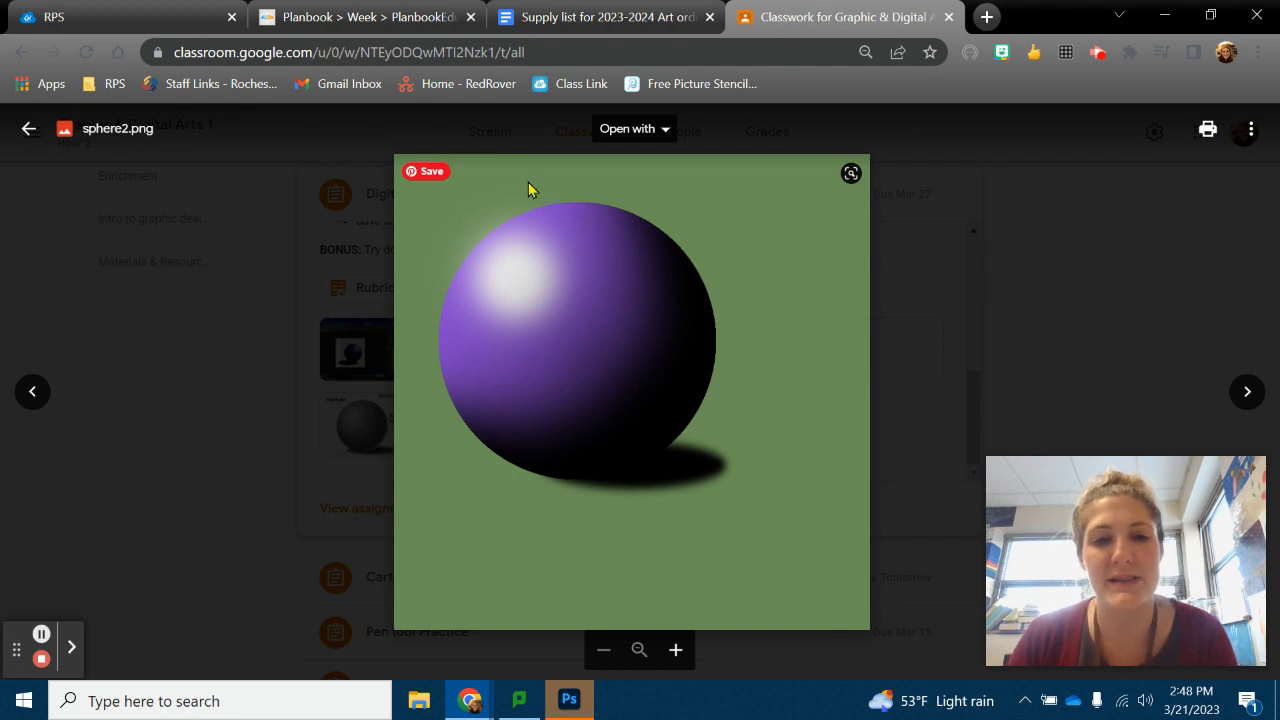
{"action": "mouse_move", "coordinate": [668, 394]}
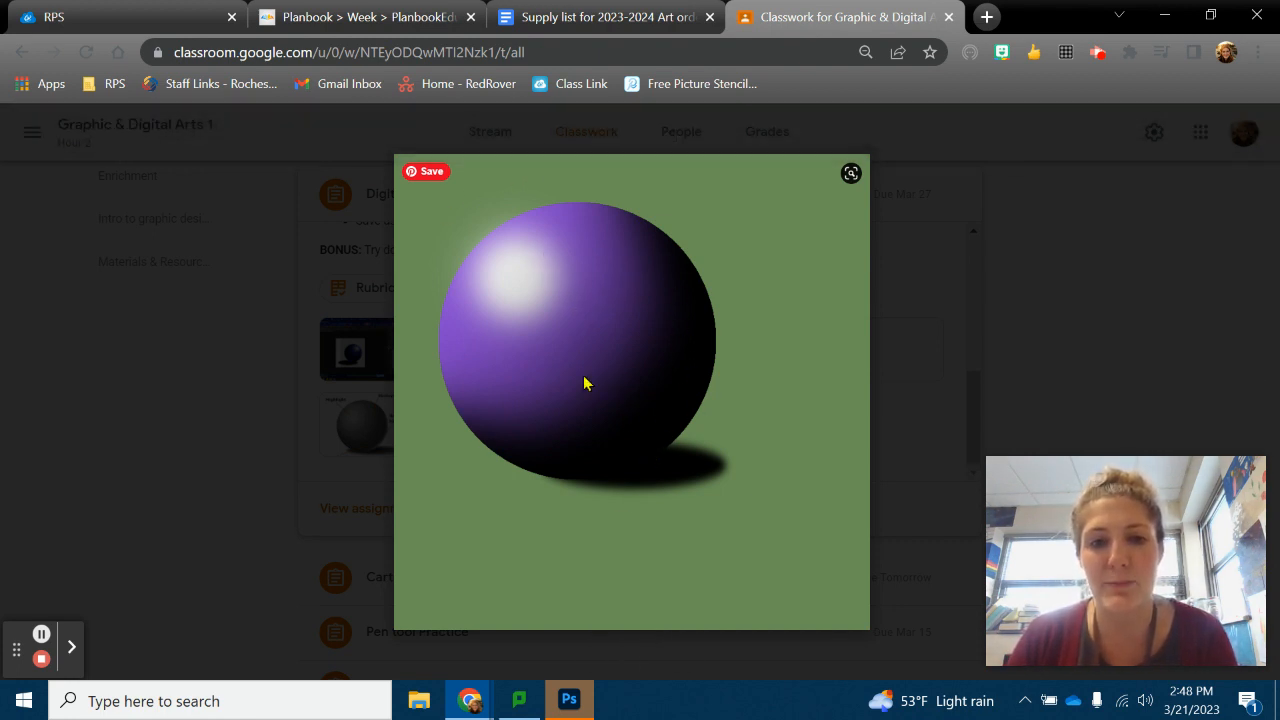
{"action": "mouse_move", "coordinate": [596, 376]}
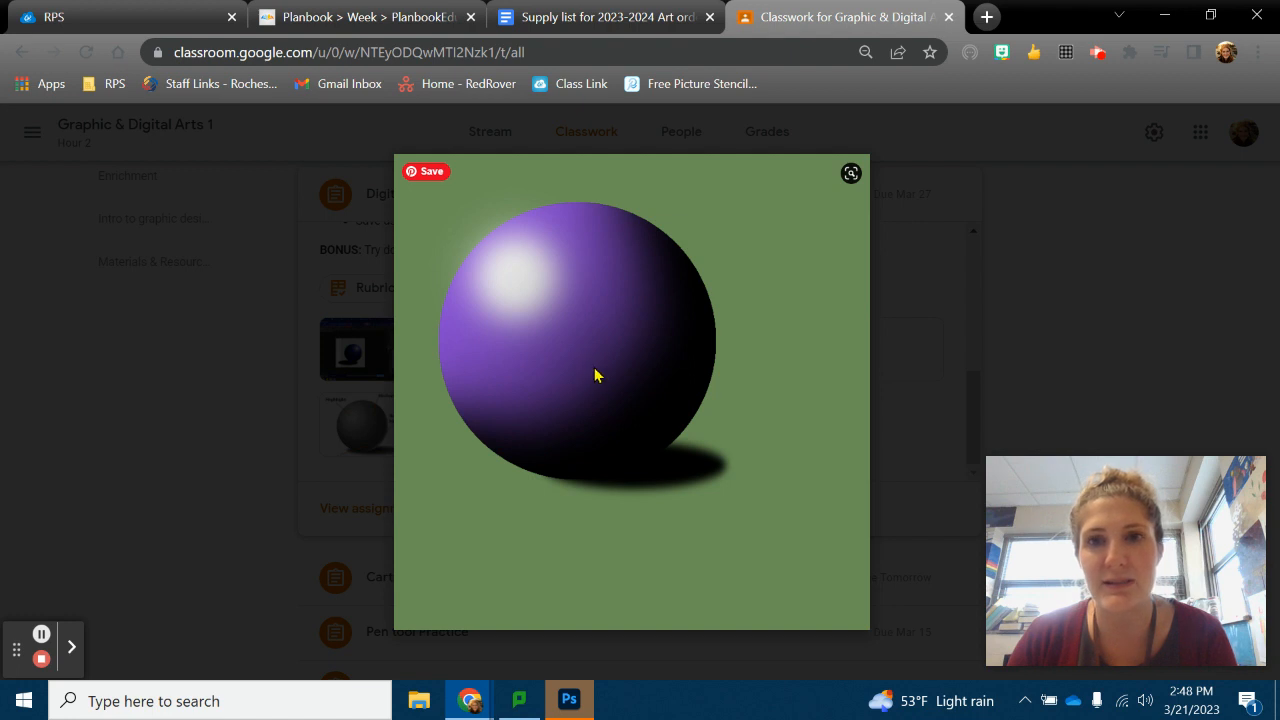
{"action": "mouse_move", "coordinate": [530, 264]}
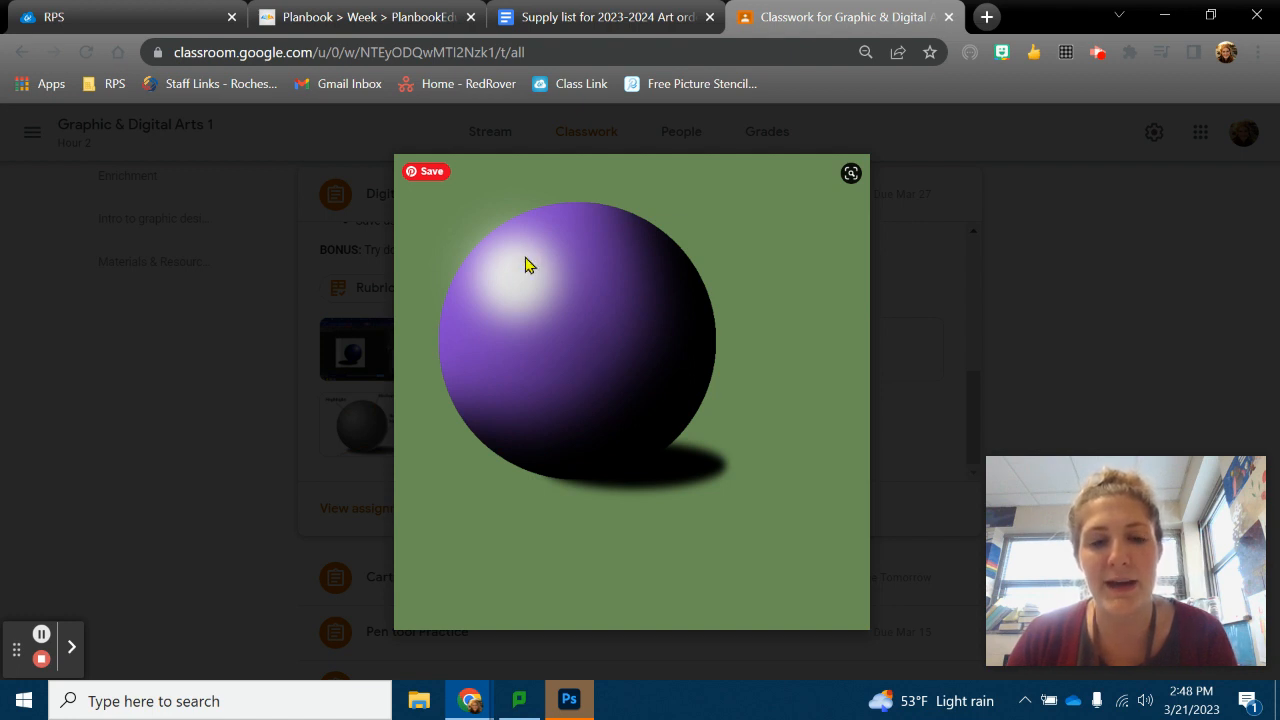
{"action": "mouse_move", "coordinate": [532, 304]}
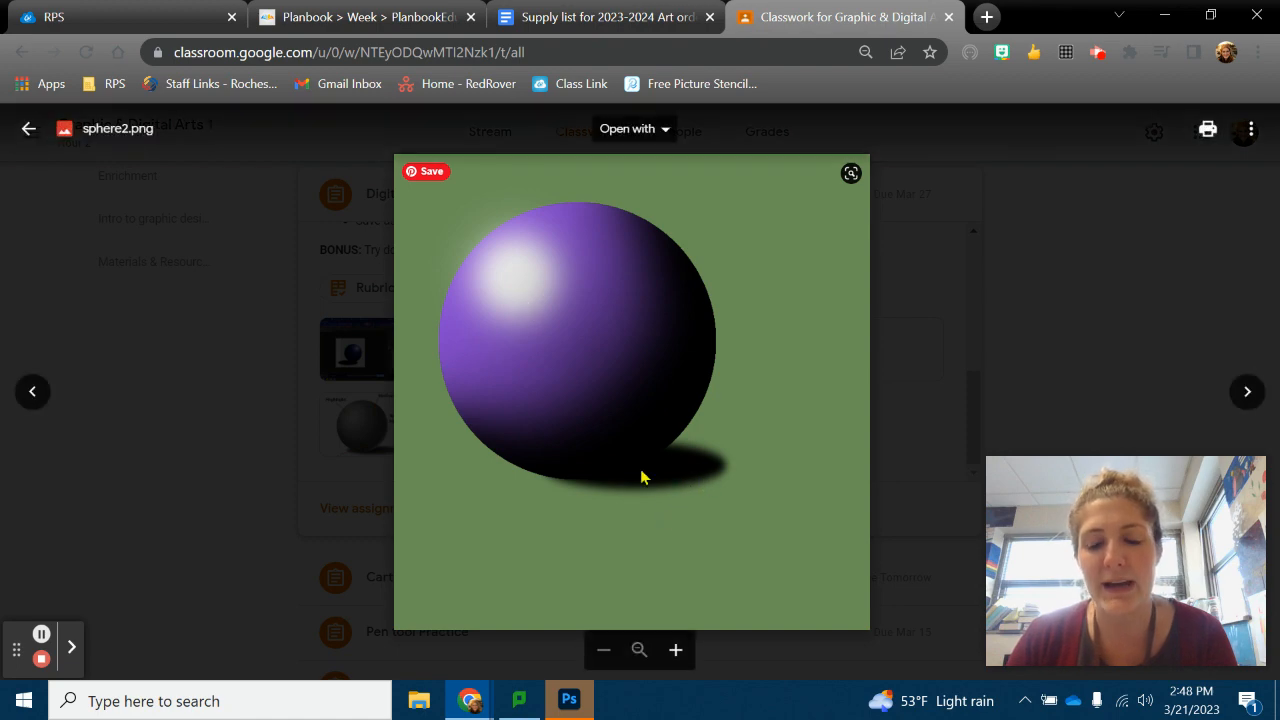
{"action": "mouse_move", "coordinate": [924, 300]}
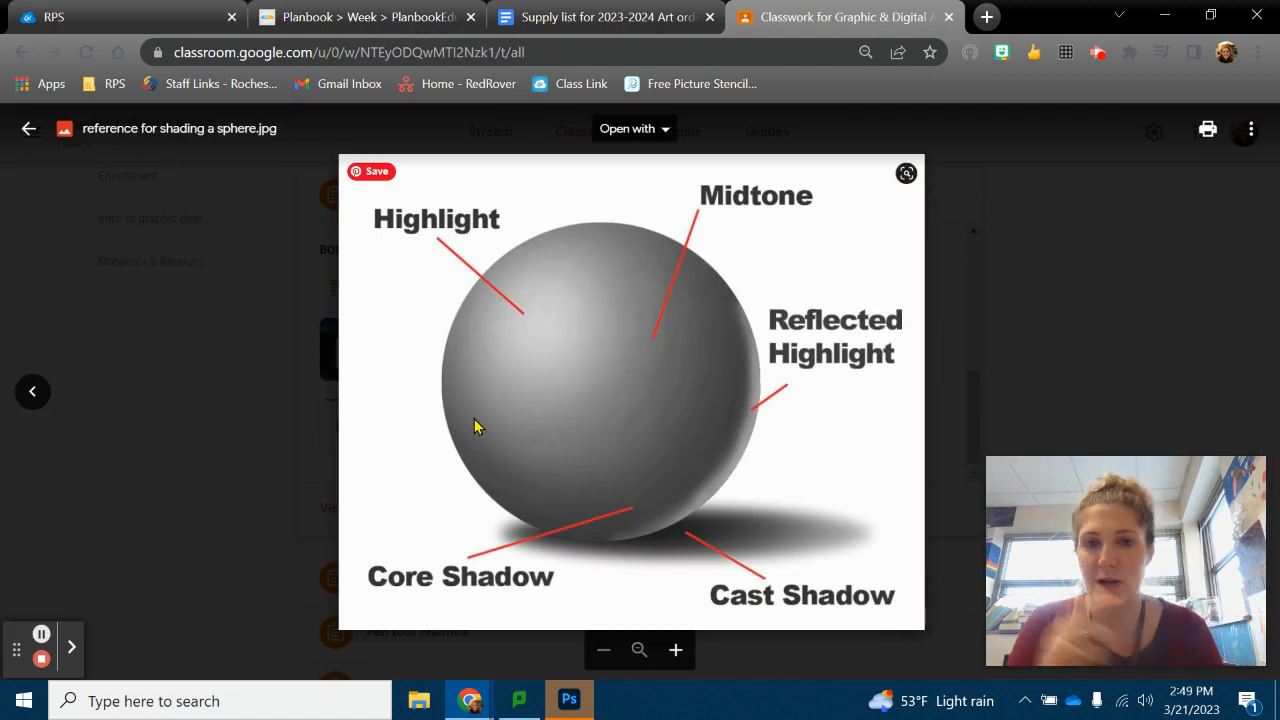
{"action": "mouse_move", "coordinate": [644, 386]}
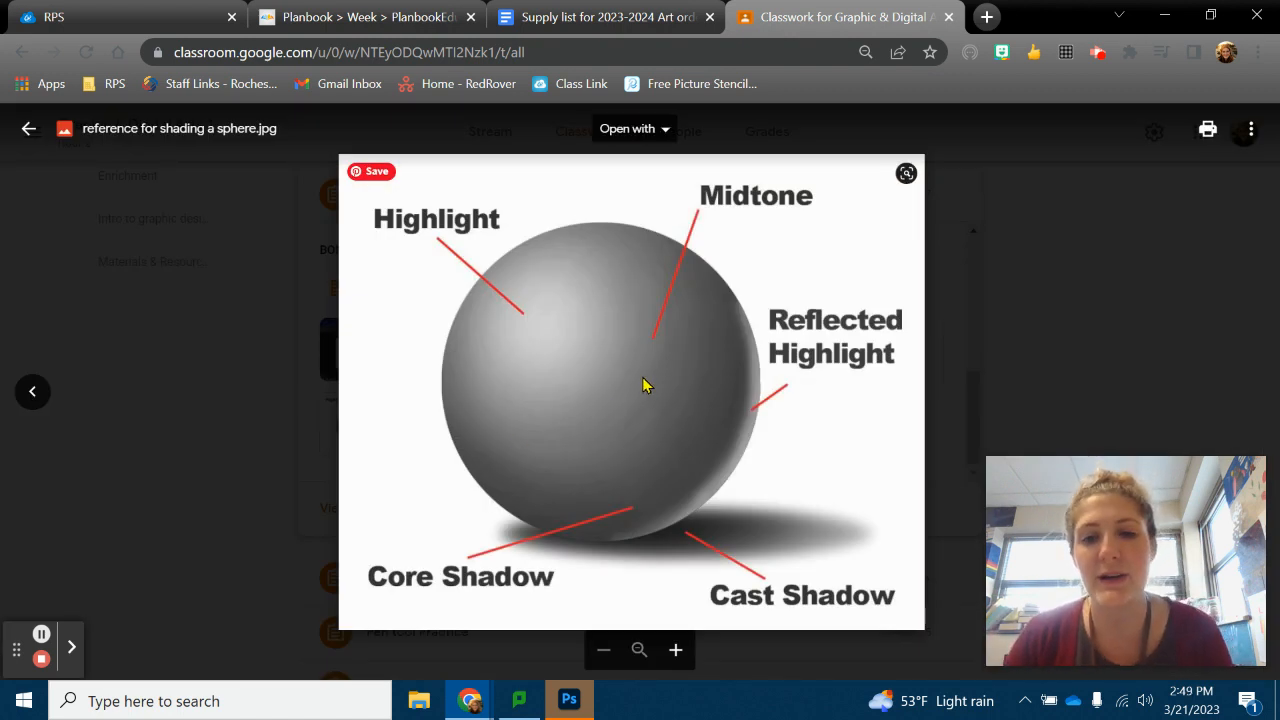
{"action": "mouse_move", "coordinate": [742, 350]}
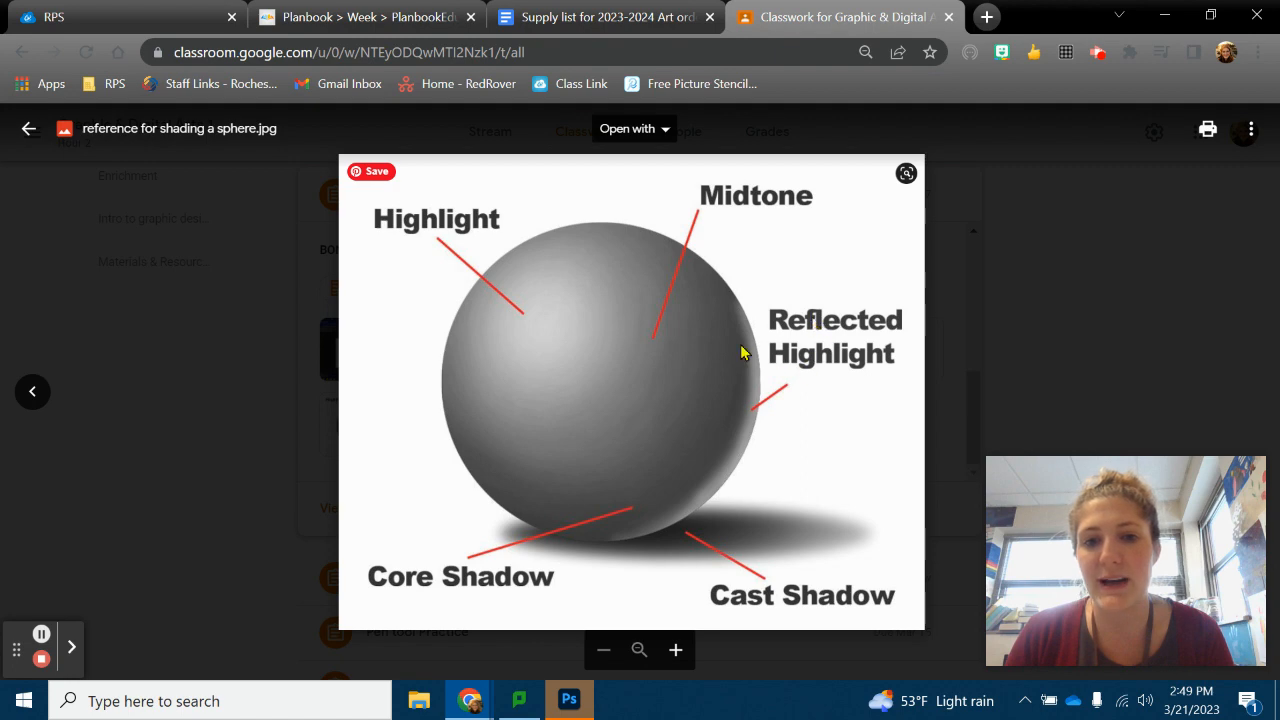
{"action": "mouse_move", "coordinate": [702, 476]}
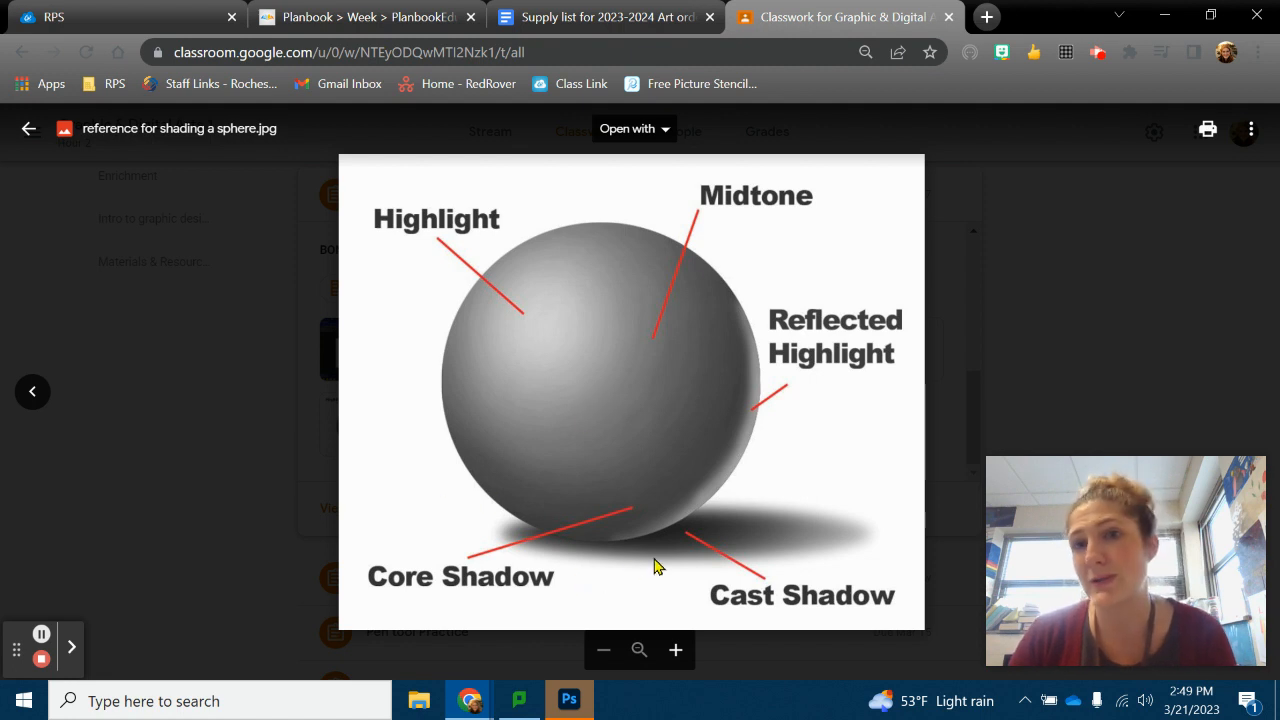
{"action": "mouse_move", "coordinate": [798, 428]}
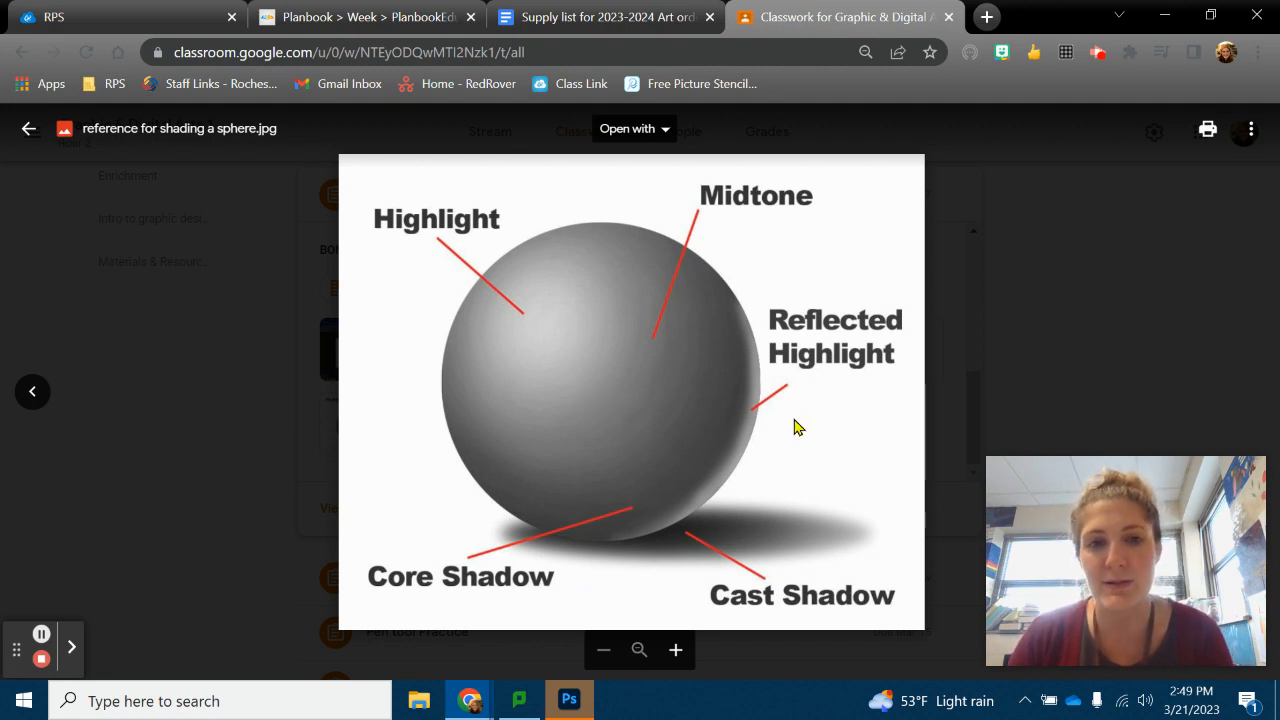
{"action": "mouse_move", "coordinate": [1124, 328]}
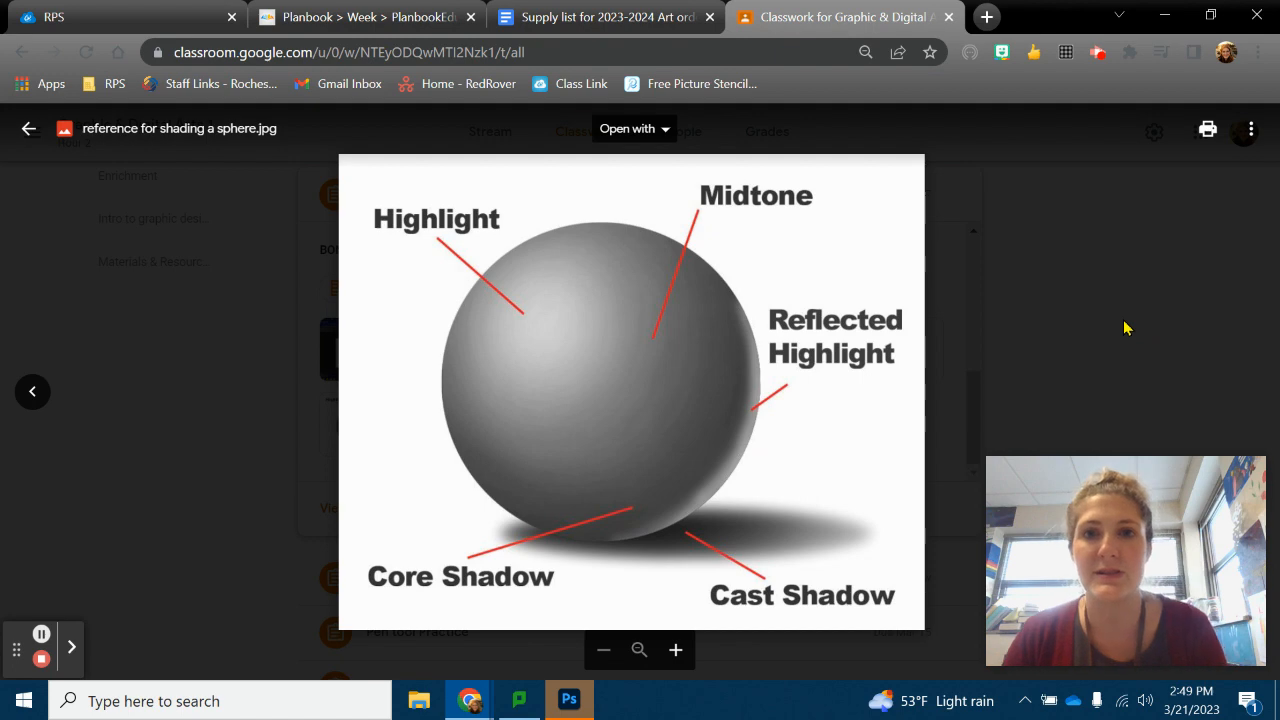
Step: Close the sphere2.png preview and scroll back up to the assignment requirements
{"action": "left_click", "coordinate": [28, 128]}
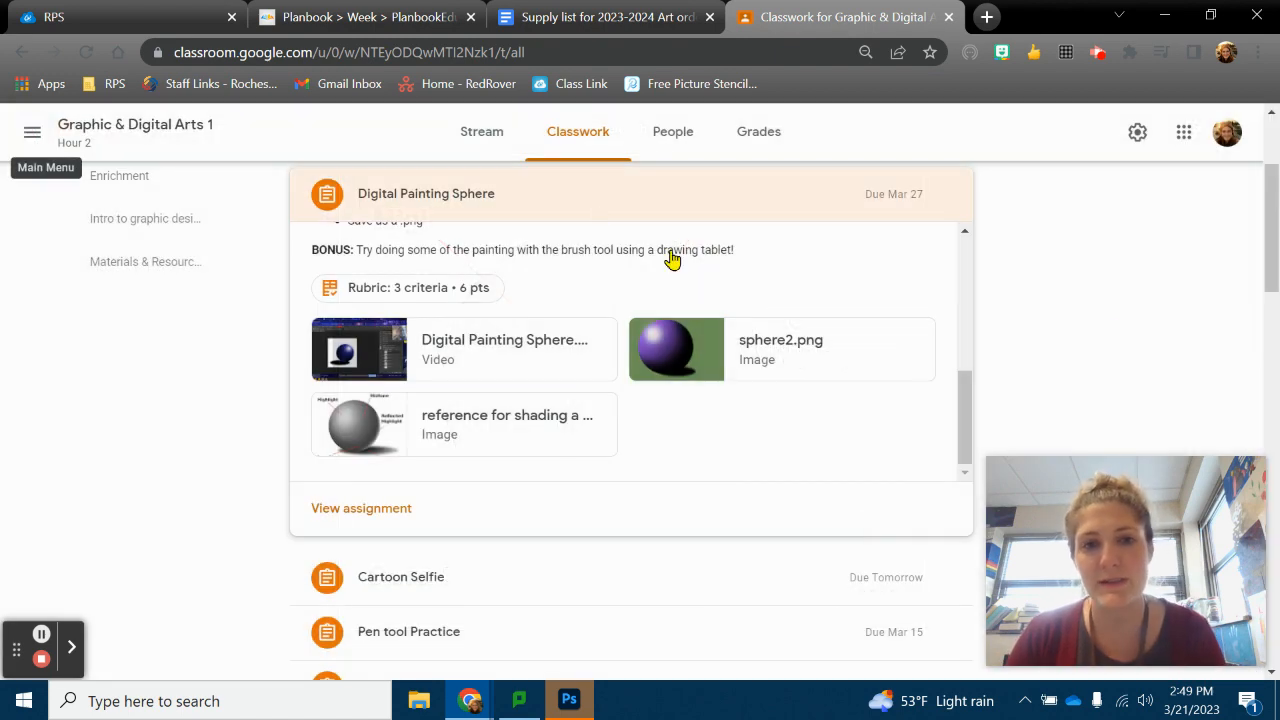
{"action": "scroll", "scroll_direction": "up", "scroll_amount": 3}
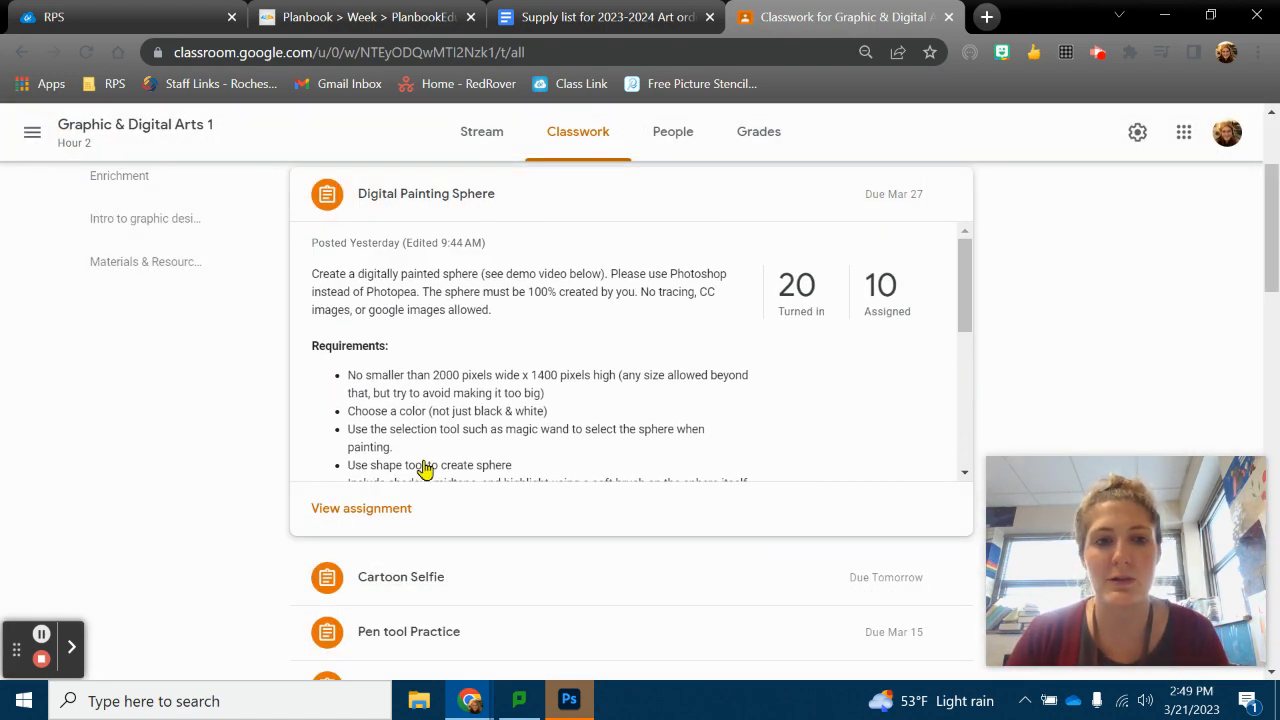
{"action": "mouse_move", "coordinate": [568, 700]}
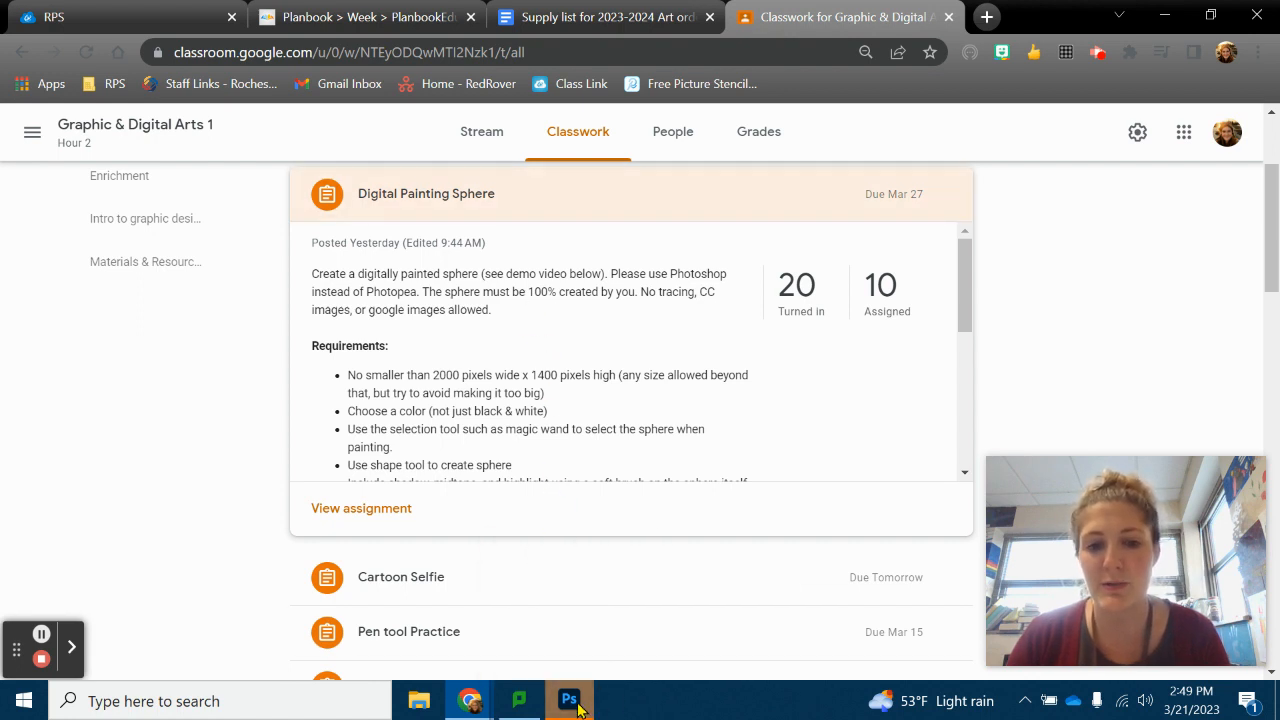
{"action": "mouse_move", "coordinate": [570, 700]}
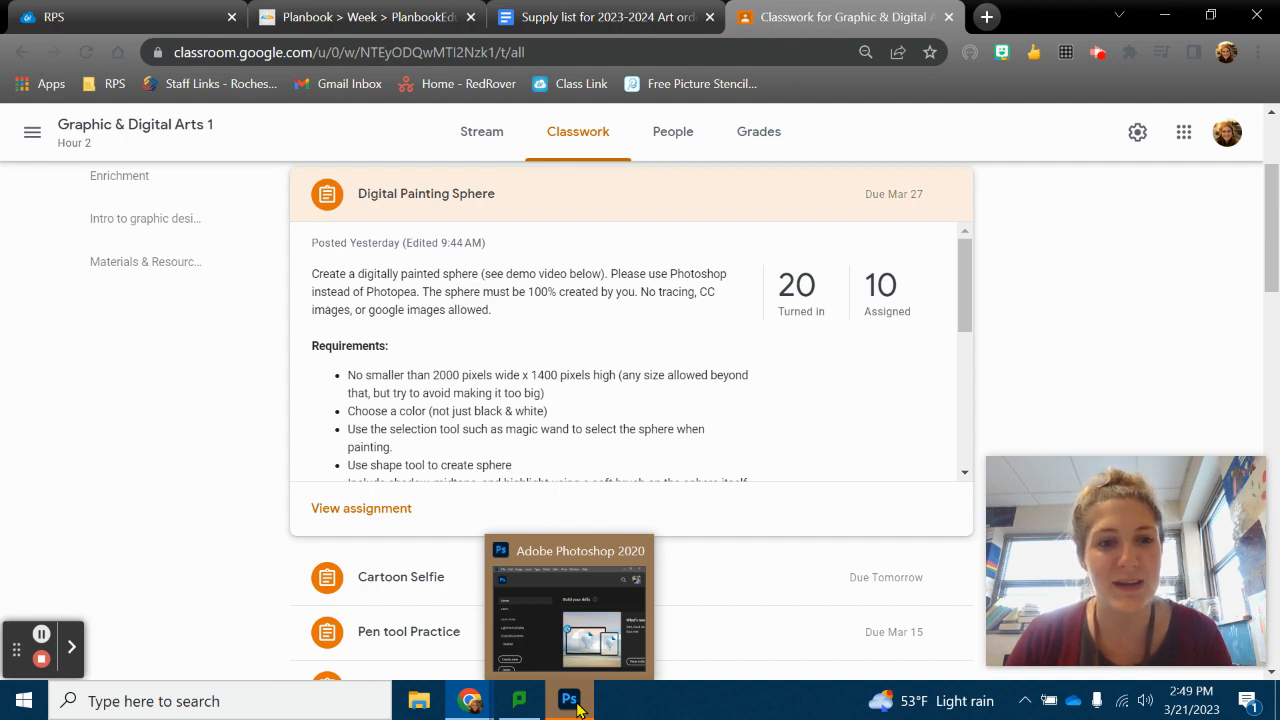
Step: Start a new Photoshop document measured in pixels, 2000 wide by 1400 high at 300 ppi
{"action": "left_click", "coordinate": [568, 700]}
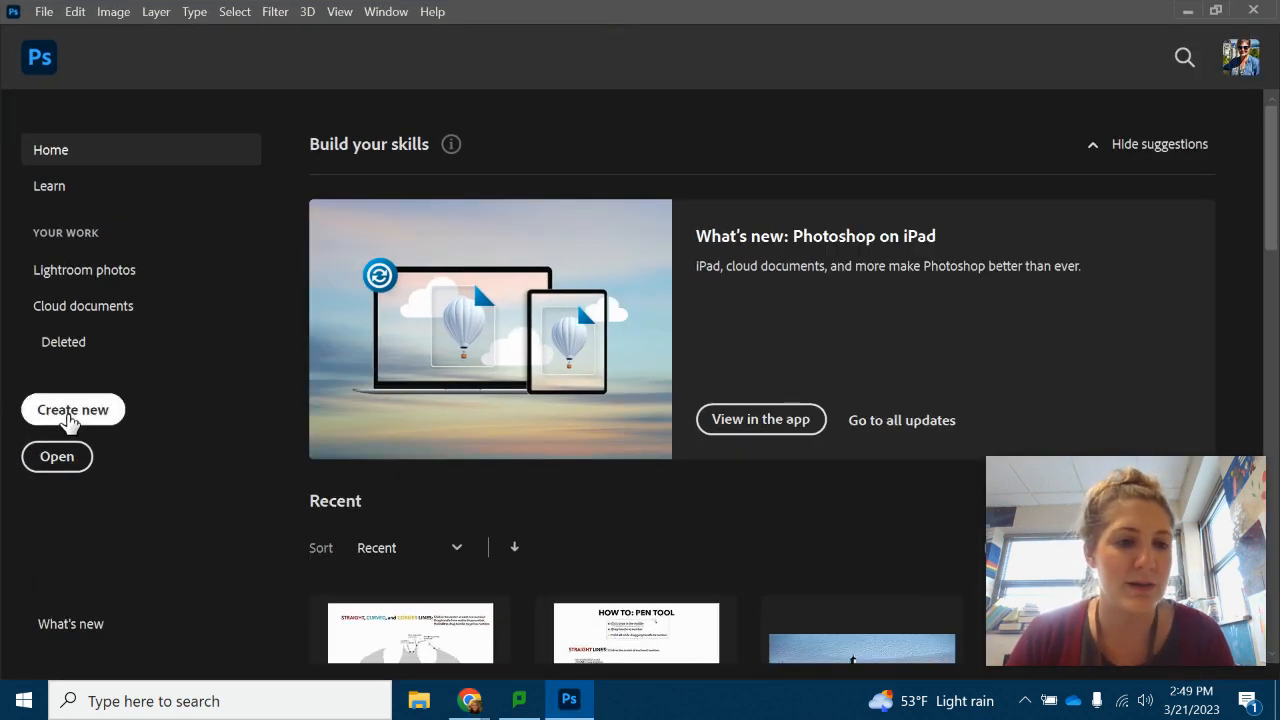
{"action": "left_click", "coordinate": [72, 408]}
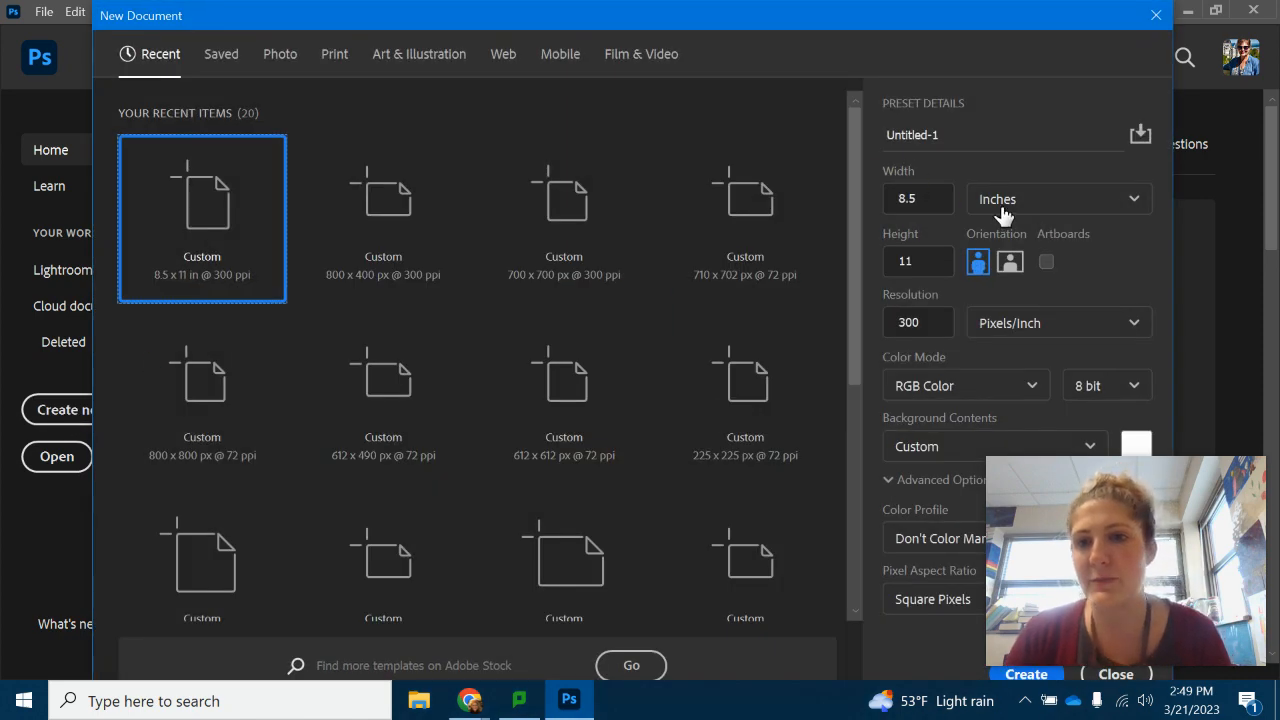
{"action": "left_click", "coordinate": [1056, 198]}
{"action": "type", "text": "1"}
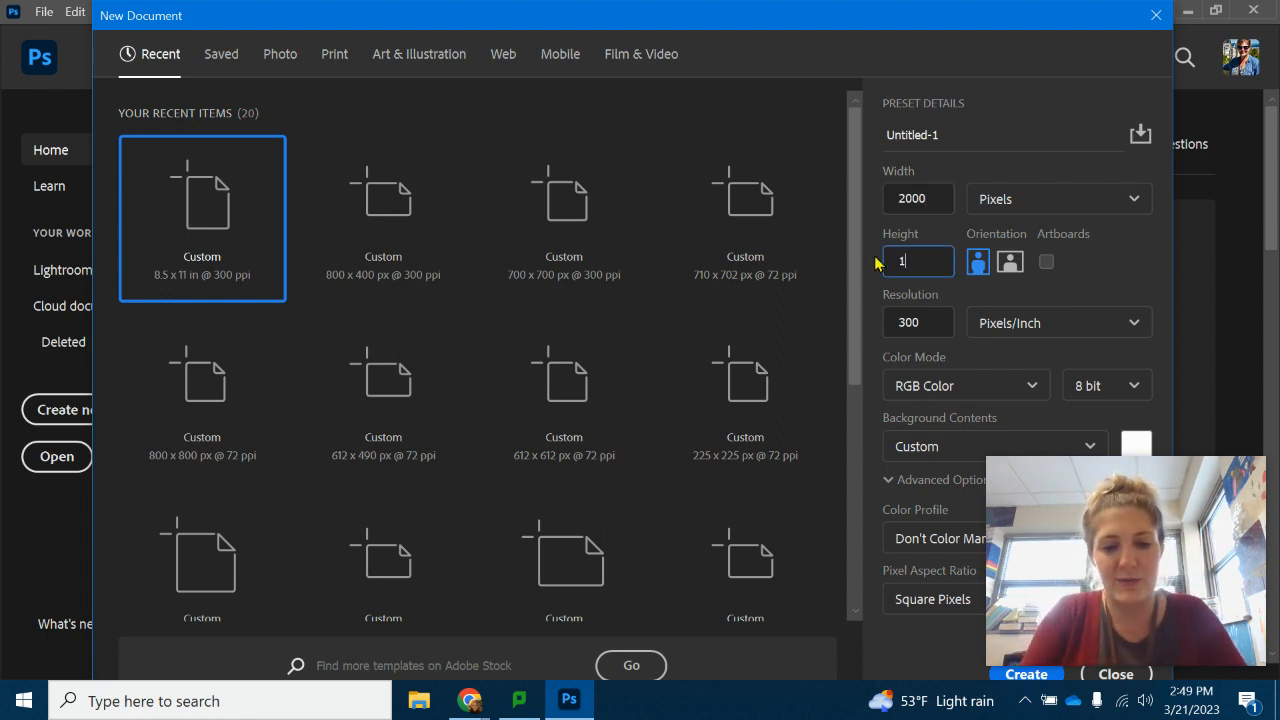
{"action": "type", "text": "400"}
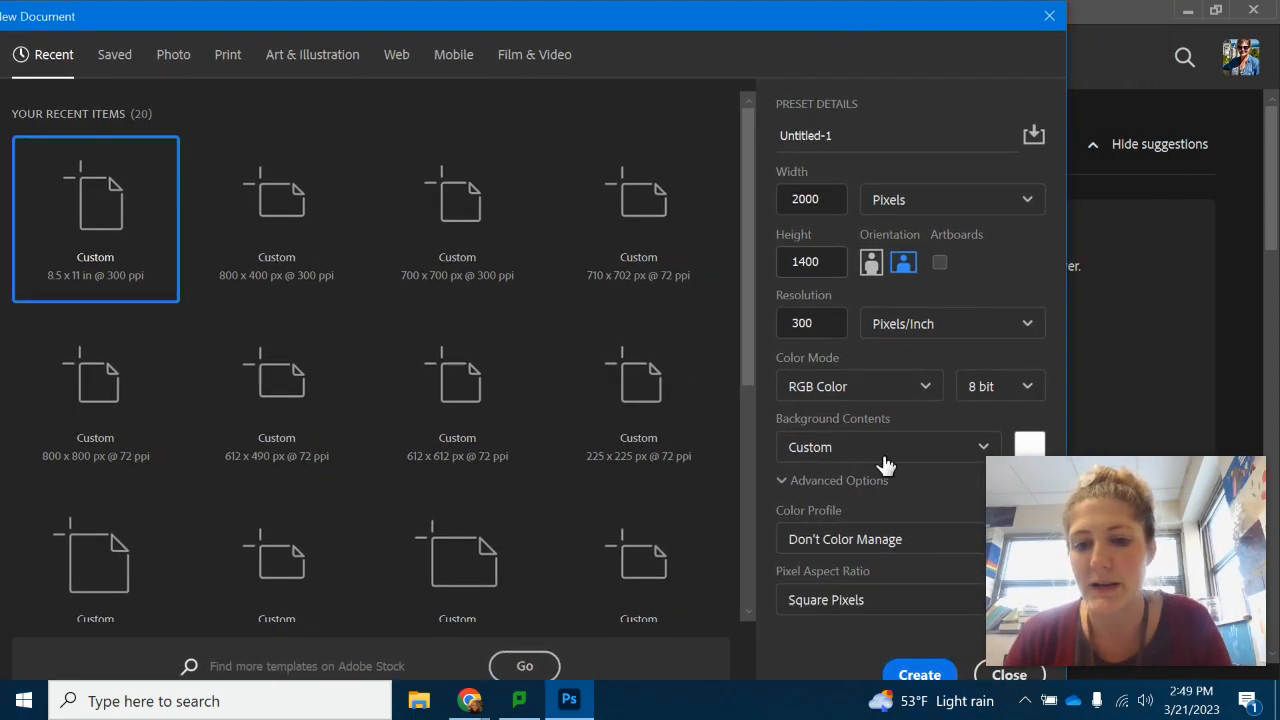
Step: Create the 2000 × 1400 canvas and draw a green 1200 × 1200 px circle shape layer
{"action": "left_click", "coordinate": [918, 672]}
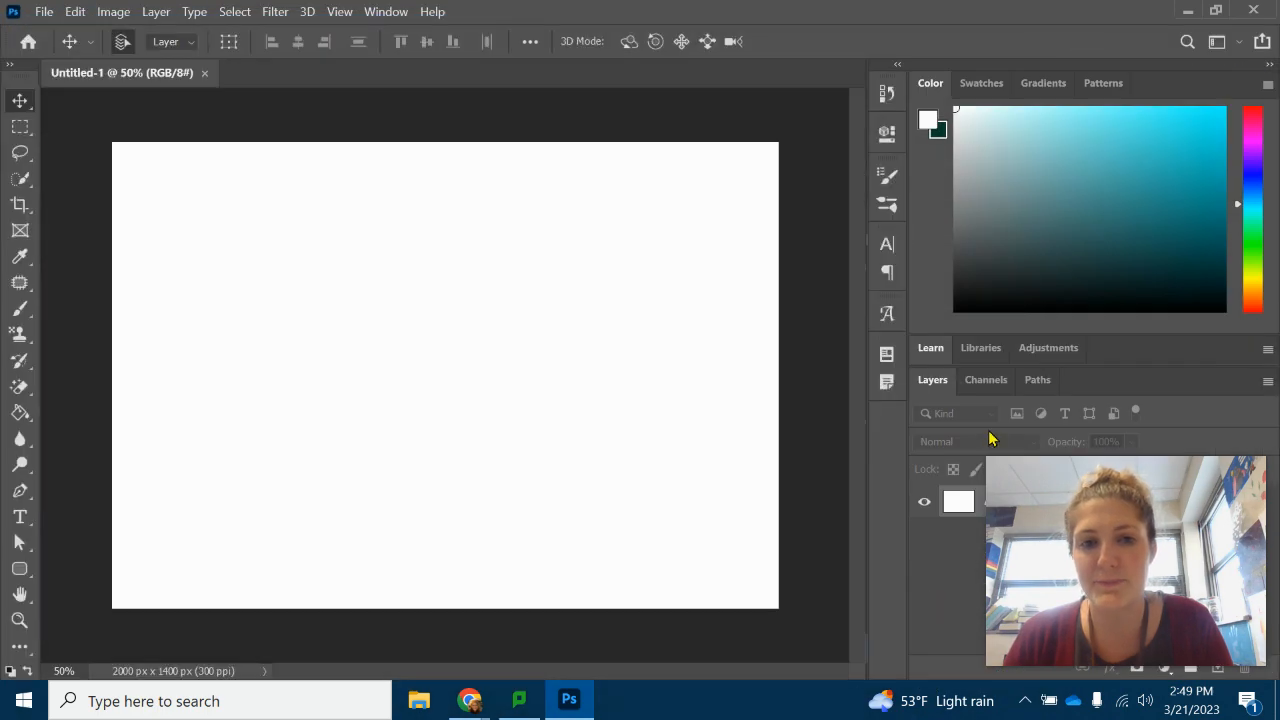
{"action": "mouse_move", "coordinate": [1124, 496]}
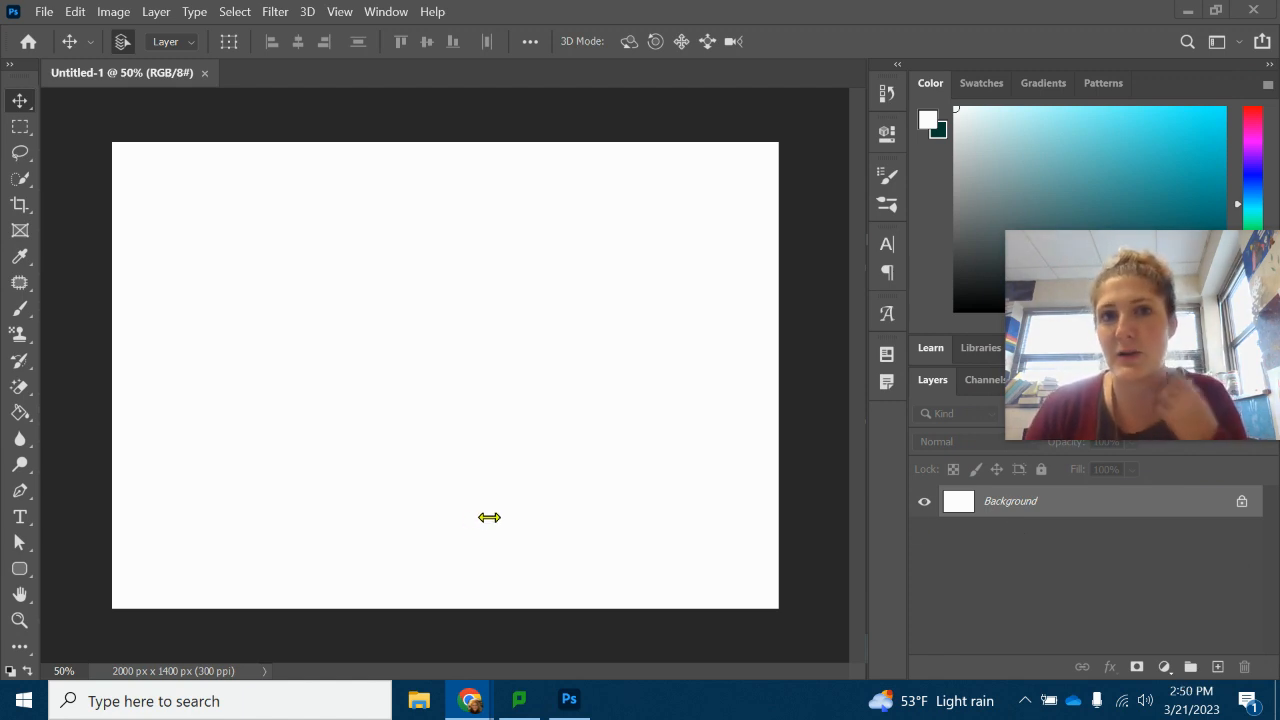
{"action": "mouse_move", "coordinate": [22, 570]}
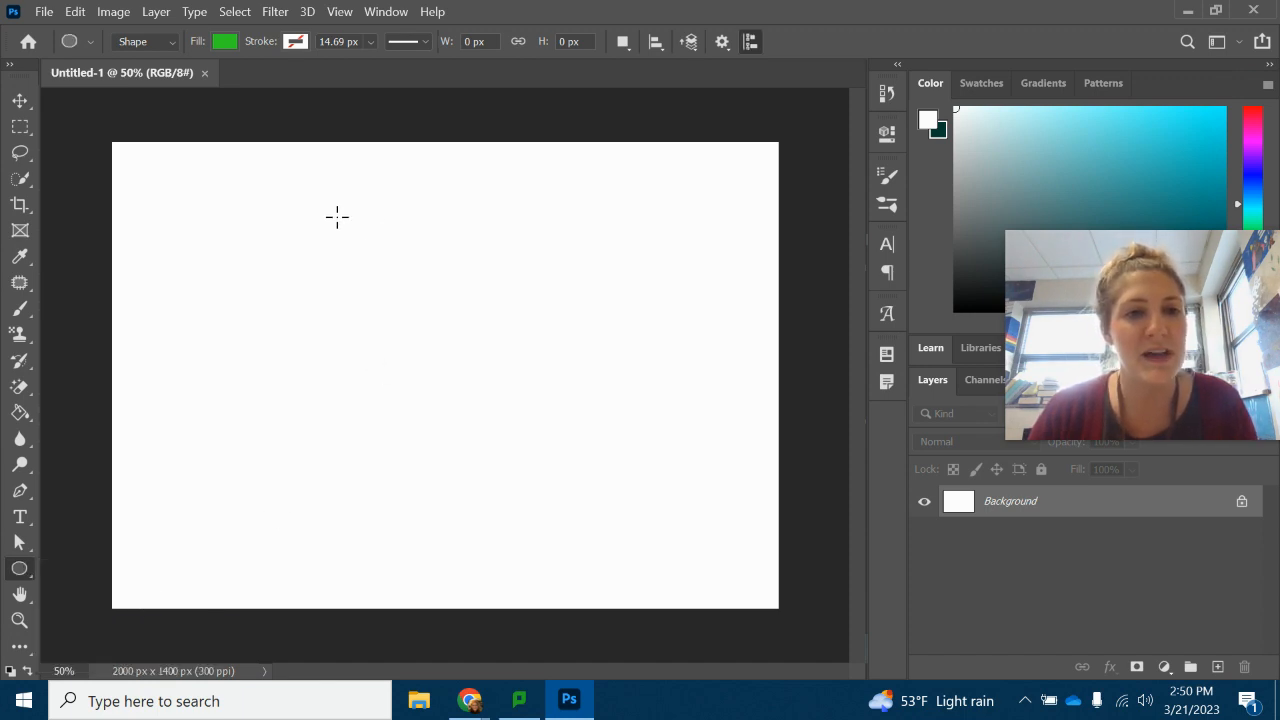
{"action": "left_click_drag", "start_coordinate": [336, 216], "coordinate": [642, 428]}
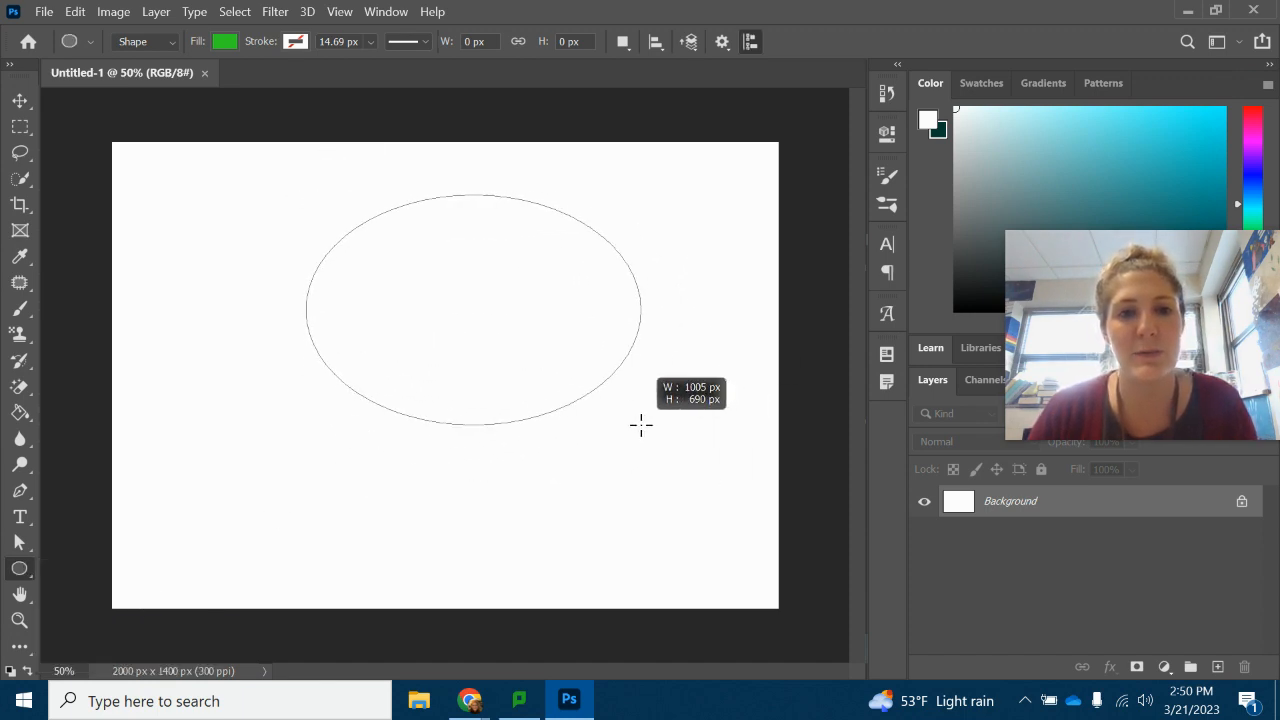
{"action": "left_click_drag", "start_coordinate": [640, 424], "coordinate": [704, 296]}
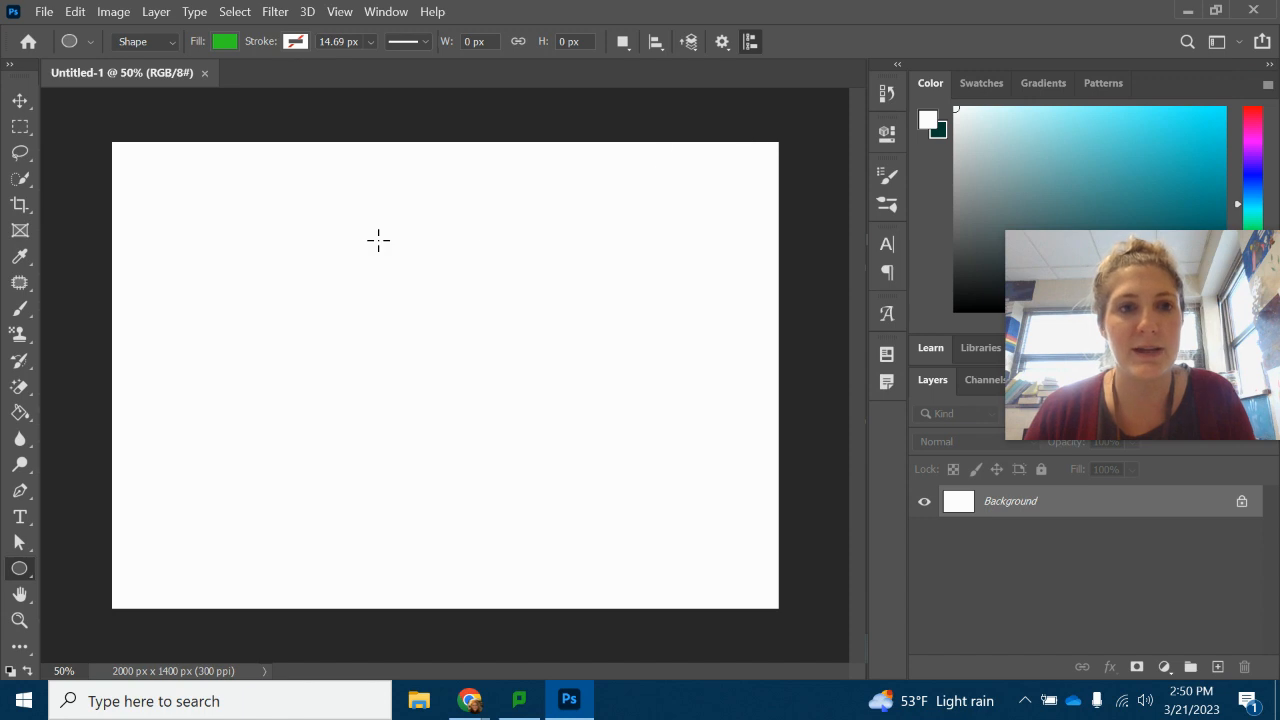
{"action": "mouse_move", "coordinate": [252, 176]}
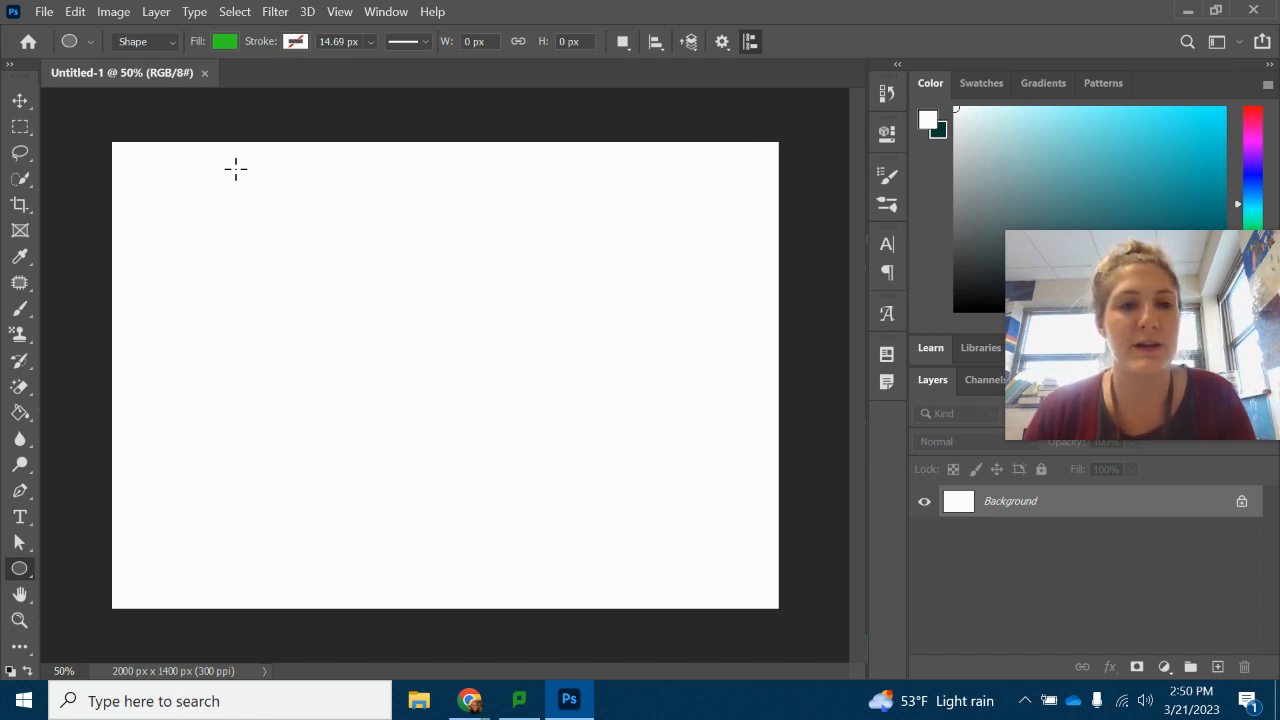
{"action": "left_click_drag", "start_coordinate": [236, 168], "coordinate": [710, 504]}
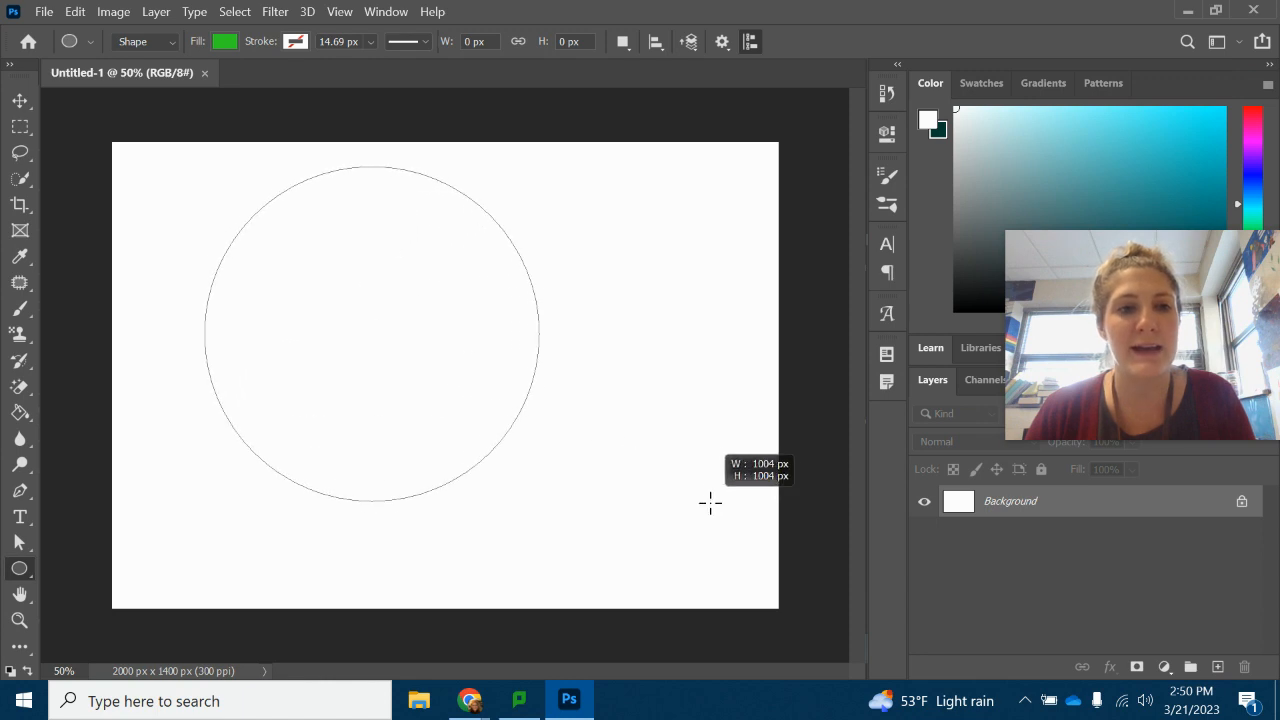
{"action": "left_click_drag", "start_coordinate": [710, 504], "coordinate": [752, 540]}
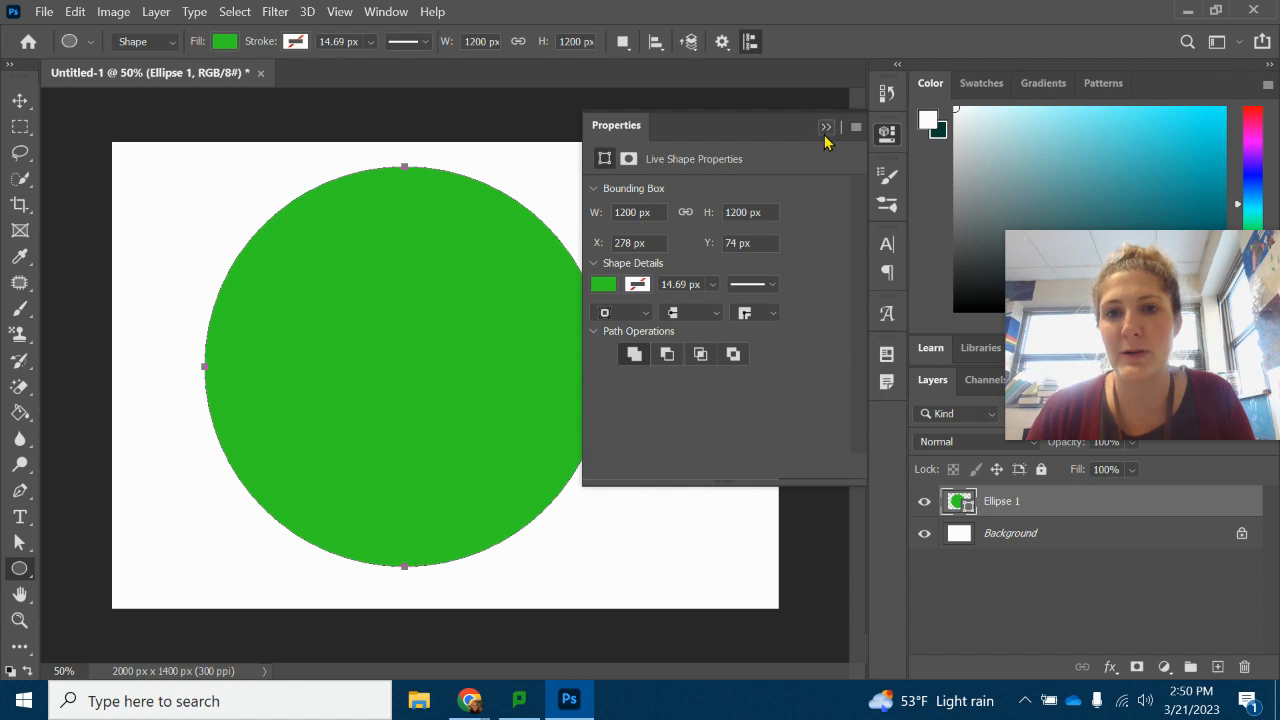
Step: Collapse the Properties panel and move the circle toward the canvas centre
{"action": "left_click", "coordinate": [826, 128]}
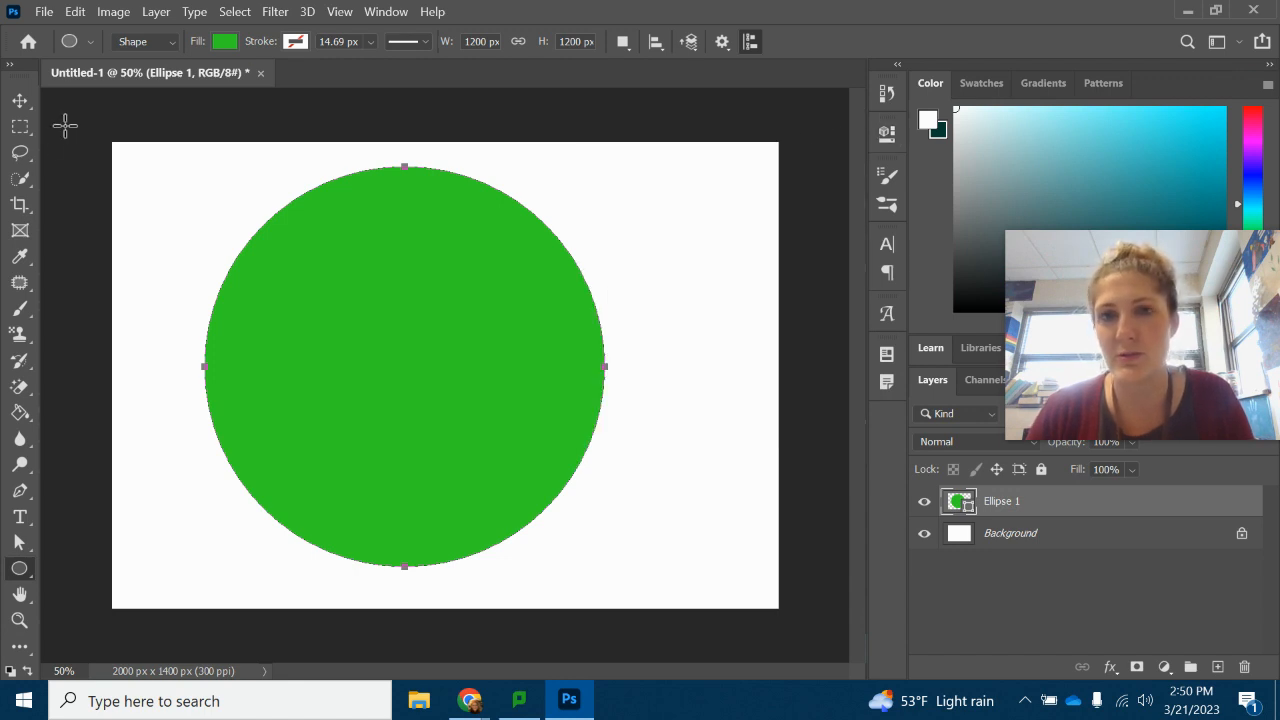
{"action": "left_click", "coordinate": [20, 100]}
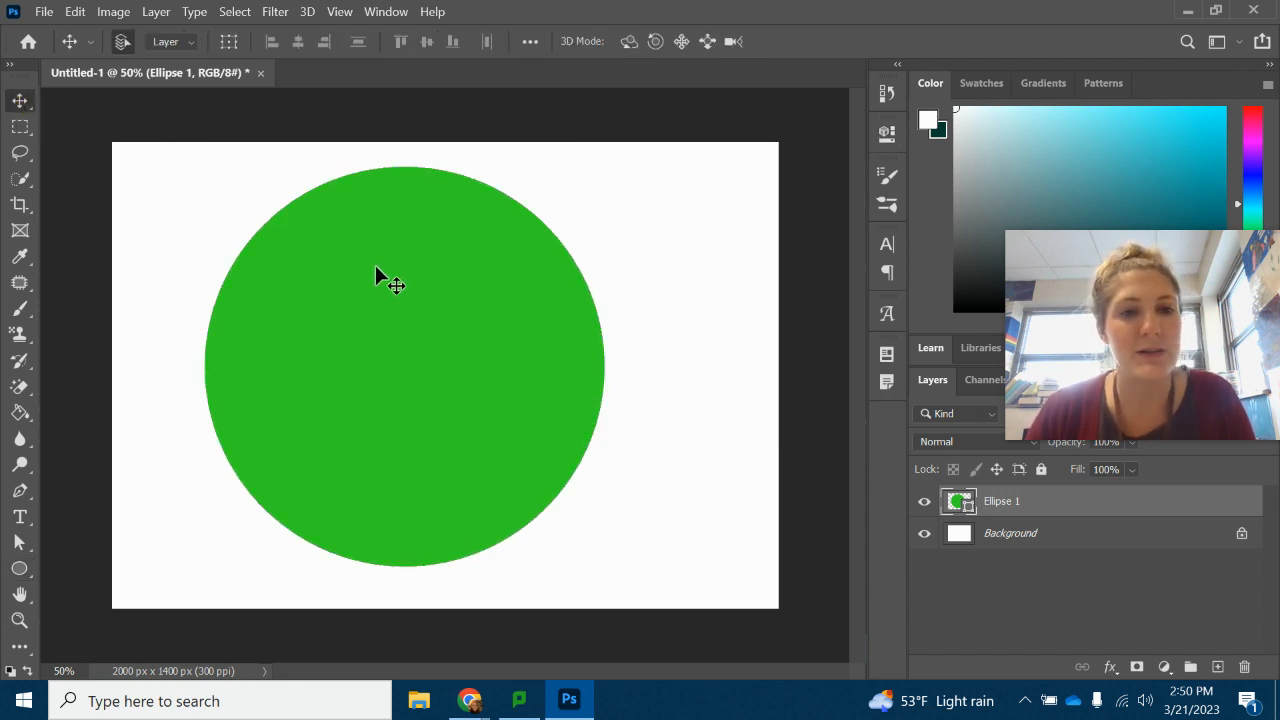
{"action": "left_click_drag", "start_coordinate": [376, 280], "coordinate": [420, 280]}
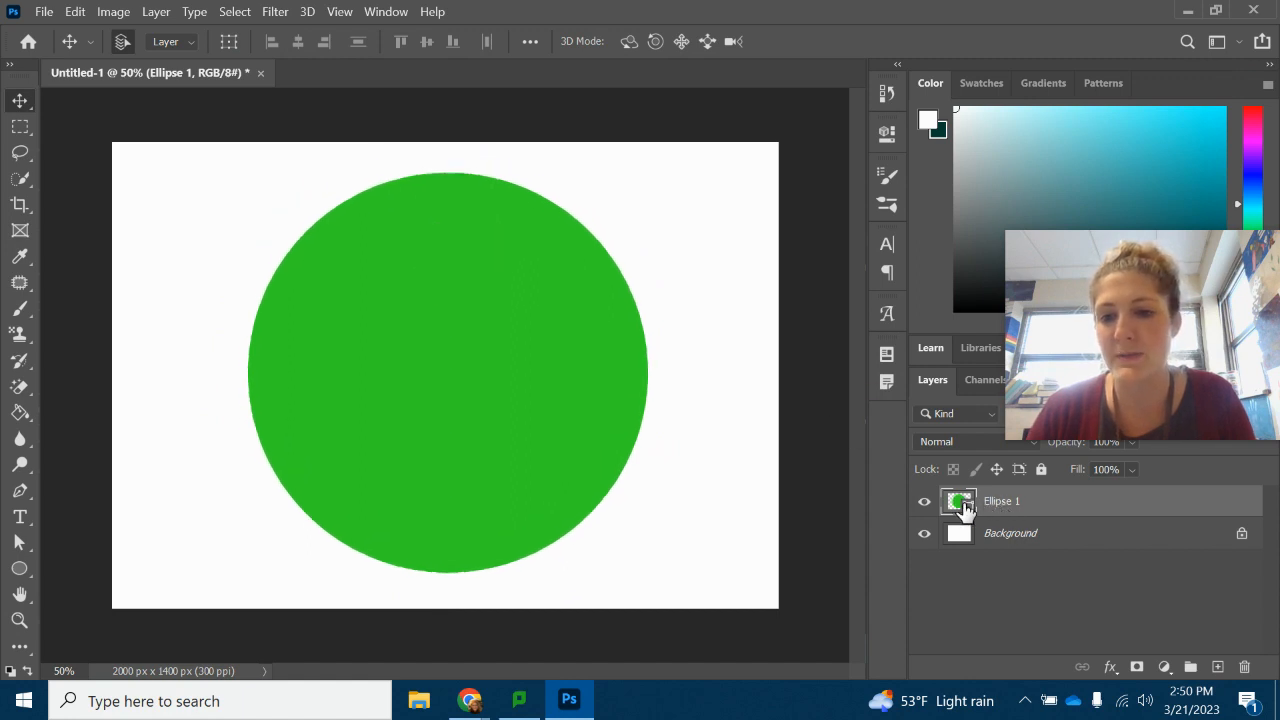
{"action": "mouse_move", "coordinate": [456, 324]}
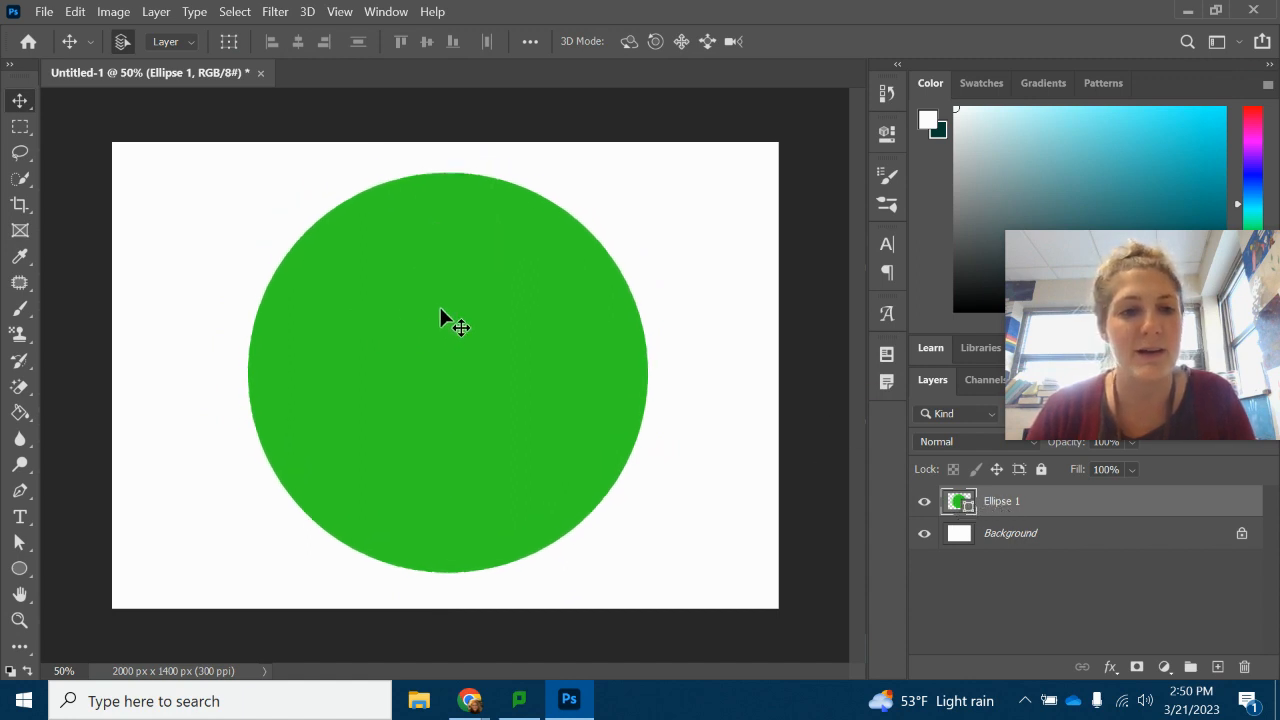
{"action": "mouse_move", "coordinate": [50, 524]}
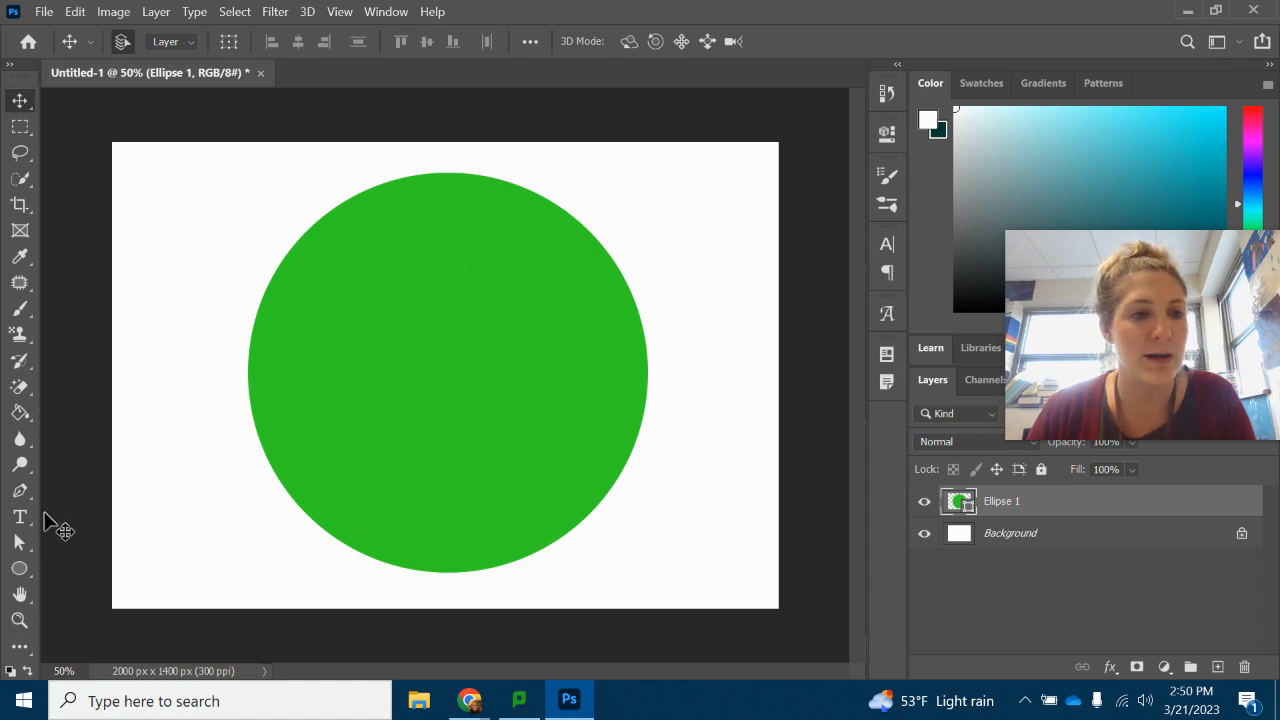
{"action": "left_click", "coordinate": [224, 40]}
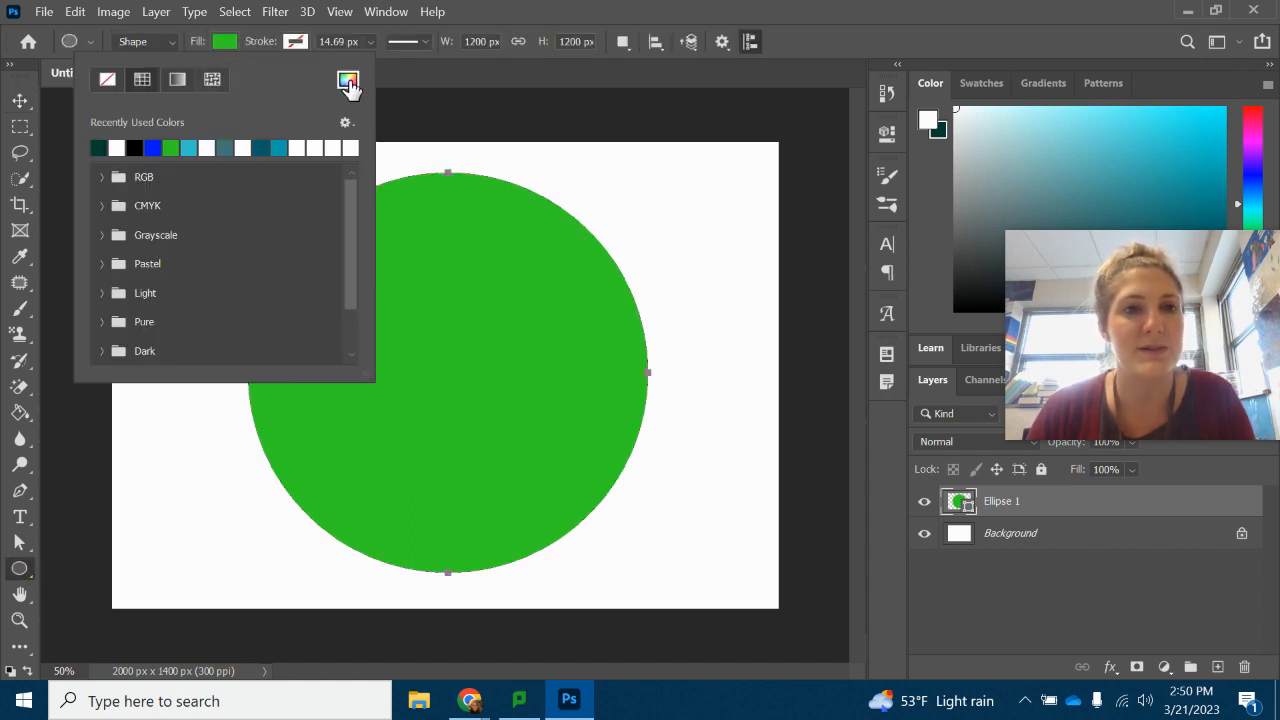
Step: Try several purple shades in the Fill colour picker, then settle on teal #00c3ae for the circle
{"action": "left_click", "coordinate": [348, 80]}
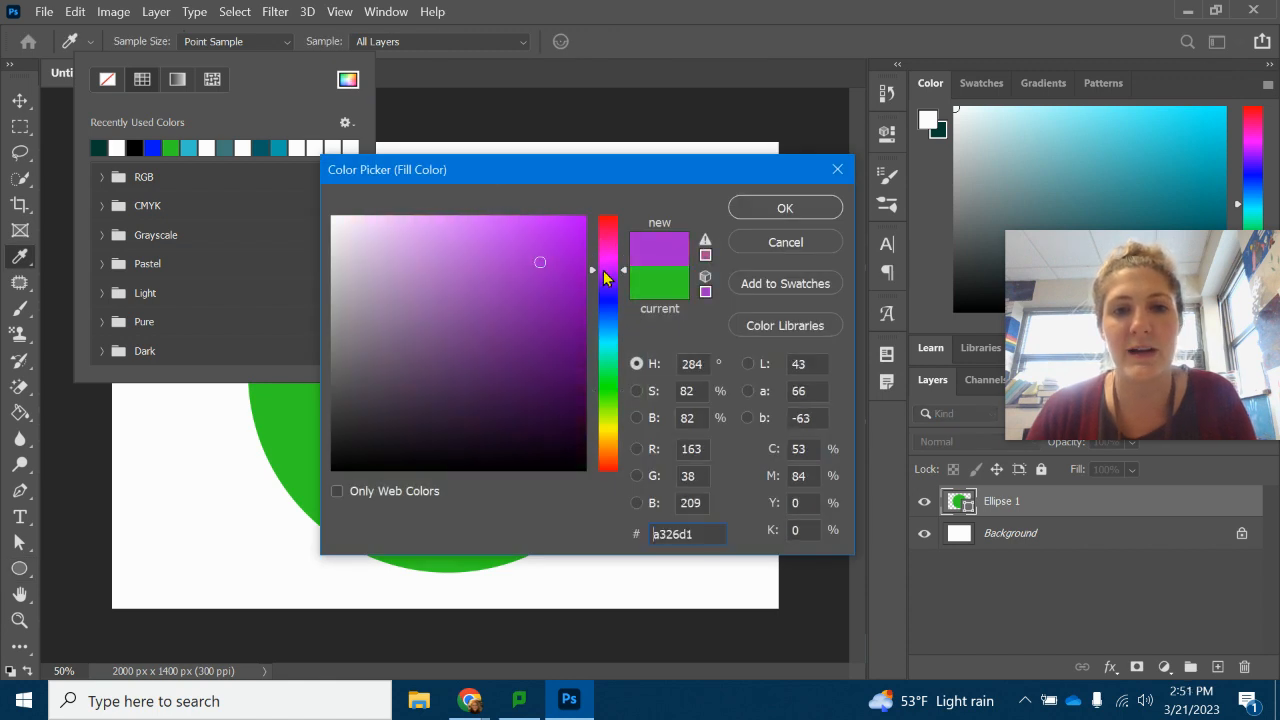
{"action": "left_click", "coordinate": [580, 218]}
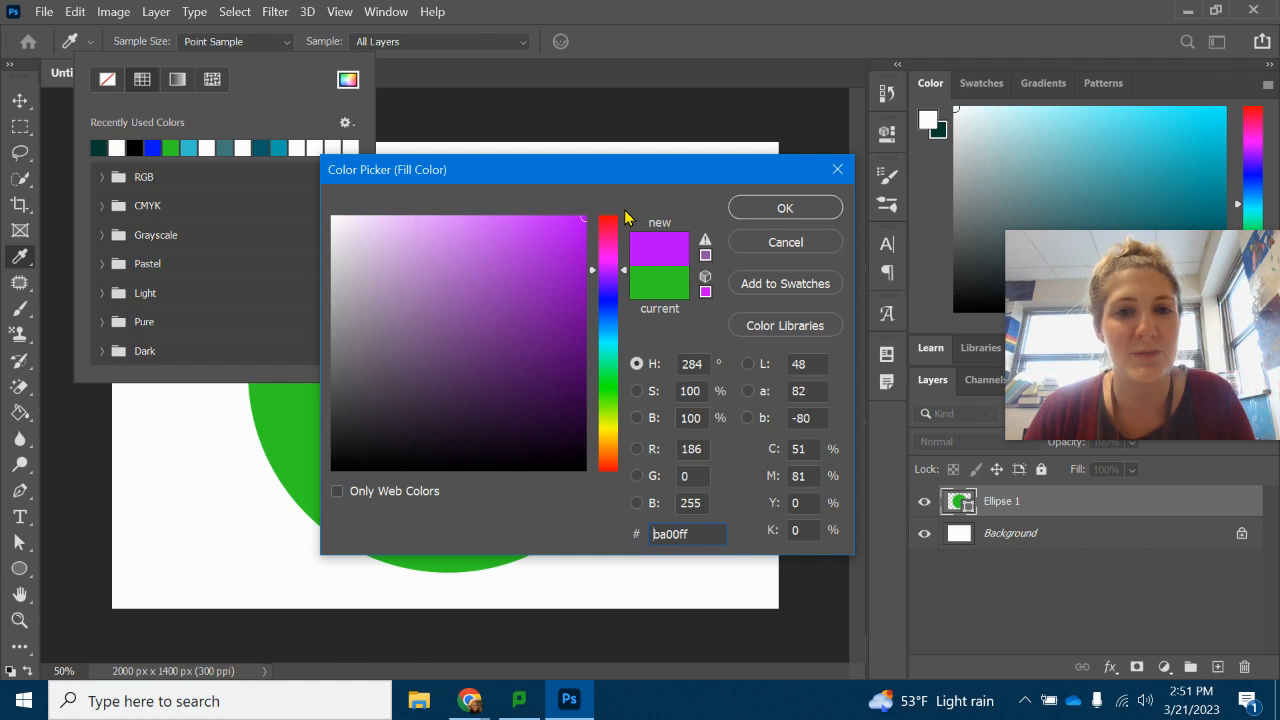
{"action": "left_click", "coordinate": [444, 282]}
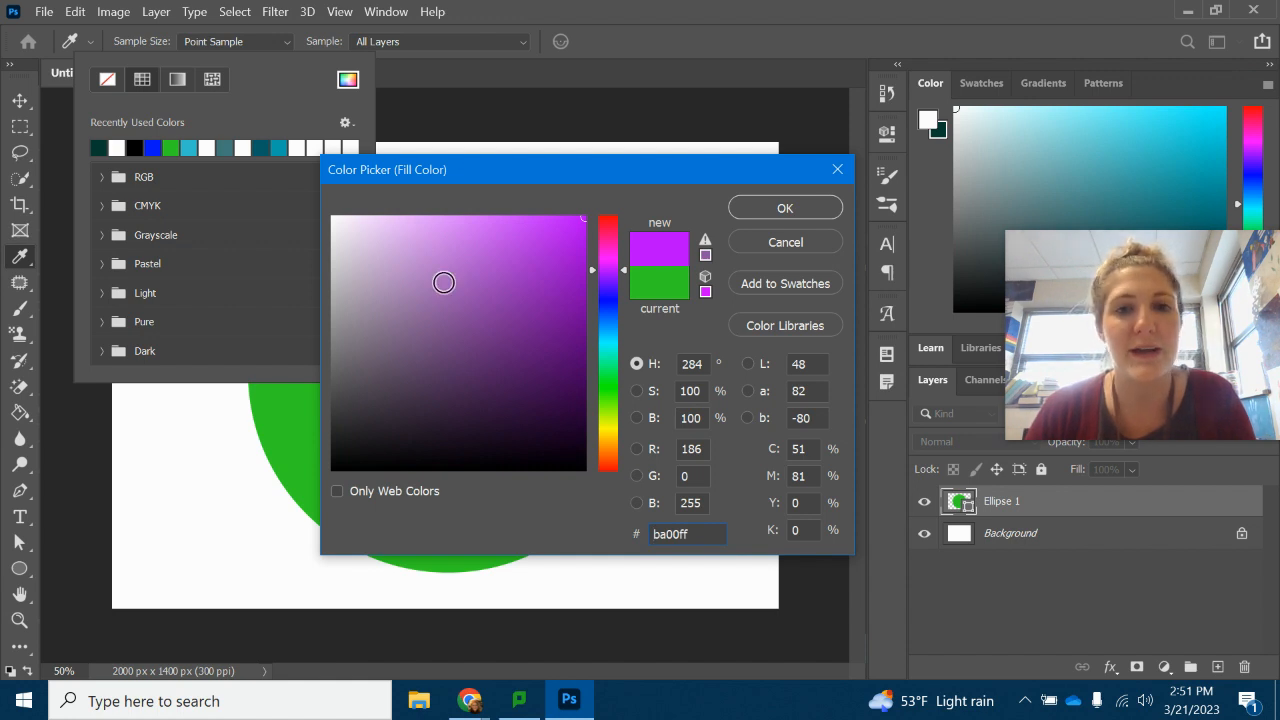
{"action": "left_click", "coordinate": [558, 348]}
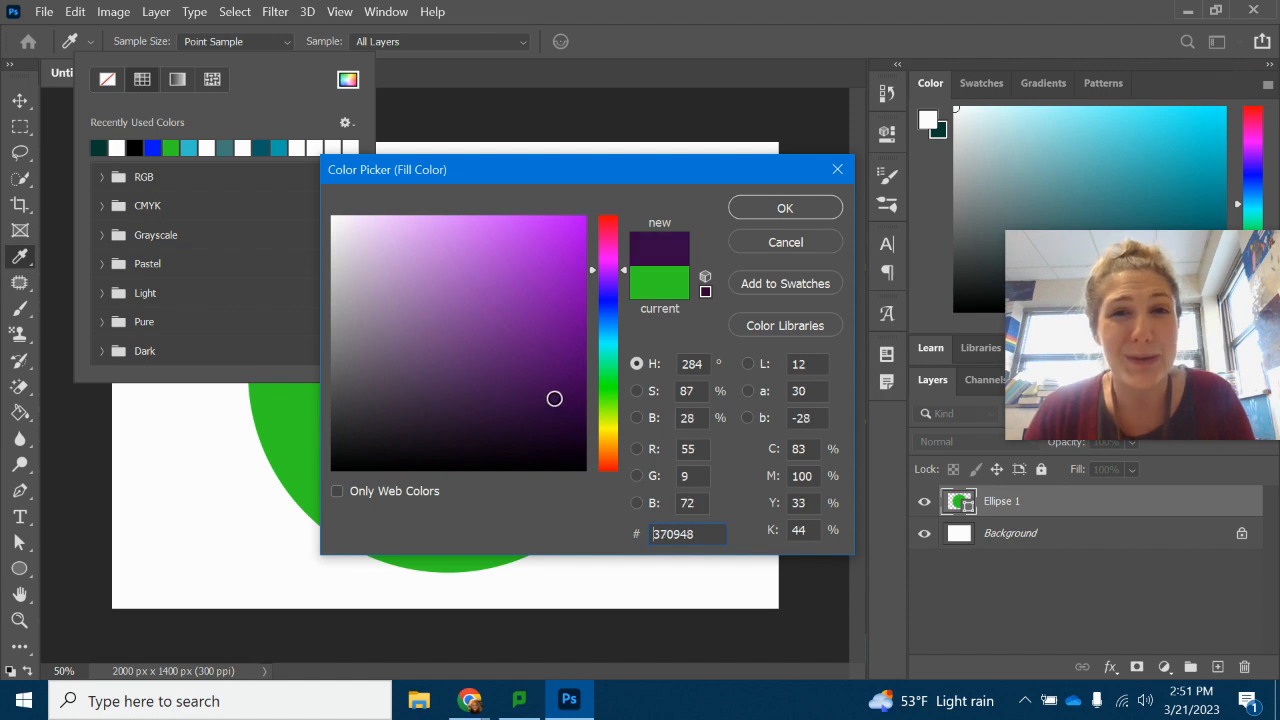
{"action": "left_click", "coordinate": [468, 280]}
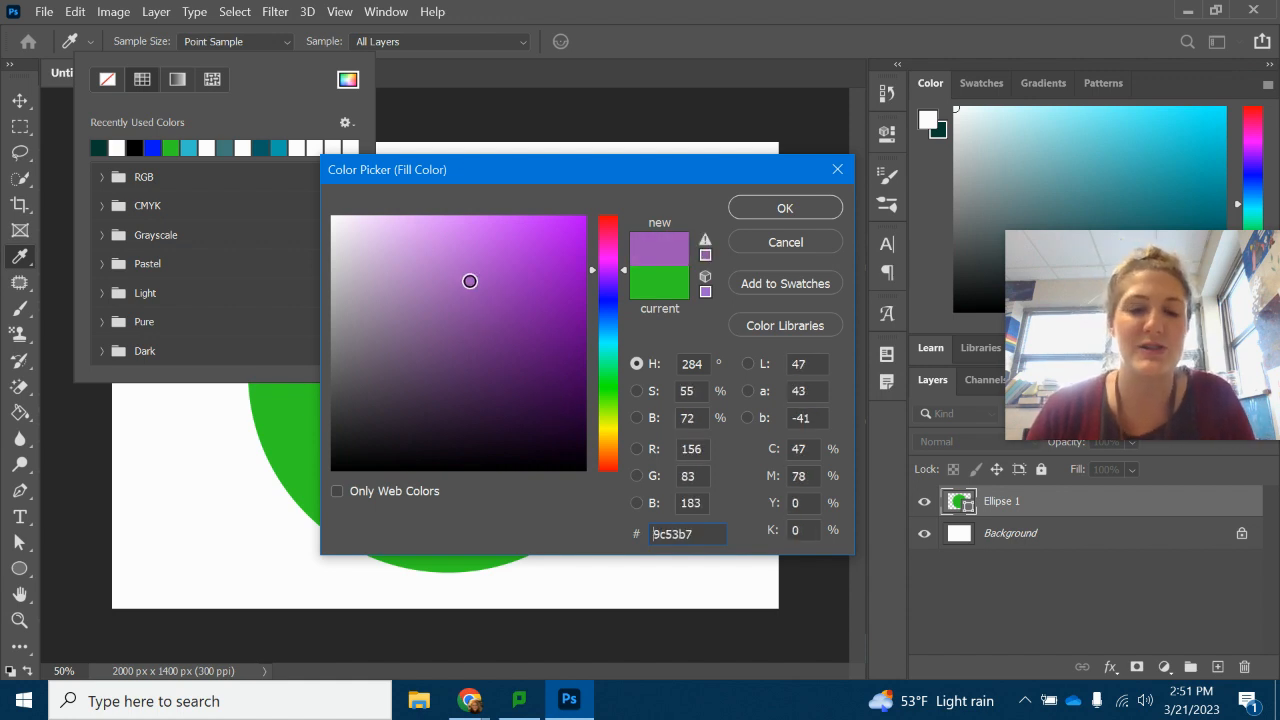
{"action": "left_click", "coordinate": [352, 216]}
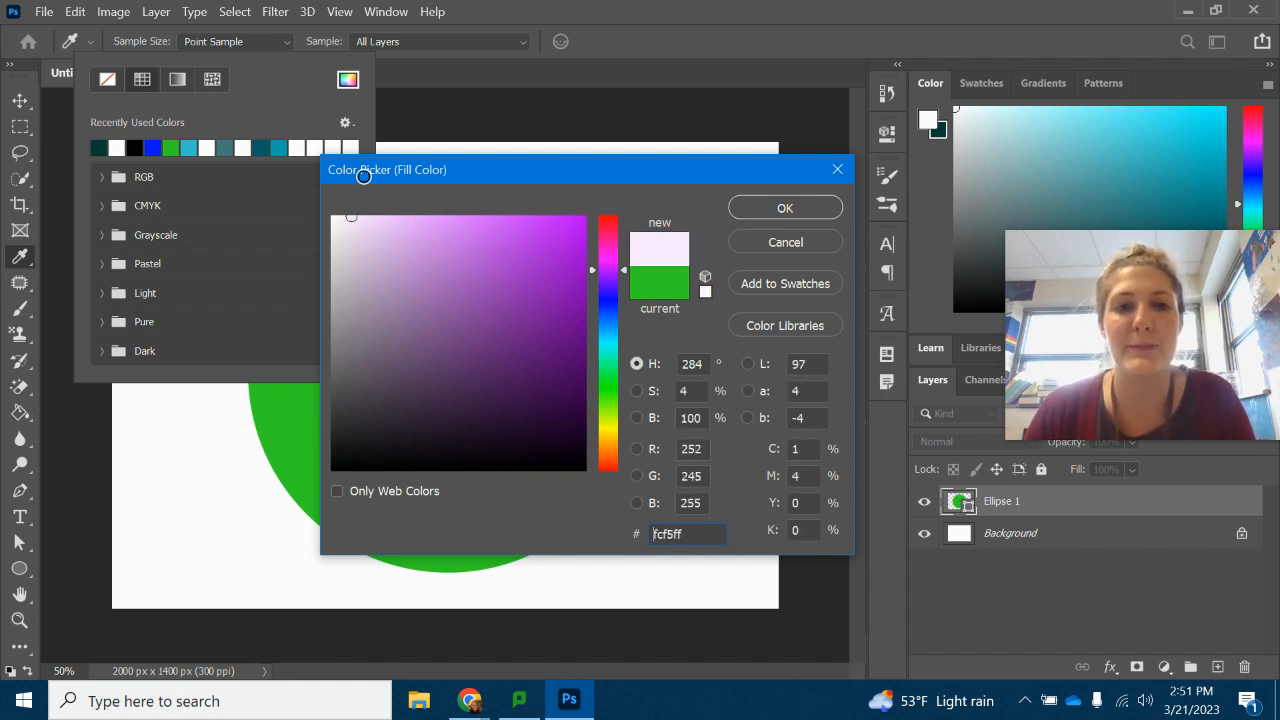
{"action": "left_click", "coordinate": [532, 294]}
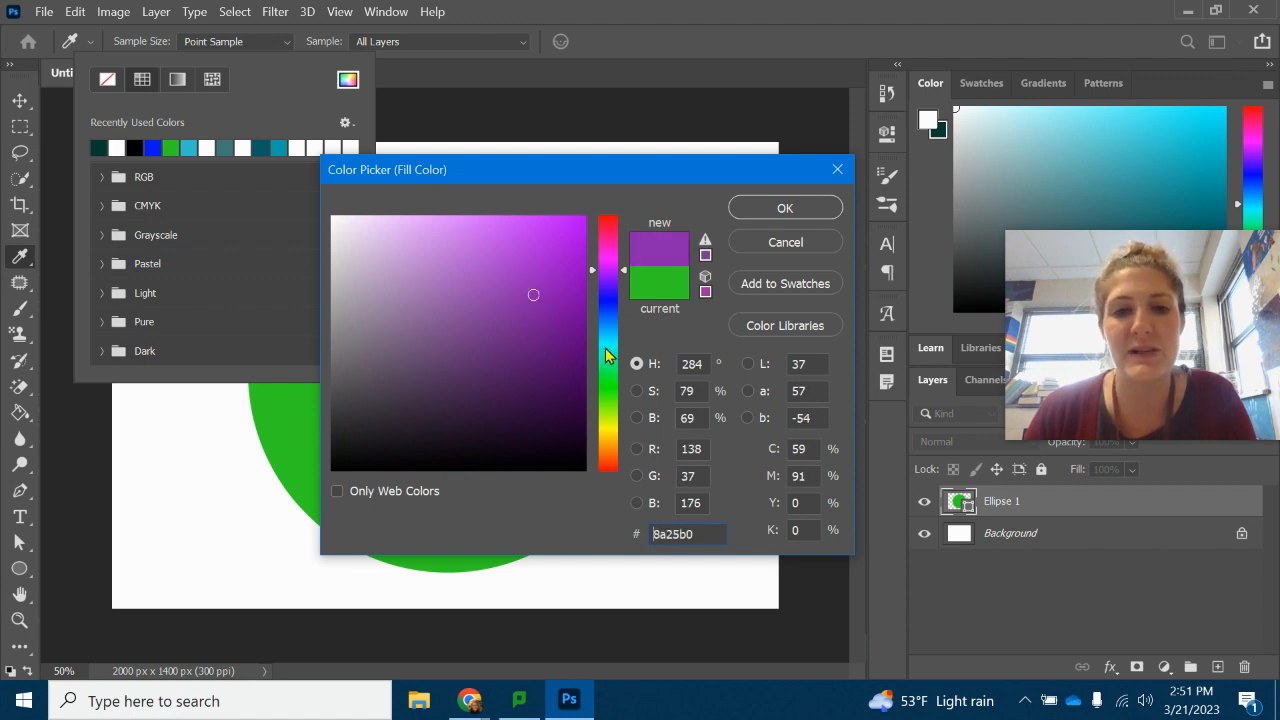
{"action": "left_click", "coordinate": [610, 278]}
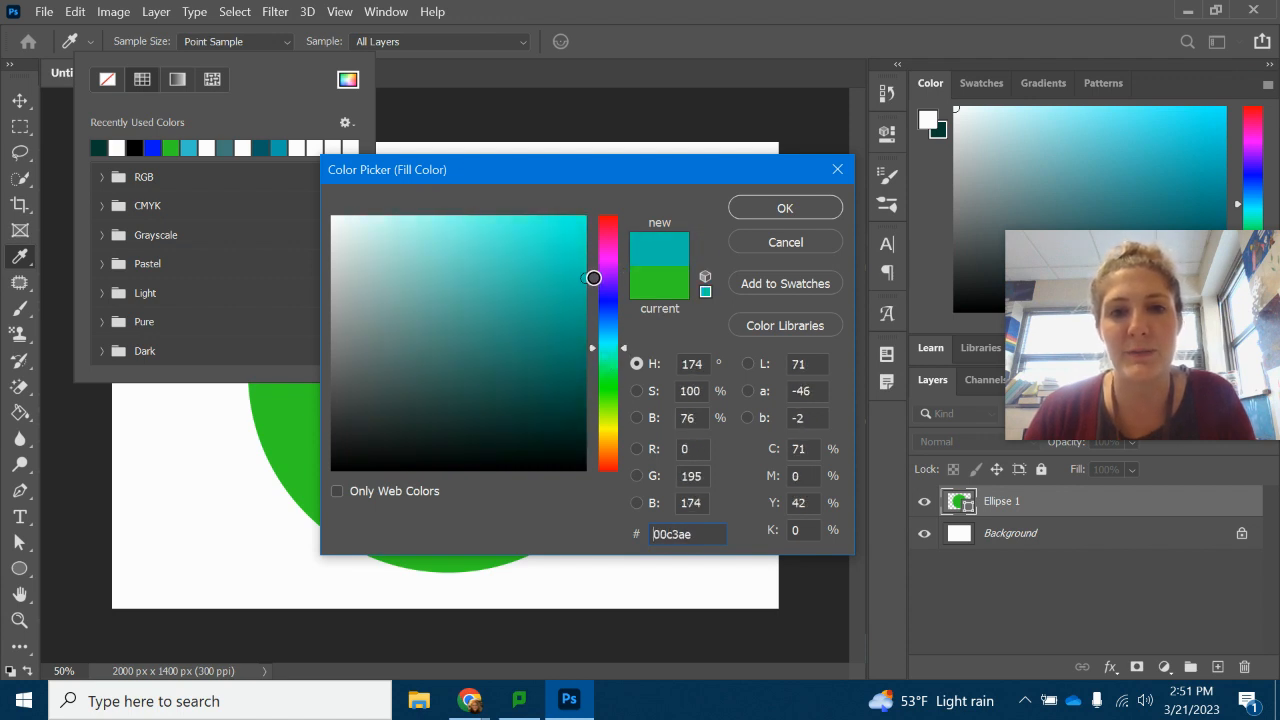
{"action": "left_click", "coordinate": [784, 208]}
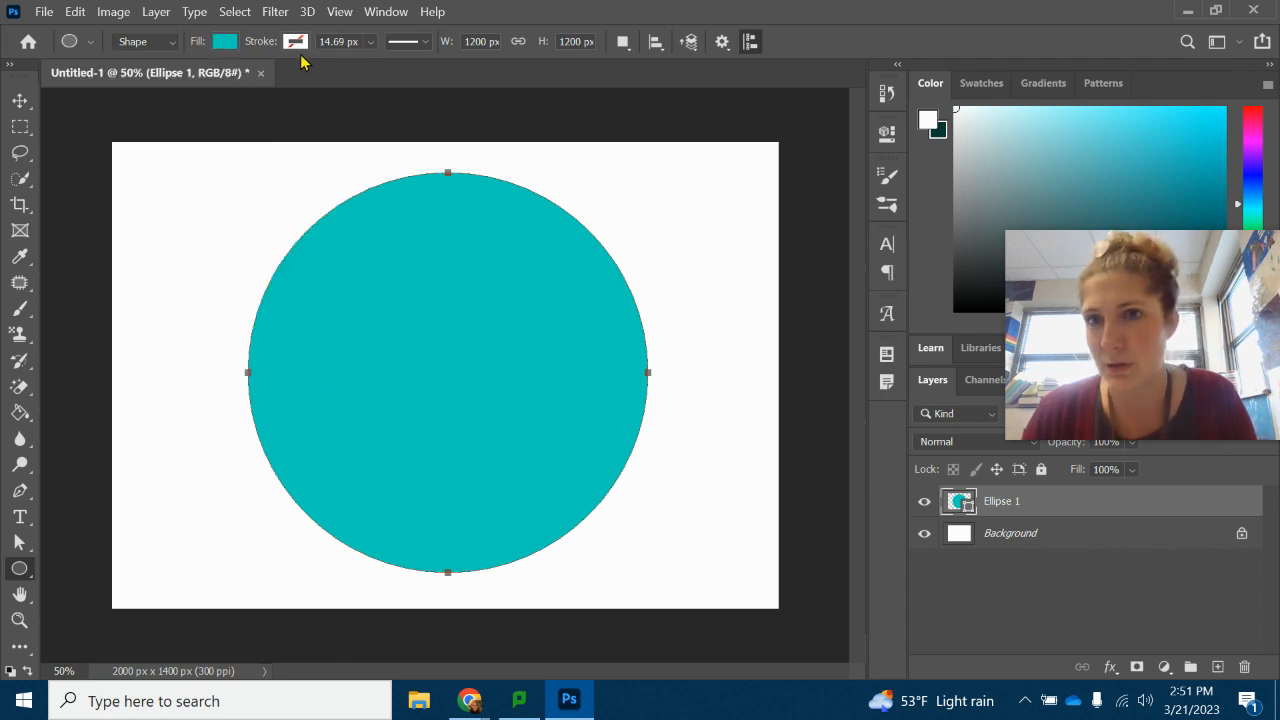
{"action": "left_click", "coordinate": [296, 40]}
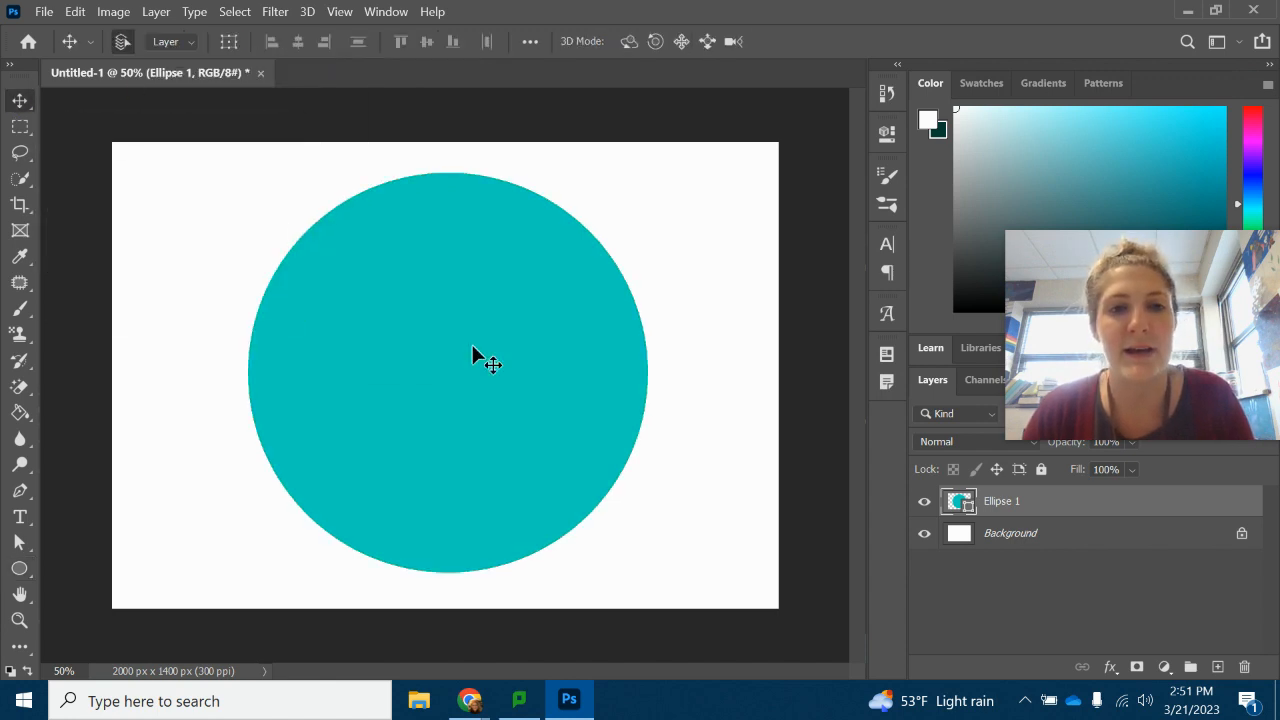
{"action": "mouse_move", "coordinate": [320, 310]}
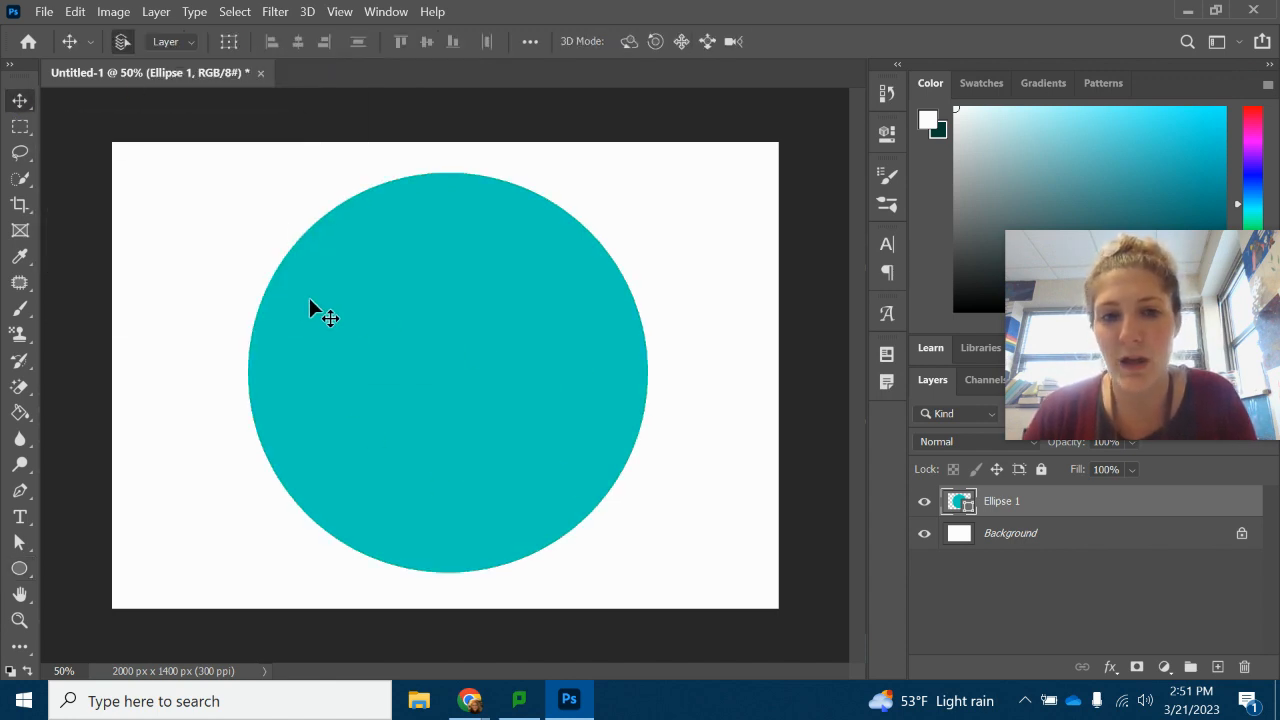
{"action": "mouse_move", "coordinate": [1014, 512]}
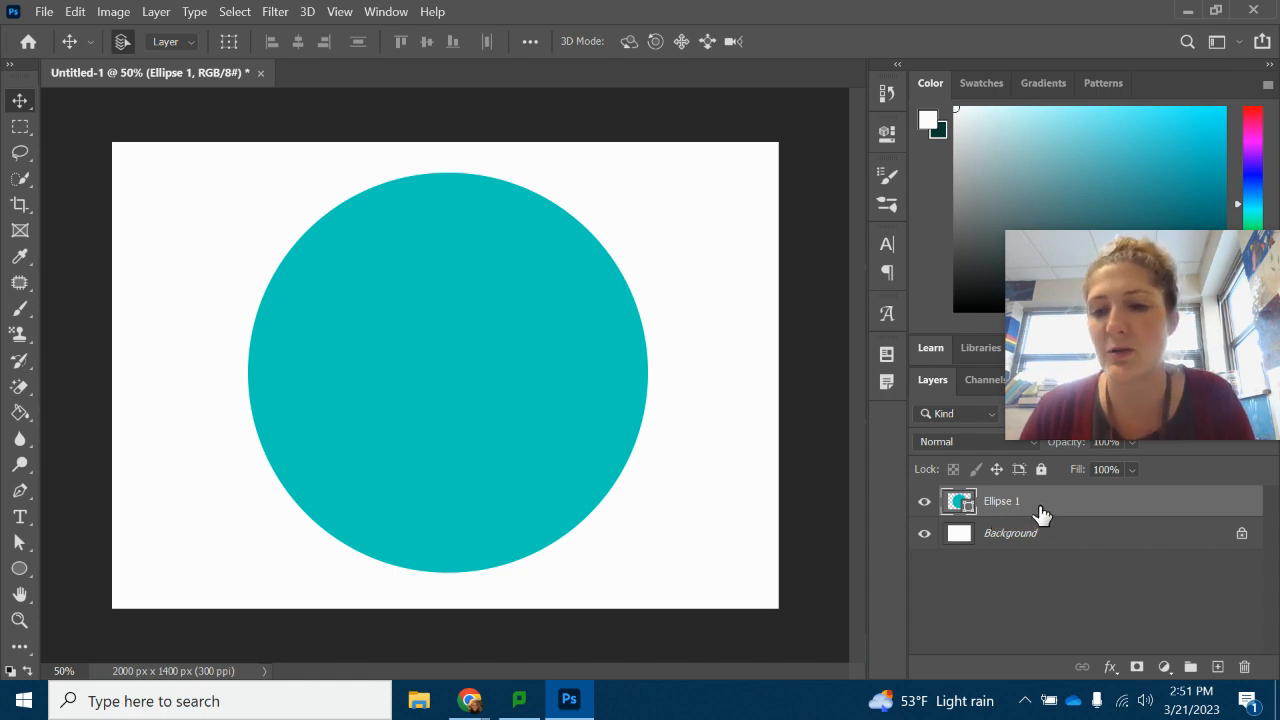
Step: Rasterize the Ellipse 1 layer into pixels and set the Ellipse Tool's fill to black
{"action": "right_click", "coordinate": [1000, 500]}
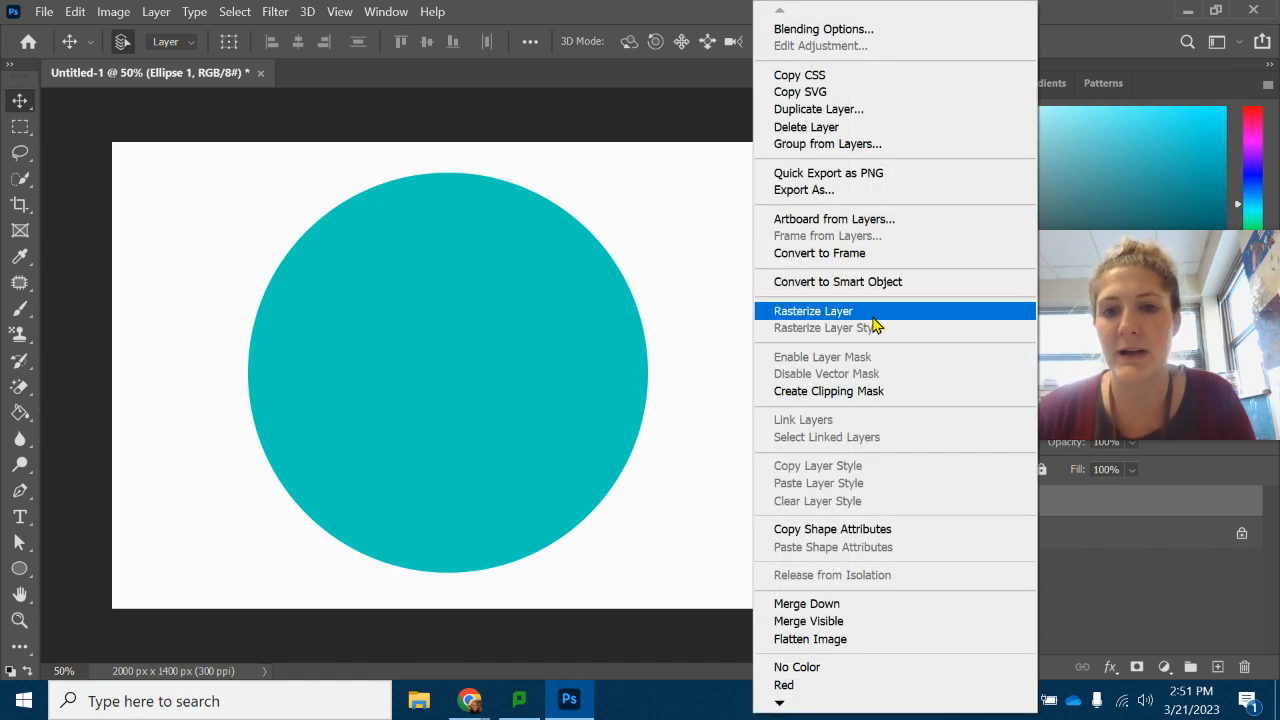
{"action": "left_click", "coordinate": [812, 312]}
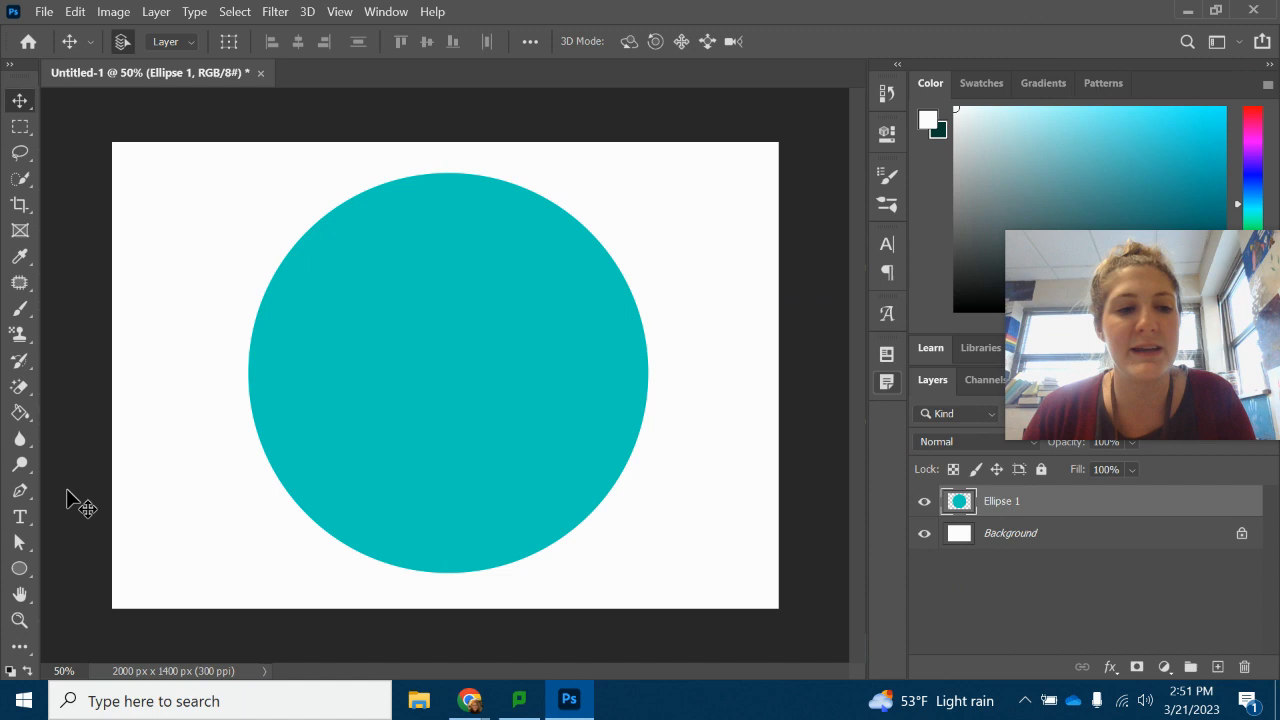
{"action": "left_click", "coordinate": [224, 40]}
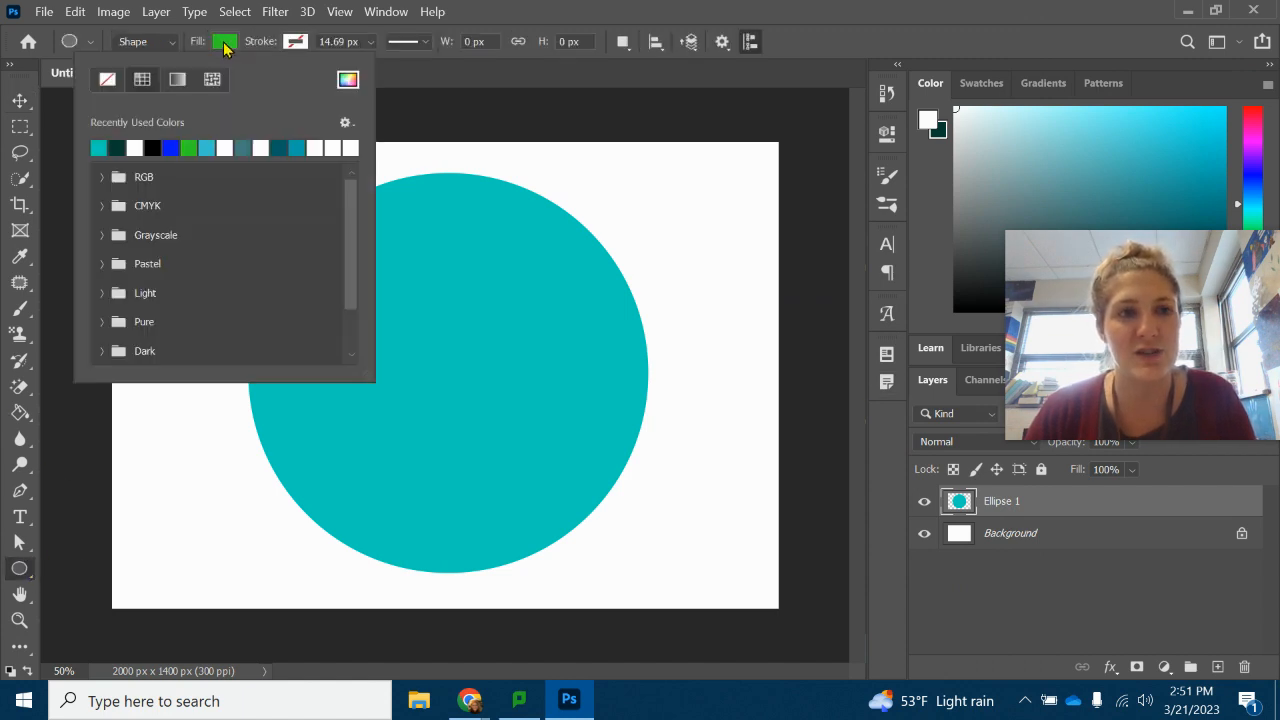
{"action": "left_click", "coordinate": [170, 148]}
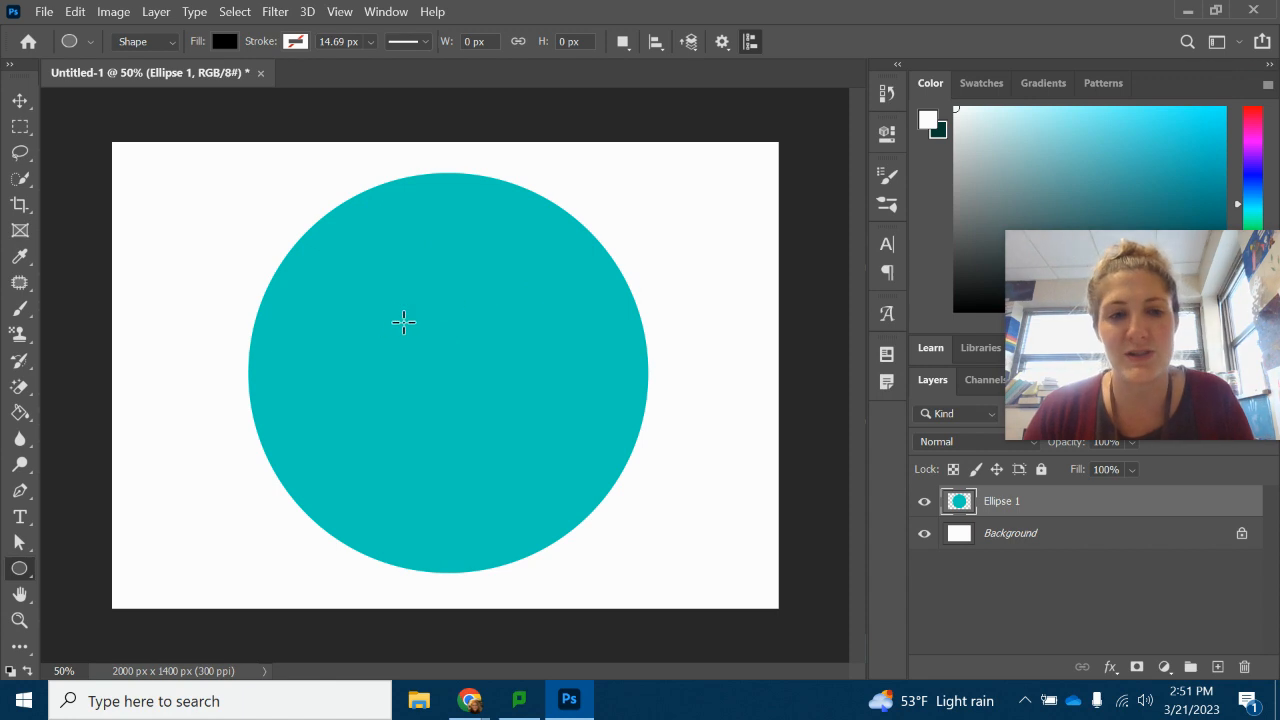
{"action": "mouse_move", "coordinate": [82, 362]}
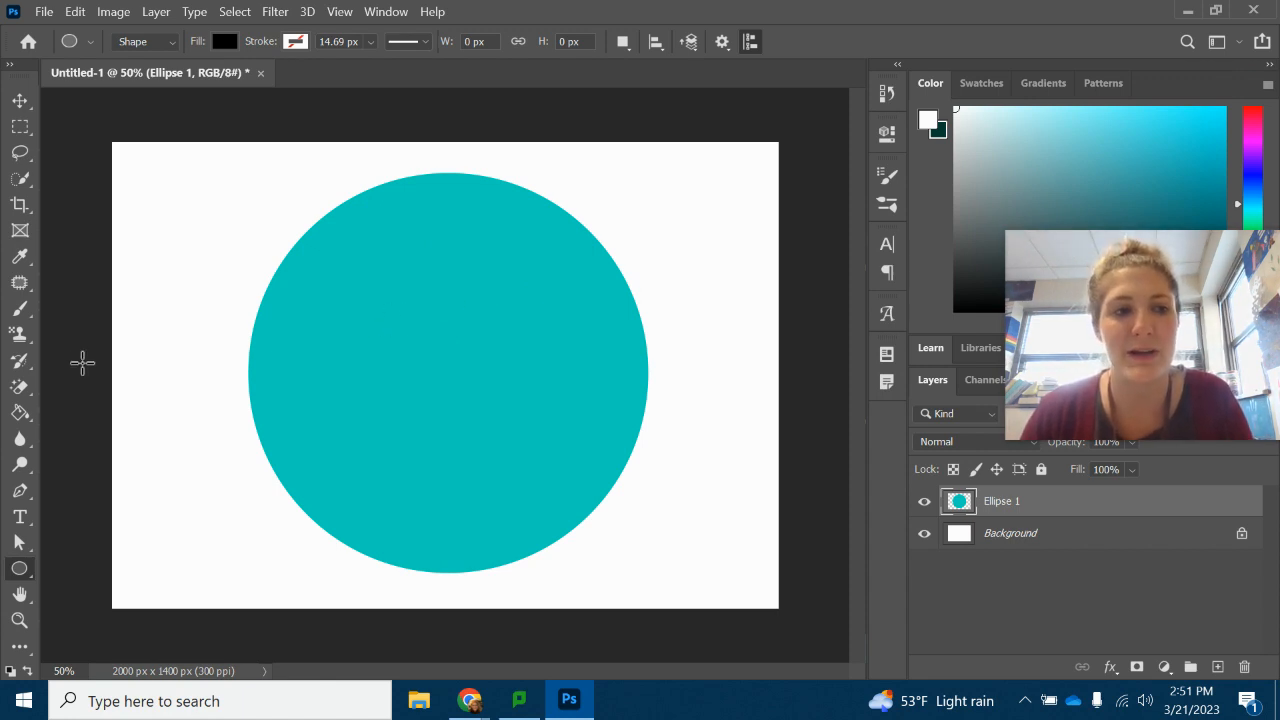
{"action": "mouse_move", "coordinate": [298, 284]}
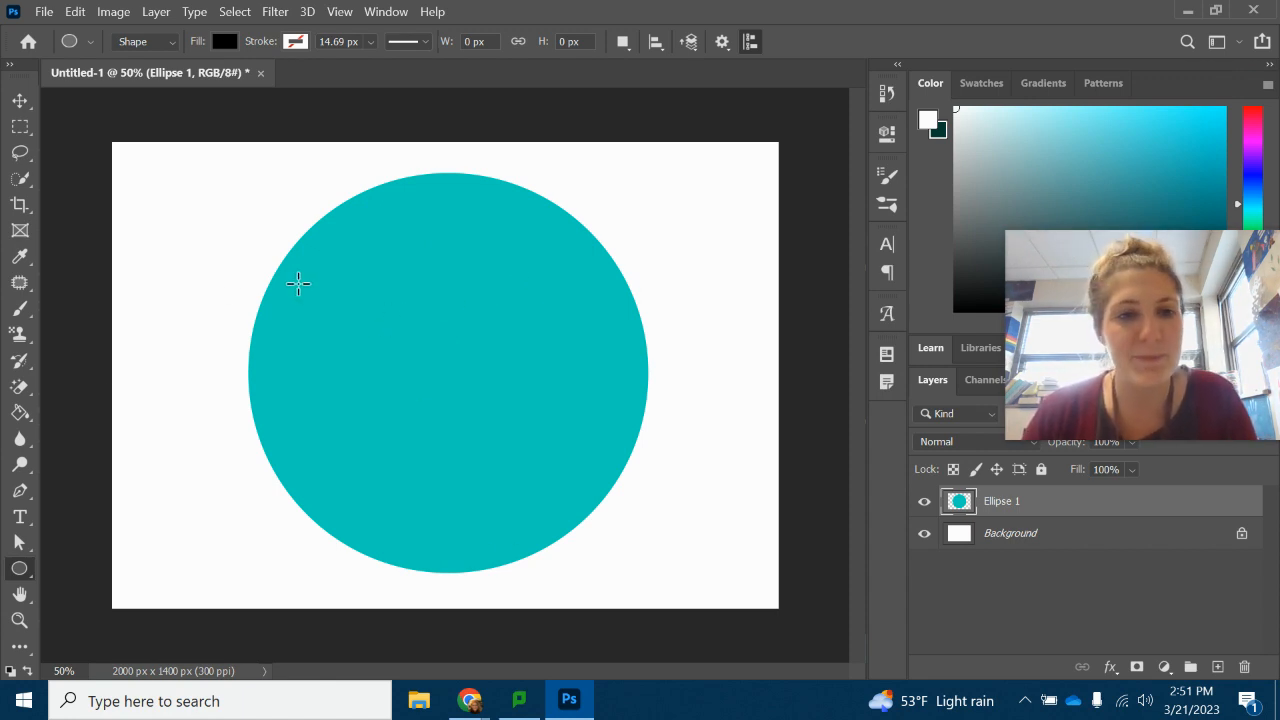
{"action": "mouse_move", "coordinate": [292, 504]}
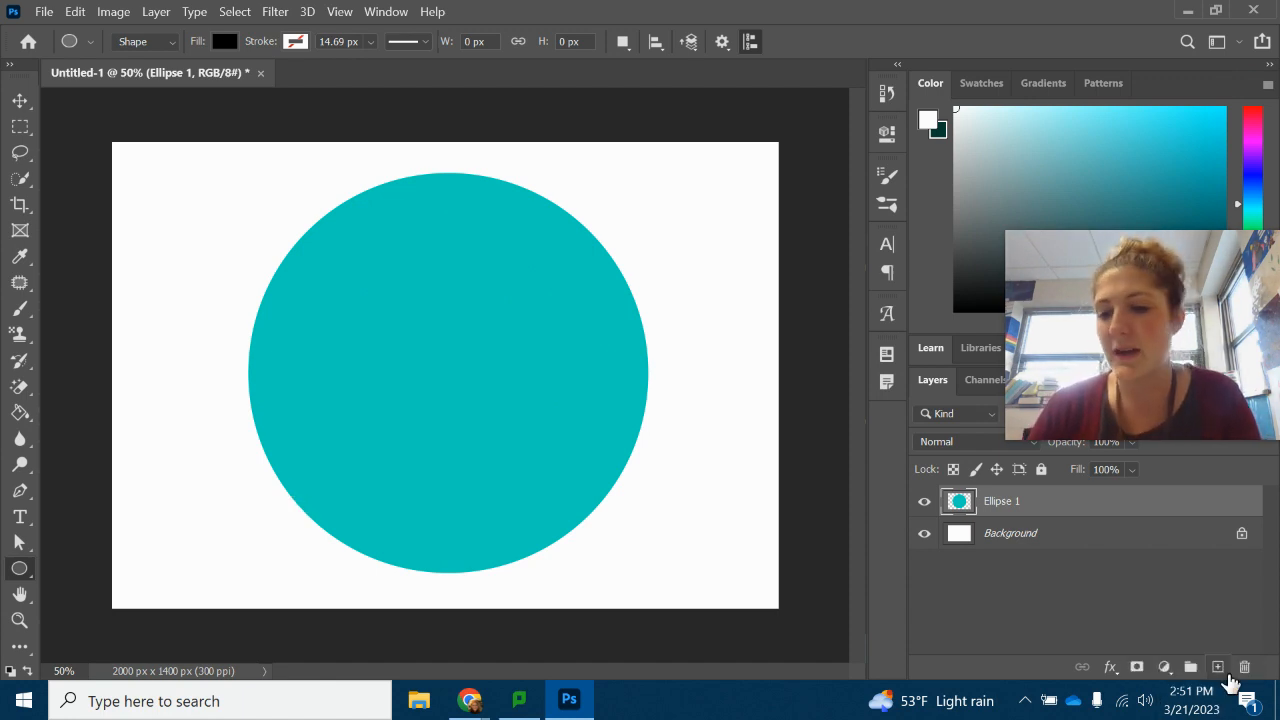
Step: Add a new empty layer named "shadows" above the Ellipse 1 layer
{"action": "left_click", "coordinate": [1216, 666]}
{"action": "type", "text": "shadows"}
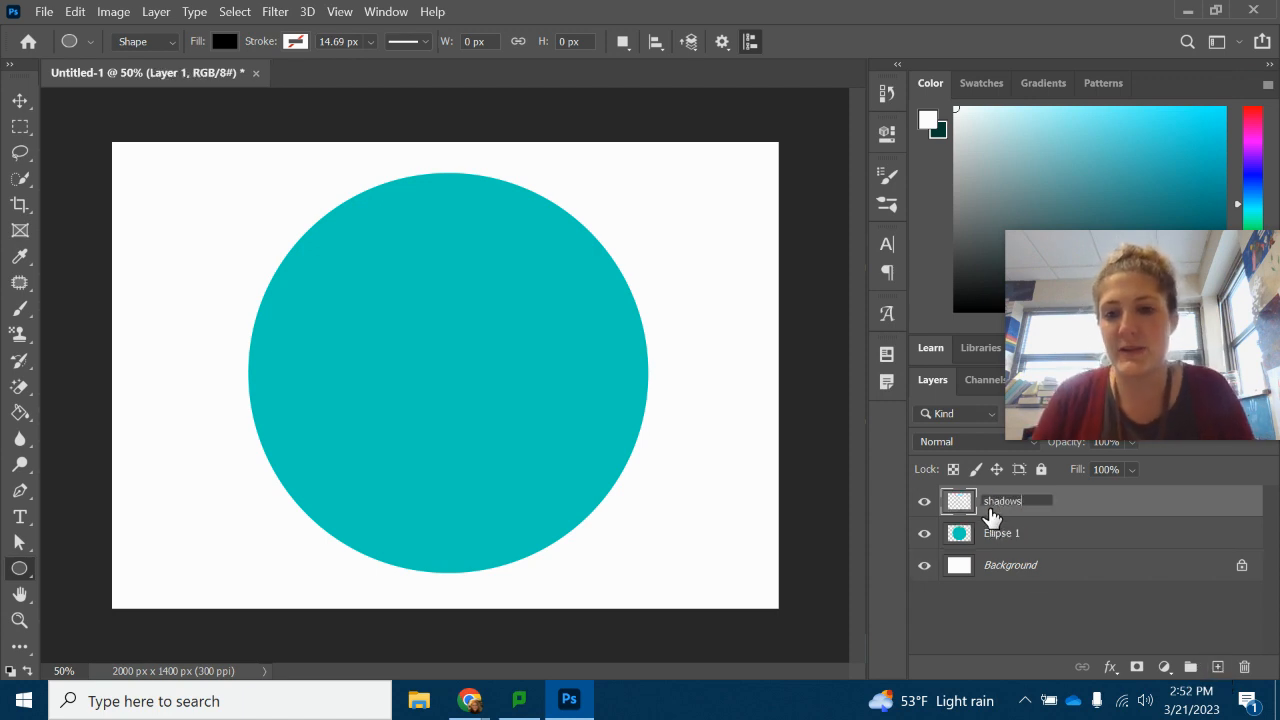
{"action": "left_click", "coordinate": [1004, 500]}
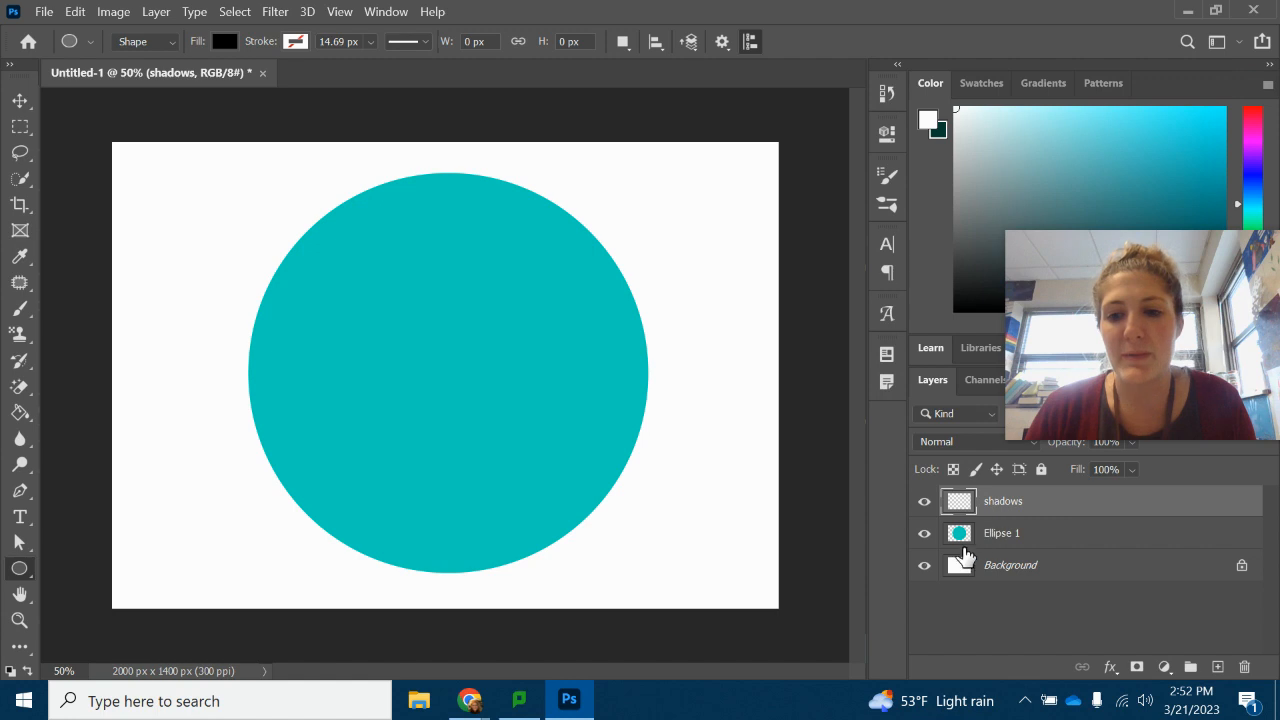
{"action": "left_click", "coordinate": [1000, 532]}
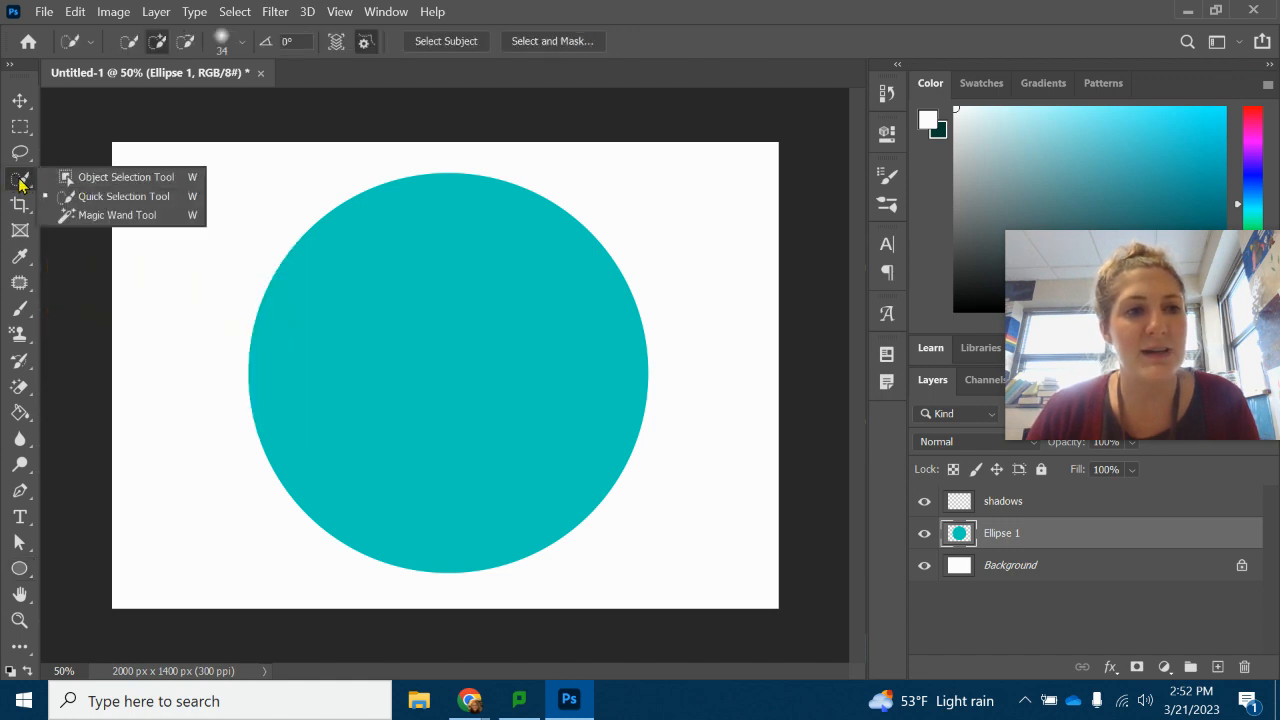
{"action": "mouse_move", "coordinate": [96, 218]}
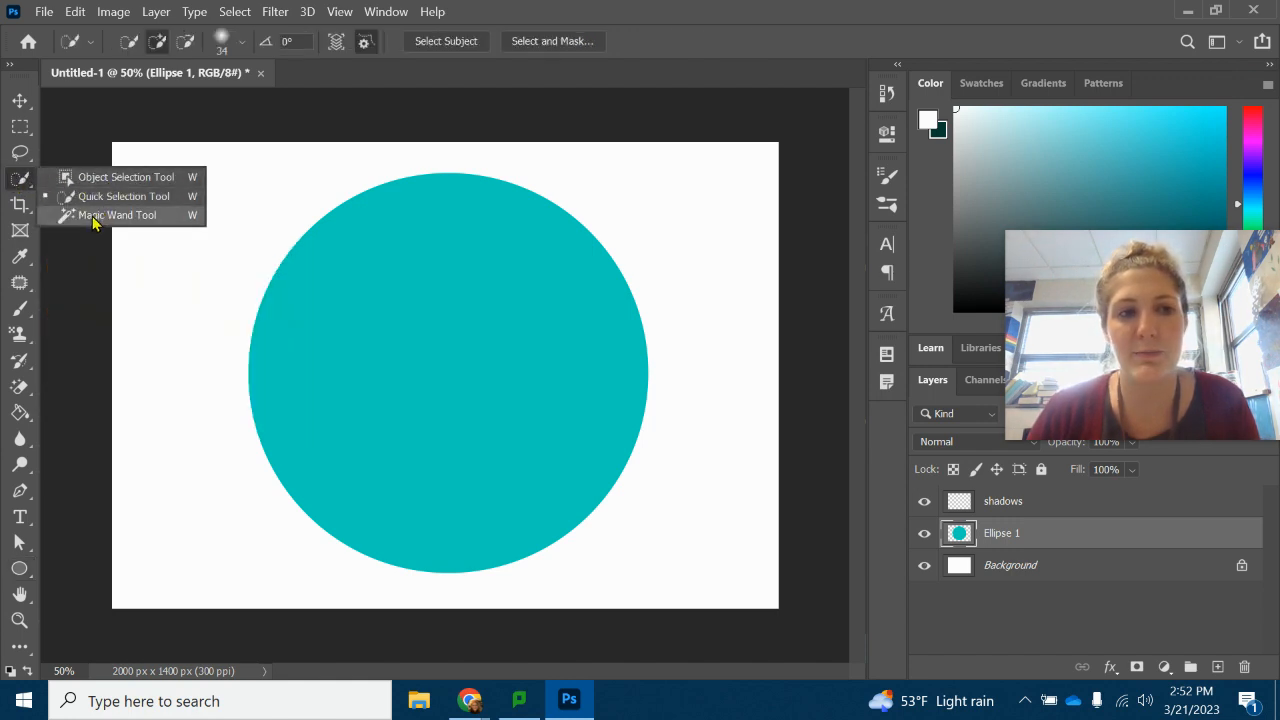
Step: Select the teal circle on the Ellipse 1 layer with the Magic Wand
{"action": "left_click", "coordinate": [122, 216]}
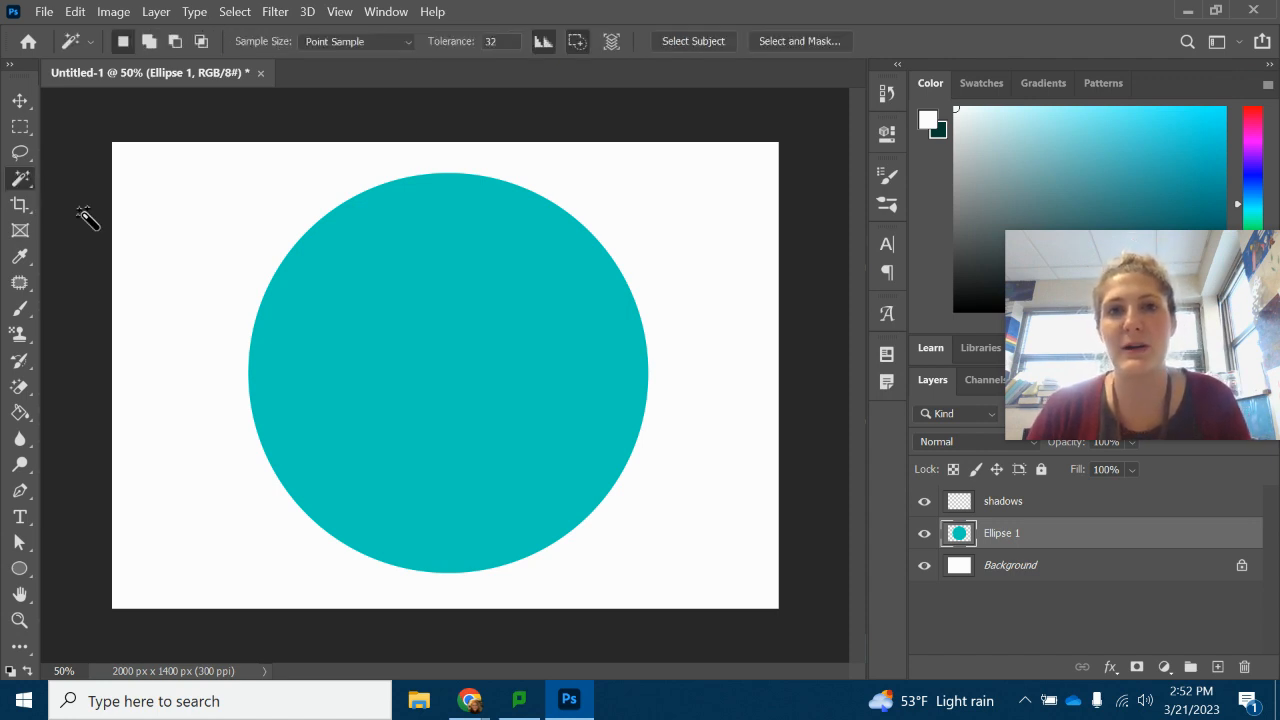
{"action": "mouse_move", "coordinate": [444, 400]}
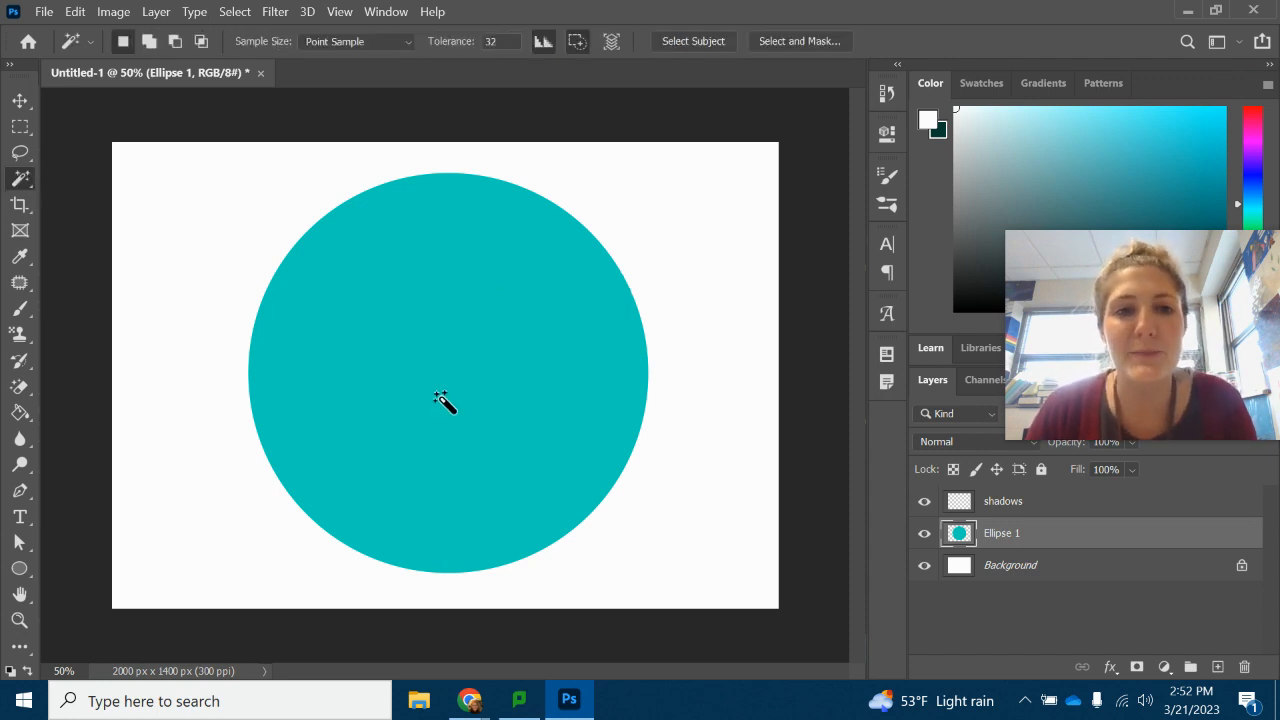
{"action": "mouse_move", "coordinate": [484, 308]}
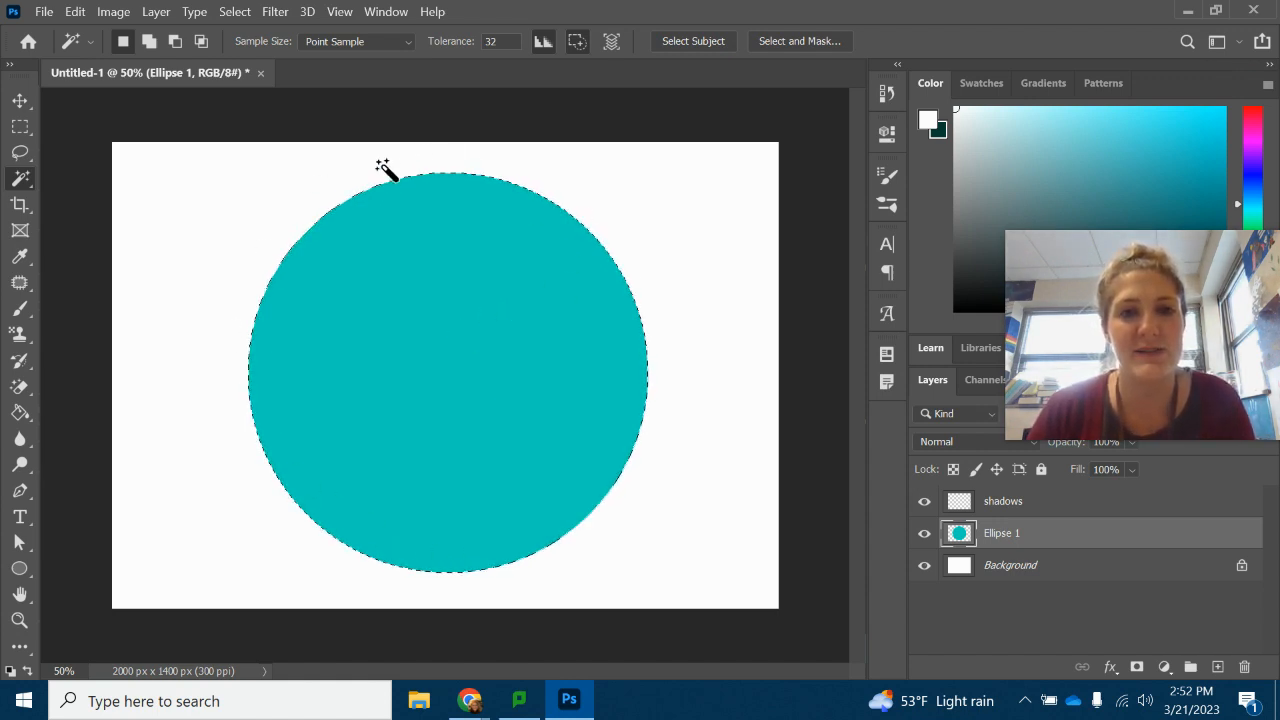
{"action": "mouse_move", "coordinate": [276, 340]}
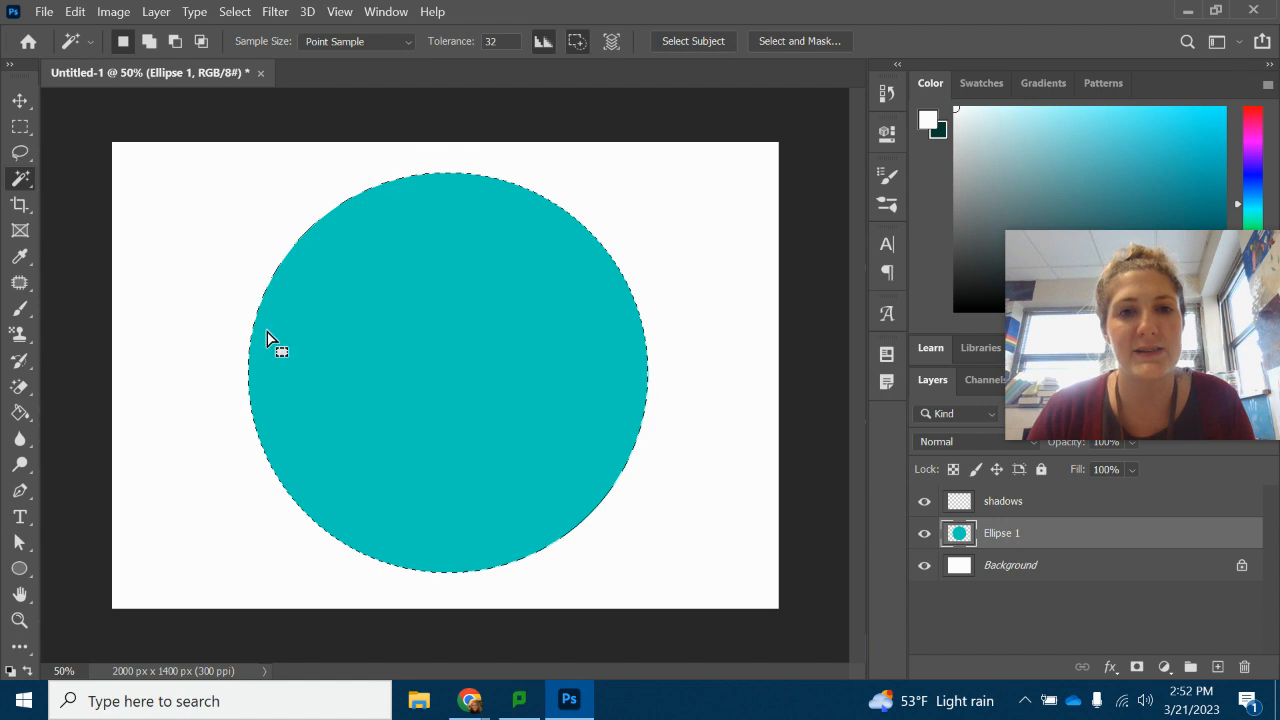
{"action": "mouse_move", "coordinate": [1030, 556]}
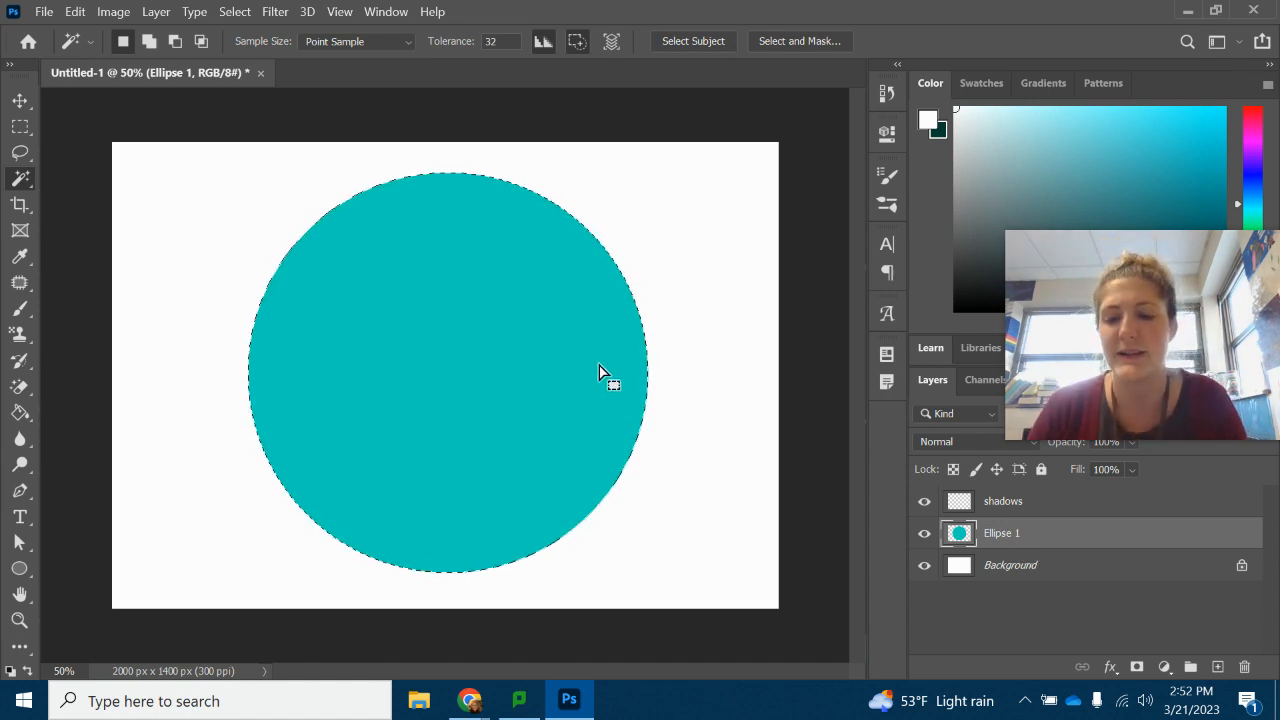
{"action": "mouse_move", "coordinate": [390, 248]}
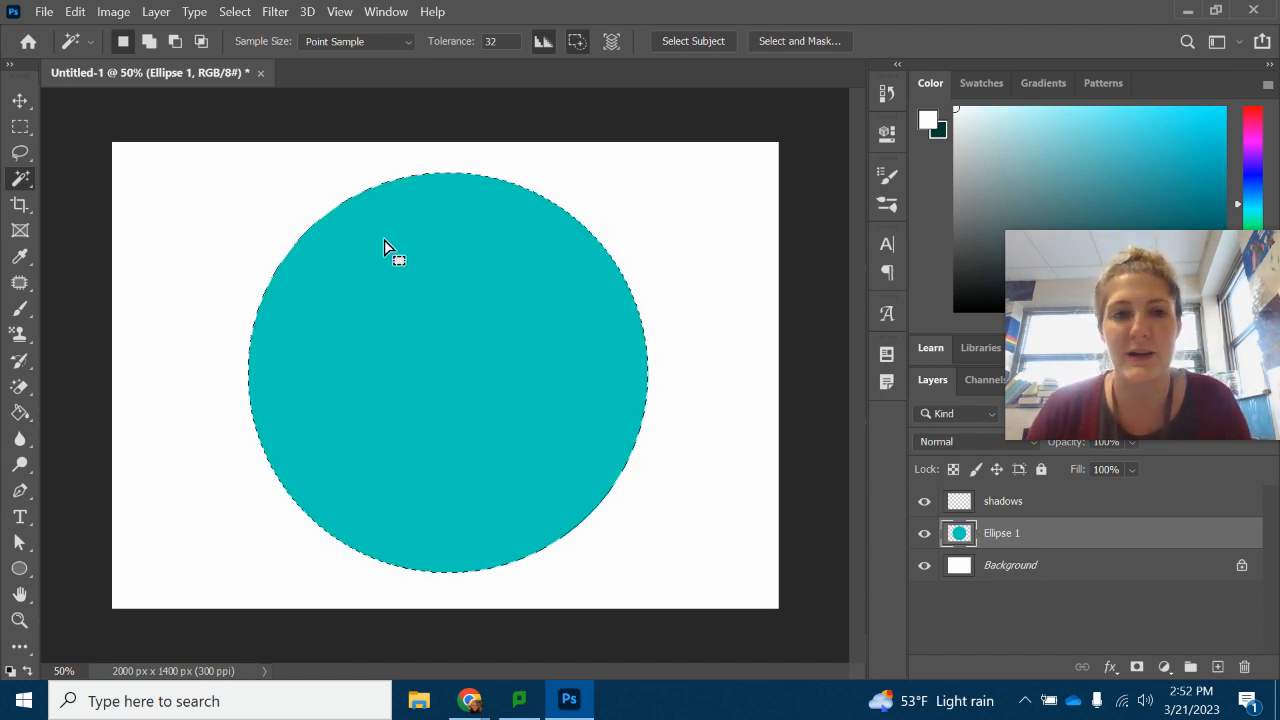
{"action": "left_click", "coordinate": [1002, 500]}
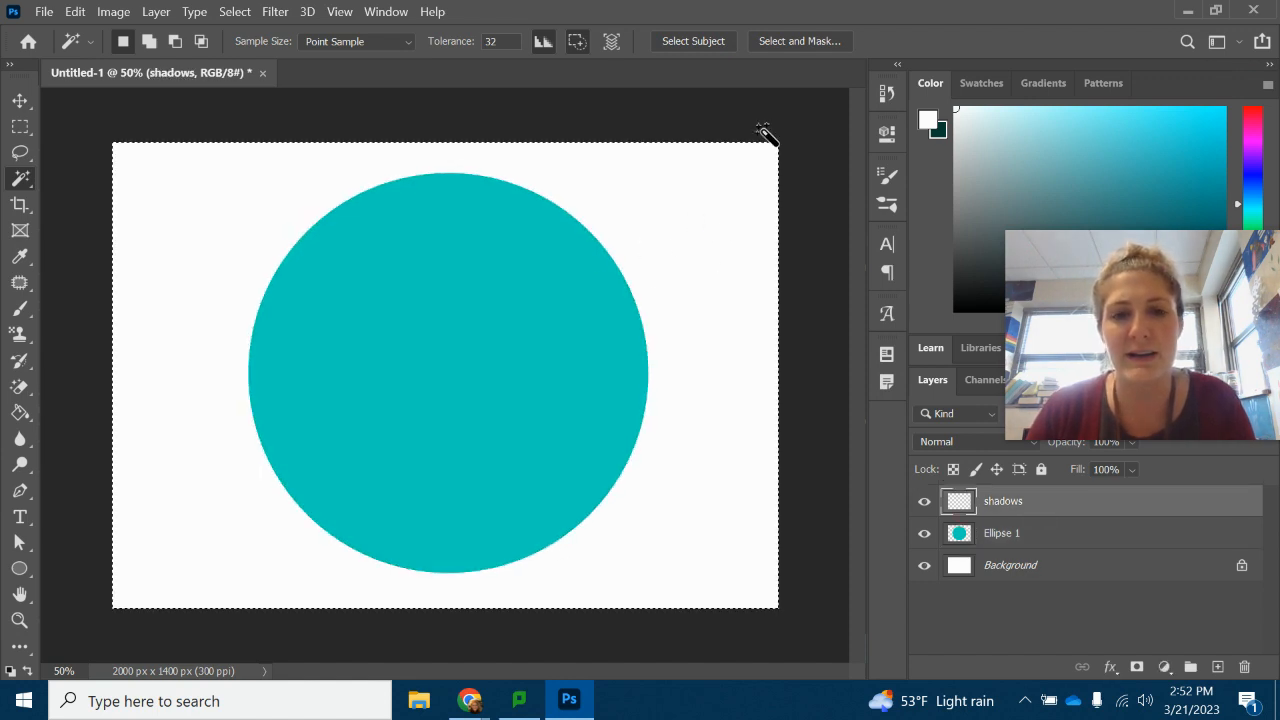
{"action": "mouse_move", "coordinate": [750, 490]}
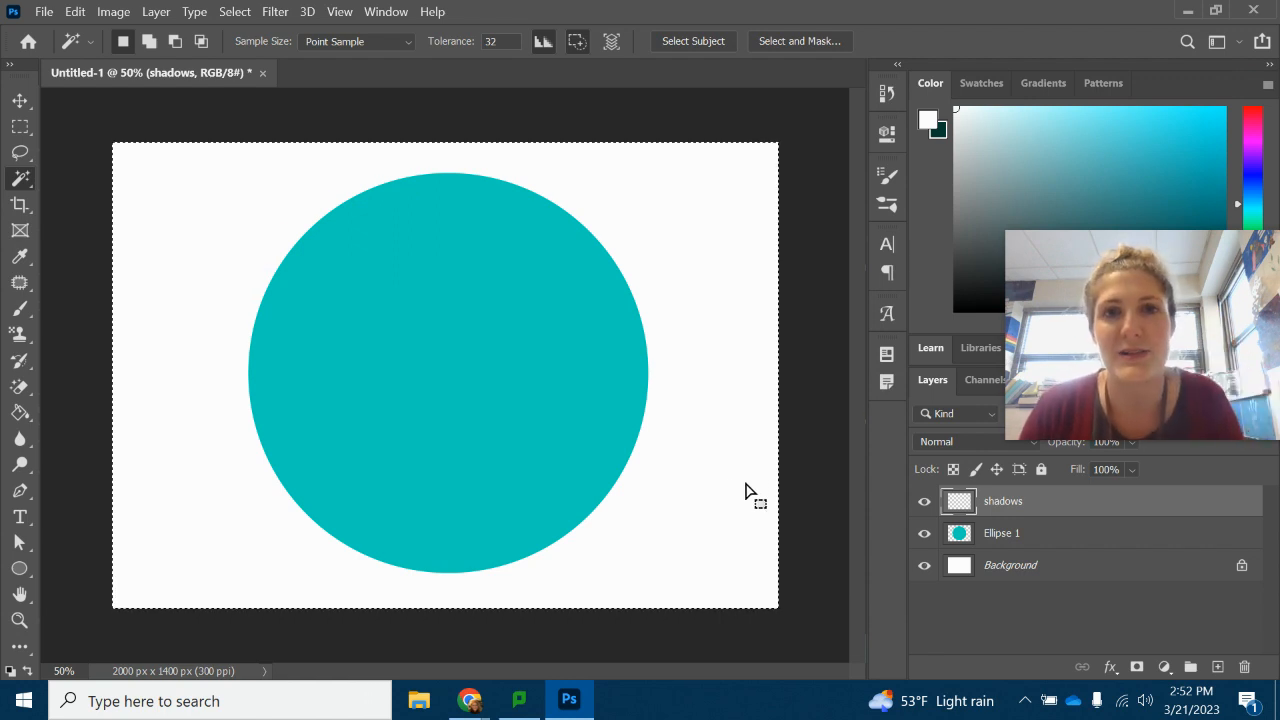
{"action": "mouse_move", "coordinate": [1060, 548]}
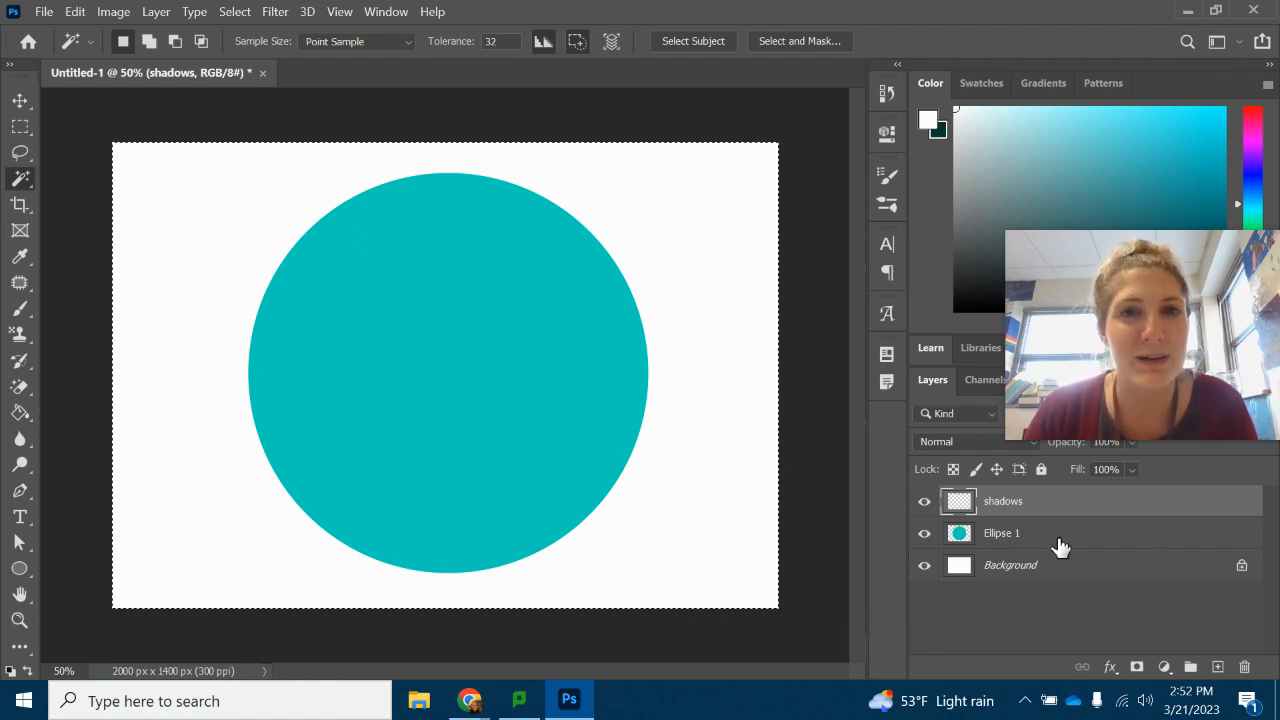
{"action": "left_click", "coordinate": [1000, 532]}
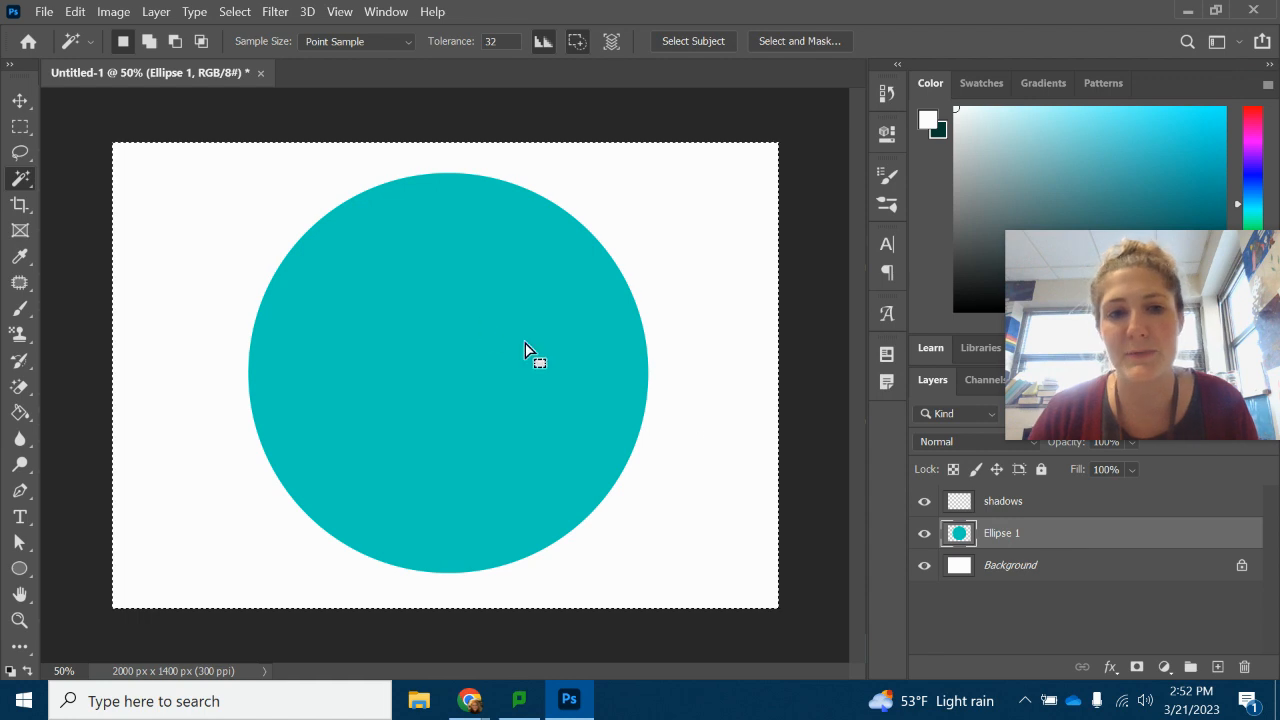
{"action": "left_click", "coordinate": [530, 350]}
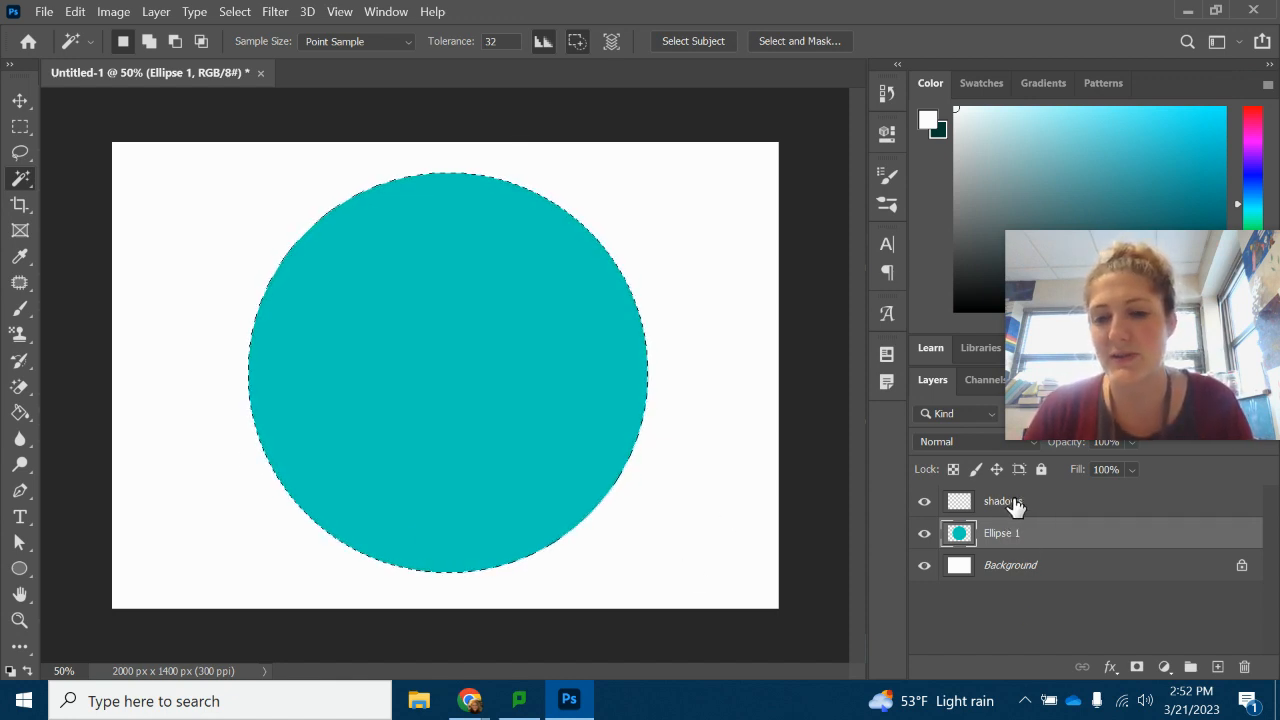
Step: Make the shadows layer active and enlarge the Brush size to about 1000 px
{"action": "left_click", "coordinate": [1004, 500]}
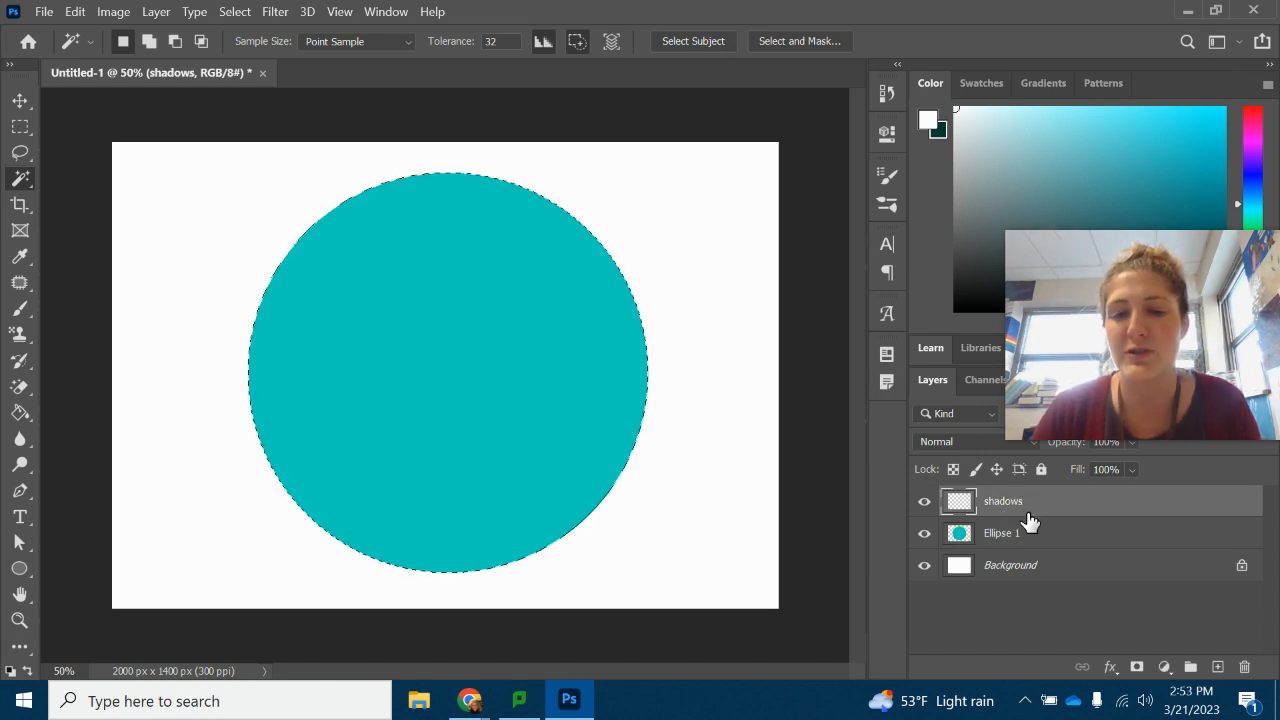
{"action": "mouse_move", "coordinate": [28, 320]}
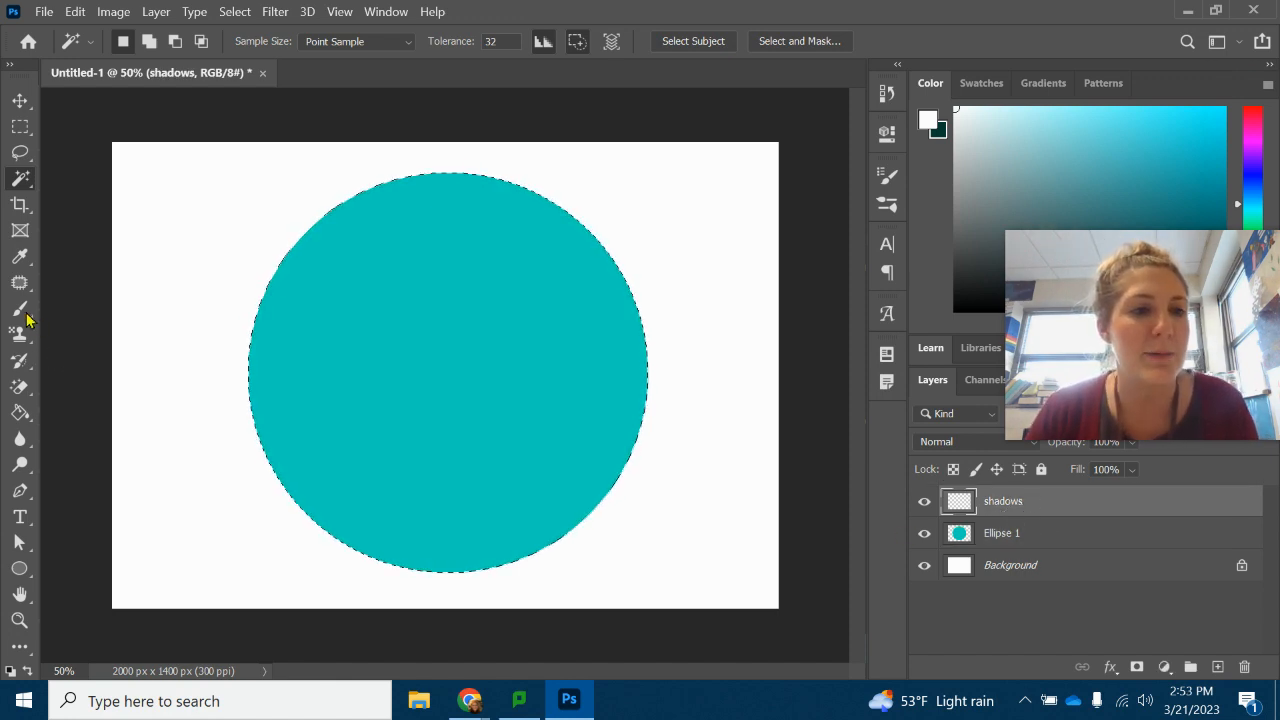
{"action": "left_click", "coordinate": [20, 308]}
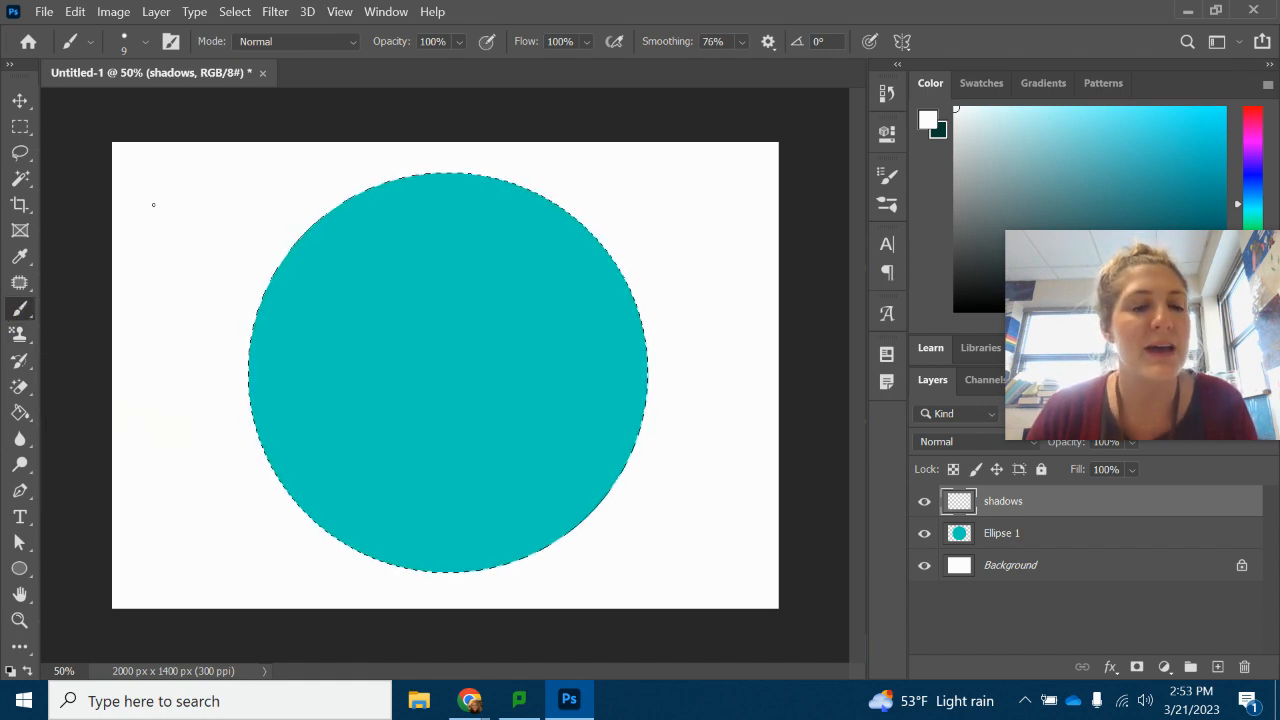
{"action": "left_click", "coordinate": [144, 40]}
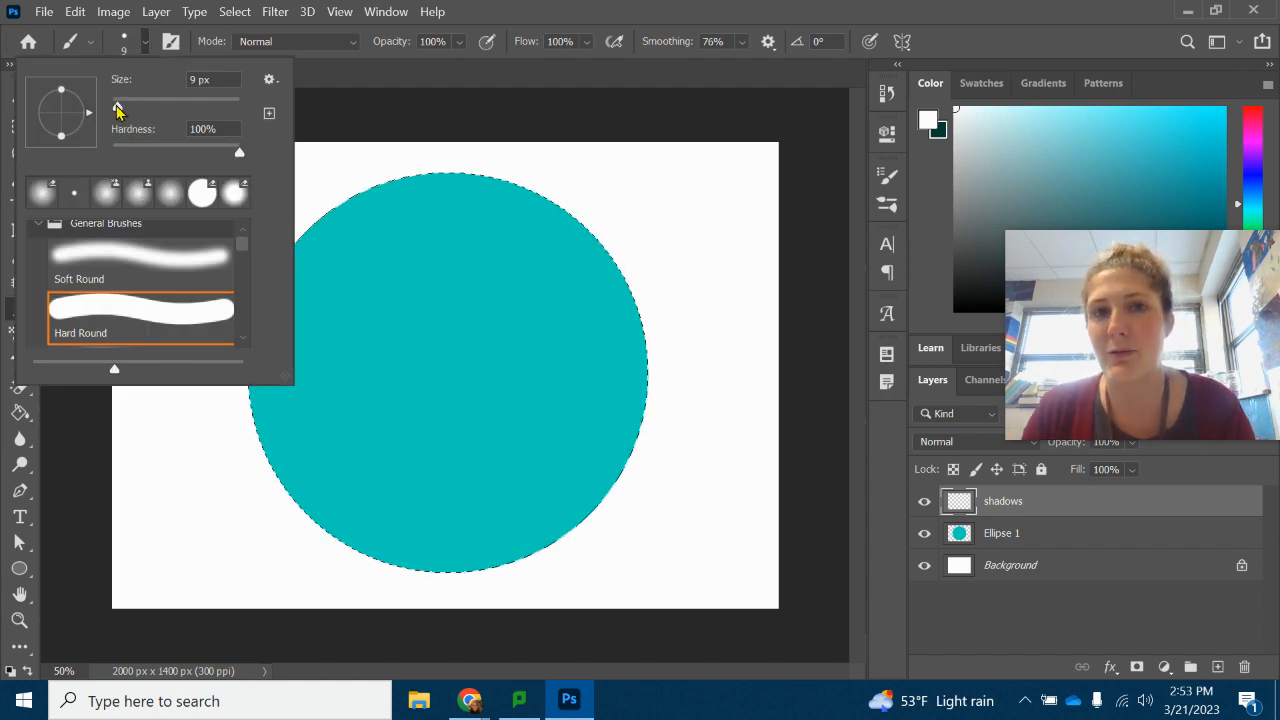
{"action": "left_click_drag", "start_coordinate": [144, 98], "coordinate": [184, 98]}
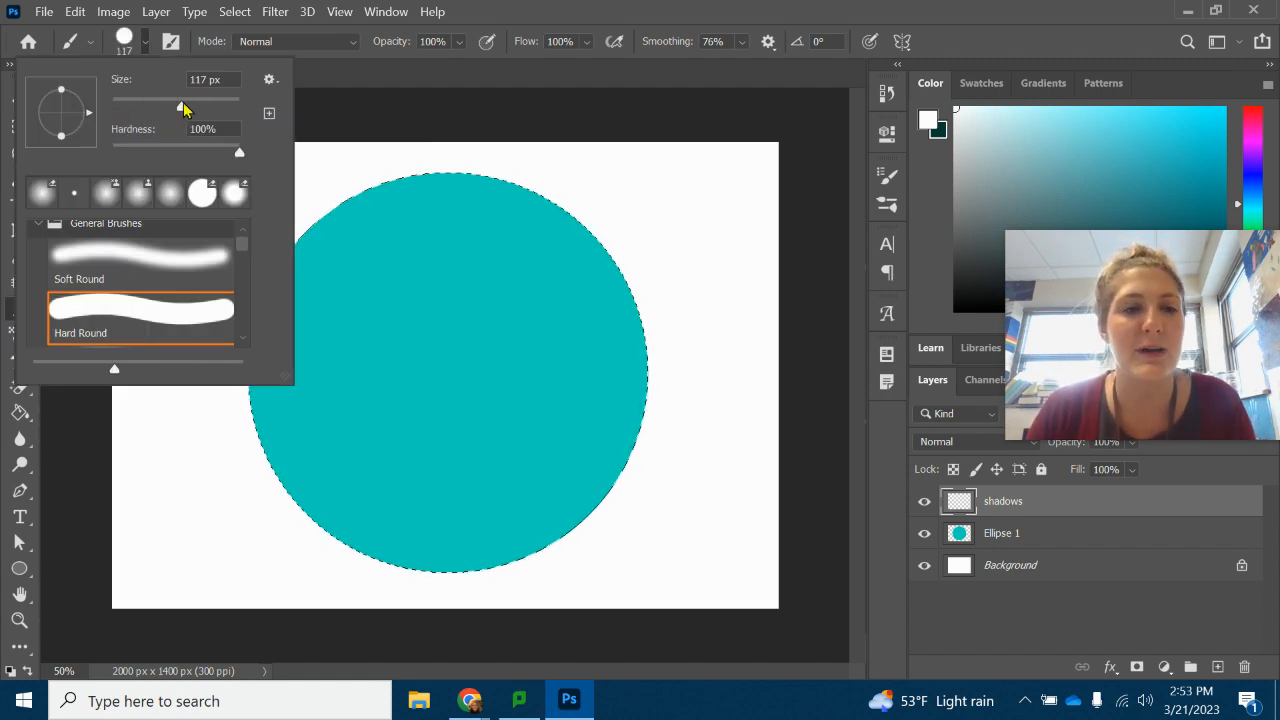
{"action": "left_click_drag", "start_coordinate": [180, 104], "coordinate": [210, 104]}
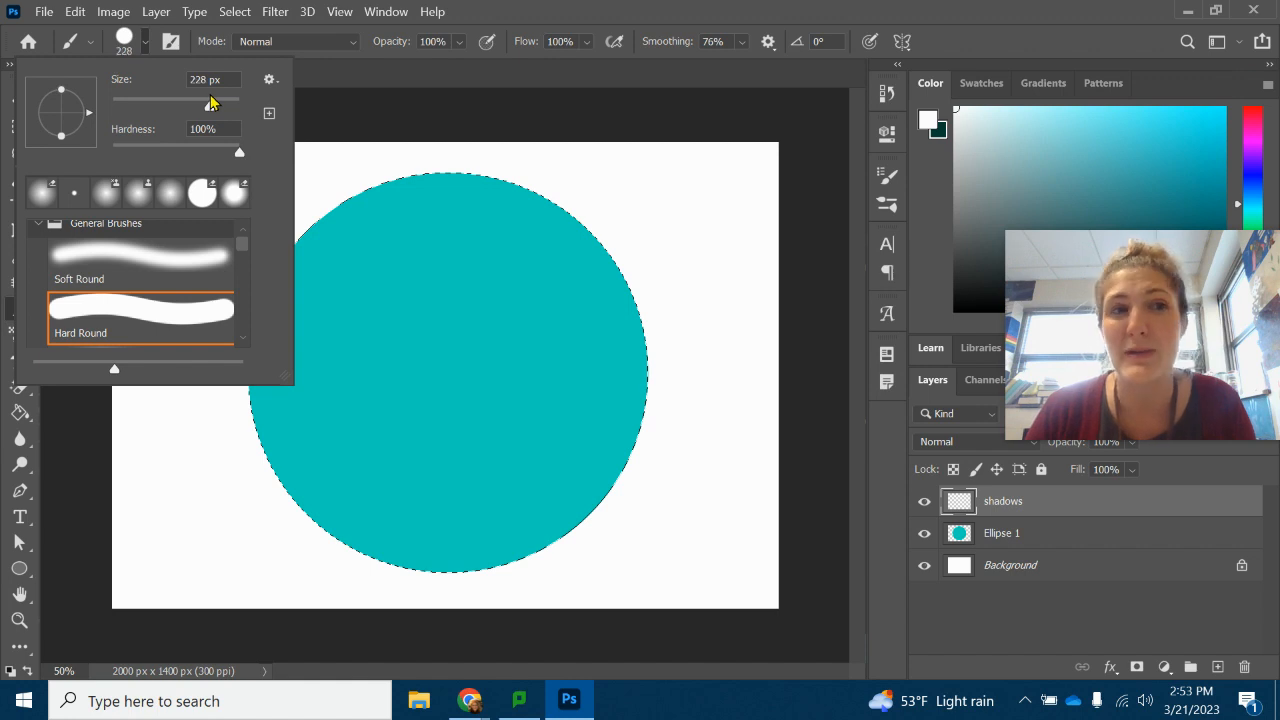
{"action": "left_click_drag", "start_coordinate": [184, 104], "coordinate": [228, 104]}
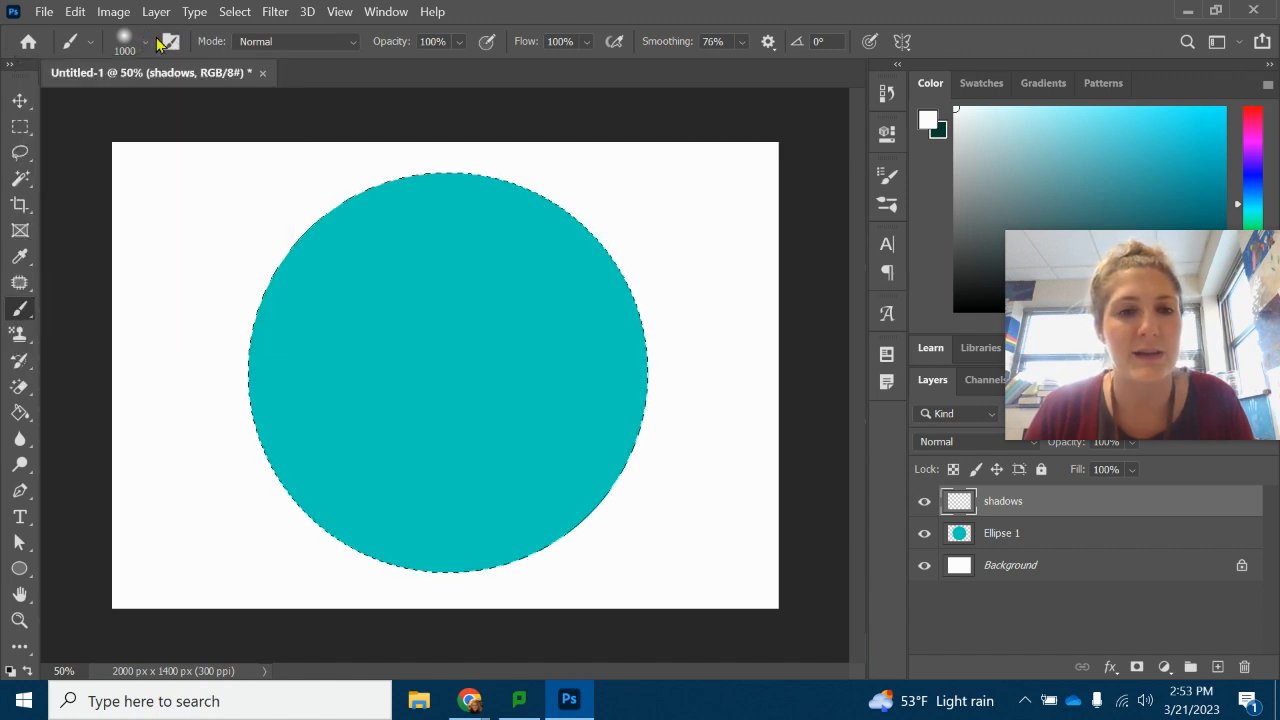
{"action": "mouse_move", "coordinate": [470, 700]}
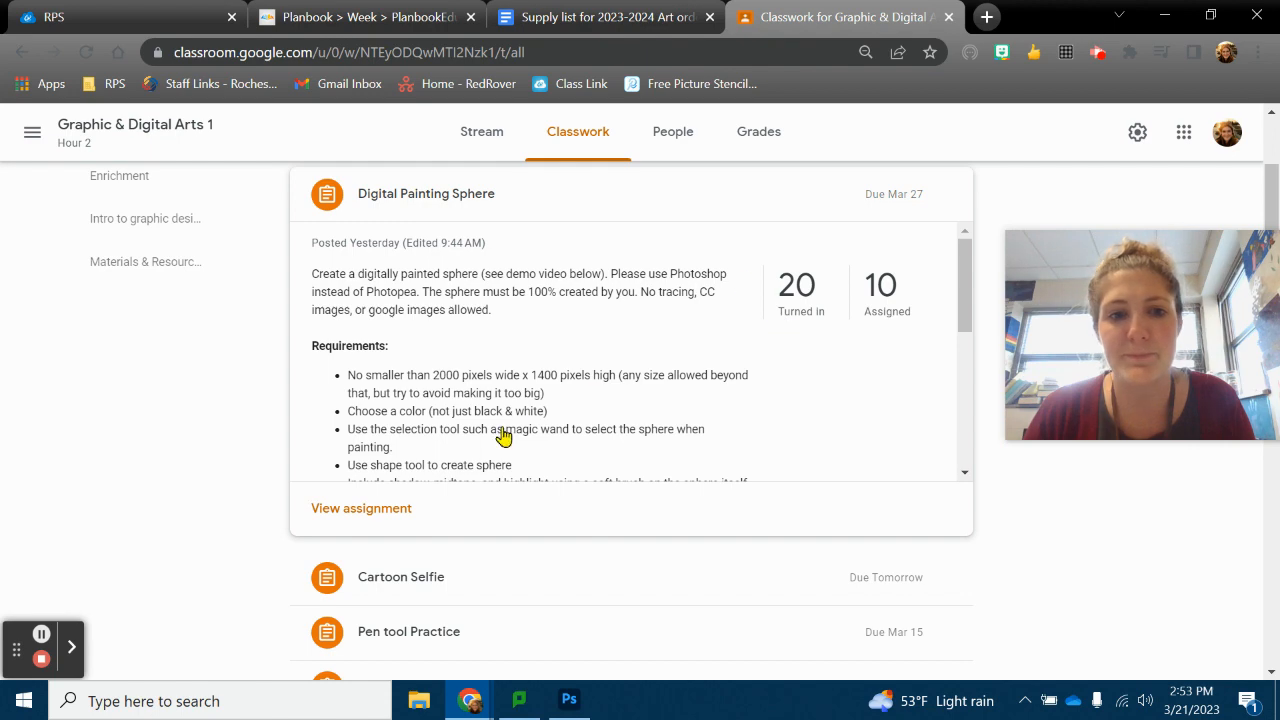
Step: Scroll down the assignment to the sphere2.png example attachment
{"action": "scroll", "scroll_direction": "down", "scroll_amount": 3}
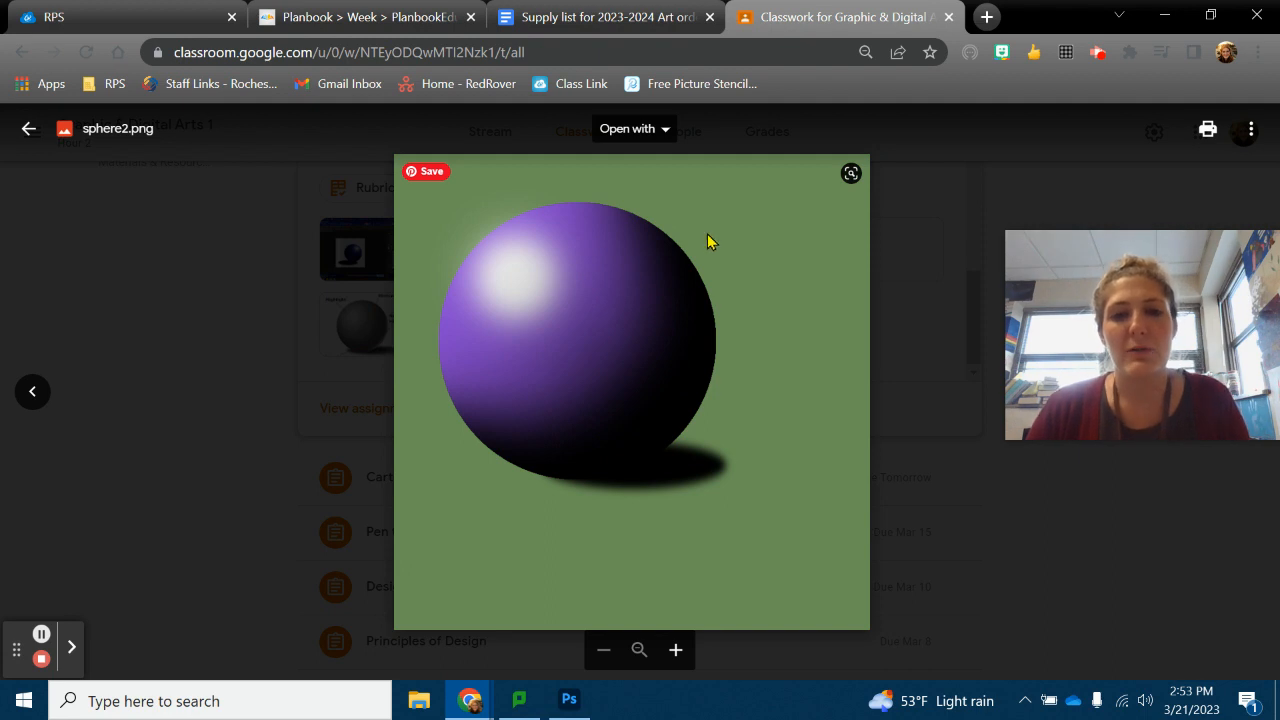
{"action": "mouse_move", "coordinate": [644, 228]}
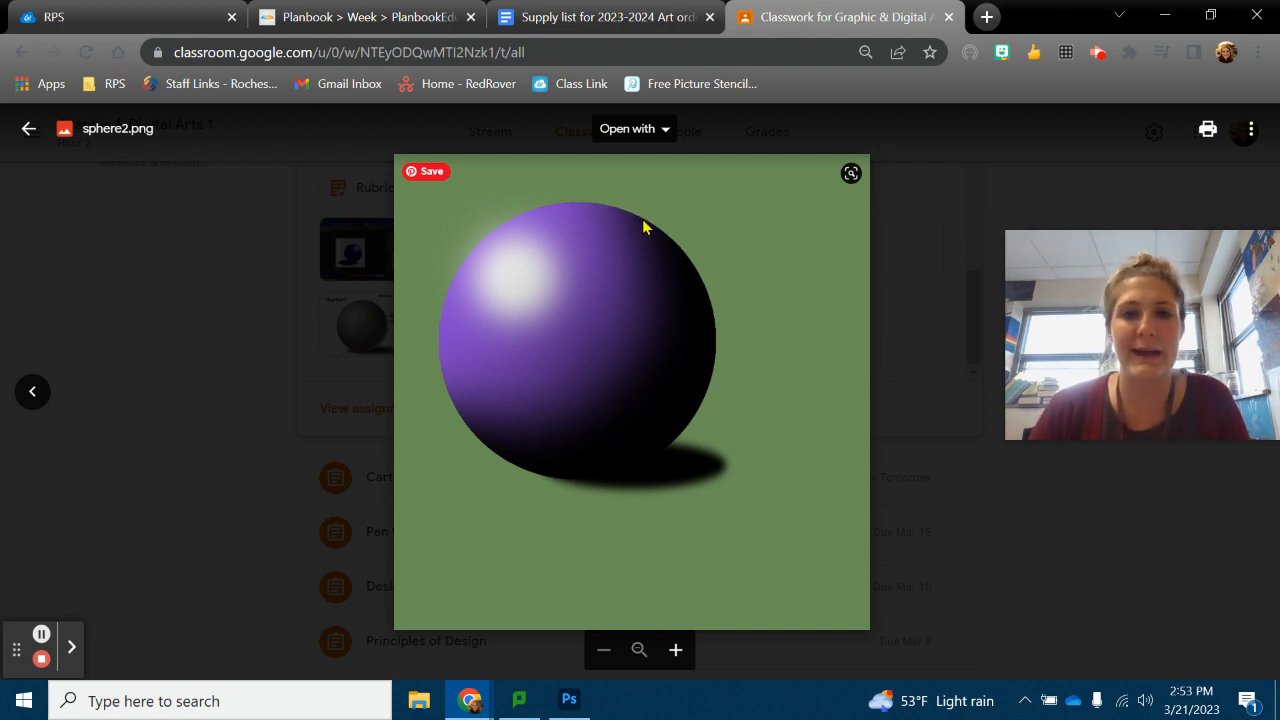
{"action": "mouse_move", "coordinate": [530, 420]}
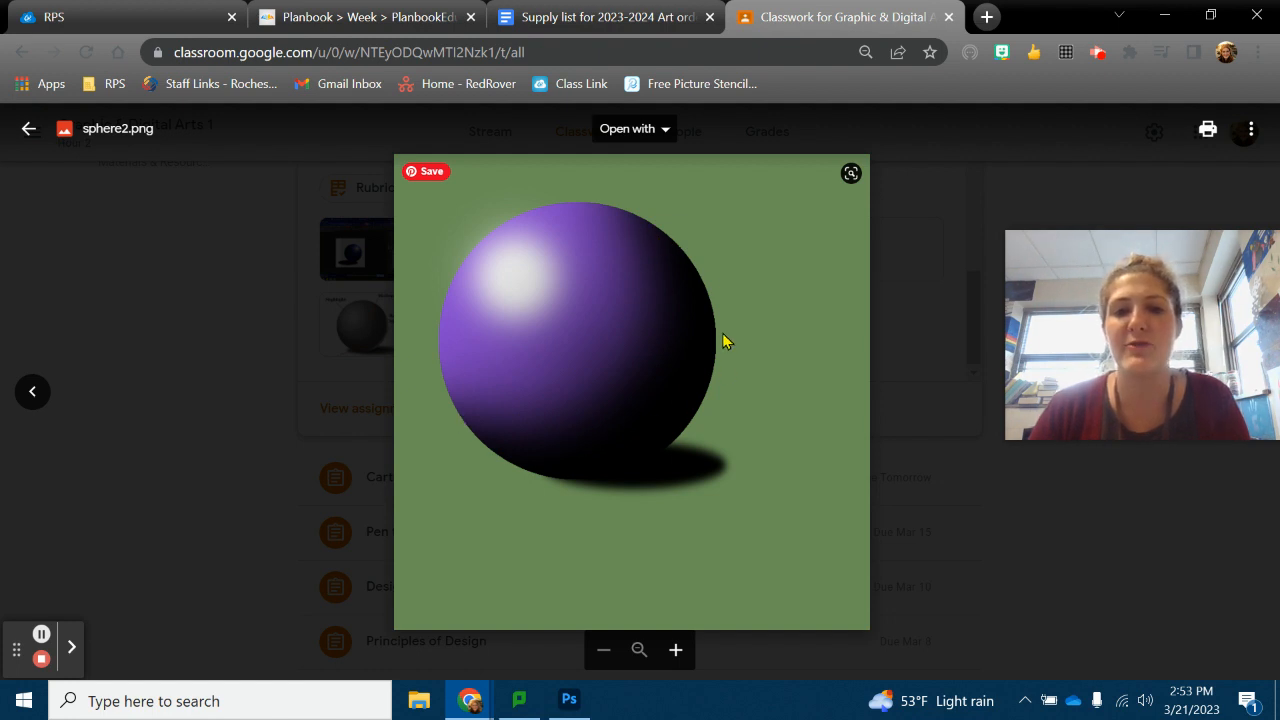
{"action": "mouse_move", "coordinate": [696, 388]}
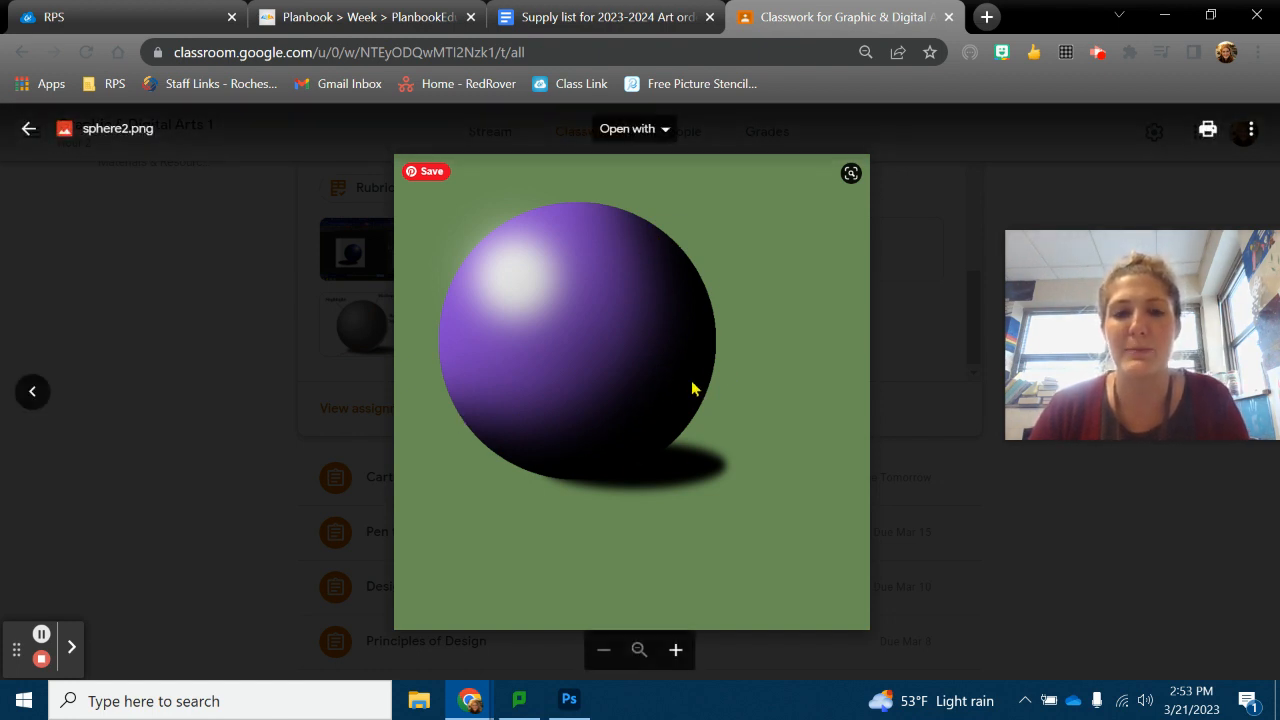
{"action": "mouse_move", "coordinate": [568, 700]}
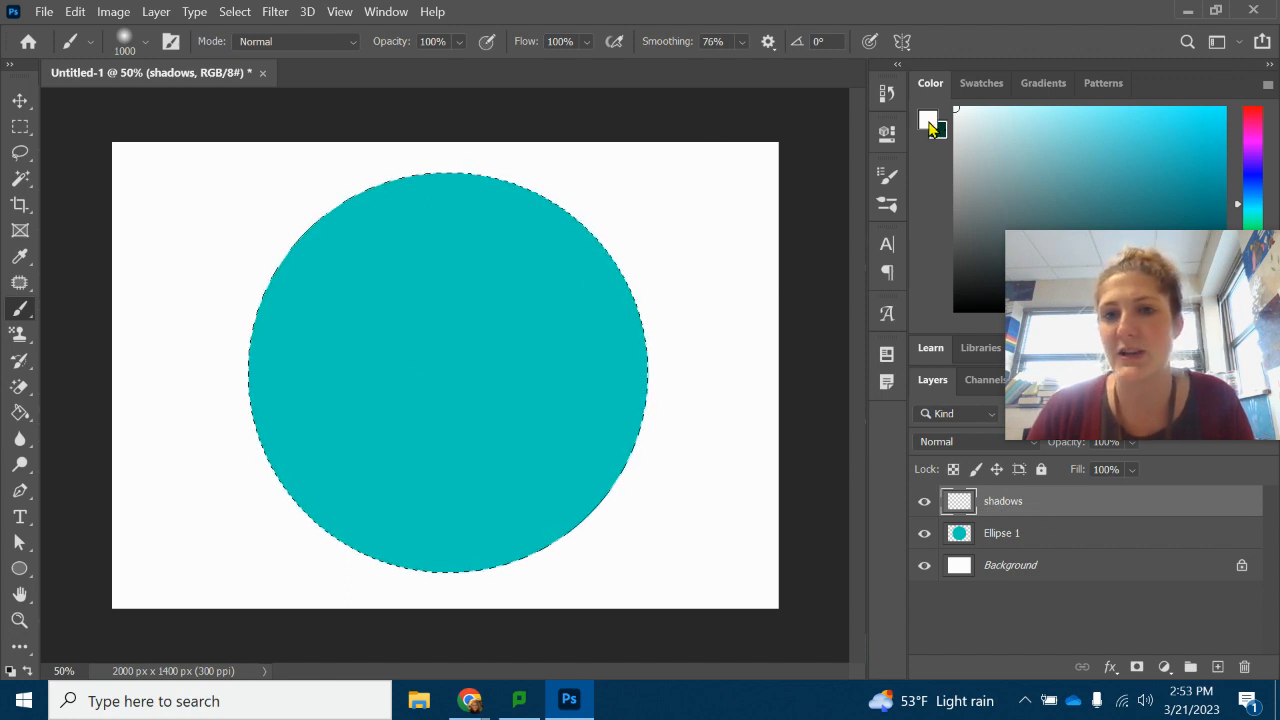
Step: Set black as the painting colour and return to the soft brush on the shadows layer
{"action": "left_click", "coordinate": [928, 120]}
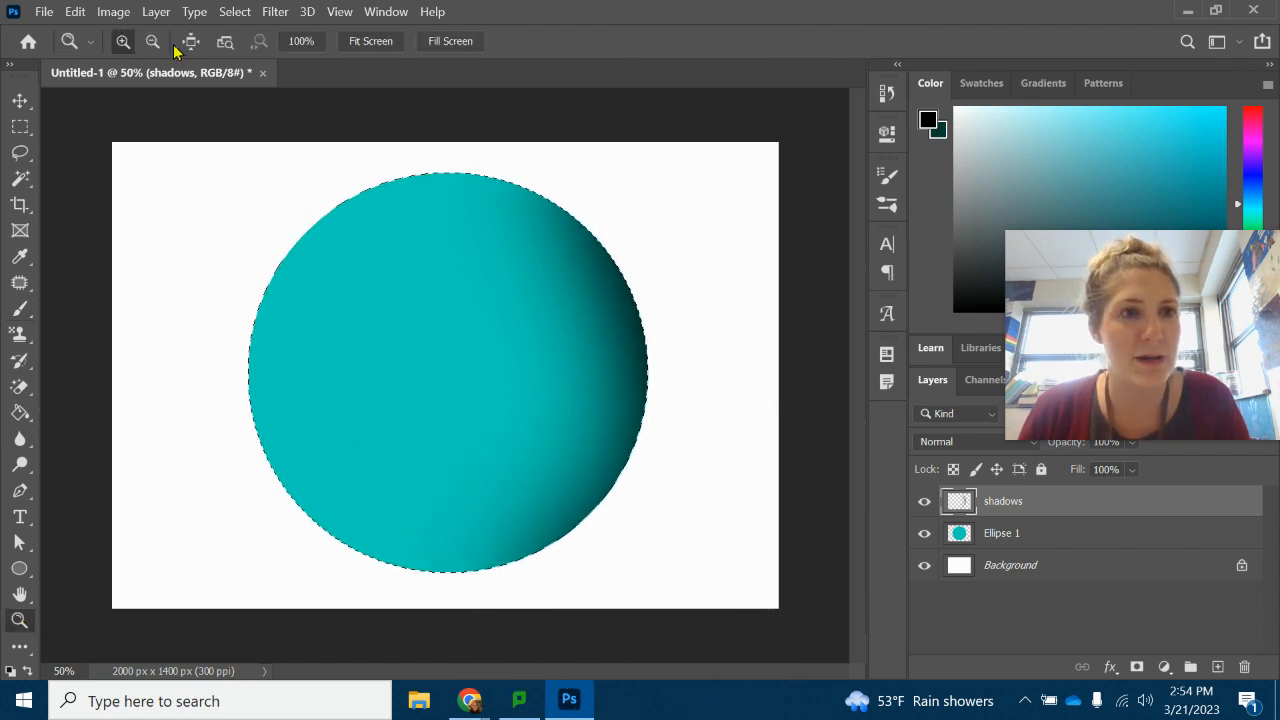
{"action": "left_click", "coordinate": [152, 40]}
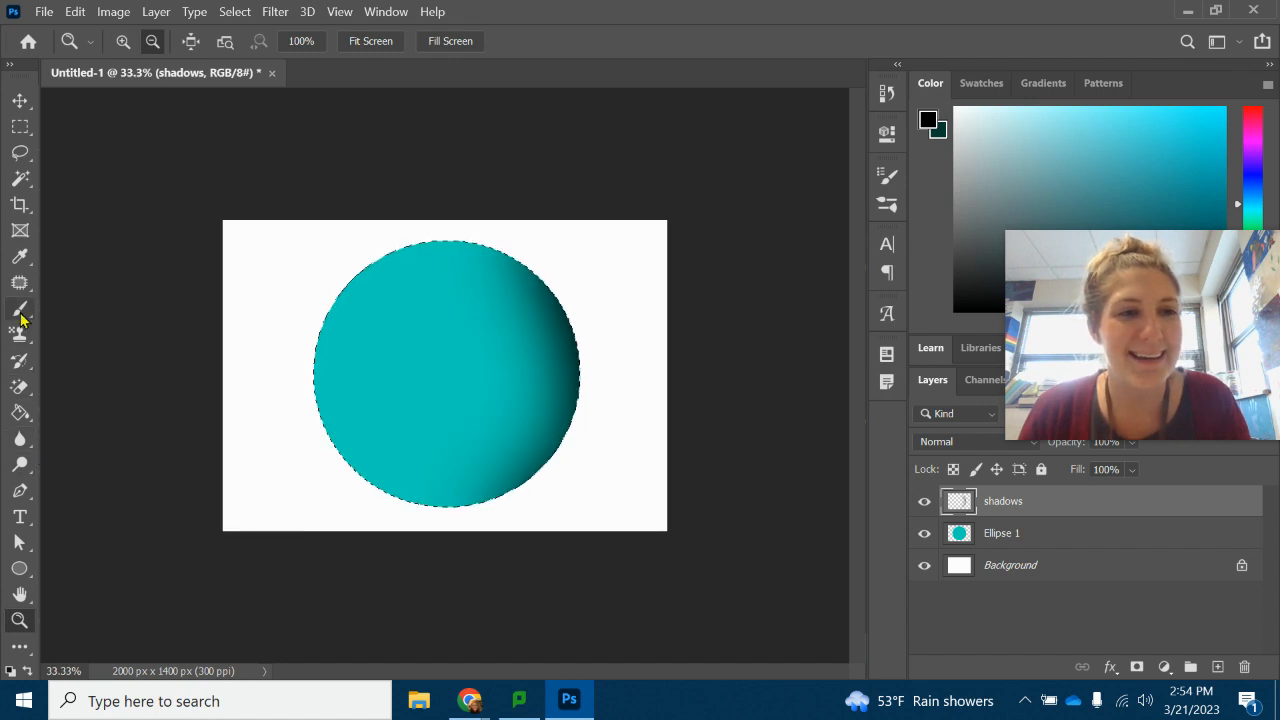
{"action": "left_click", "coordinate": [20, 308]}
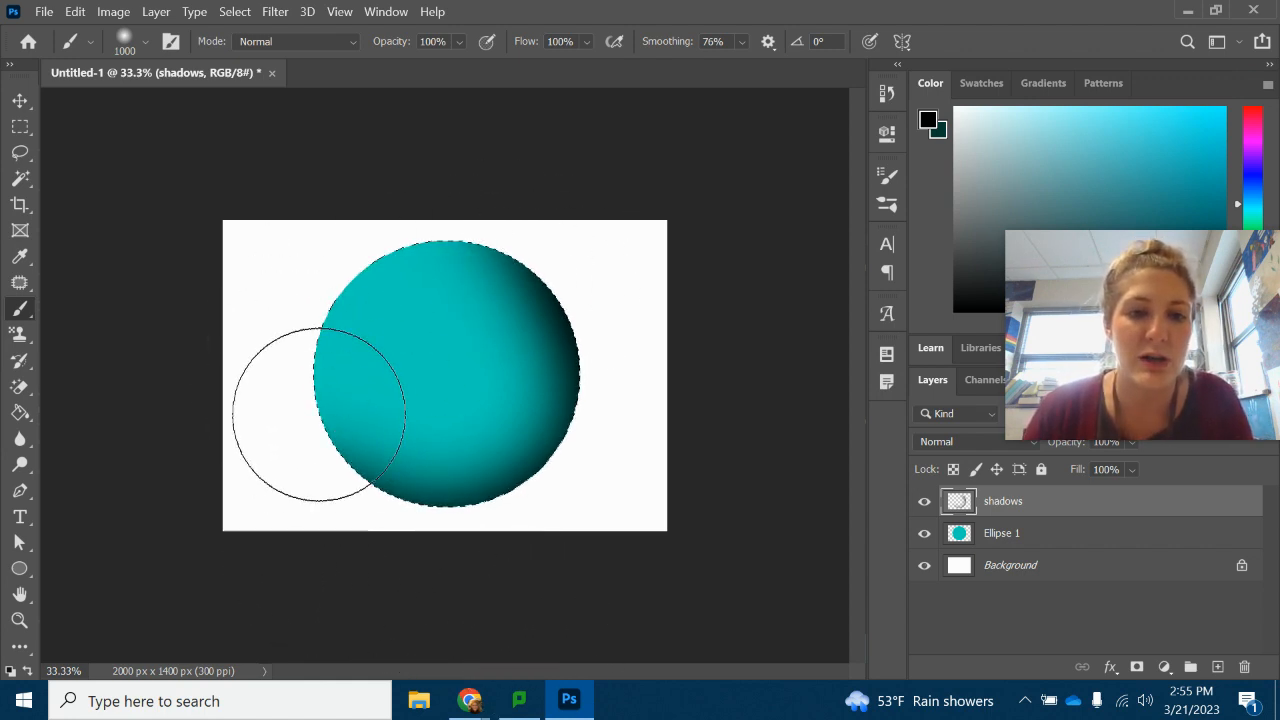
{"action": "mouse_move", "coordinate": [616, 524]}
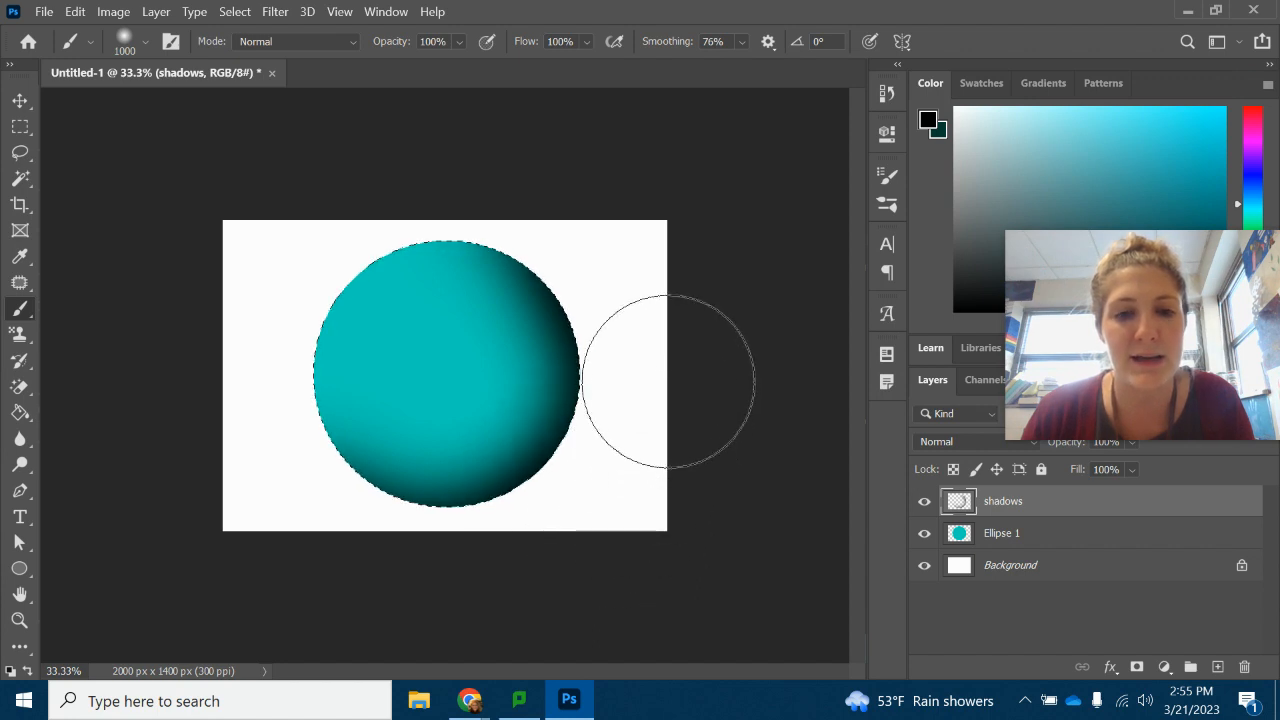
{"action": "mouse_move", "coordinate": [520, 570]}
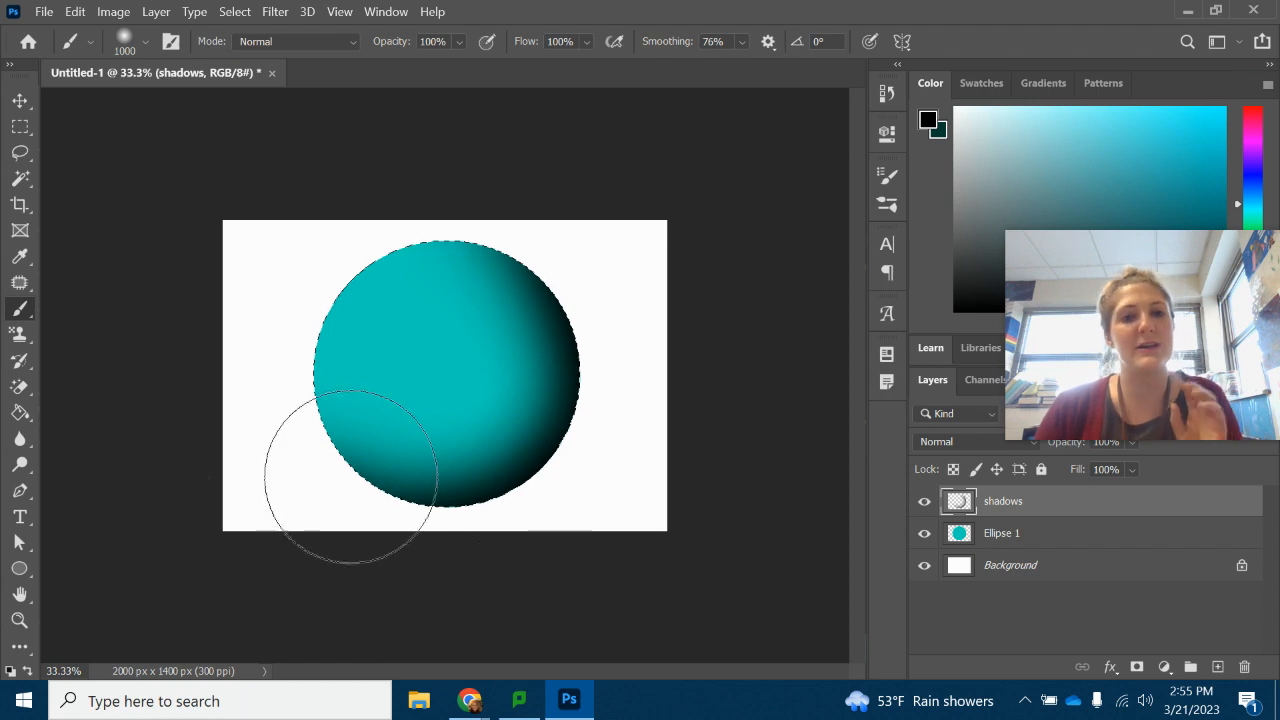
Step: Raise the brush to 1400 px, shade the sphere's lower right, and hide Ellipse 1 to check
{"action": "left_click", "coordinate": [144, 40]}
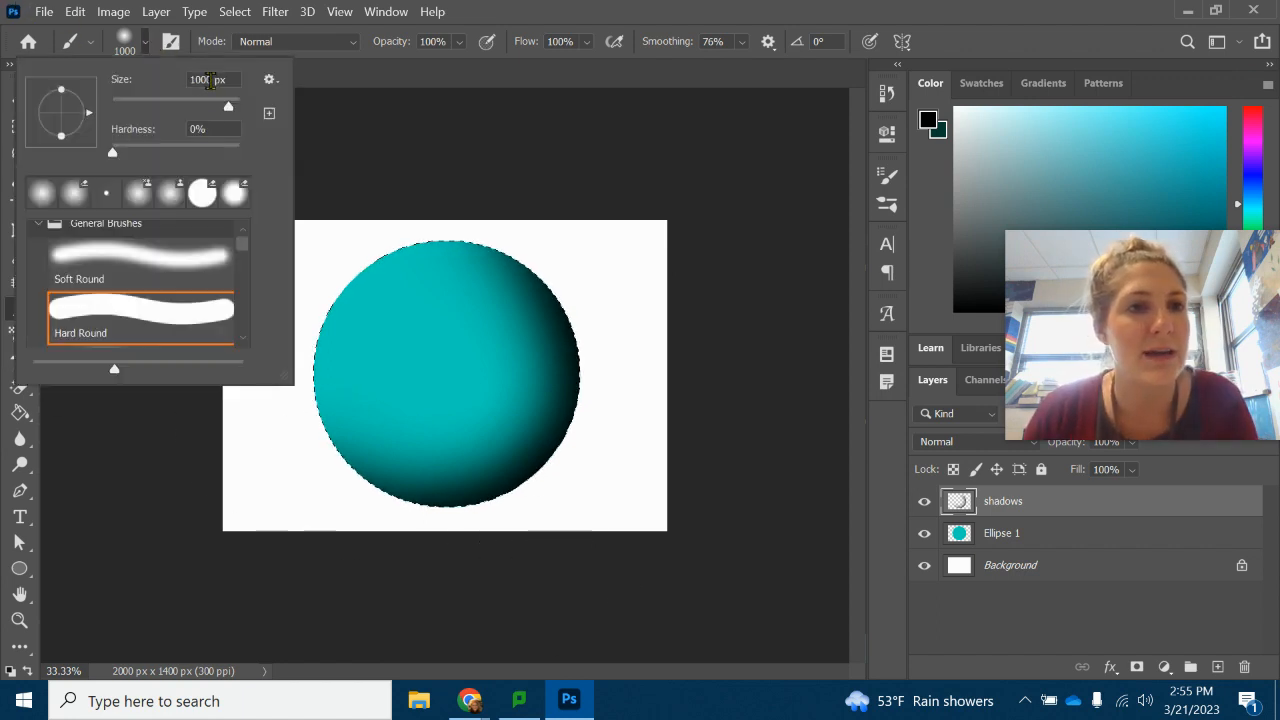
{"action": "type", "text": "1400"}
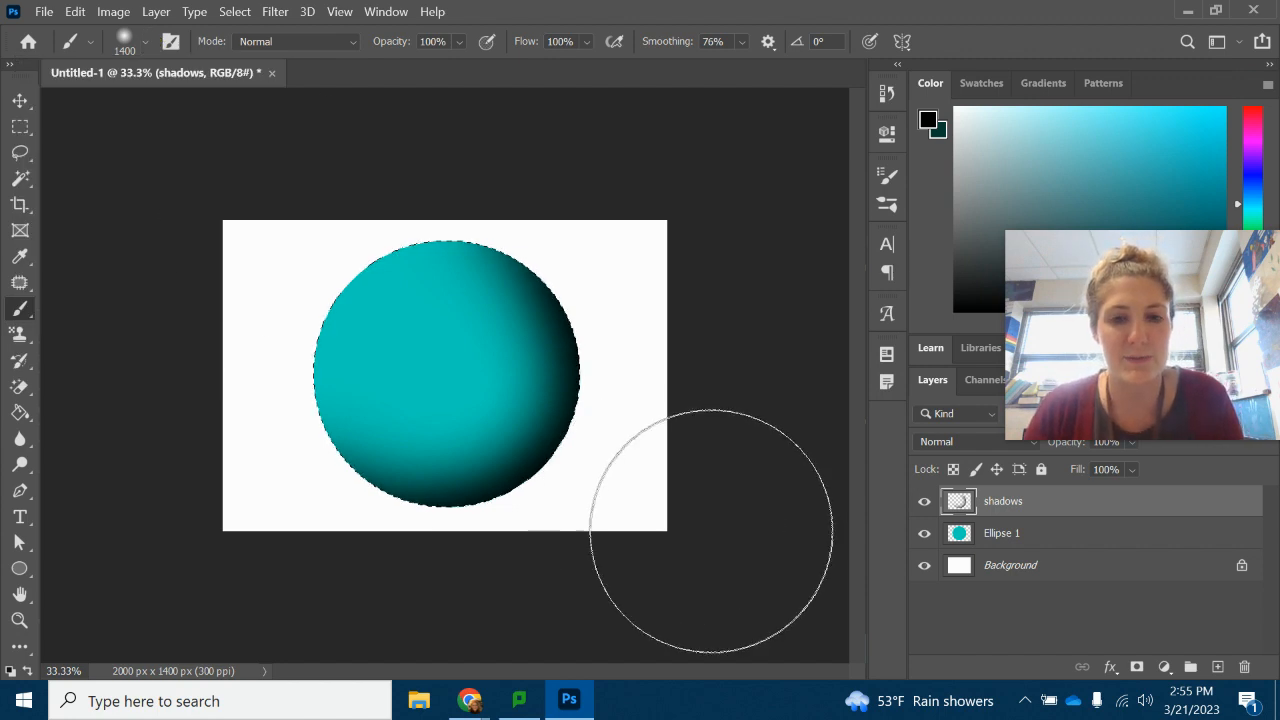
{"action": "mouse_move", "coordinate": [660, 500]}
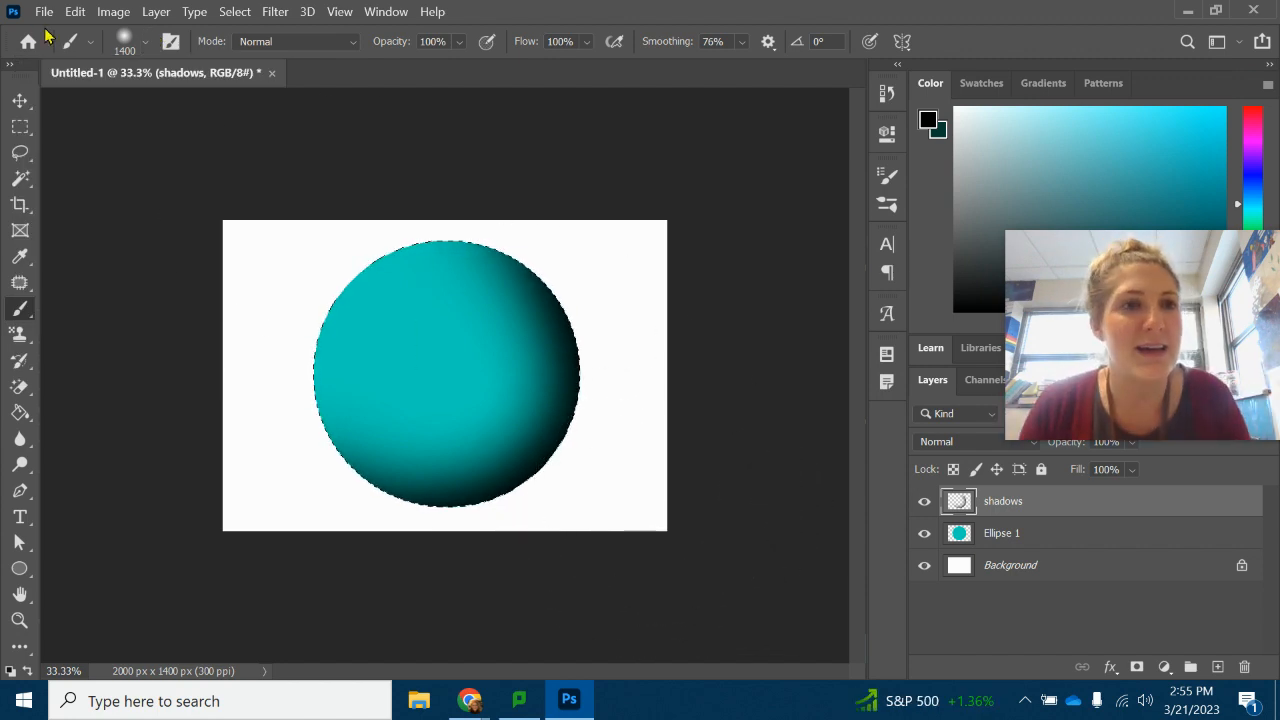
{"action": "left_click", "coordinate": [144, 40]}
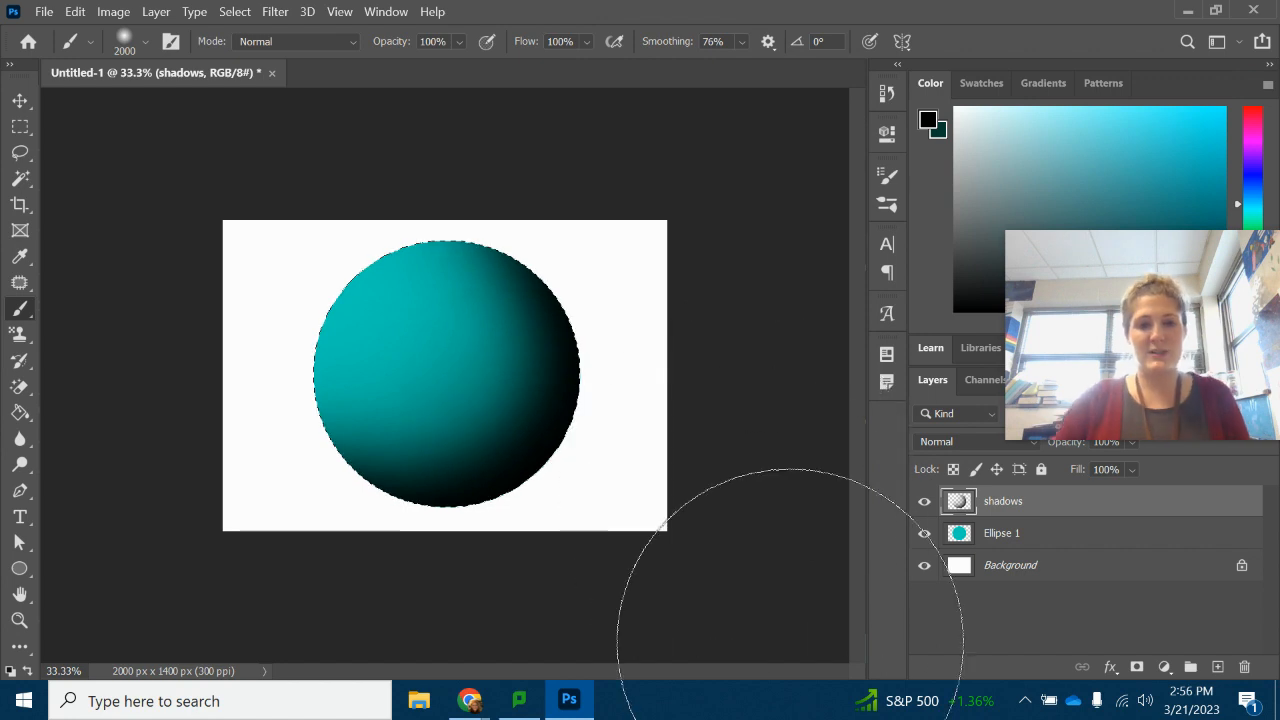
{"action": "mouse_move", "coordinate": [490, 384]}
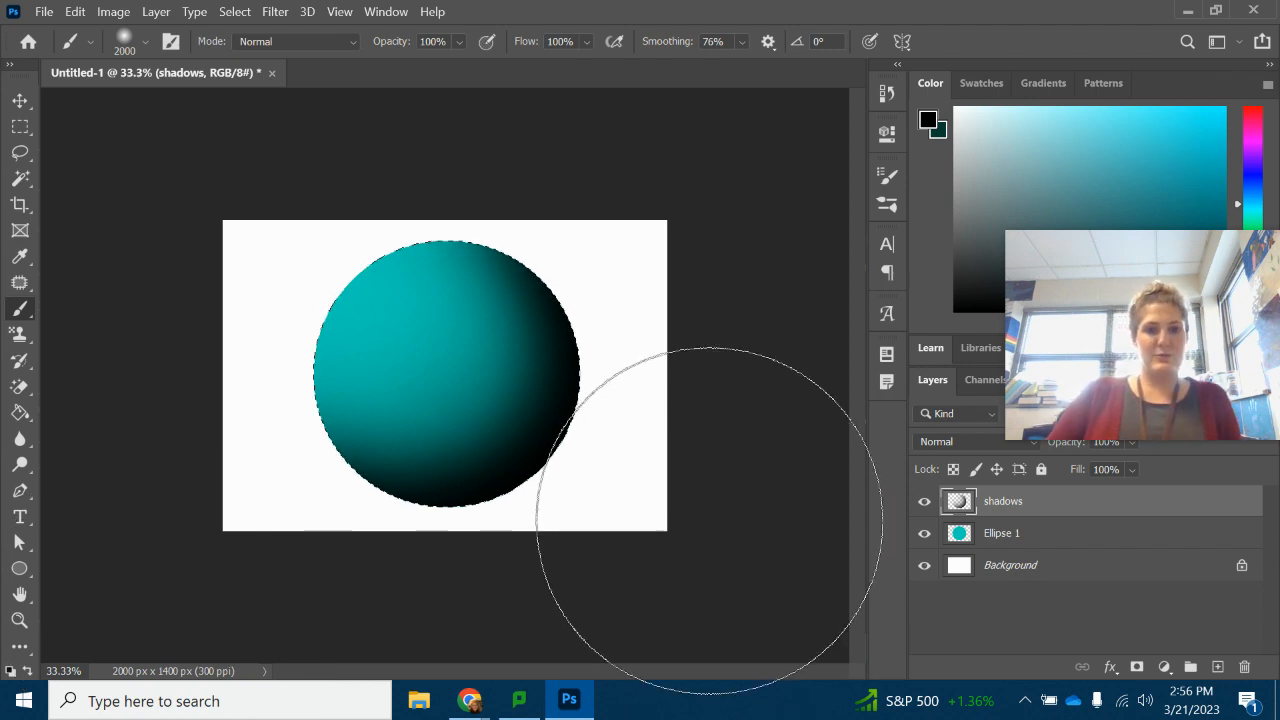
{"action": "mouse_move", "coordinate": [720, 256]}
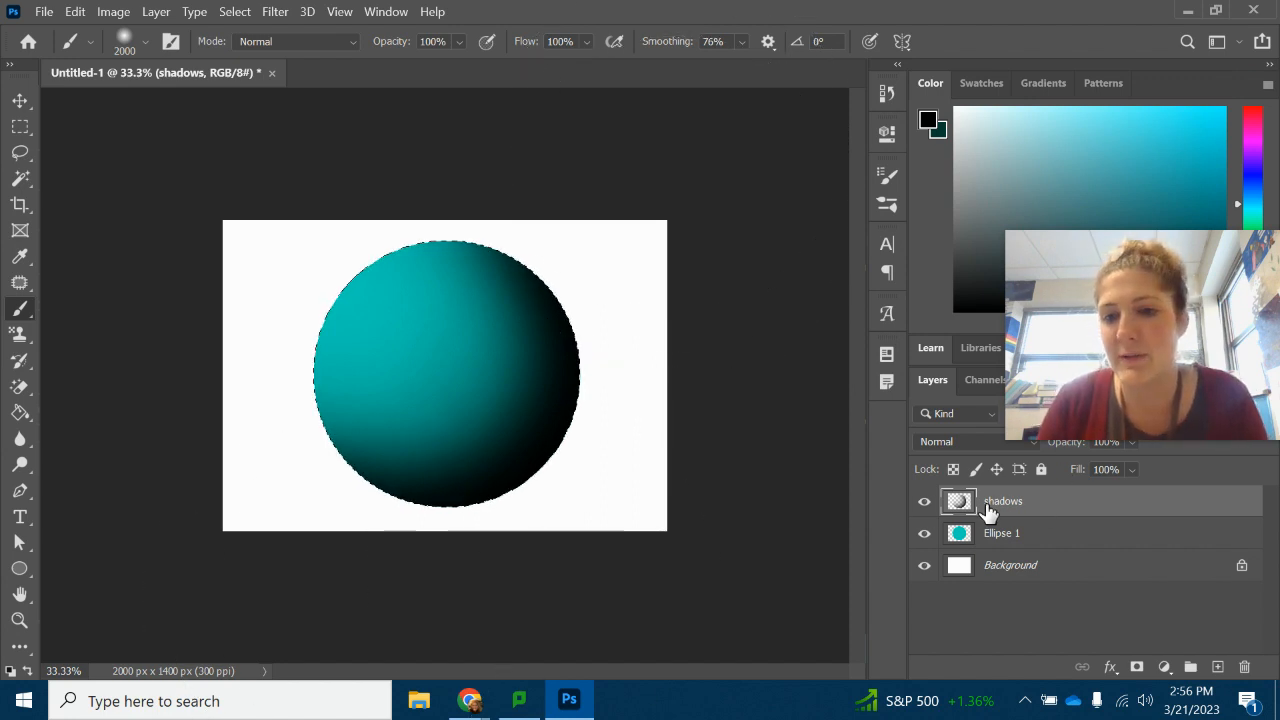
{"action": "left_click", "coordinate": [924, 532]}
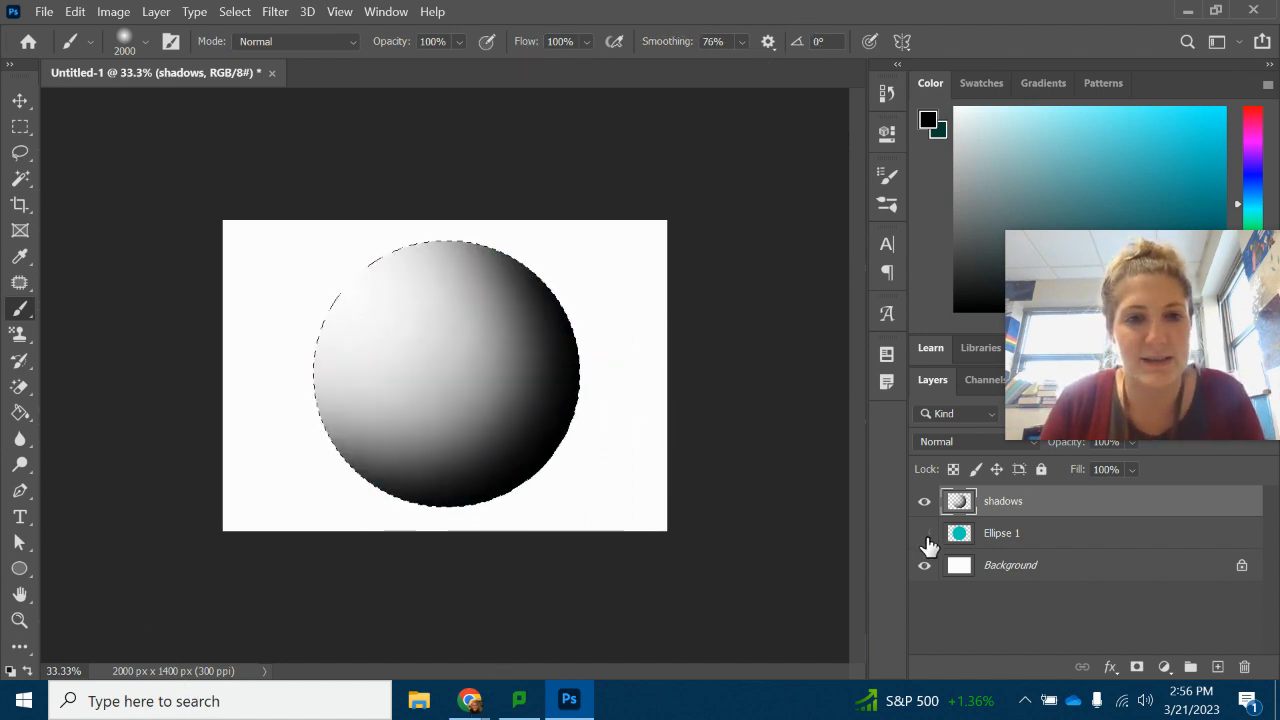
{"action": "mouse_move", "coordinate": [468, 700]}
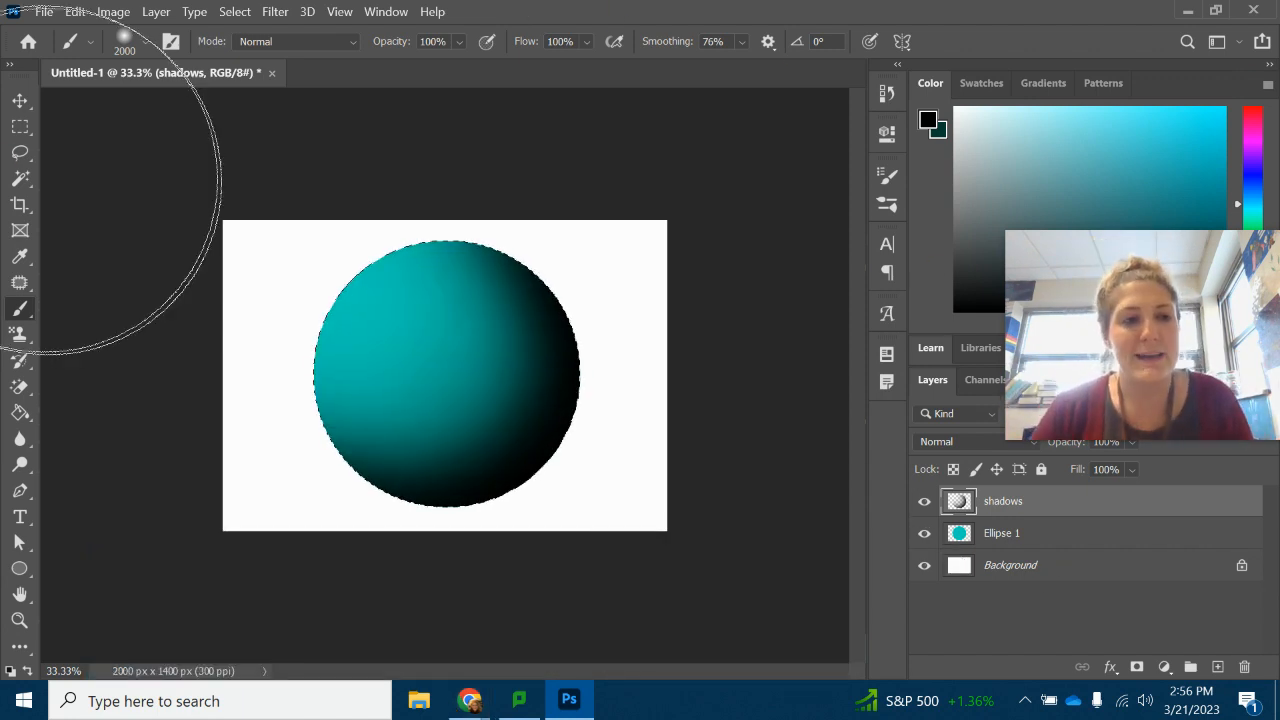
Step: Reduce the brush to 600 px and set white as the painting colour for the highlight
{"action": "left_click", "coordinate": [90, 40]}
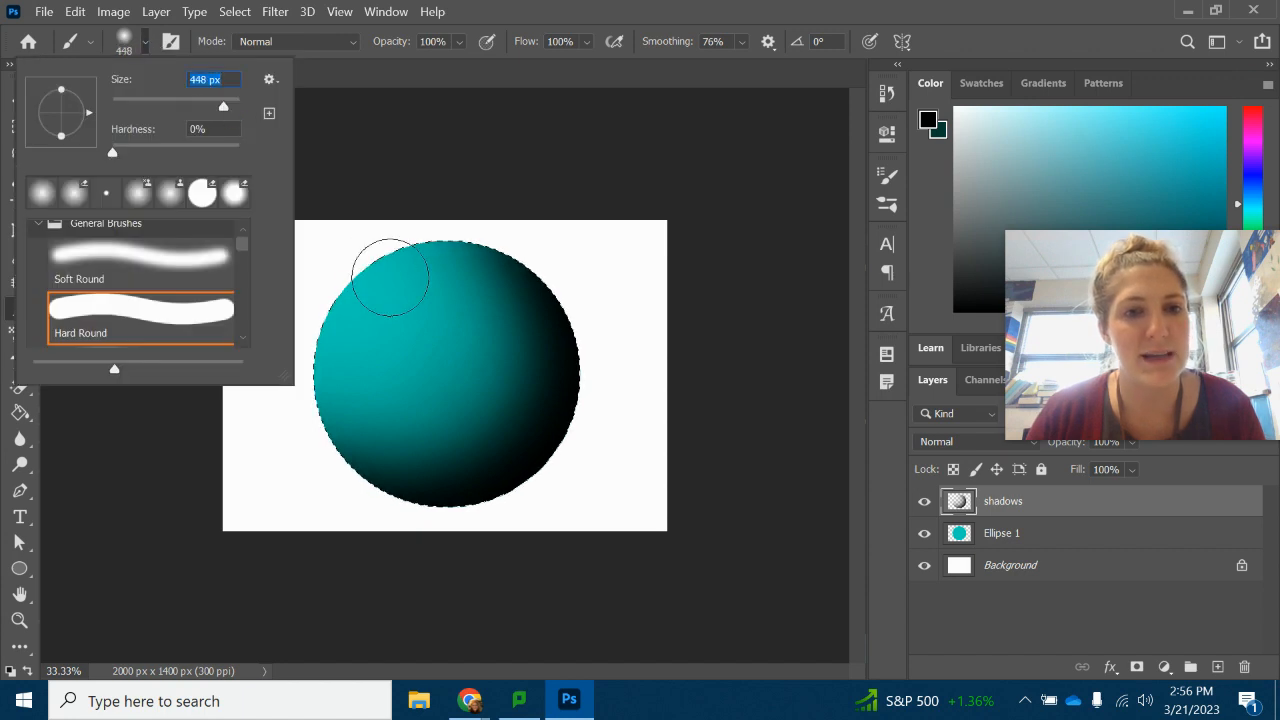
{"action": "left_click_drag", "start_coordinate": [224, 104], "coordinate": [220, 104]}
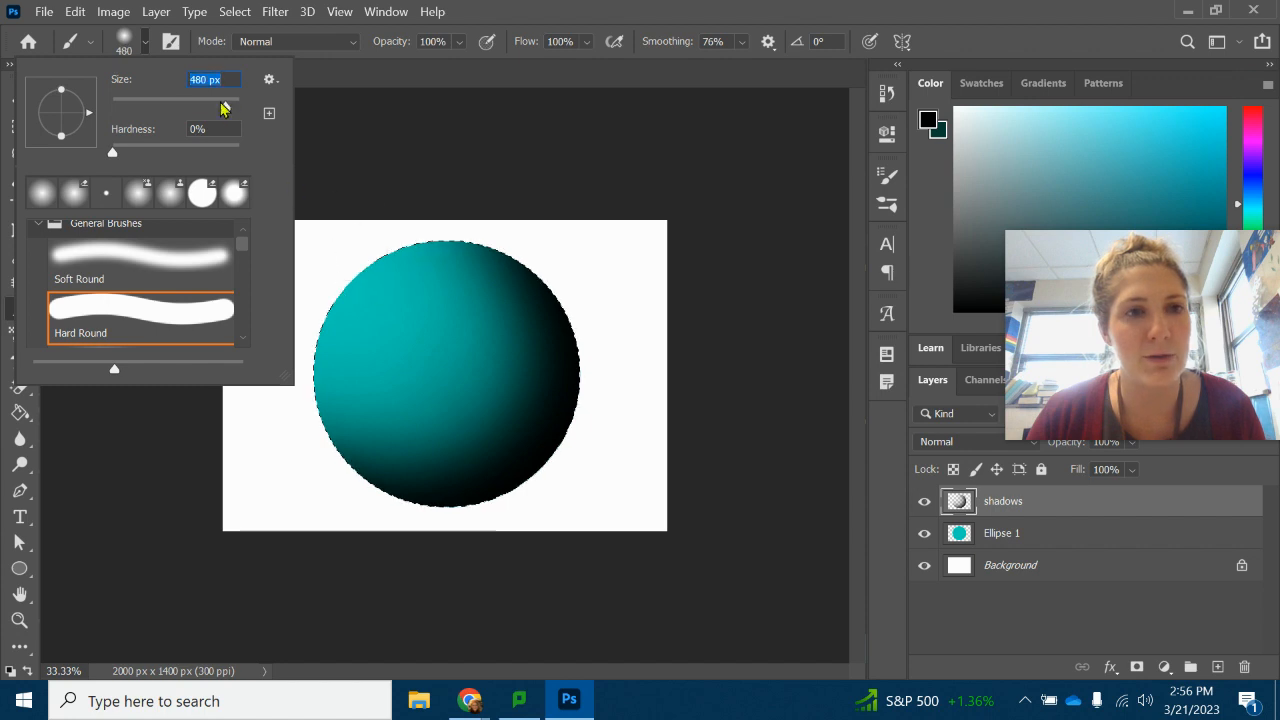
{"action": "type", "text": "600"}
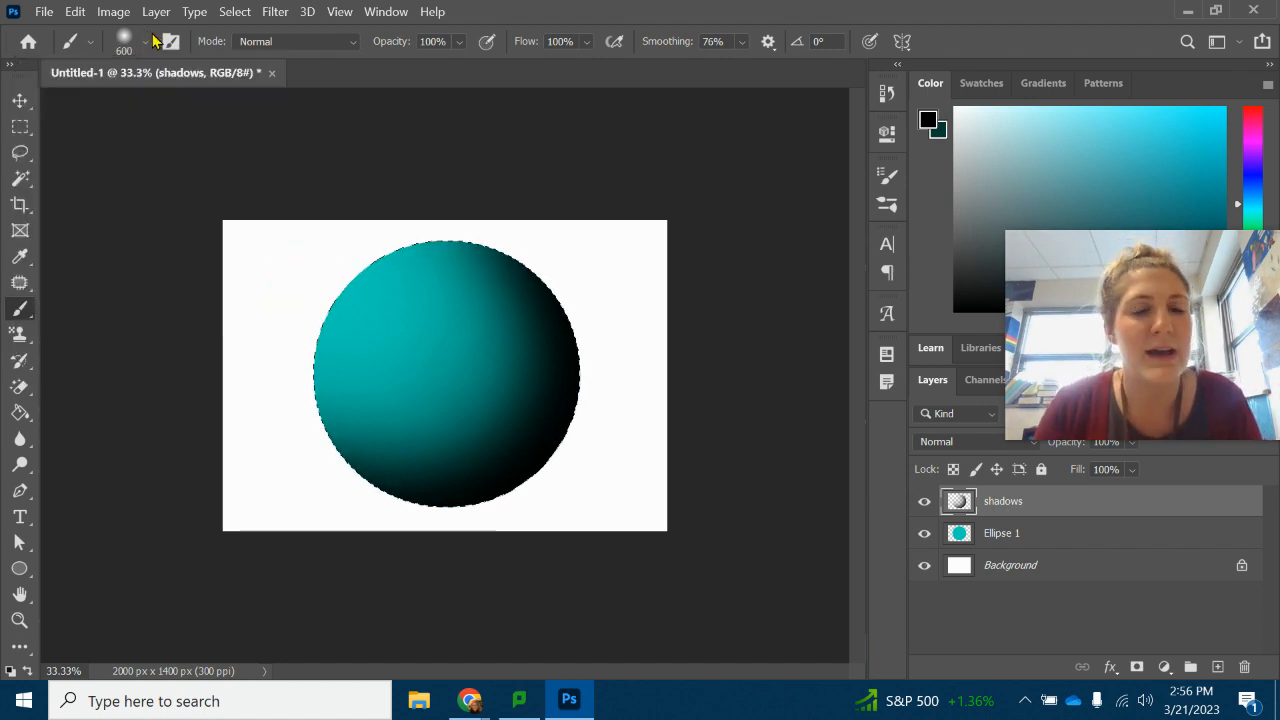
{"action": "left_click", "coordinate": [418, 310]}
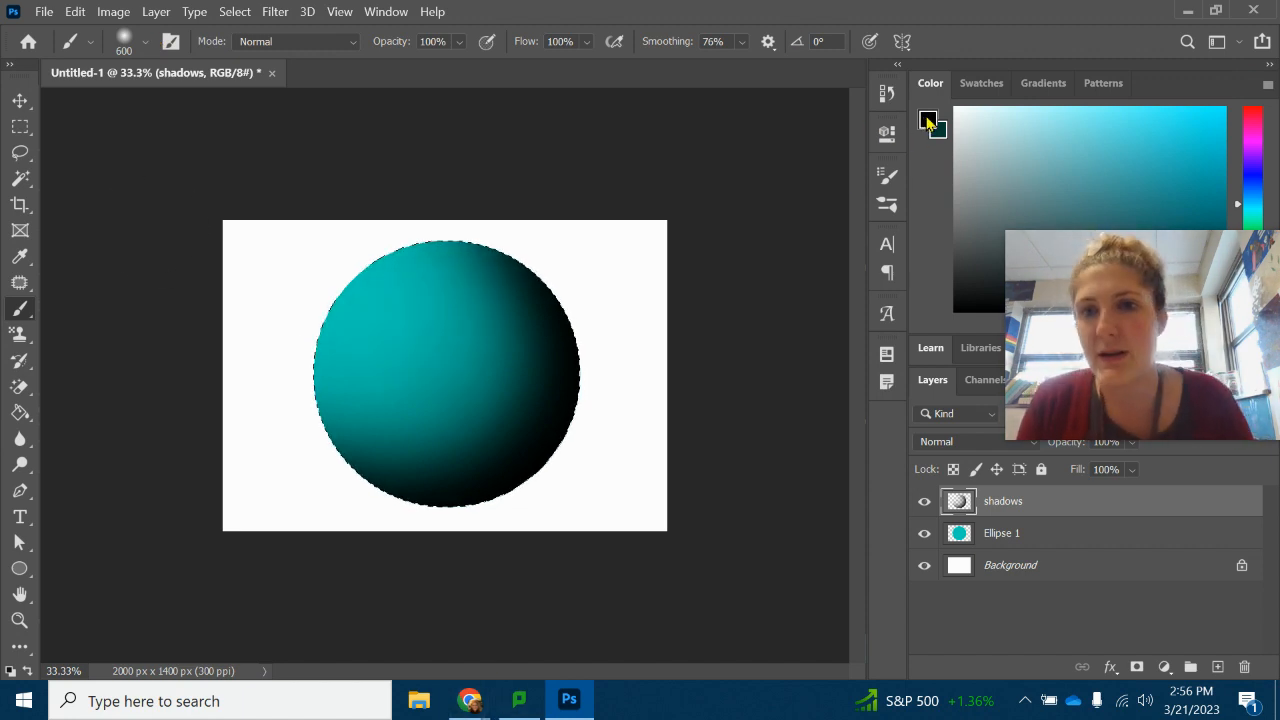
{"action": "left_click", "coordinate": [924, 118]}
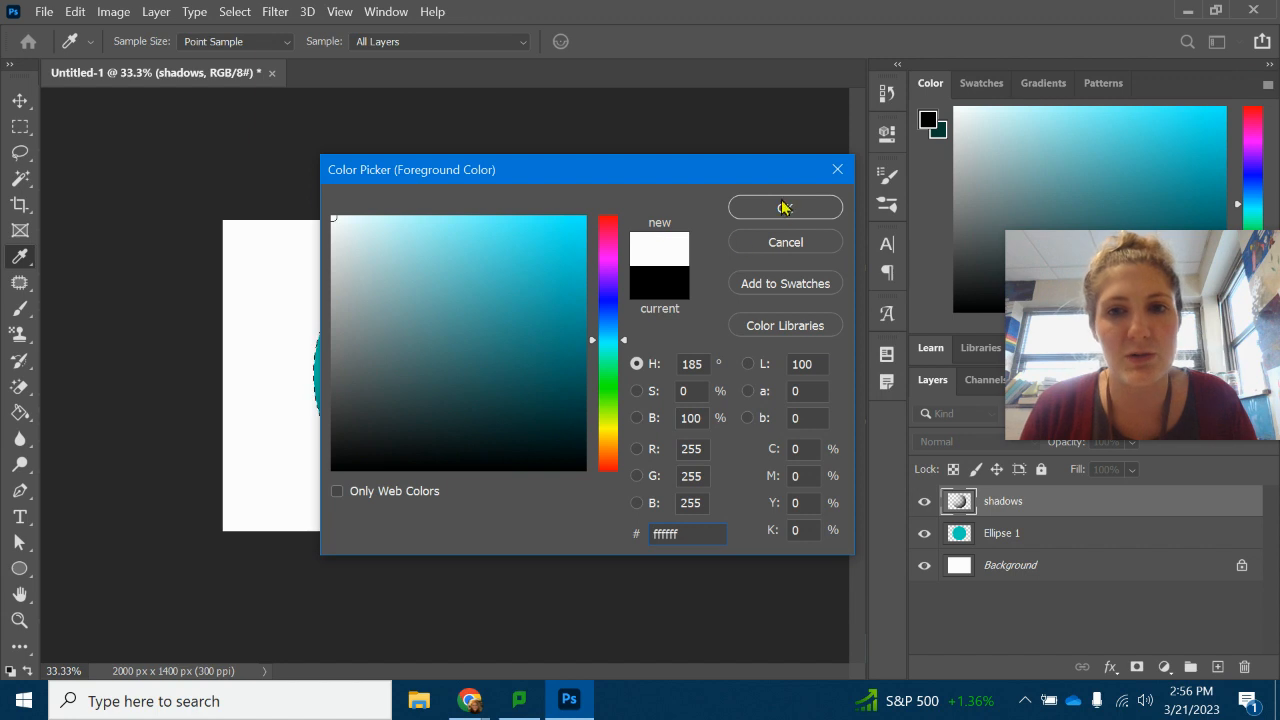
{"action": "left_click", "coordinate": [784, 206]}
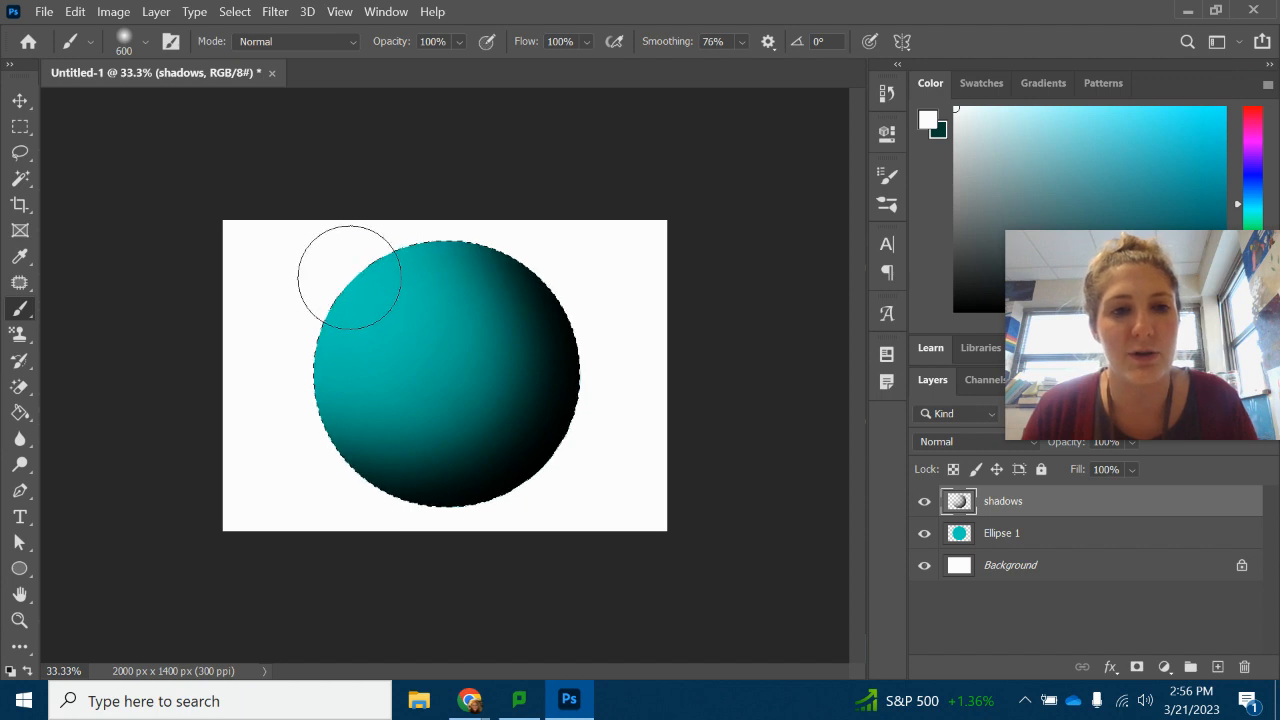
{"action": "mouse_move", "coordinate": [396, 316]}
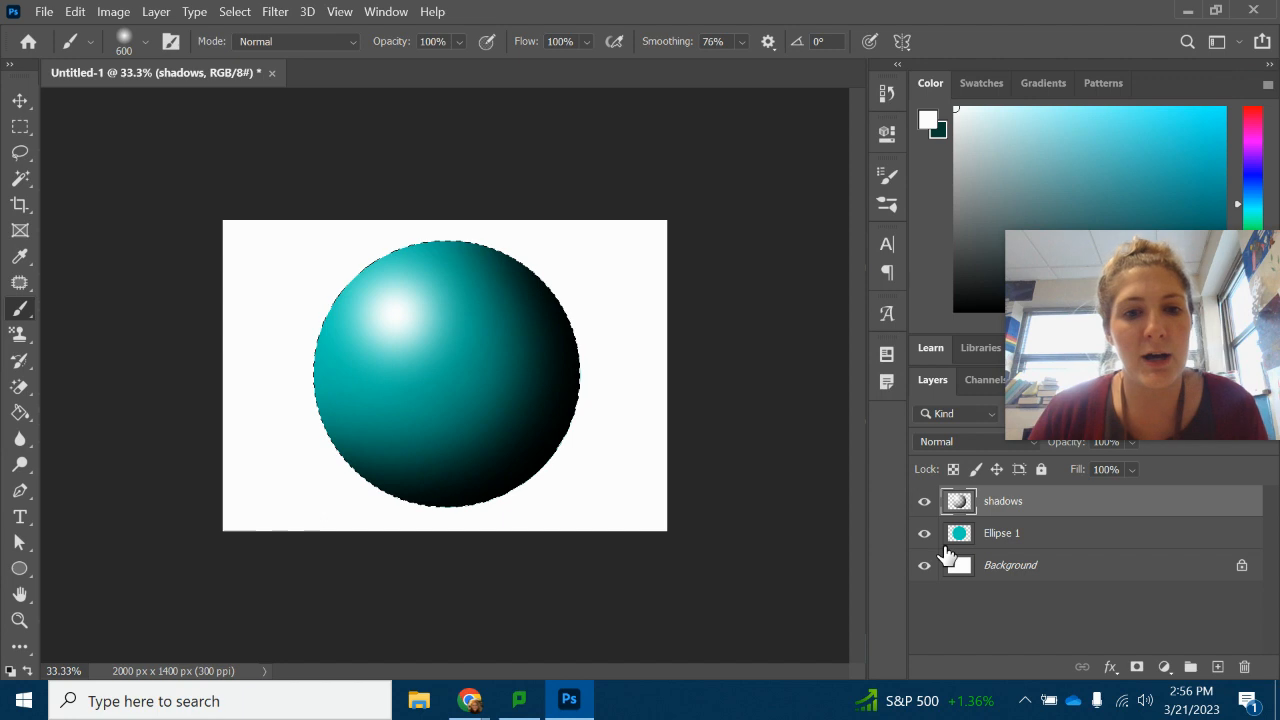
{"action": "mouse_move", "coordinate": [342, 592]}
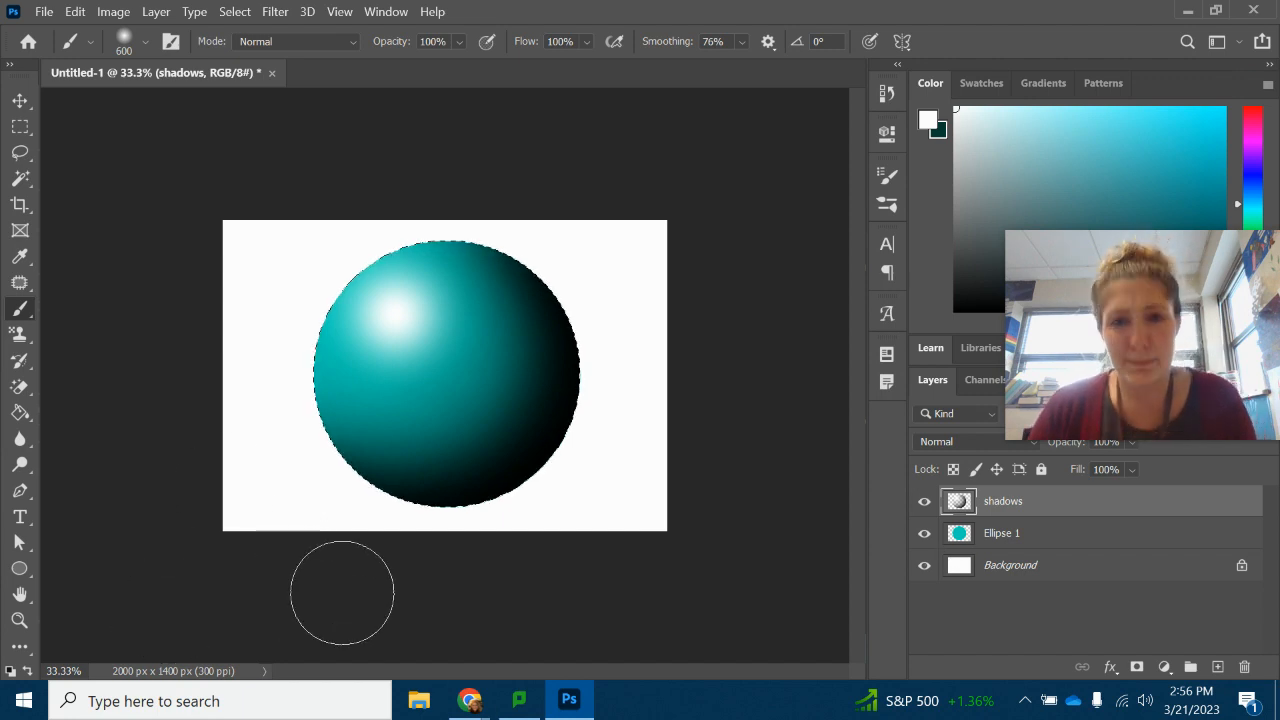
Step: Deselect, then draw a wide black oval cast shadow beneath the sphere with the Ellipse tool
{"action": "left_click", "coordinate": [234, 12]}
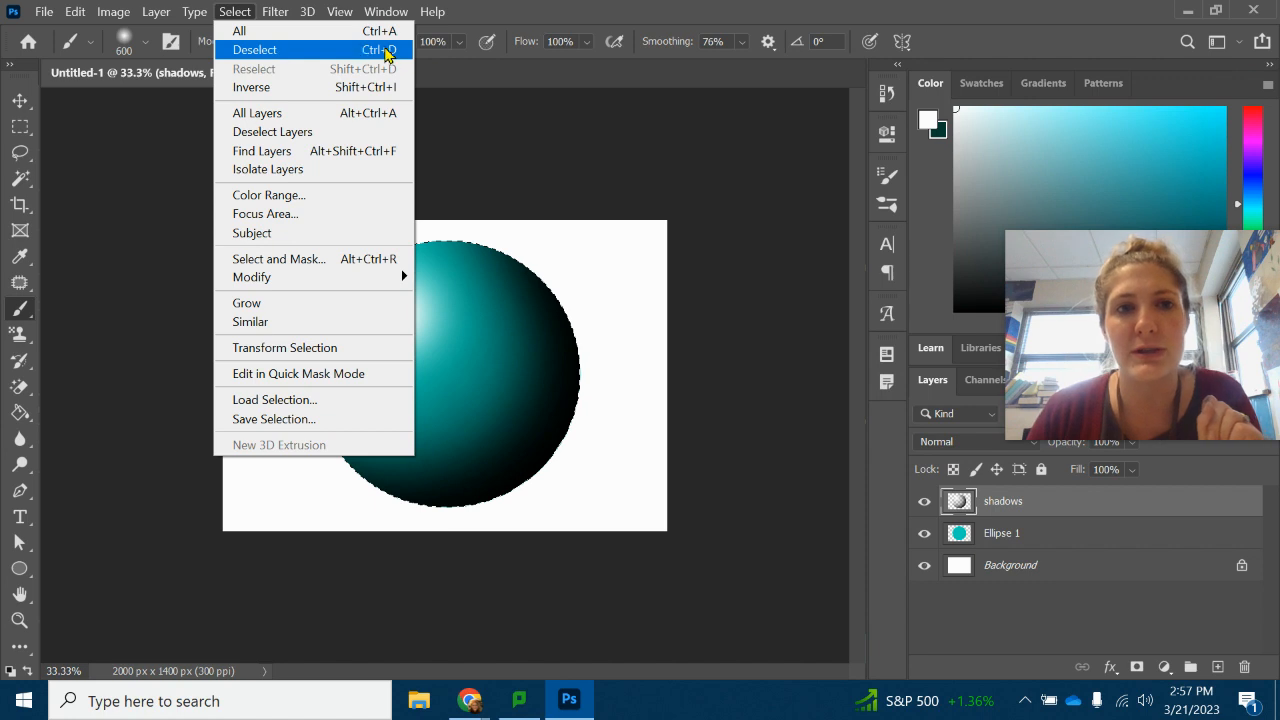
{"action": "mouse_move", "coordinate": [236, 16]}
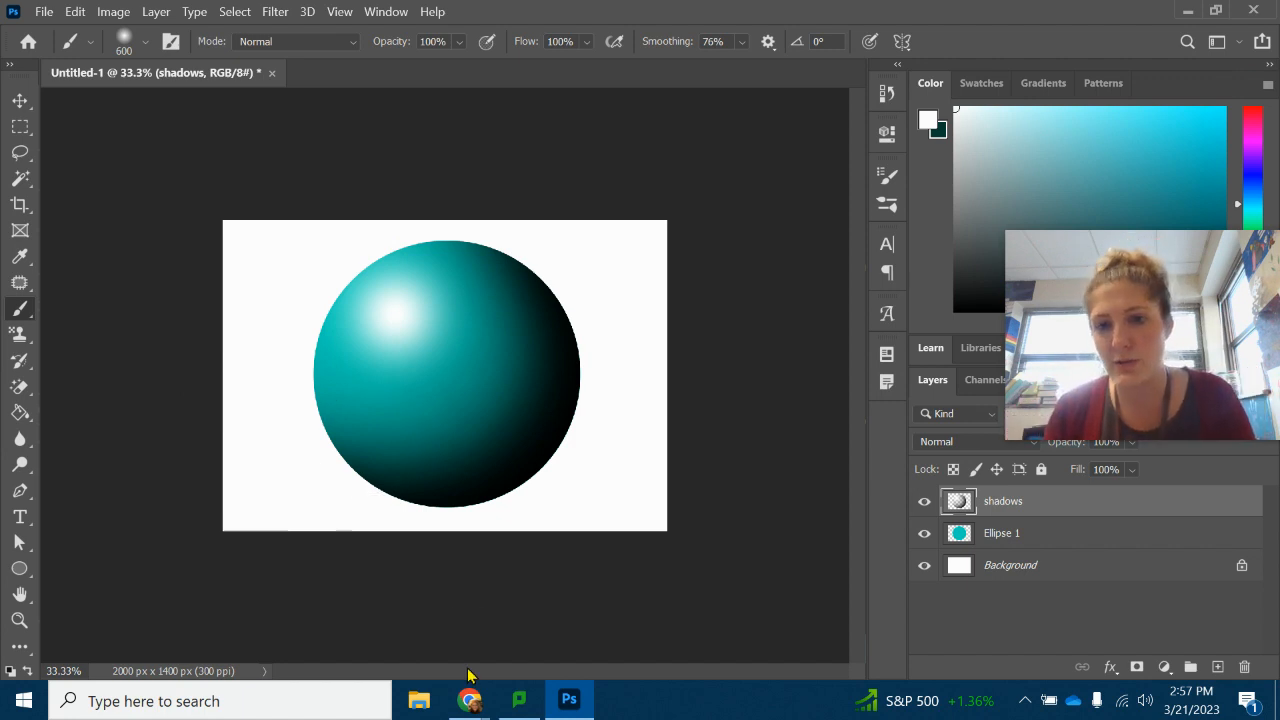
{"action": "mouse_move", "coordinate": [364, 624]}
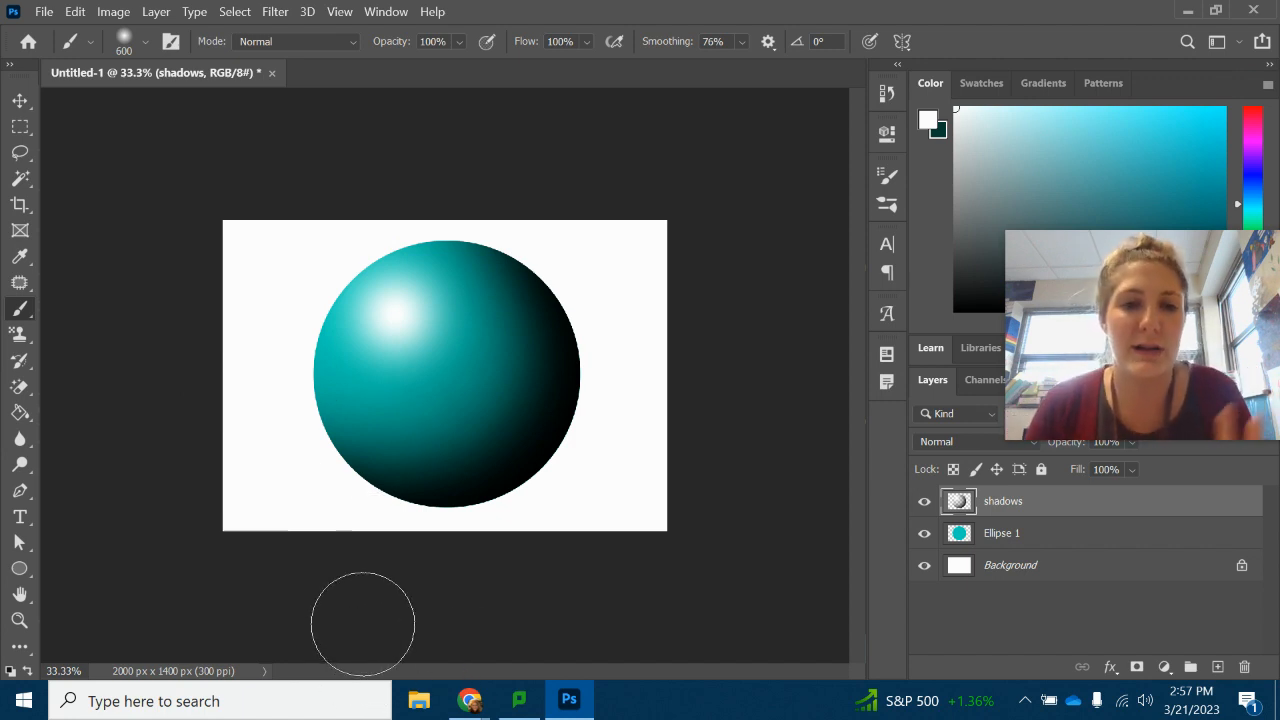
{"action": "mouse_move", "coordinate": [590, 184]}
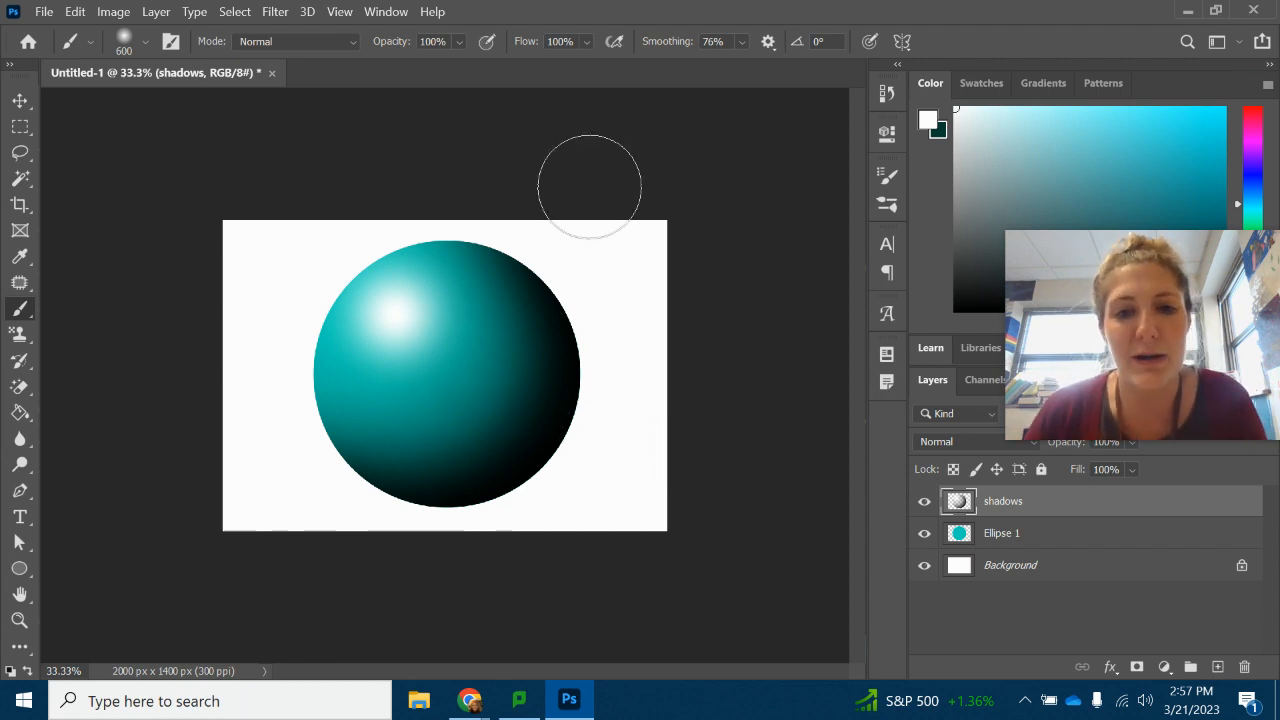
{"action": "mouse_move", "coordinate": [800, 604]}
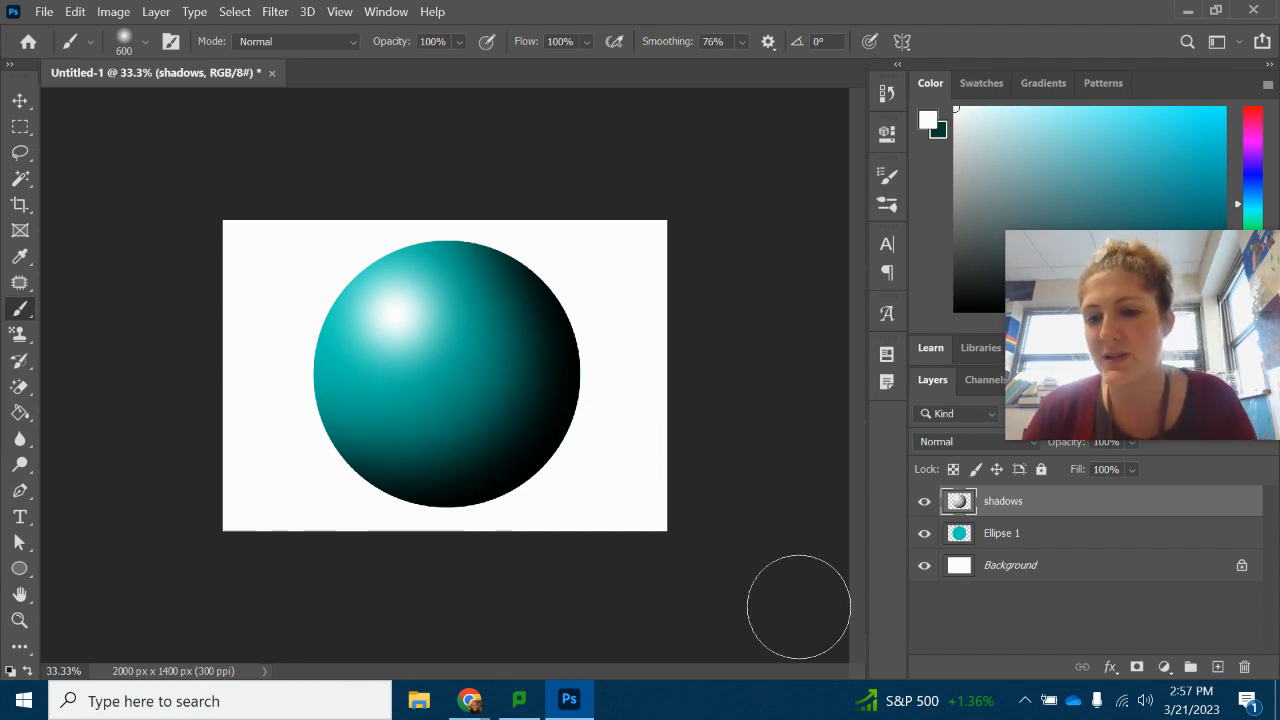
{"action": "mouse_move", "coordinate": [280, 418]}
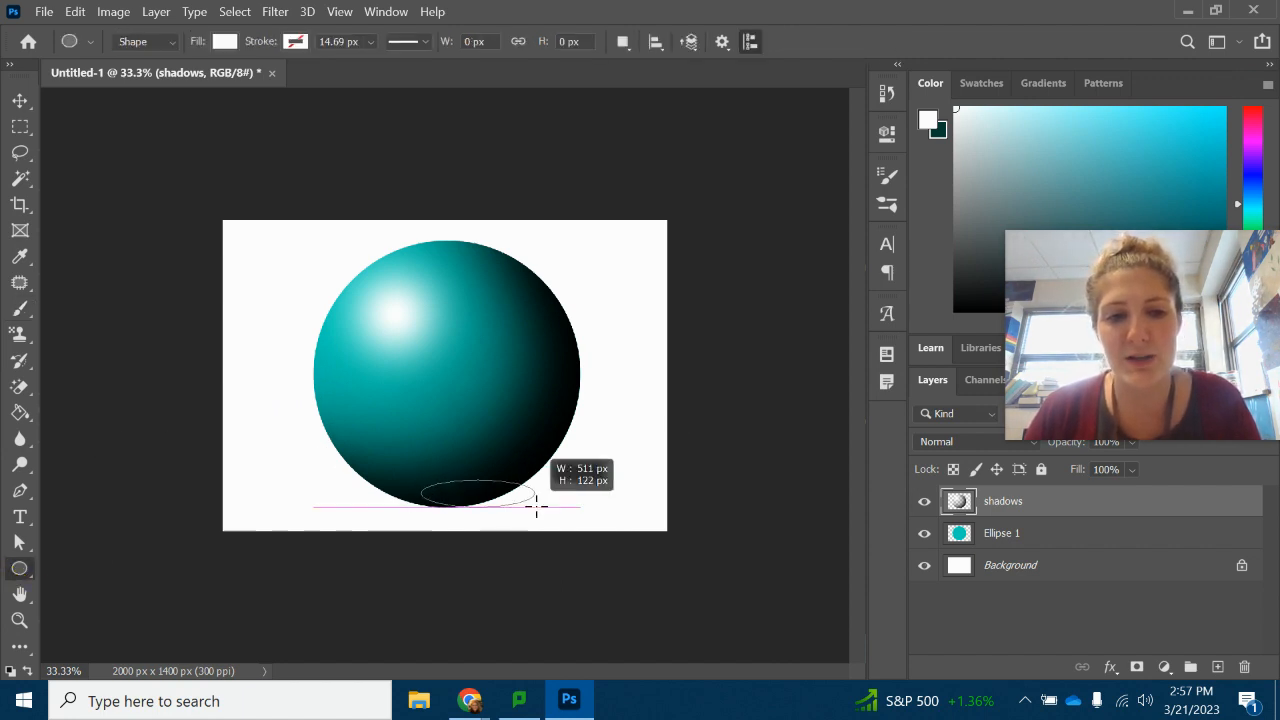
{"action": "left_click_drag", "start_coordinate": [540, 508], "coordinate": [640, 516]}
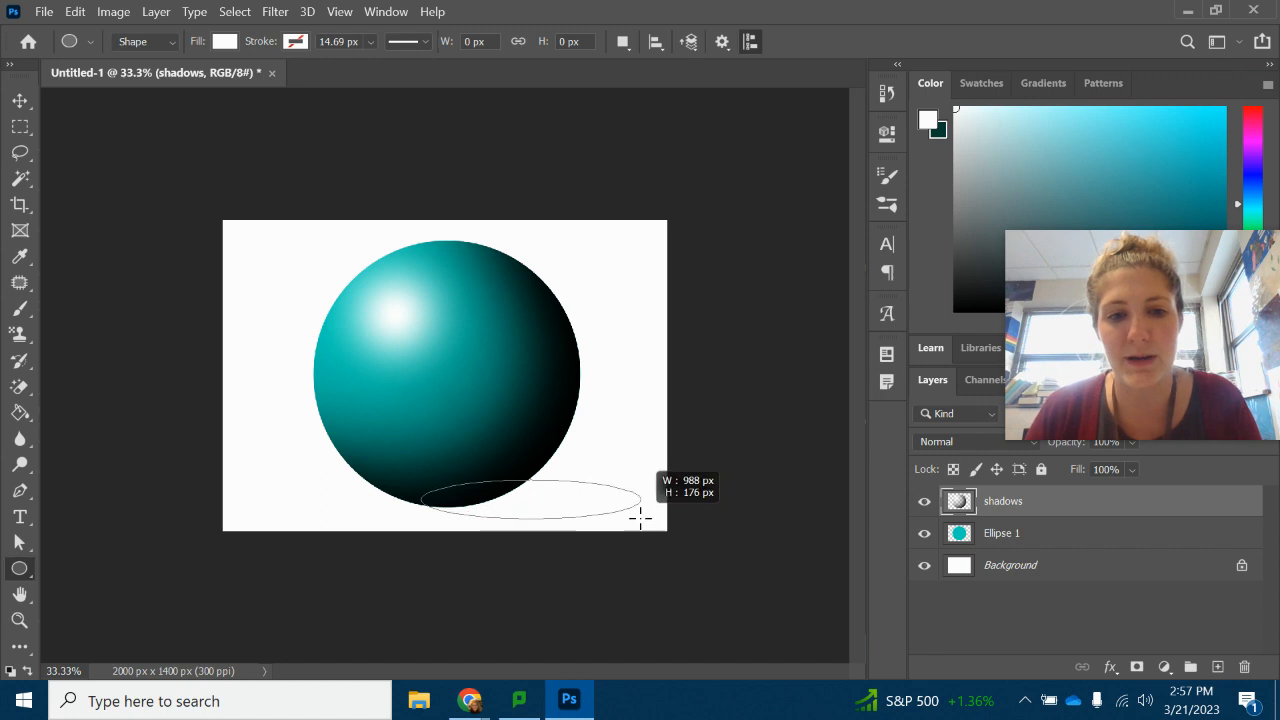
{"action": "left_click_drag", "start_coordinate": [424, 498], "coordinate": [640, 520]}
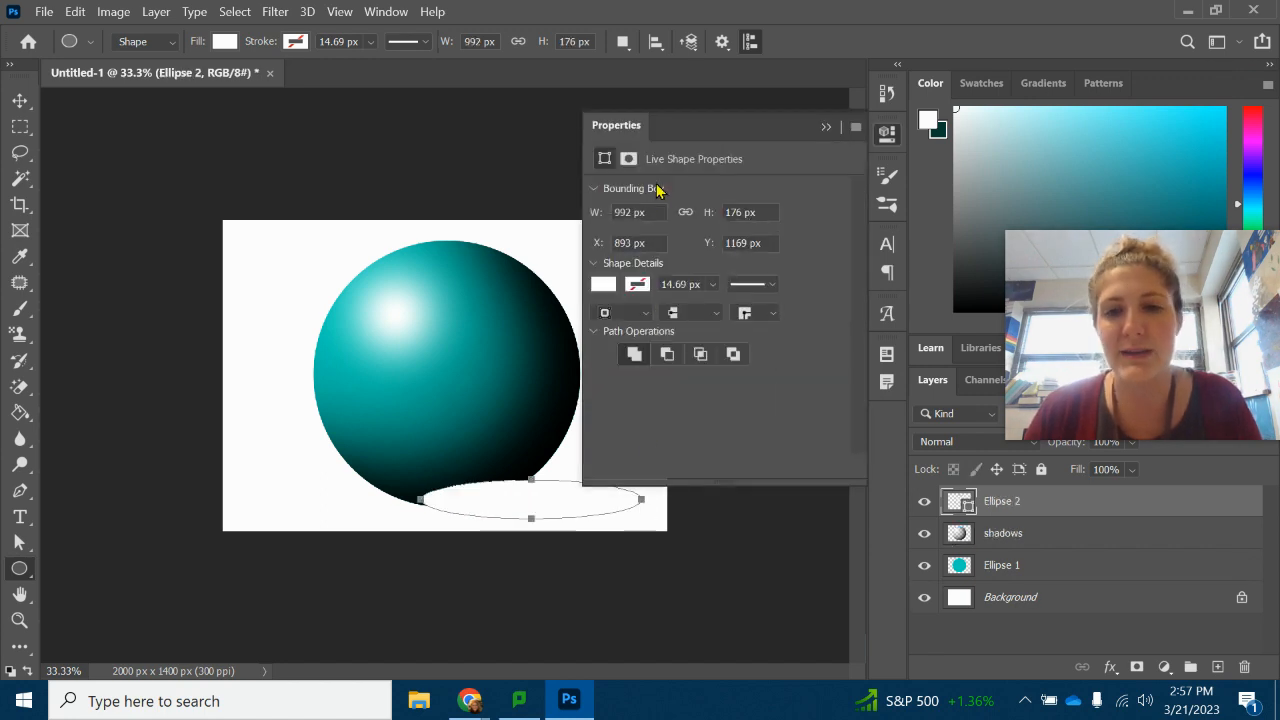
{"action": "left_click", "coordinate": [826, 126]}
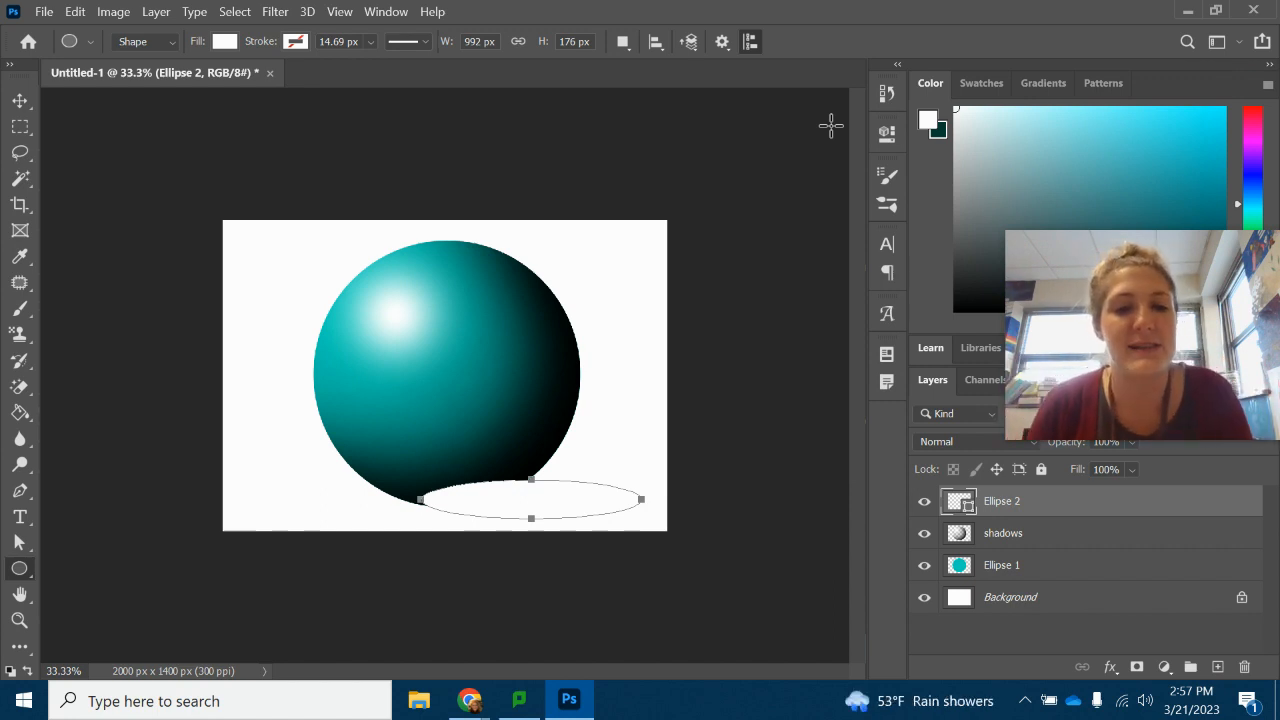
{"action": "mouse_move", "coordinate": [812, 144]}
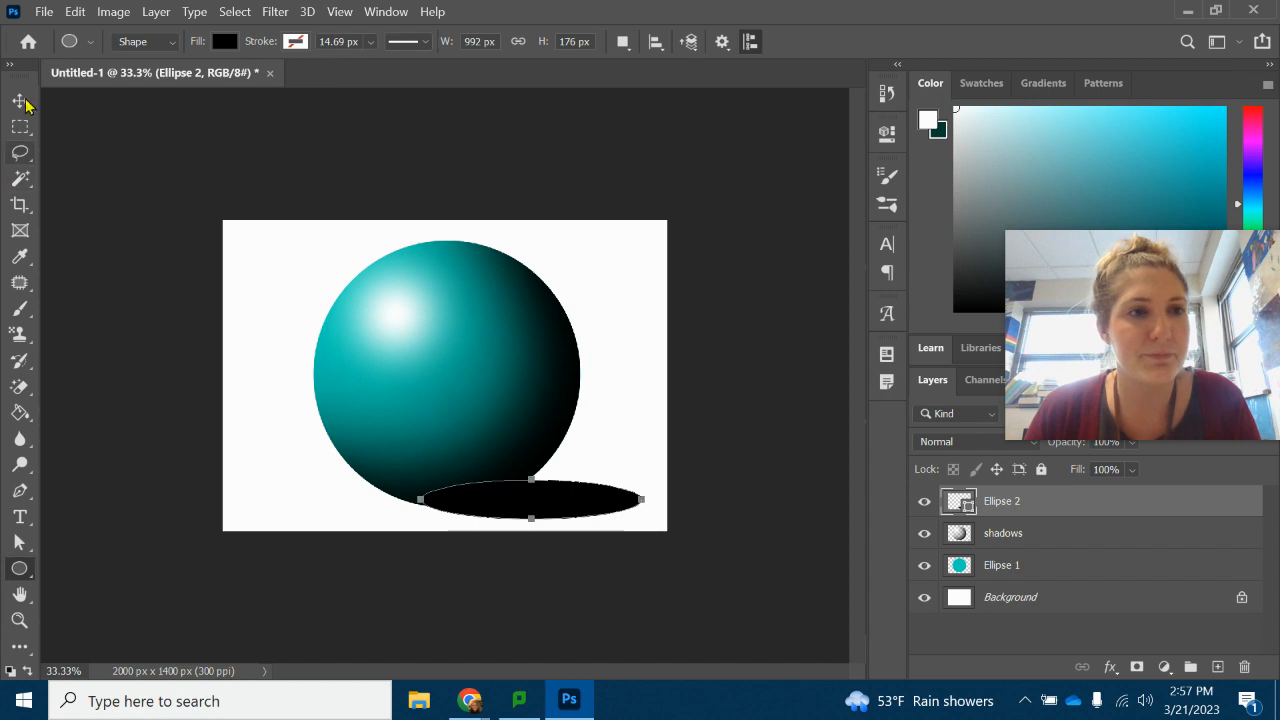
{"action": "left_click", "coordinate": [20, 100]}
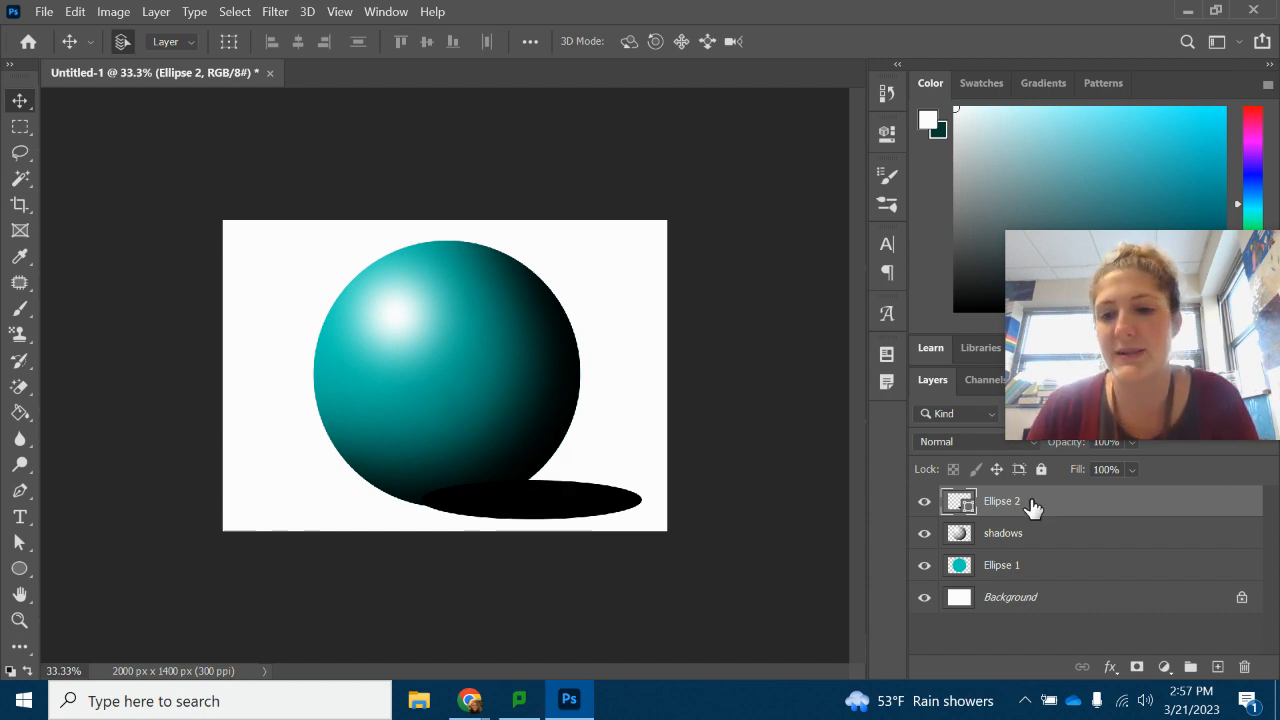
Step: Rename the oval shadow layer to 'cast shadow' below Ellipse 1
{"action": "right_click", "coordinate": [1000, 500]}
{"action": "type", "text": "cast shadow"}
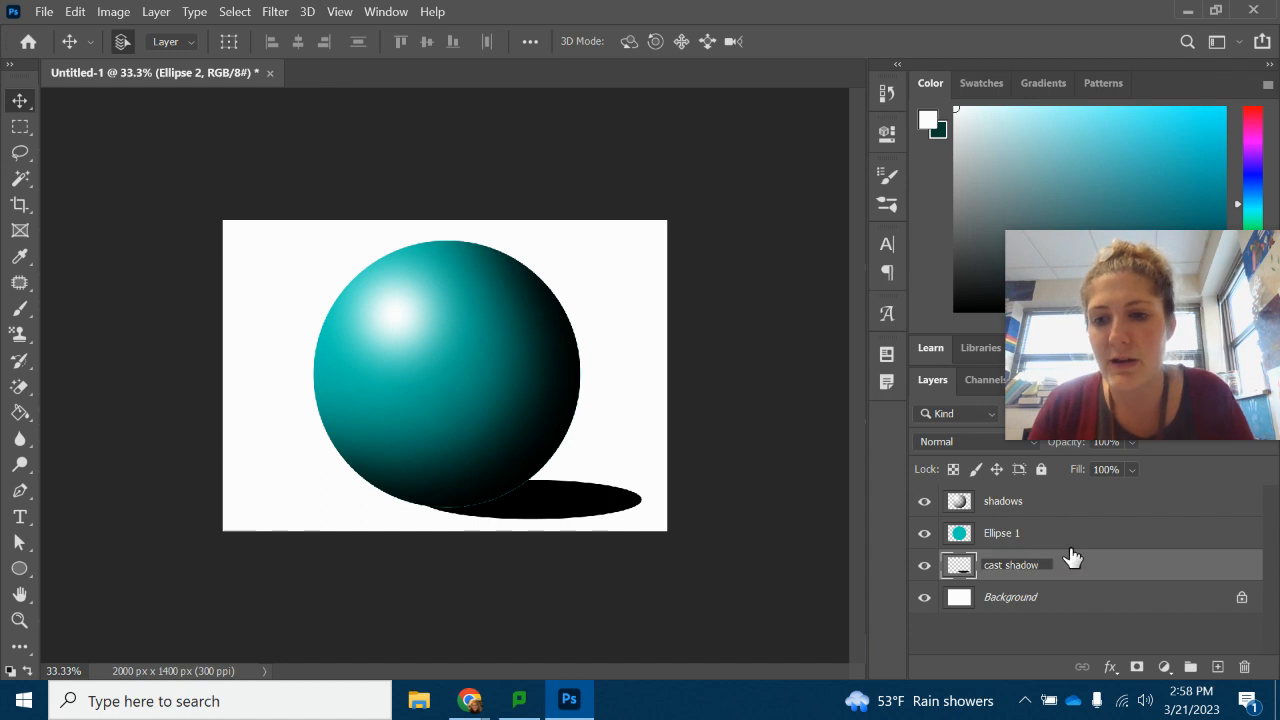
{"action": "left_click", "coordinate": [1012, 564]}
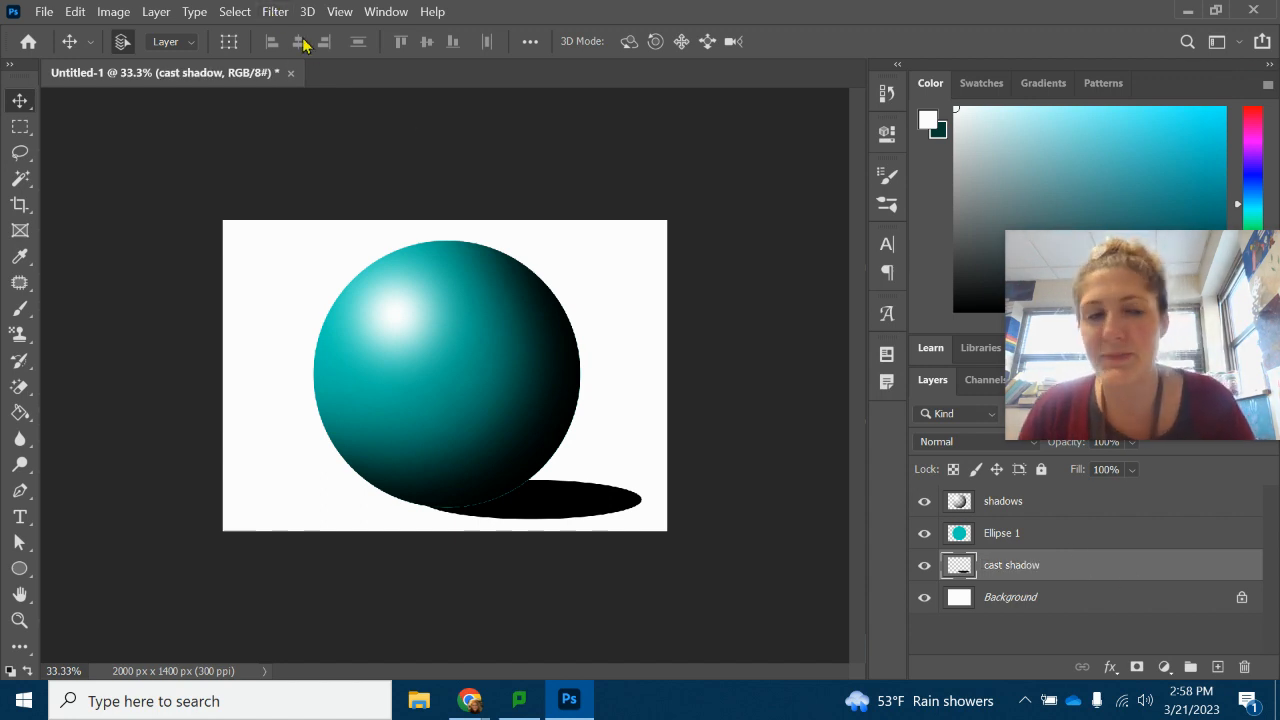
Step: Apply a Gaussian Blur of about 27.7 px radius to the cast shadow layer
{"action": "left_click", "coordinate": [276, 12]}
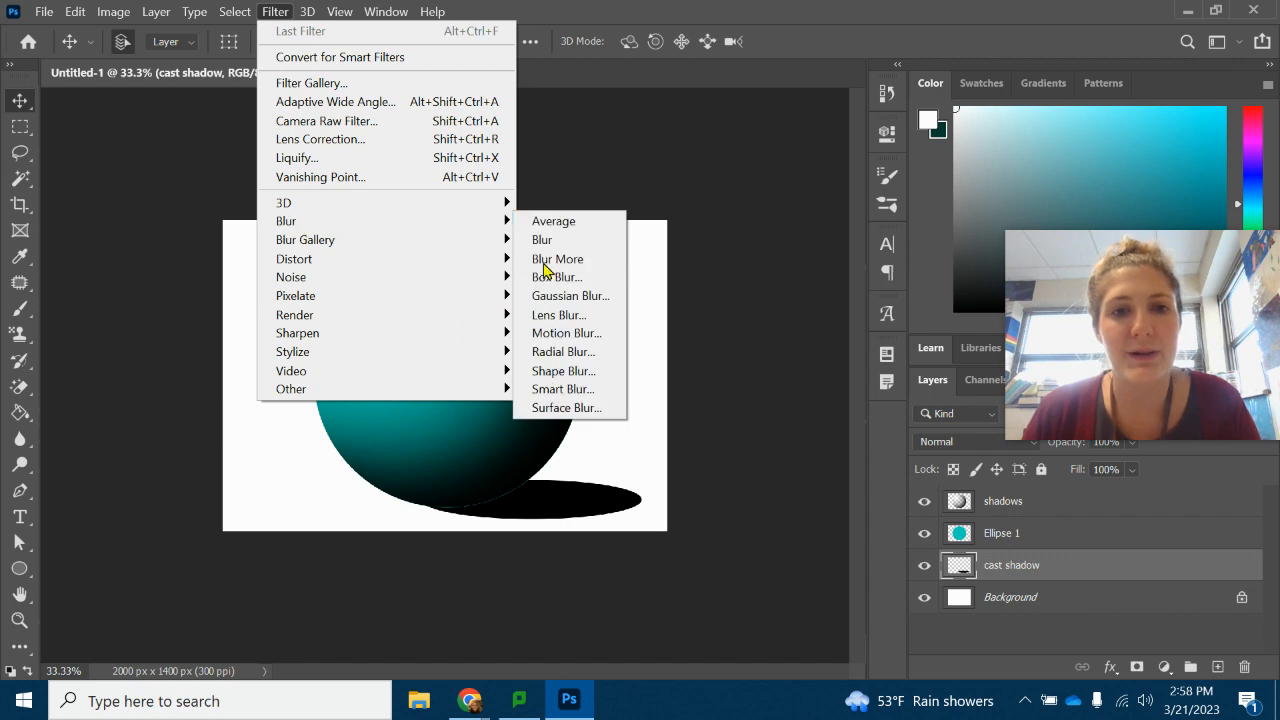
{"action": "mouse_move", "coordinate": [560, 296]}
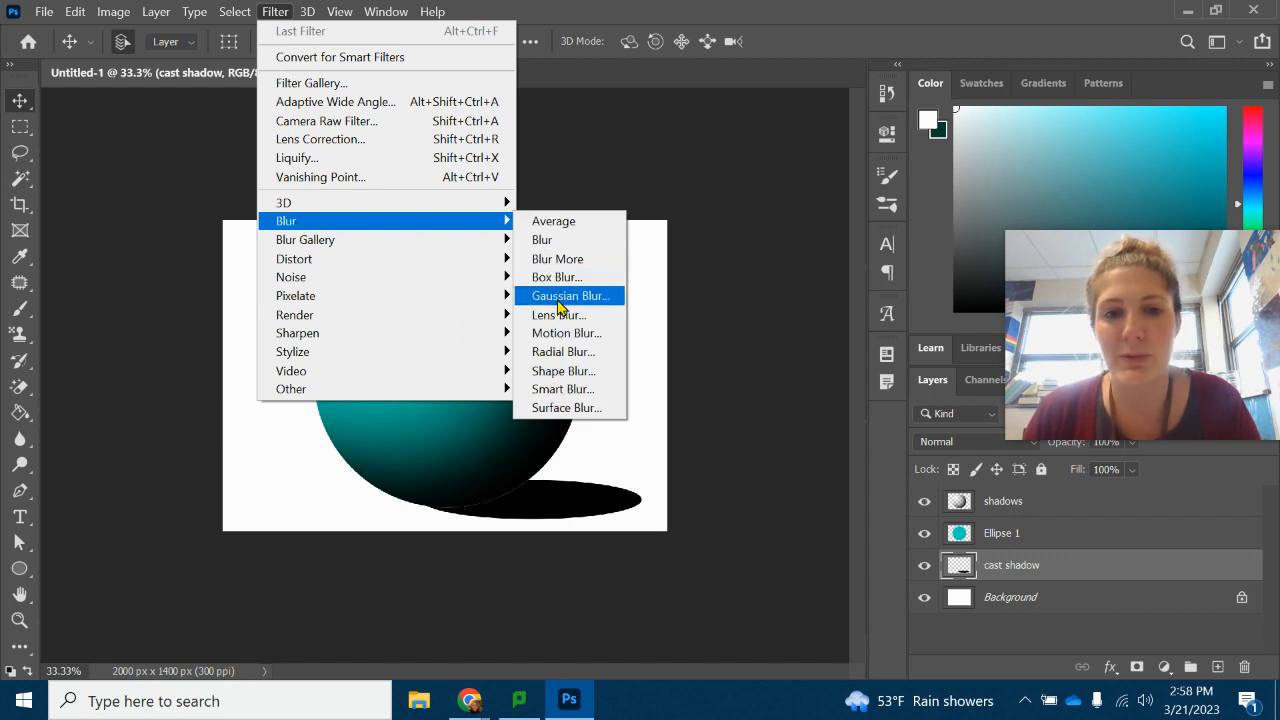
{"action": "mouse_move", "coordinate": [544, 304]}
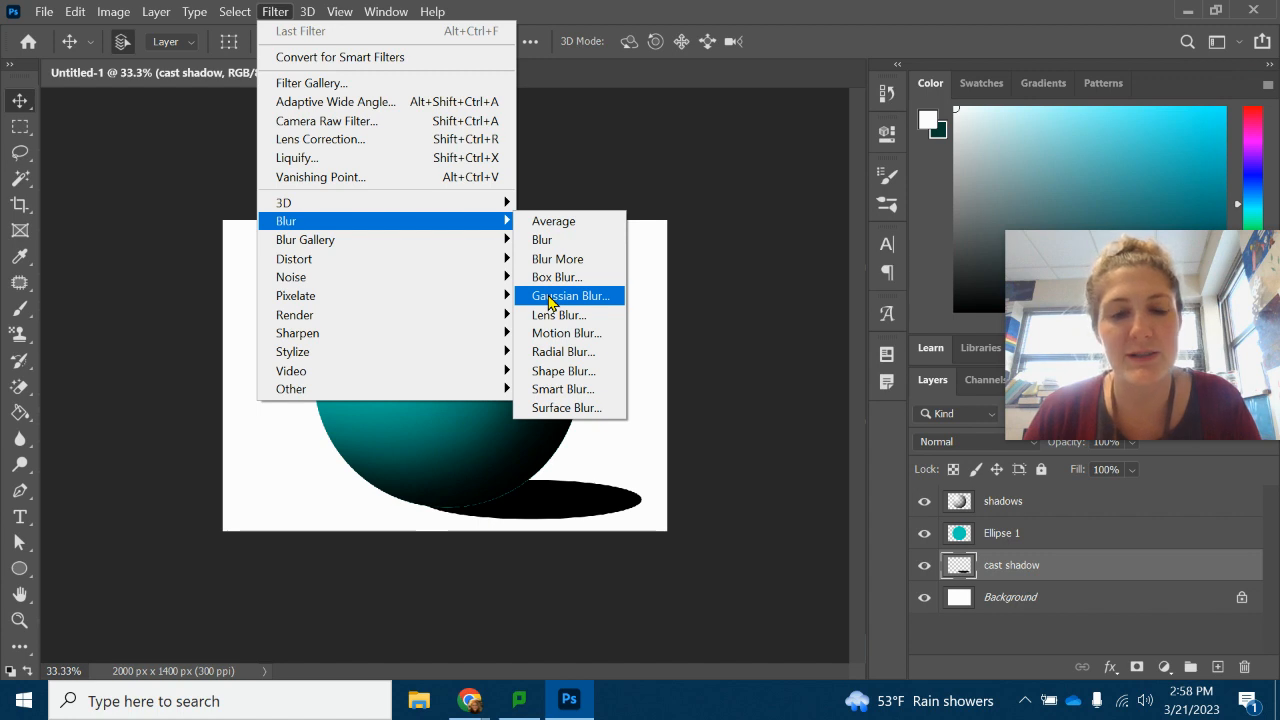
{"action": "left_click", "coordinate": [568, 296]}
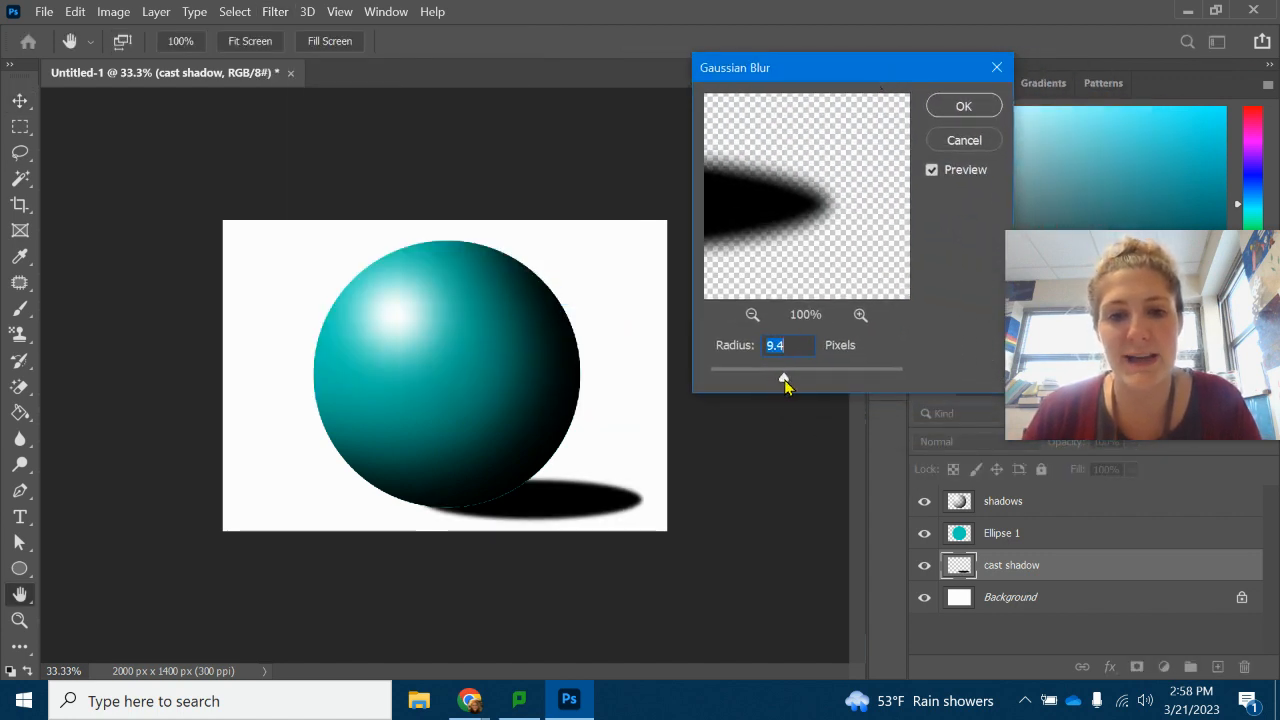
{"action": "left_click_drag", "start_coordinate": [784, 378], "coordinate": [900, 378]}
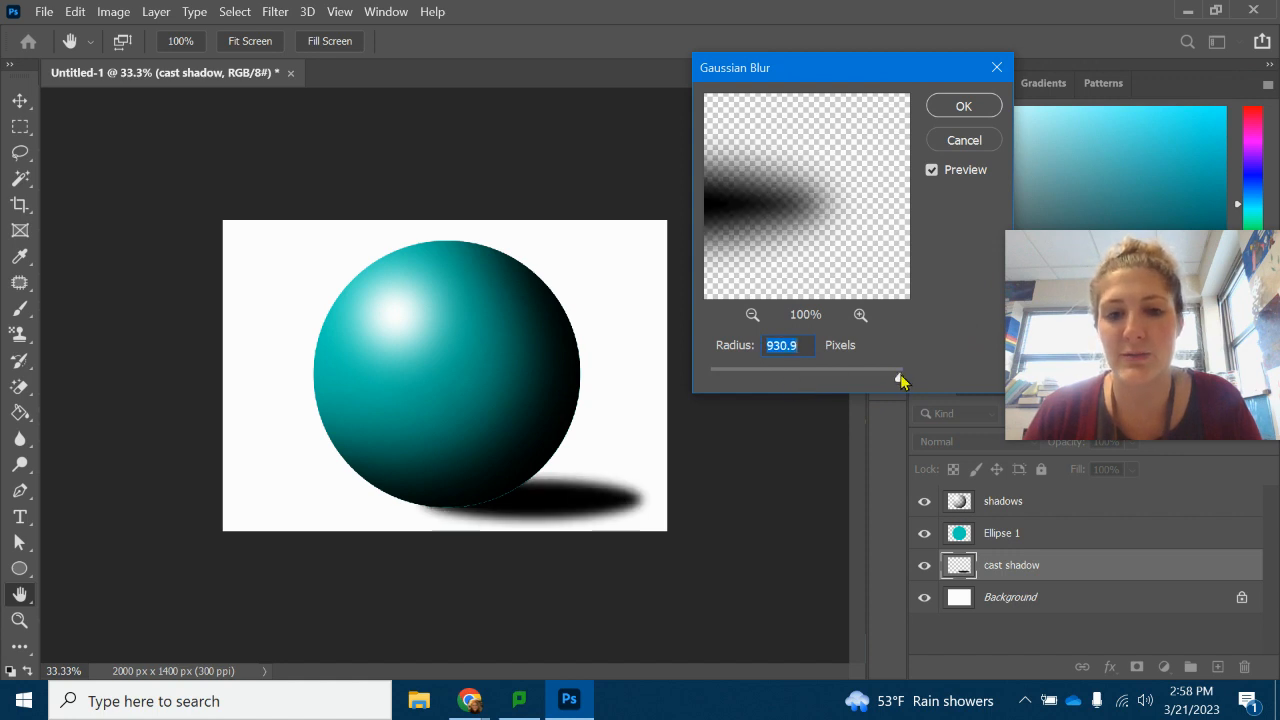
{"action": "left_click_drag", "start_coordinate": [900, 368], "coordinate": [822, 368]}
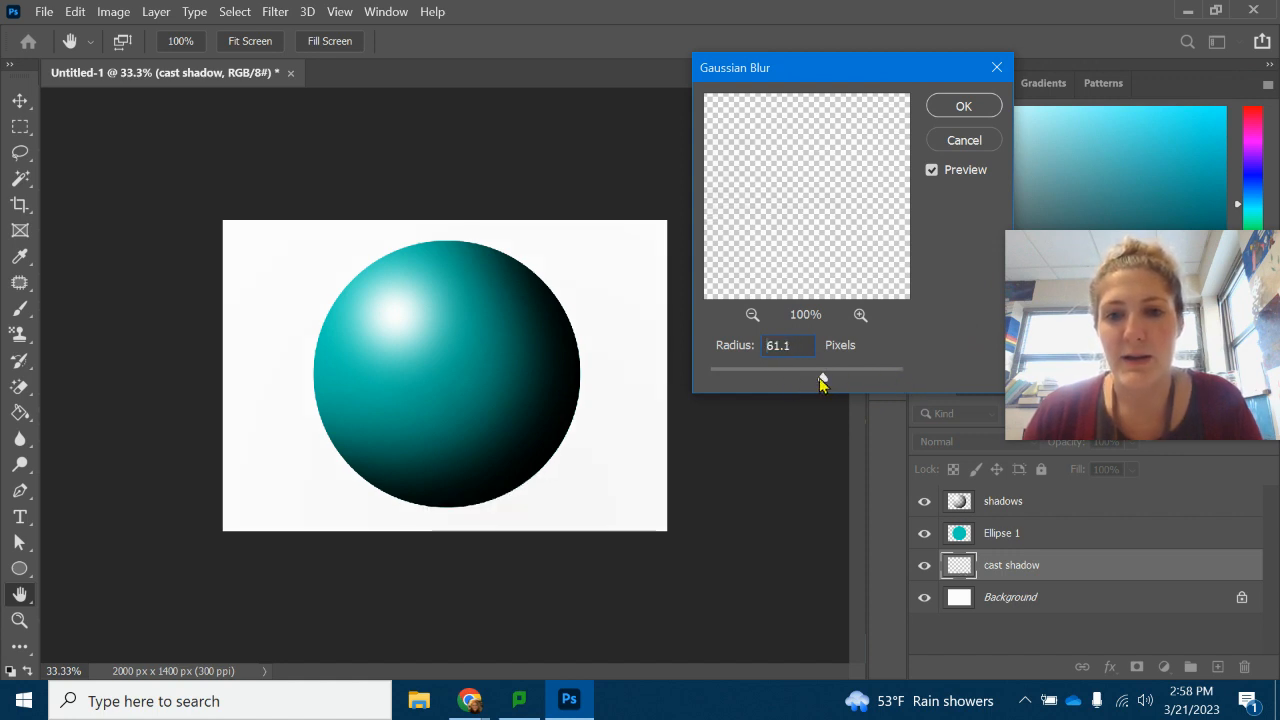
{"action": "left_click_drag", "start_coordinate": [820, 370], "coordinate": [784, 370]}
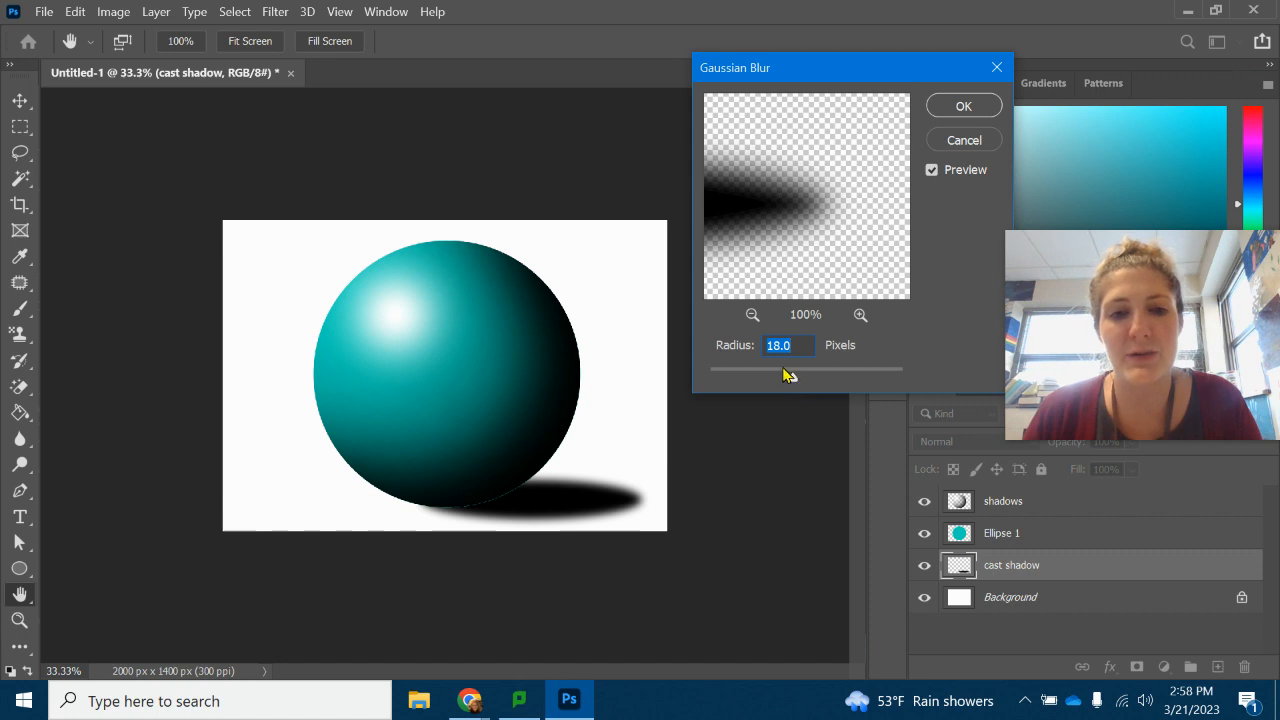
{"action": "left_click_drag", "start_coordinate": [788, 370], "coordinate": [796, 376]}
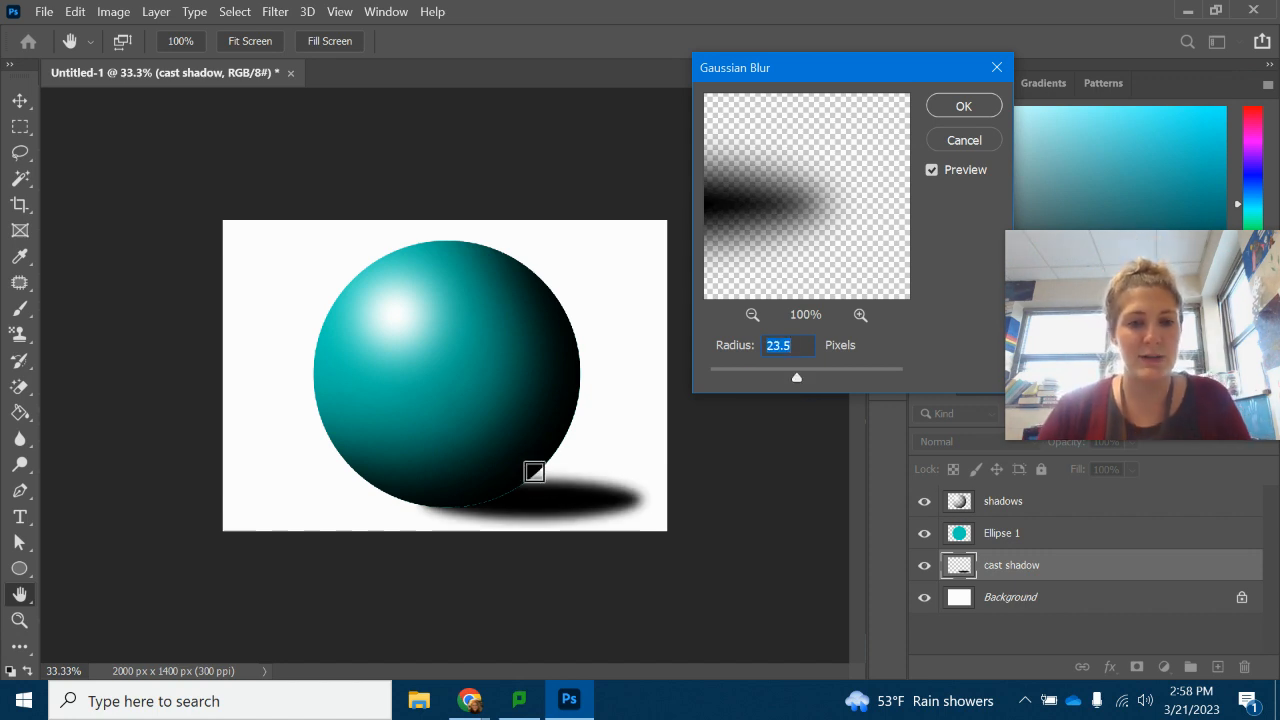
{"action": "left_click_drag", "start_coordinate": [796, 376], "coordinate": [768, 376]}
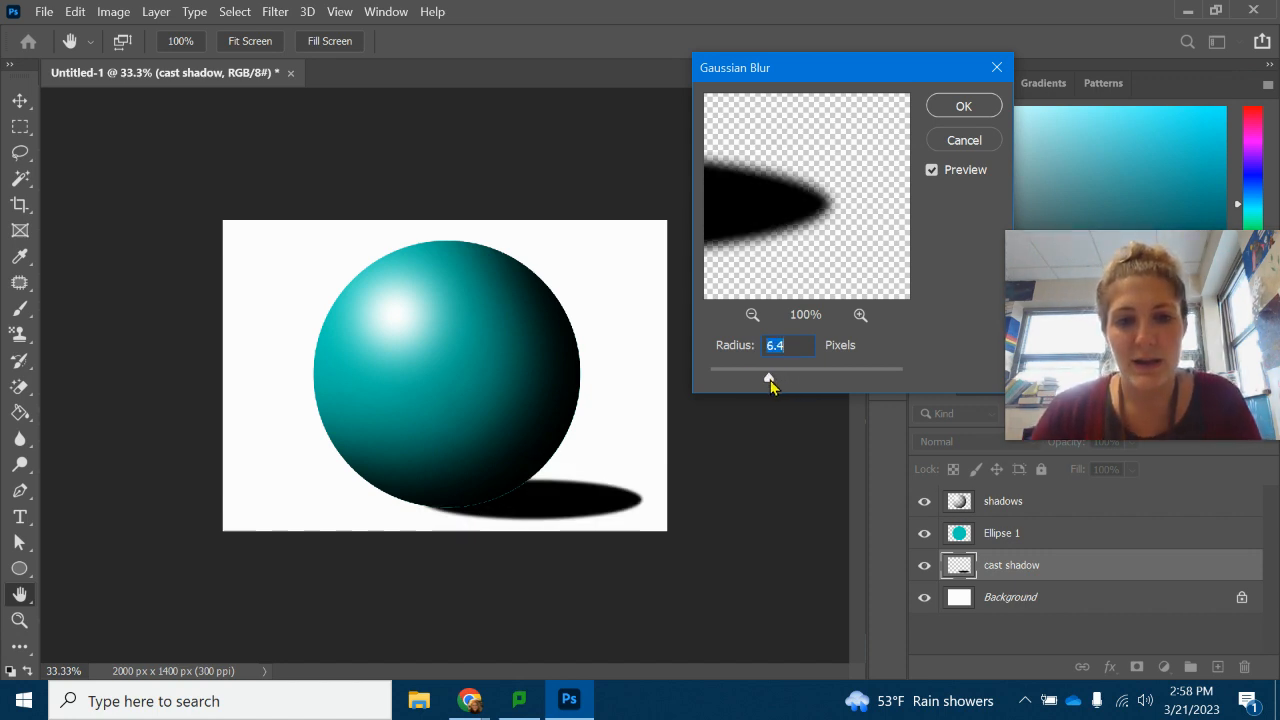
{"action": "left_click_drag", "start_coordinate": [768, 368], "coordinate": [784, 368]}
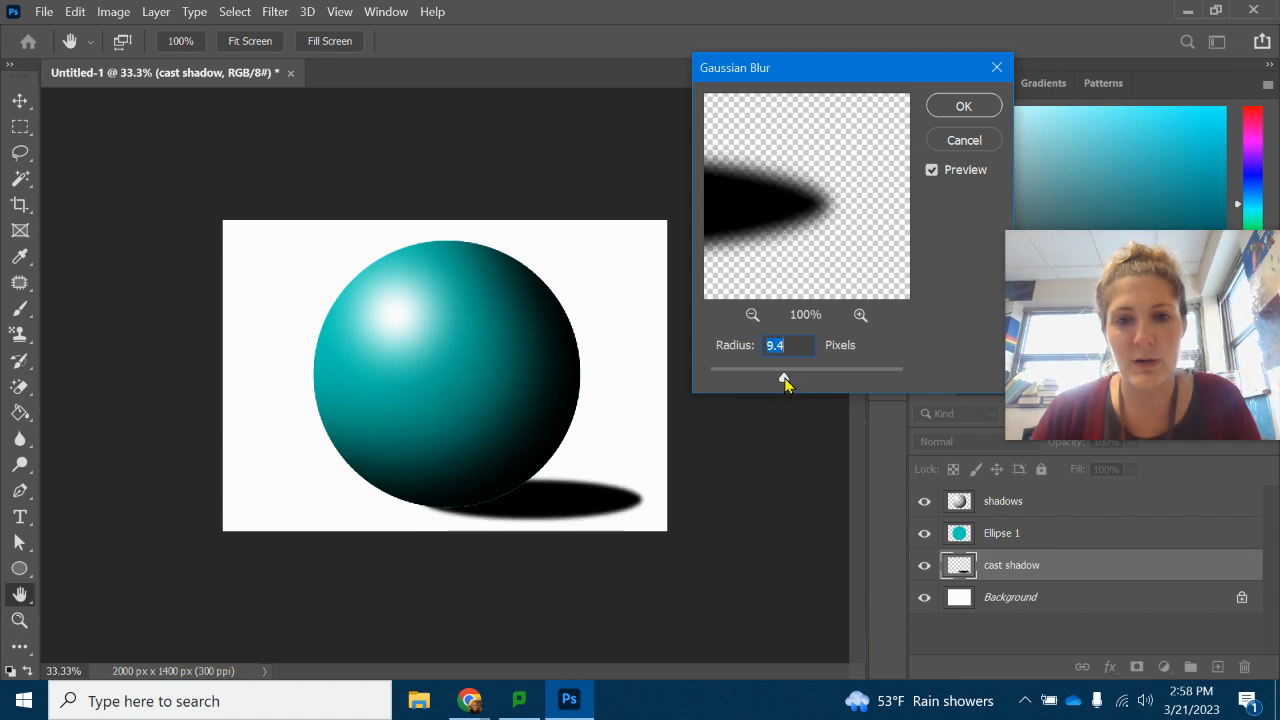
{"action": "left_click_drag", "start_coordinate": [784, 368], "coordinate": [804, 368]}
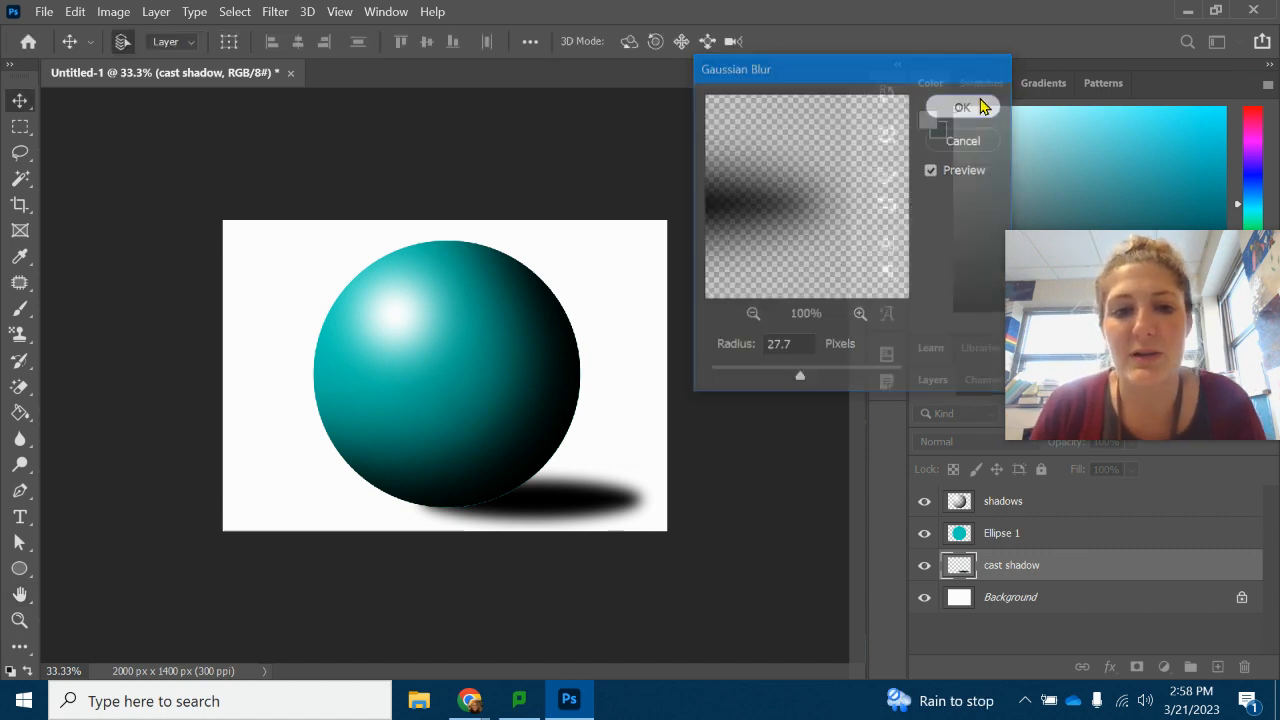
{"action": "left_click", "coordinate": [960, 108]}
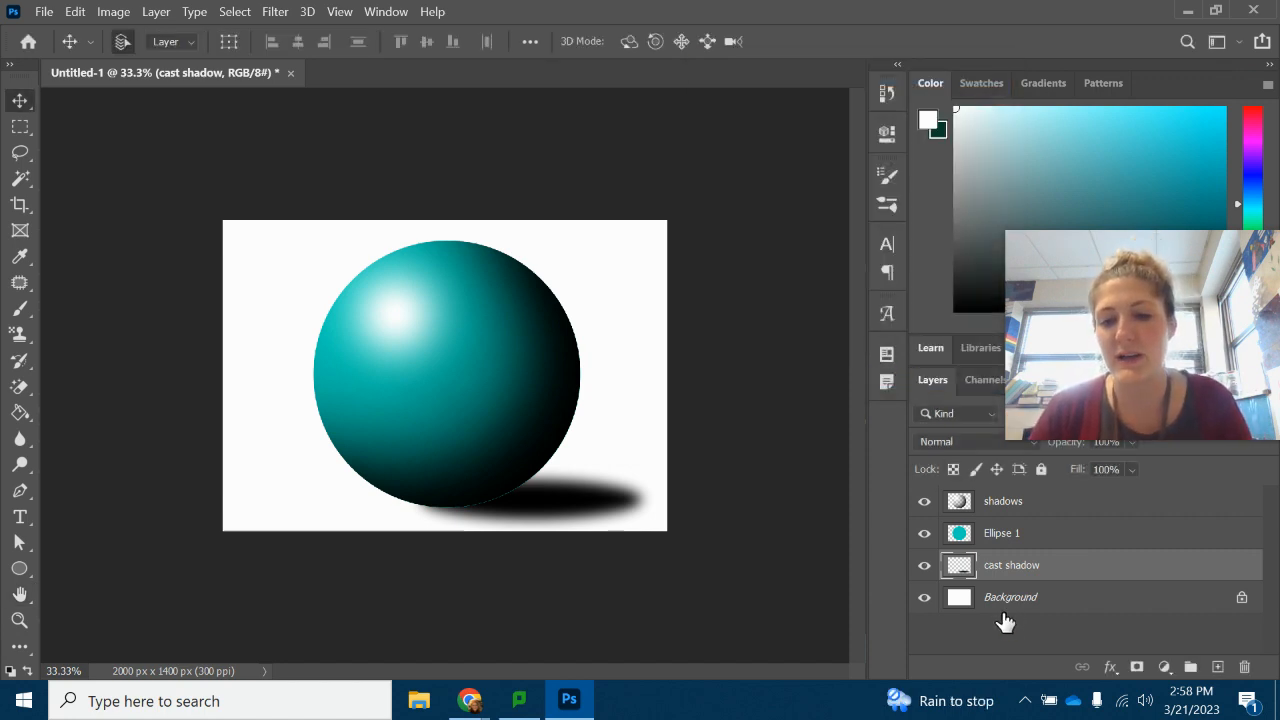
{"action": "left_click", "coordinate": [1010, 596]}
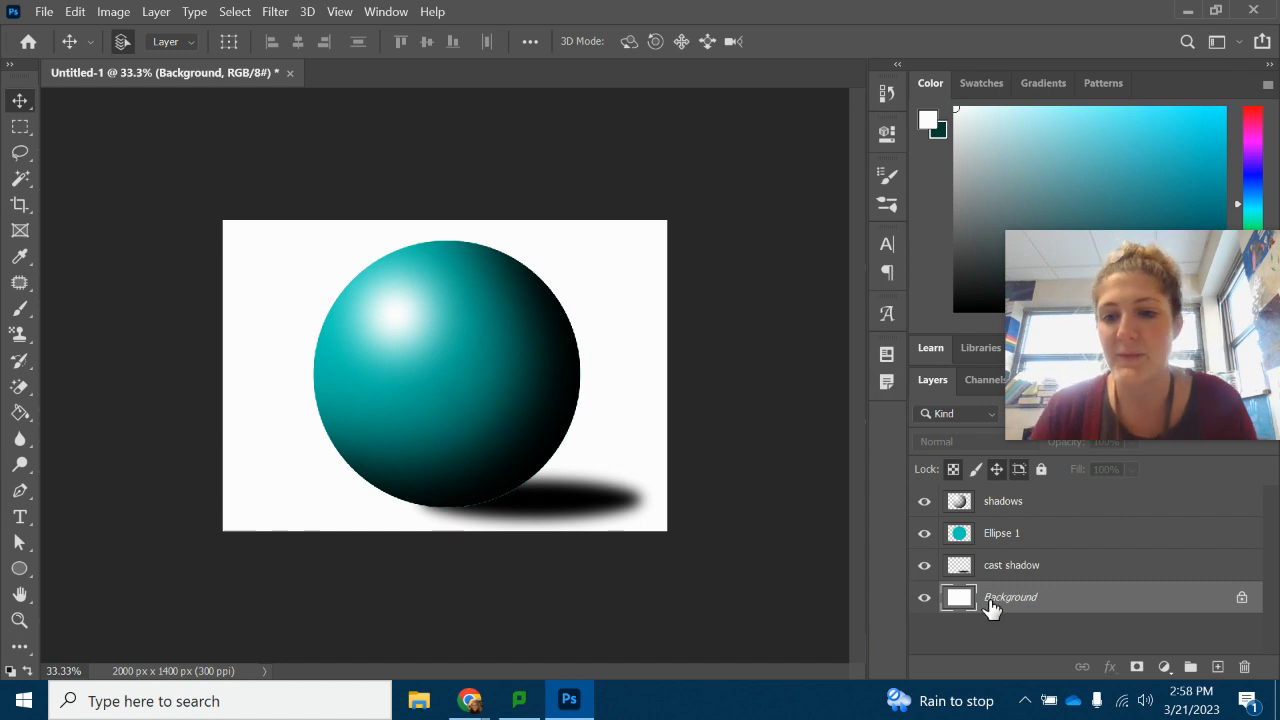
{"action": "mouse_move", "coordinate": [150, 298]}
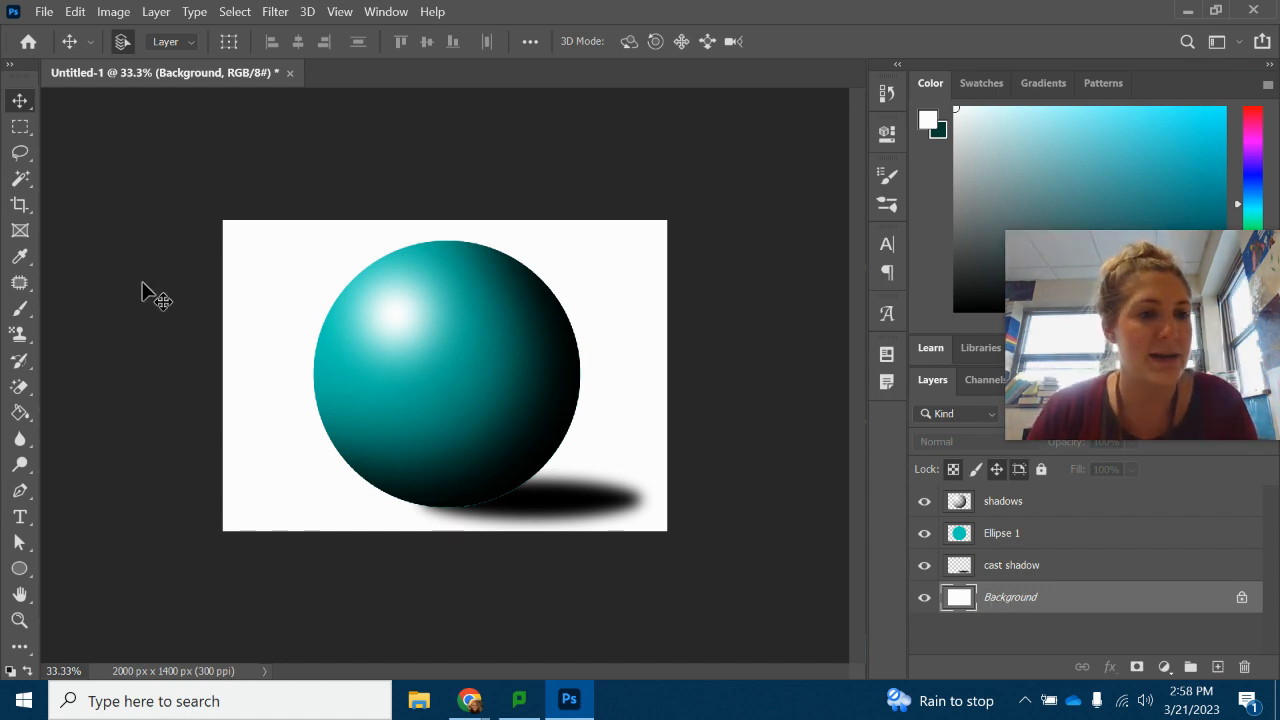
{"action": "left_click", "coordinate": [20, 412]}
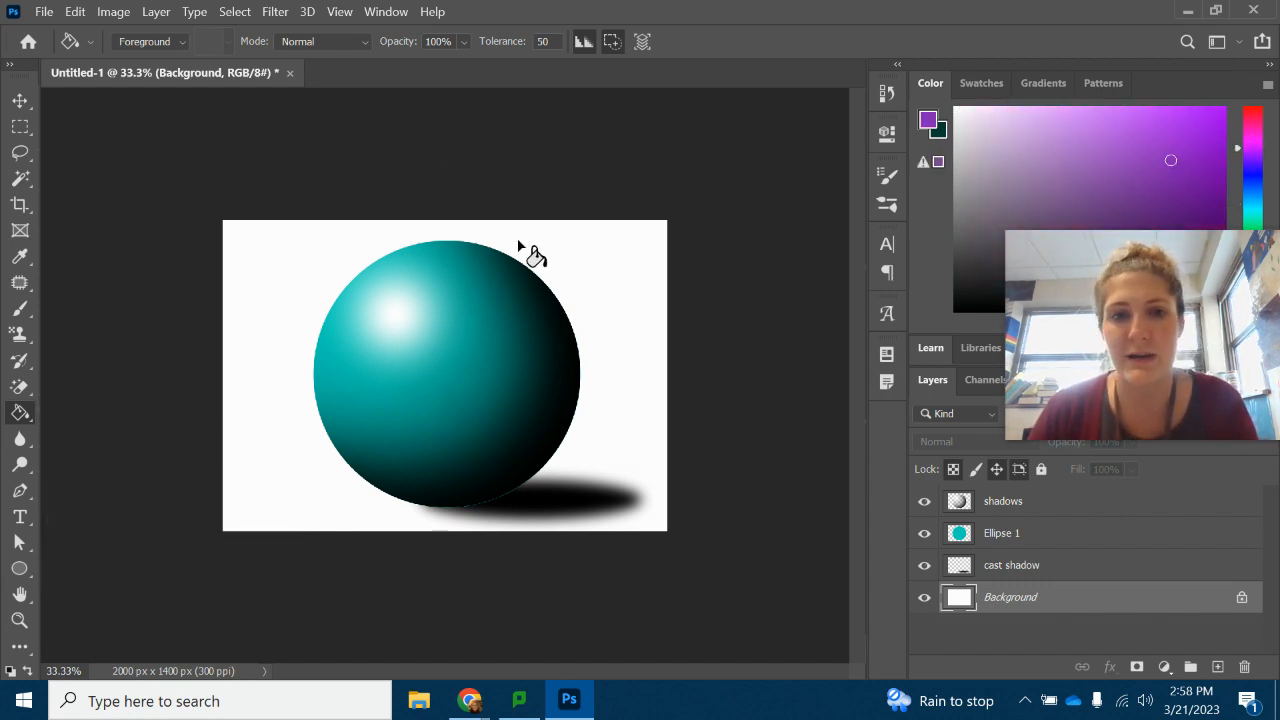
Step: Fill the white Background layer with purple using the Paint Bucket
{"action": "left_click", "coordinate": [600, 260]}
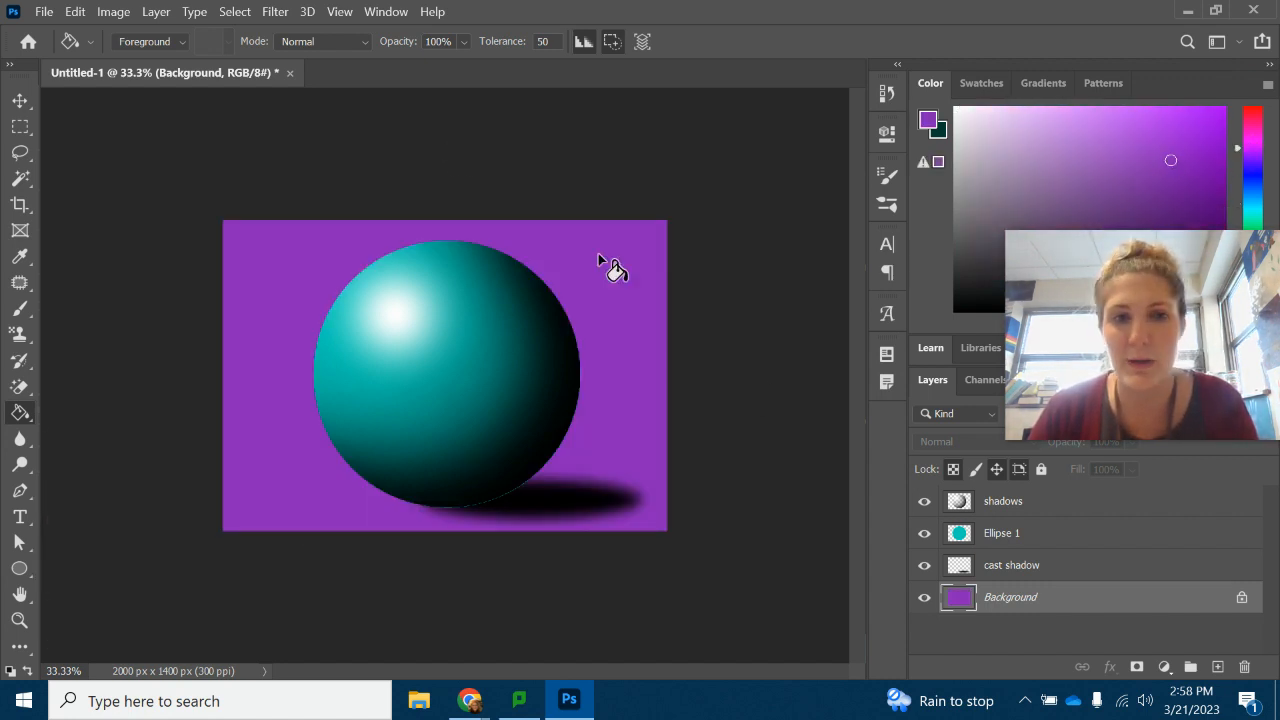
{"action": "mouse_move", "coordinate": [76, 164]}
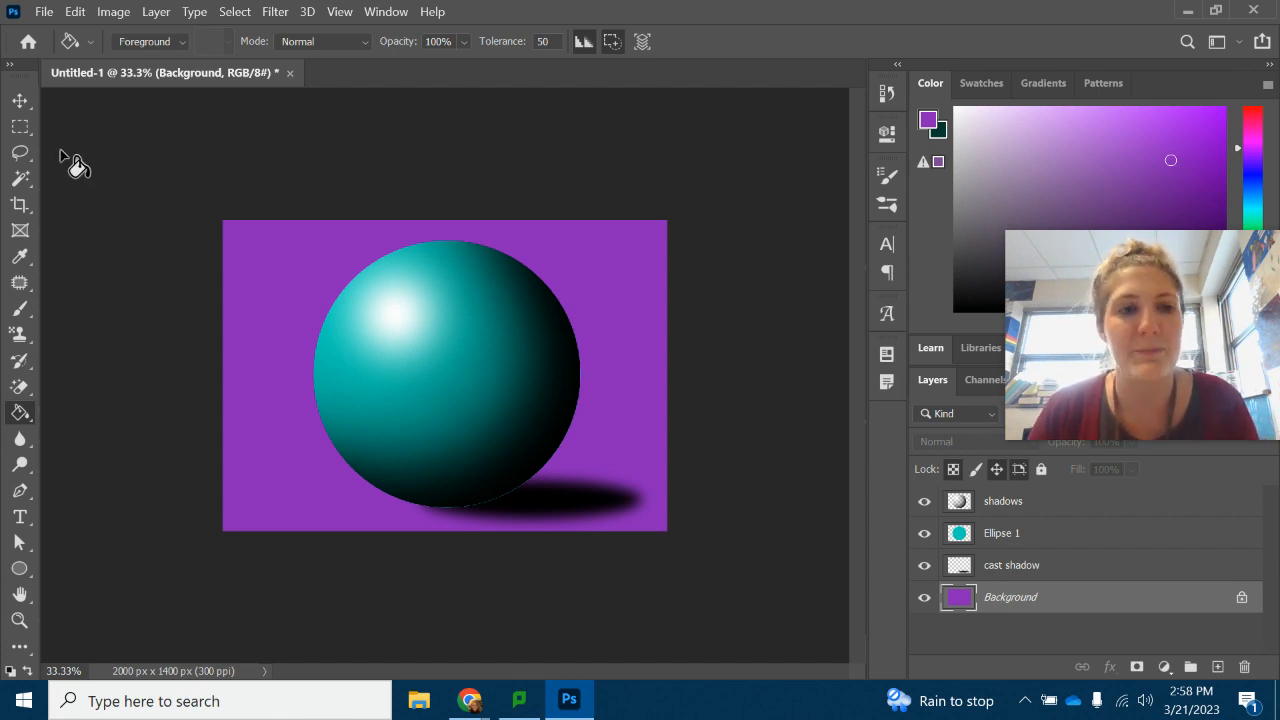
{"action": "mouse_move", "coordinate": [20, 414]}
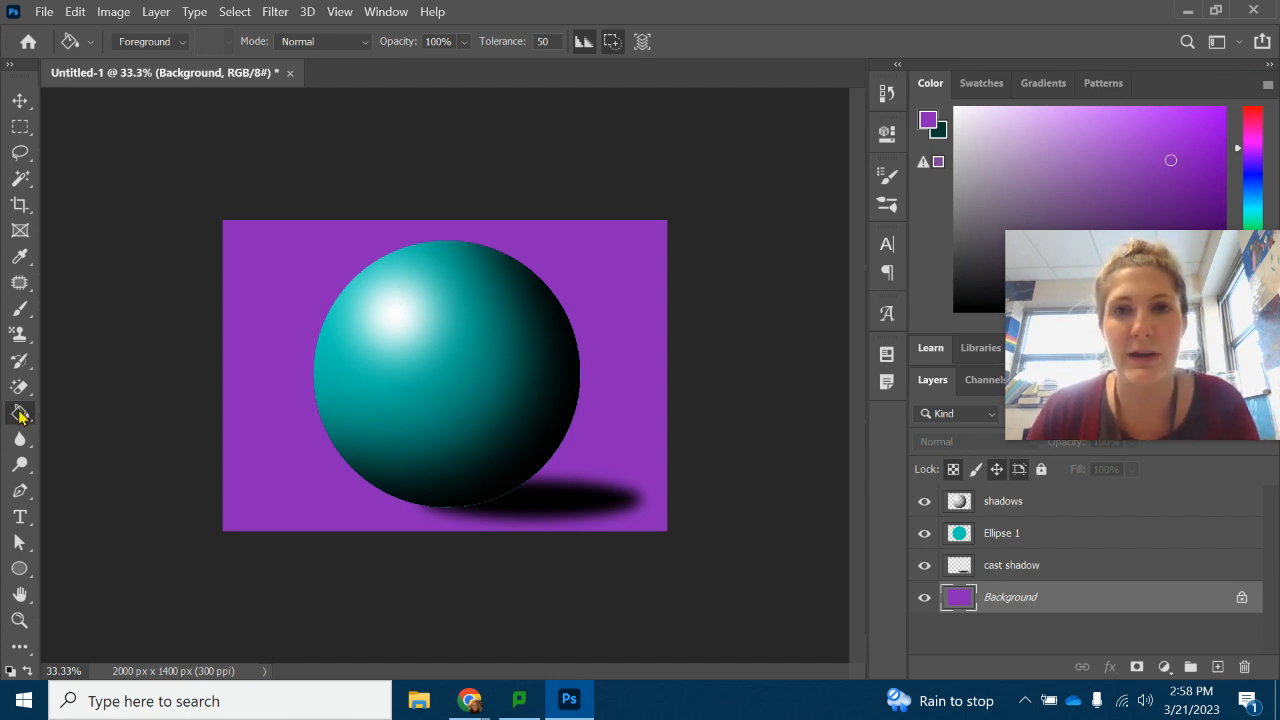
Step: Switch to the Gradient tool, pick a warm peach preset and drag it across the background
{"action": "right_click", "coordinate": [20, 414]}
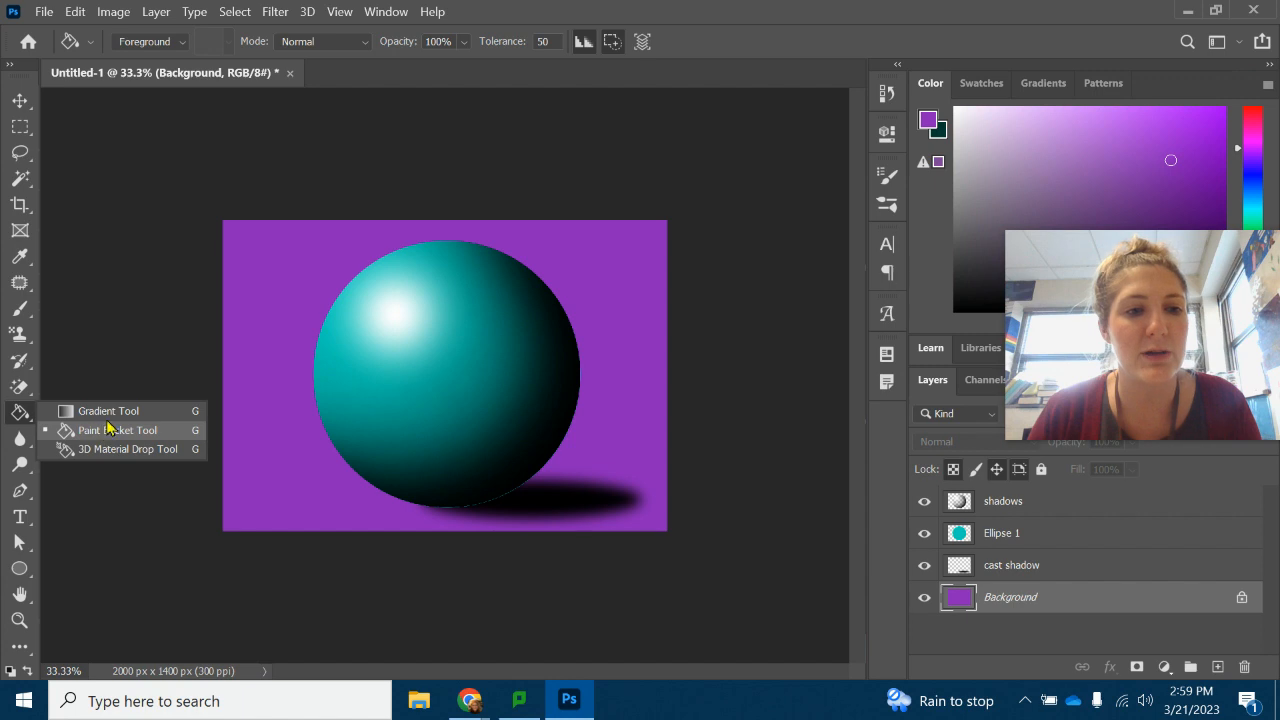
{"action": "left_click", "coordinate": [108, 412]}
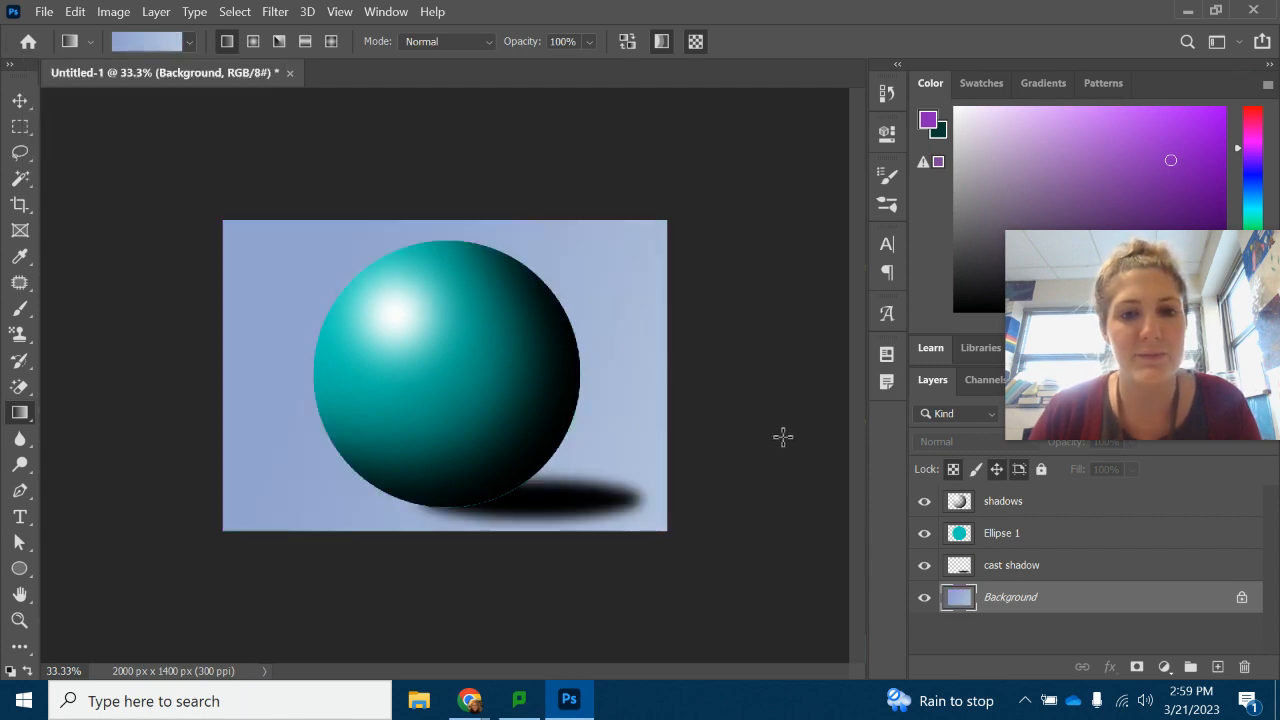
{"action": "mouse_move", "coordinate": [262, 236]}
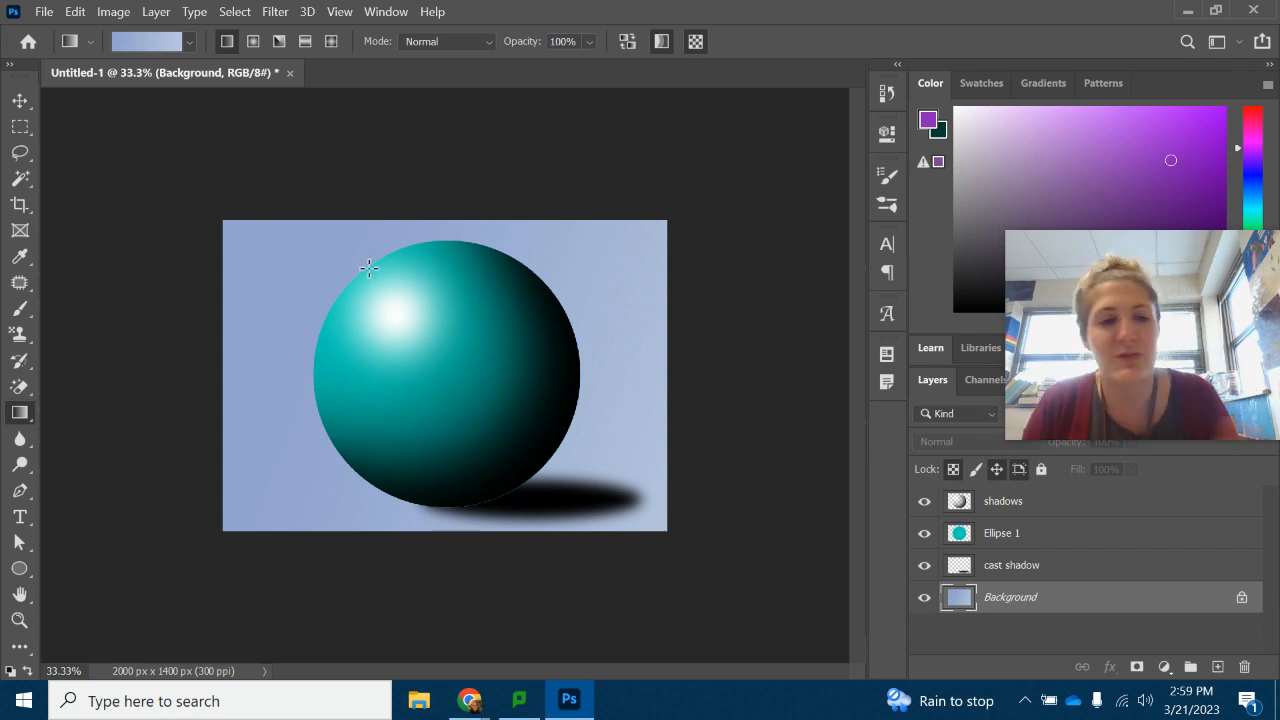
{"action": "mouse_move", "coordinate": [824, 392]}
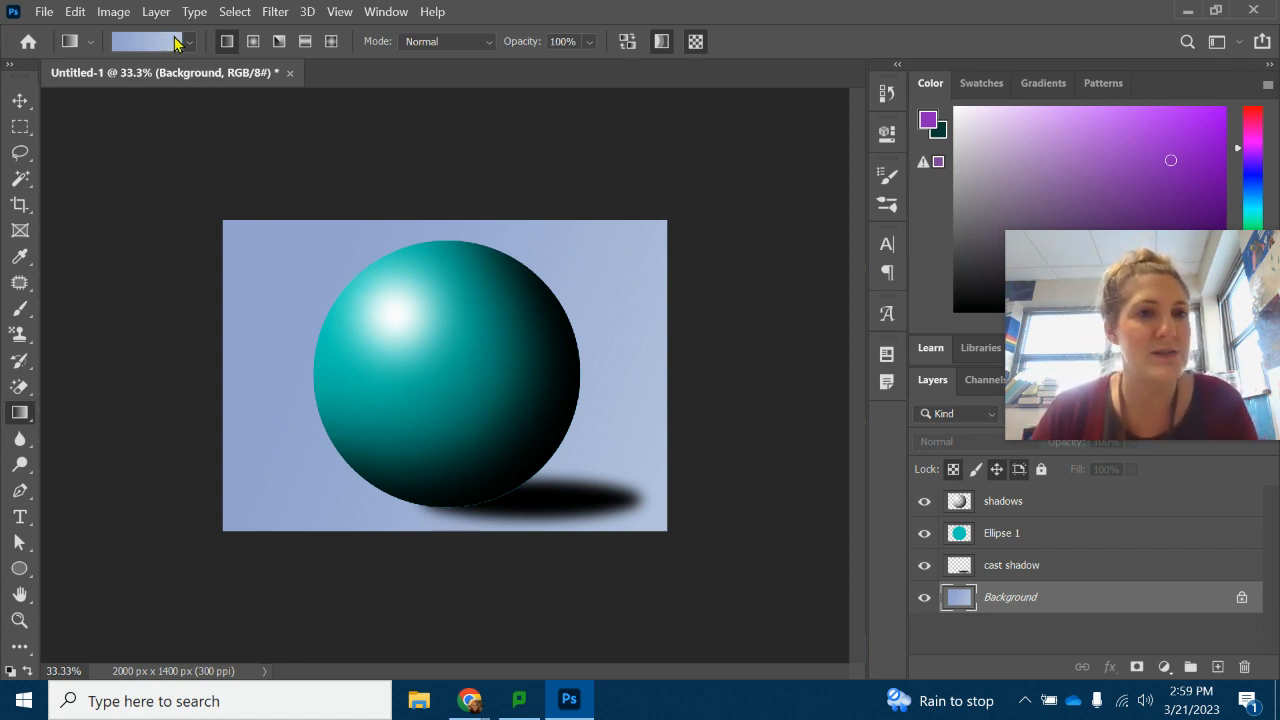
{"action": "left_click", "coordinate": [188, 40]}
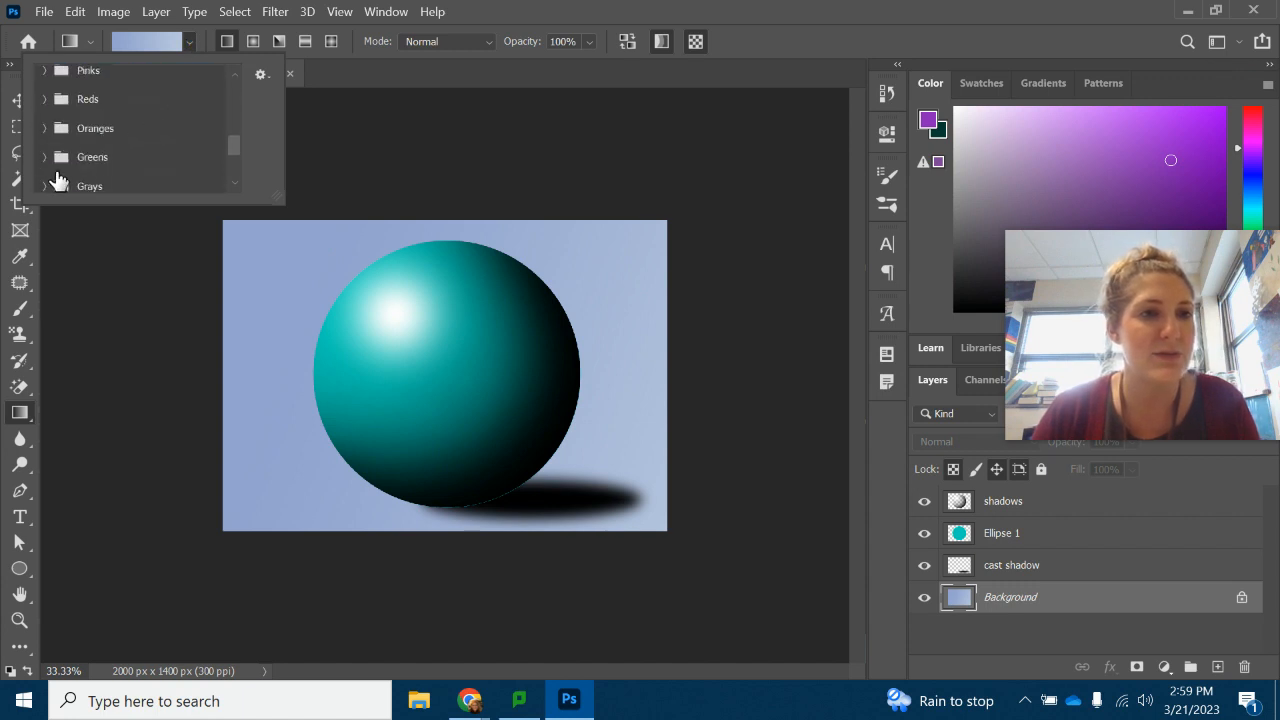
{"action": "left_click", "coordinate": [44, 128]}
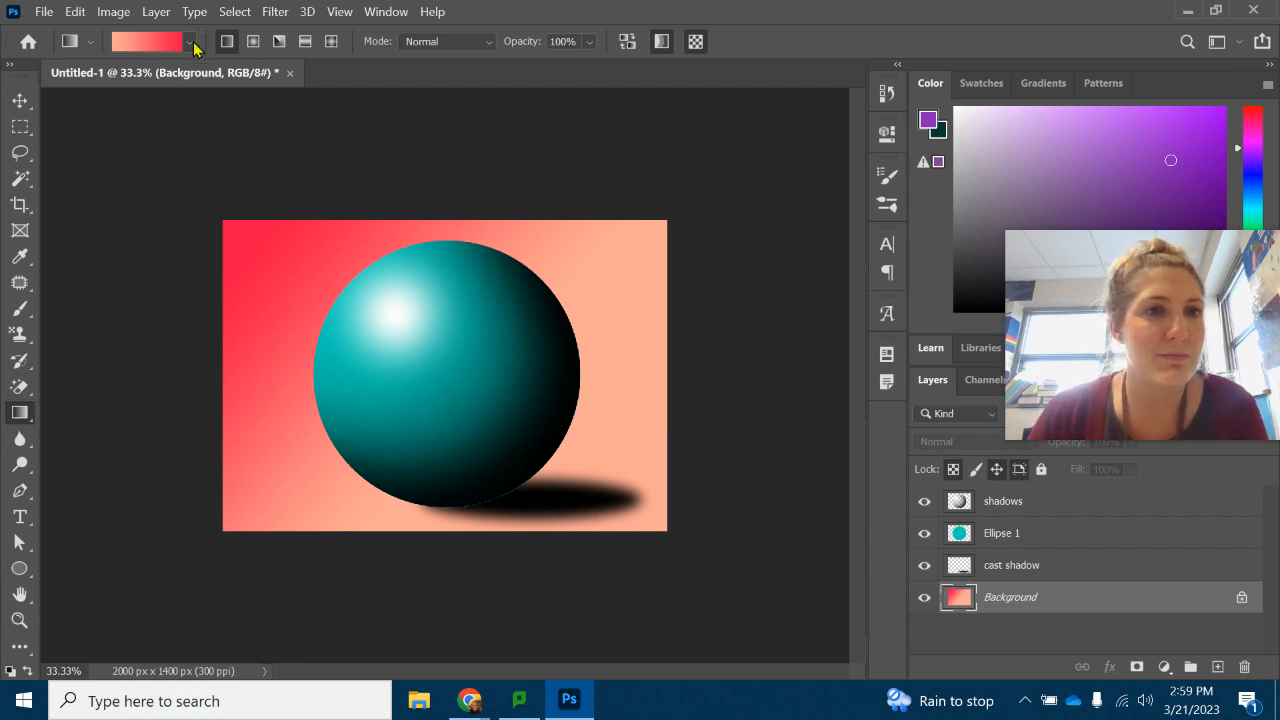
{"action": "mouse_move", "coordinate": [192, 44]}
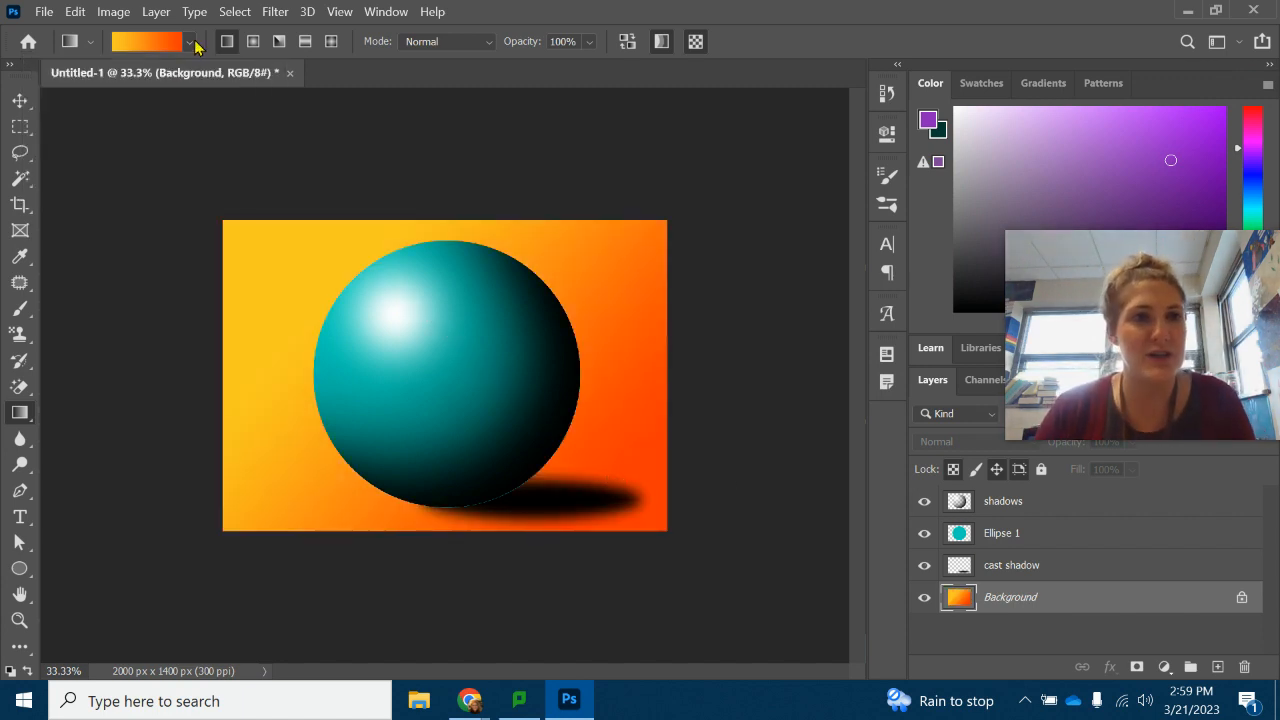
{"action": "left_click_drag", "start_coordinate": [332, 236], "coordinate": [584, 410]}
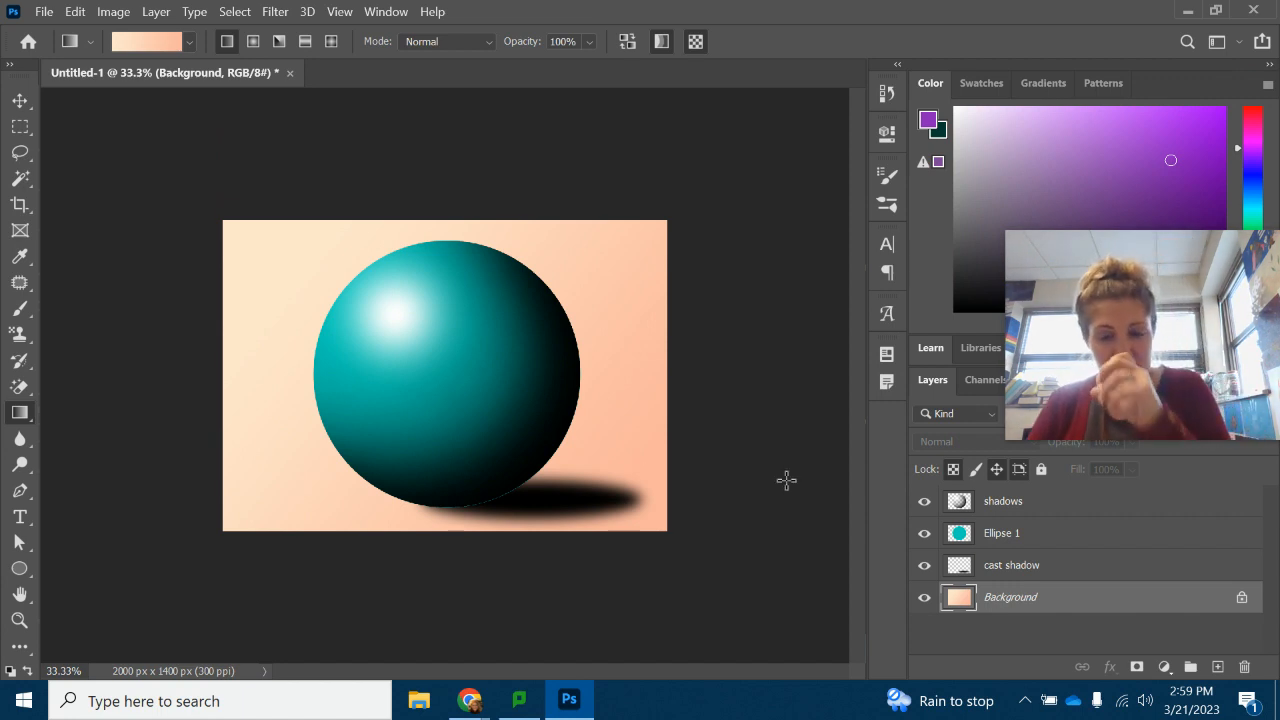
Step: Select the Ellipse 1 layer and Magic Wand the sphere to load its round selection
{"action": "left_click", "coordinate": [1000, 532]}
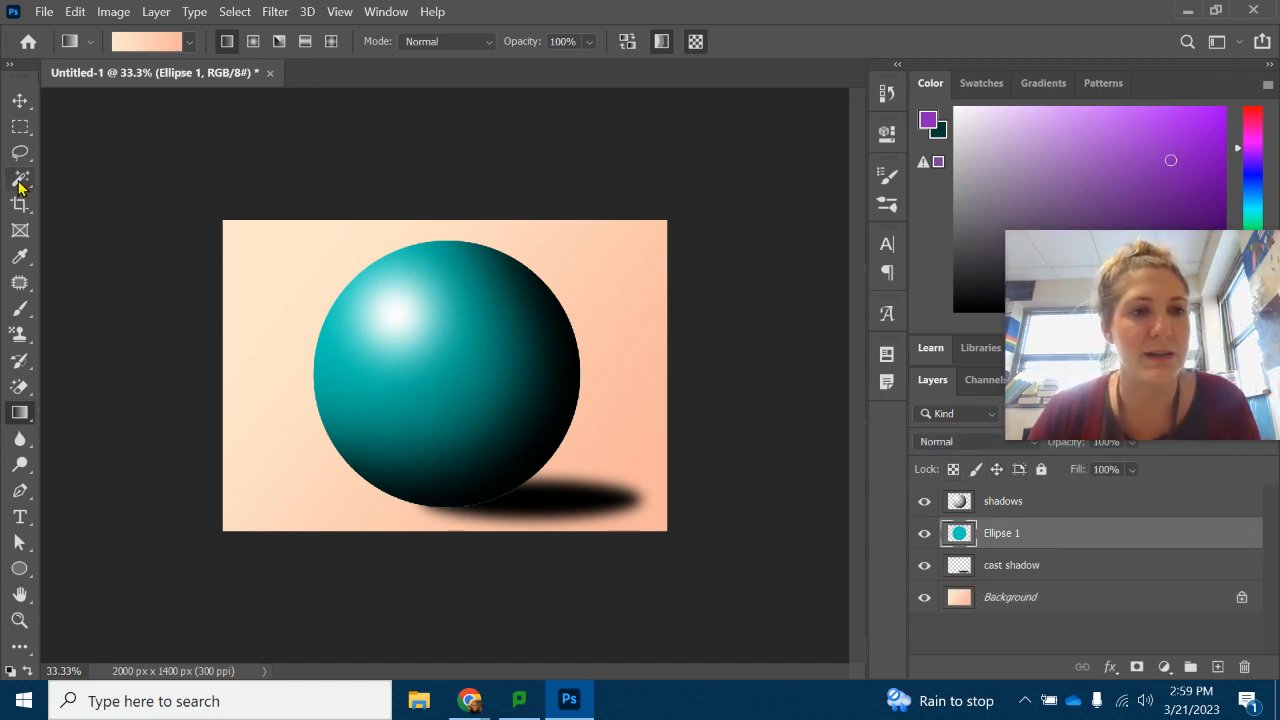
{"action": "left_click", "coordinate": [20, 178]}
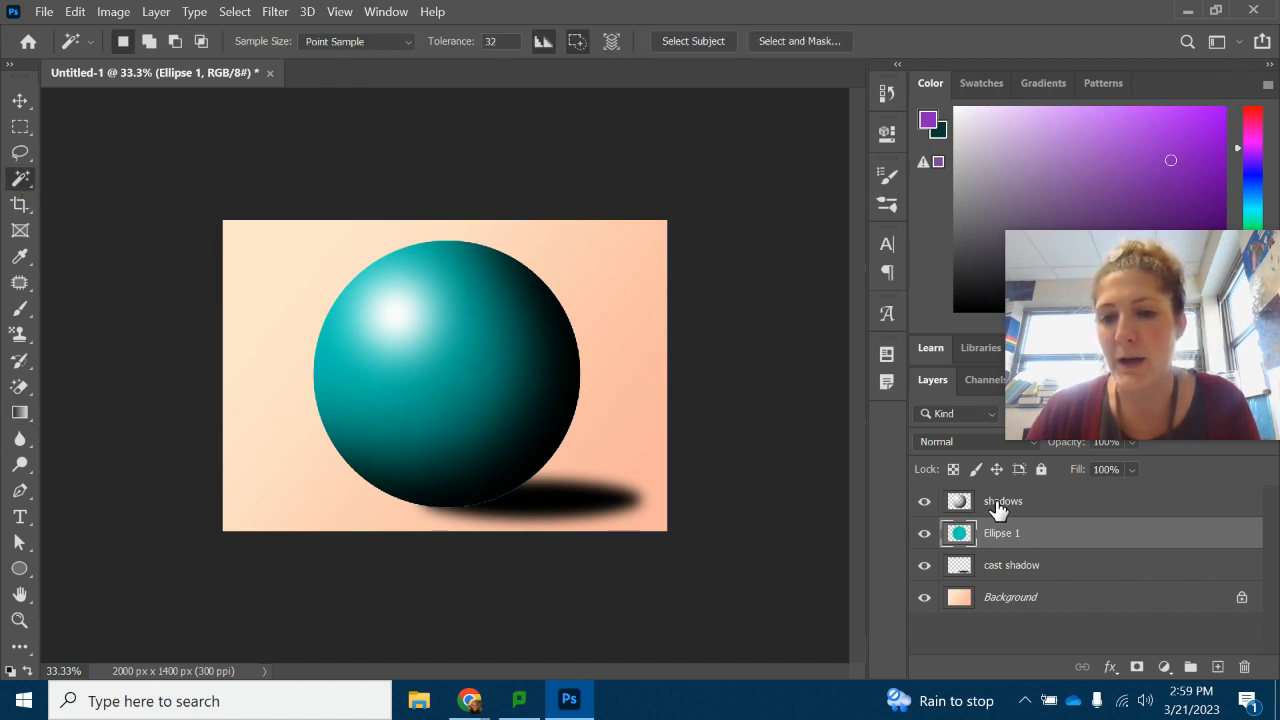
{"action": "left_click", "coordinate": [924, 532]}
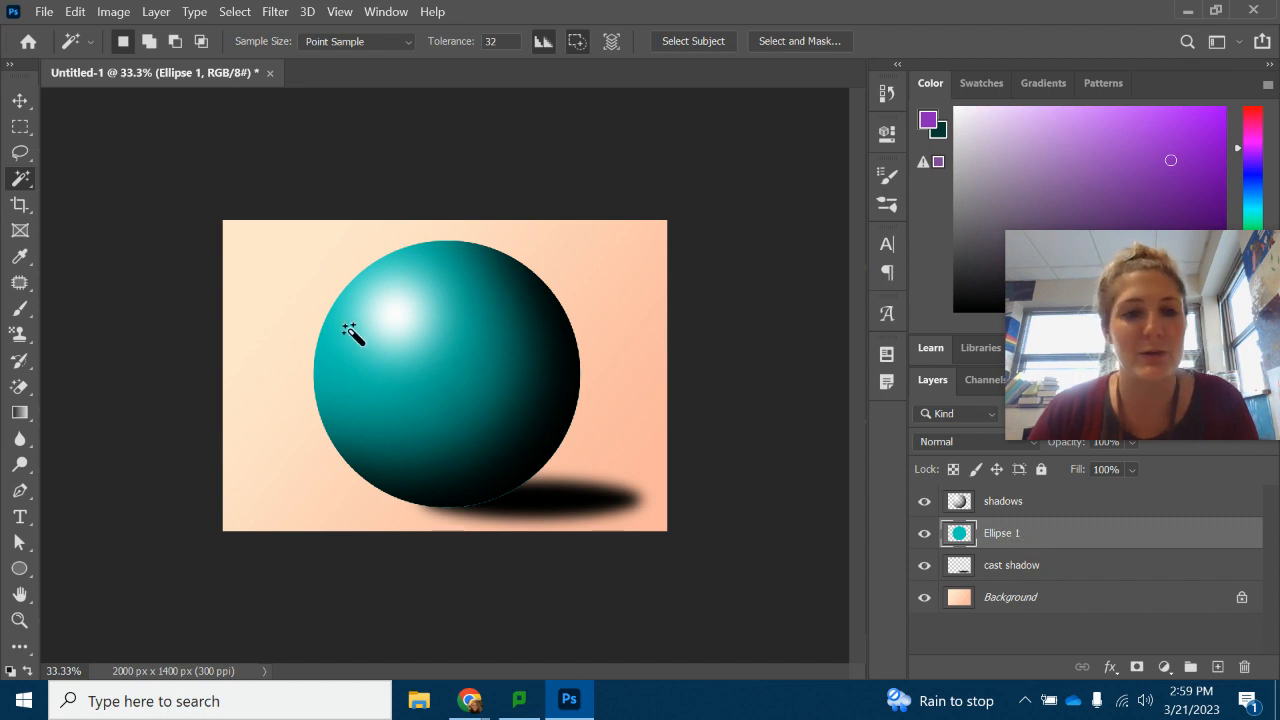
{"action": "left_click", "coordinate": [352, 334]}
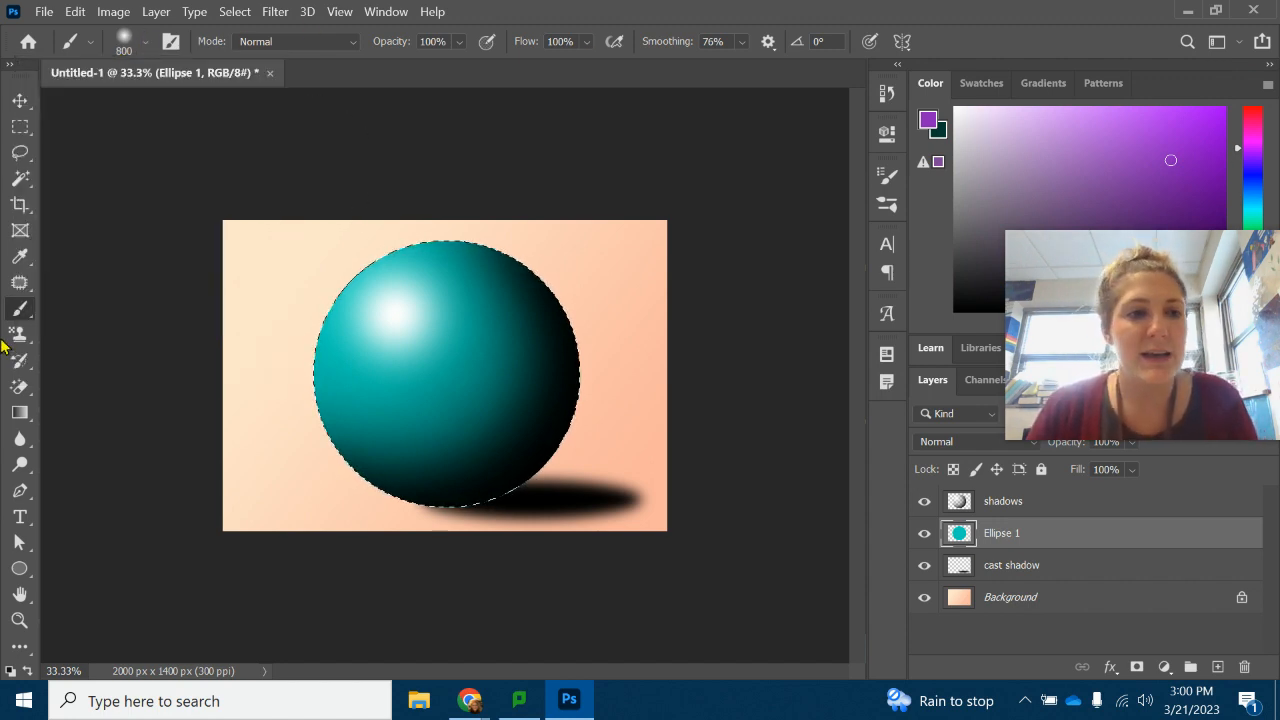
{"action": "mouse_move", "coordinate": [252, 292]}
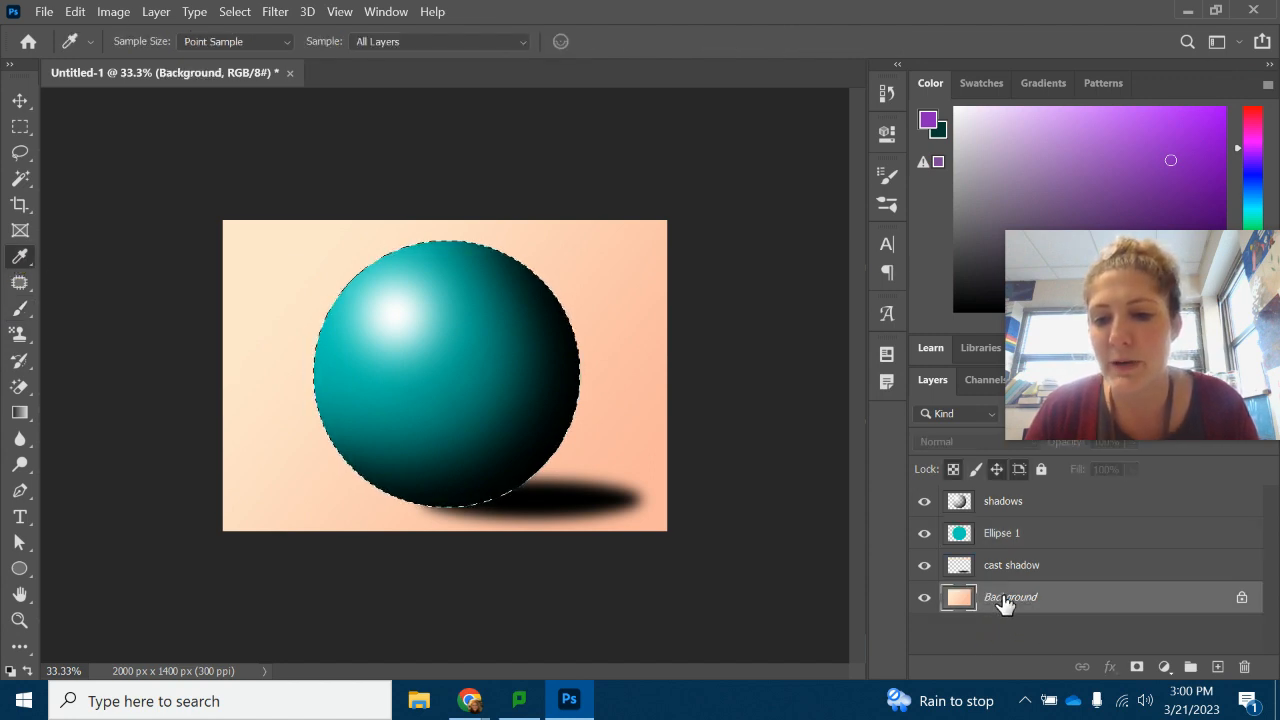
Step: Sample the peach background colour and add a new empty layer above shadows
{"action": "left_click", "coordinate": [608, 256]}
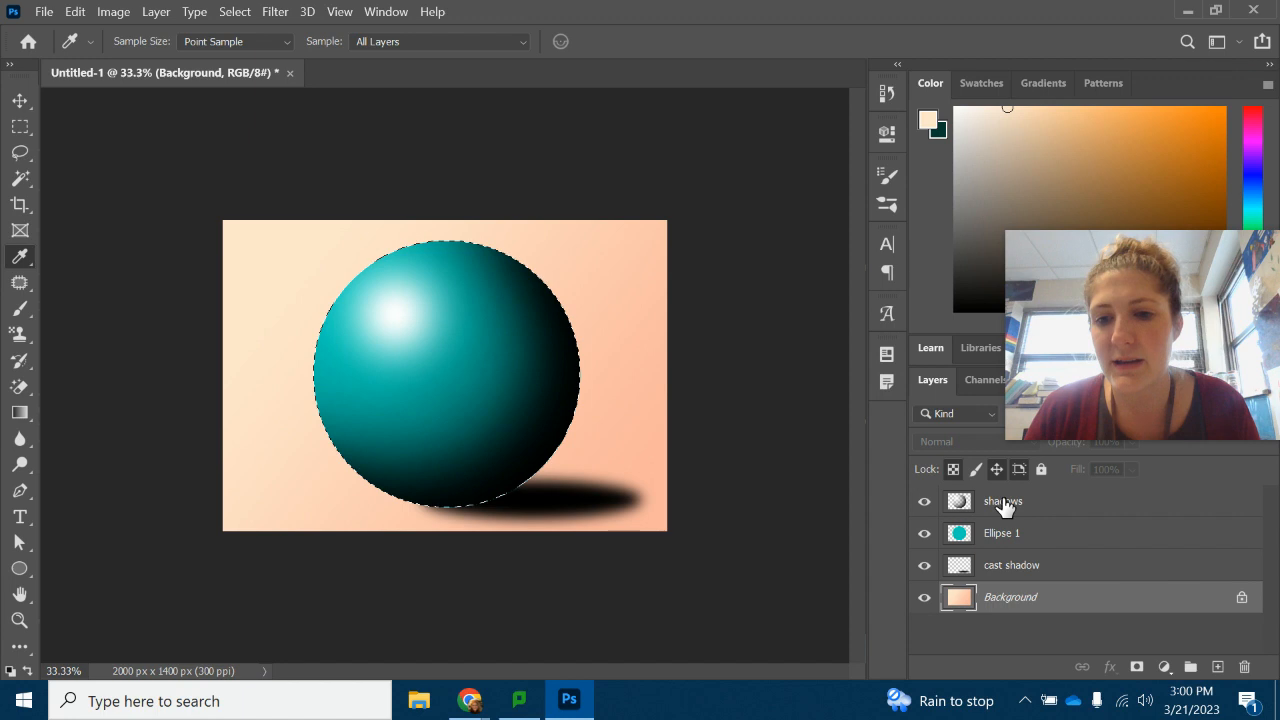
{"action": "left_click", "coordinate": [1002, 500]}
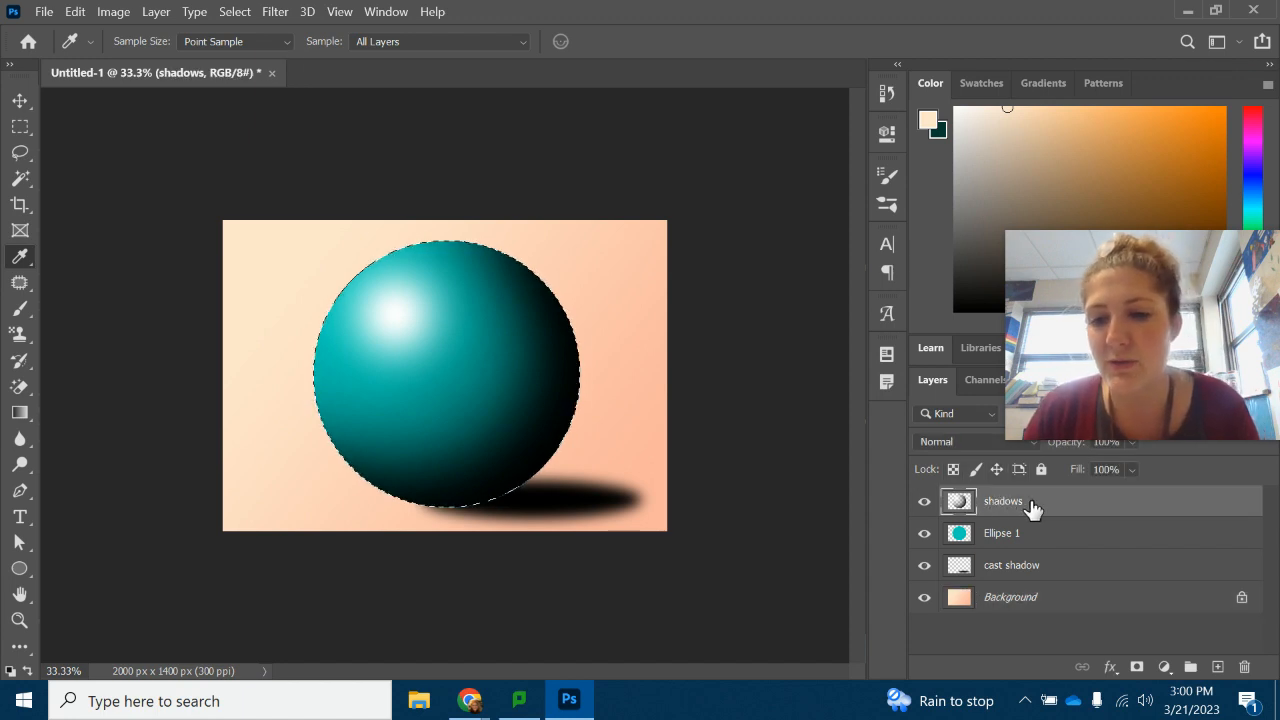
{"action": "left_click", "coordinate": [1190, 666]}
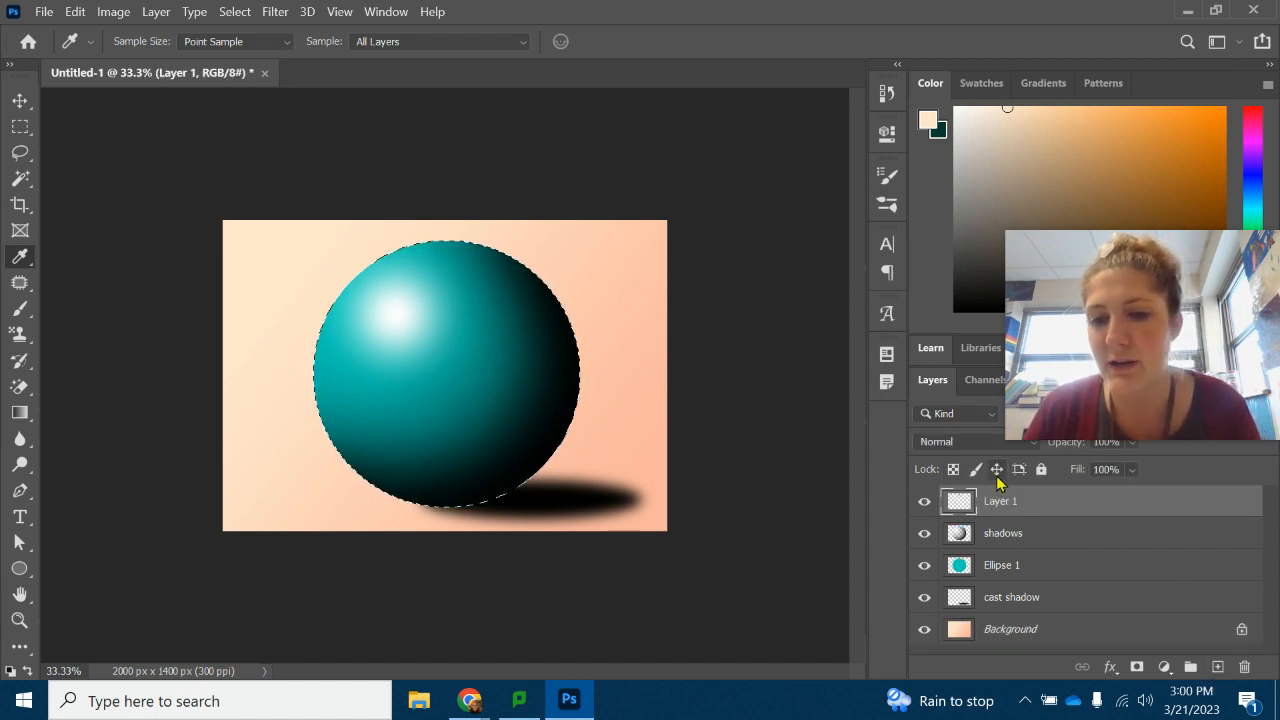
Step: Rename the new layer 'reflected light'
{"action": "double_click", "coordinate": [1000, 500]}
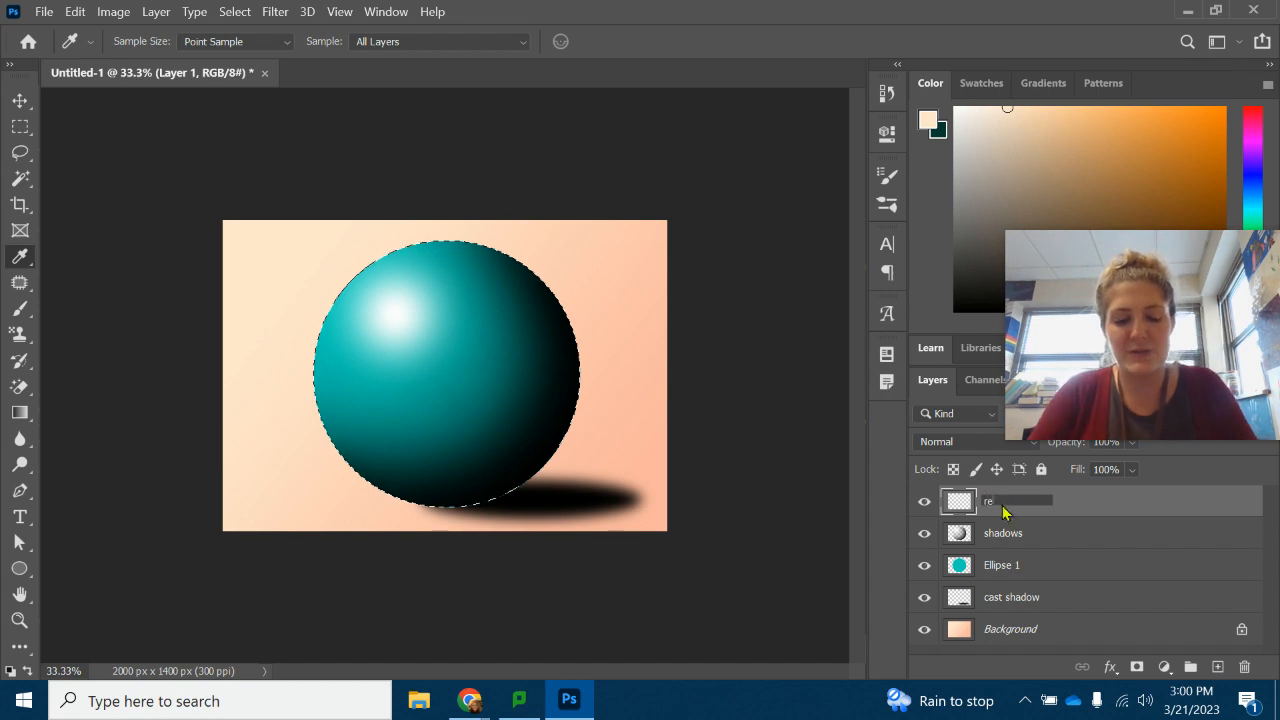
{"action": "type", "text": "reflected light"}
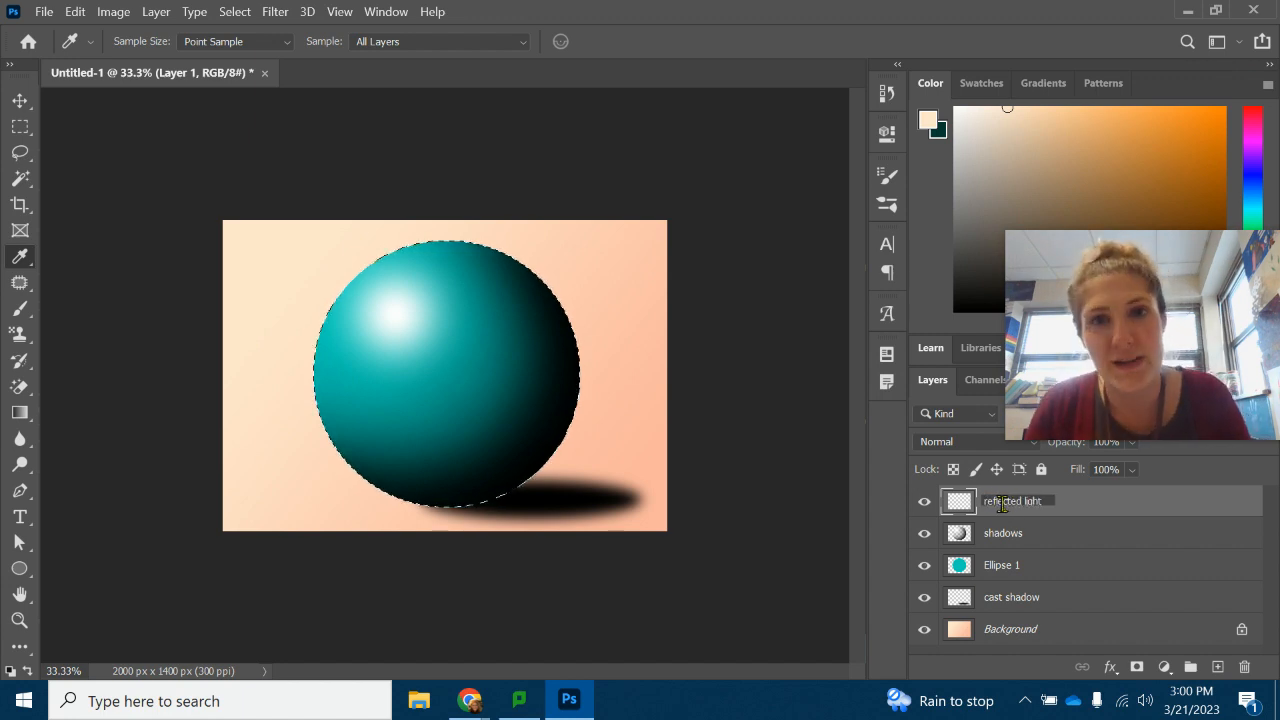
{"action": "left_click", "coordinate": [1012, 500]}
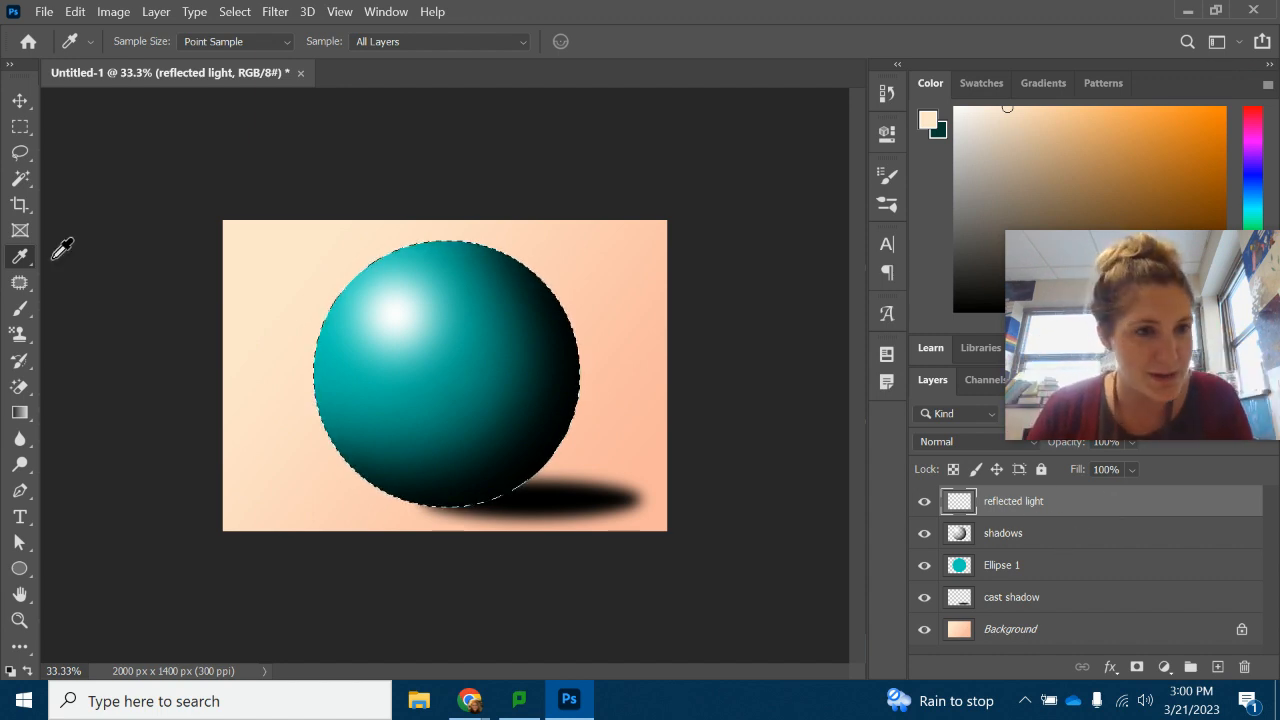
Step: Brush soft peach light along the sphere's lower edge inside the selection
{"action": "left_click", "coordinate": [20, 308]}
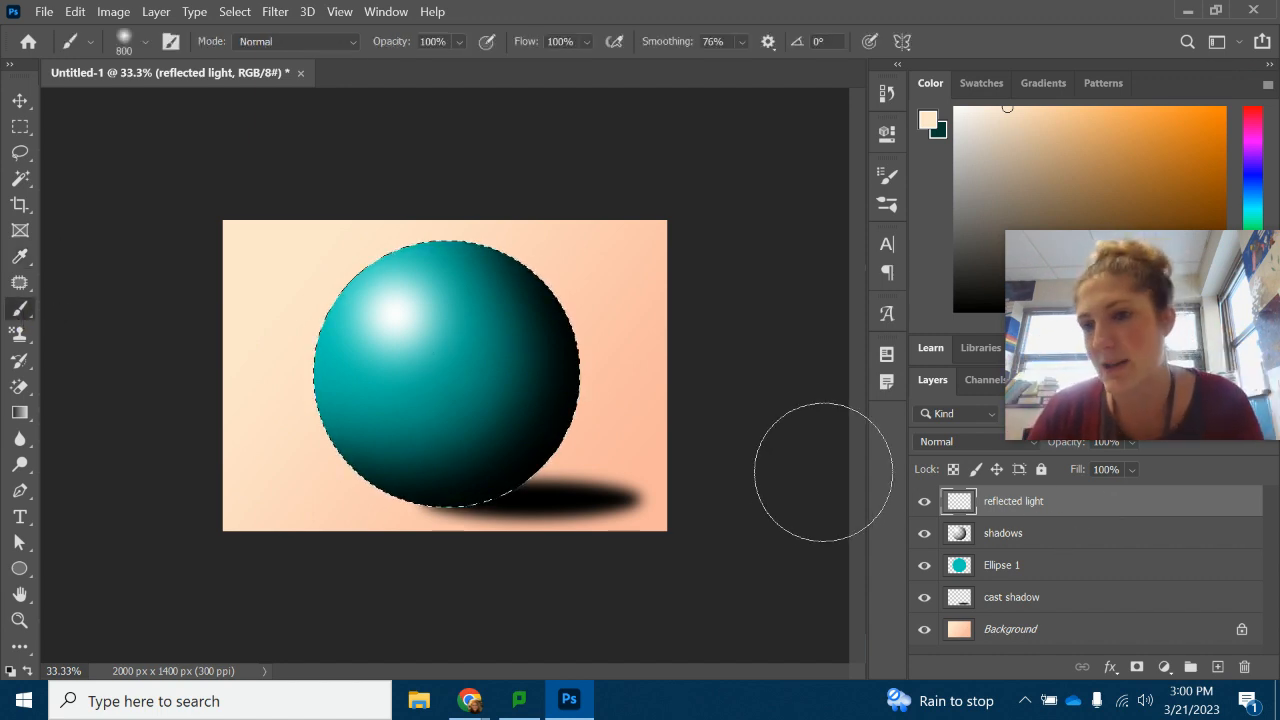
{"action": "mouse_move", "coordinate": [690, 478]}
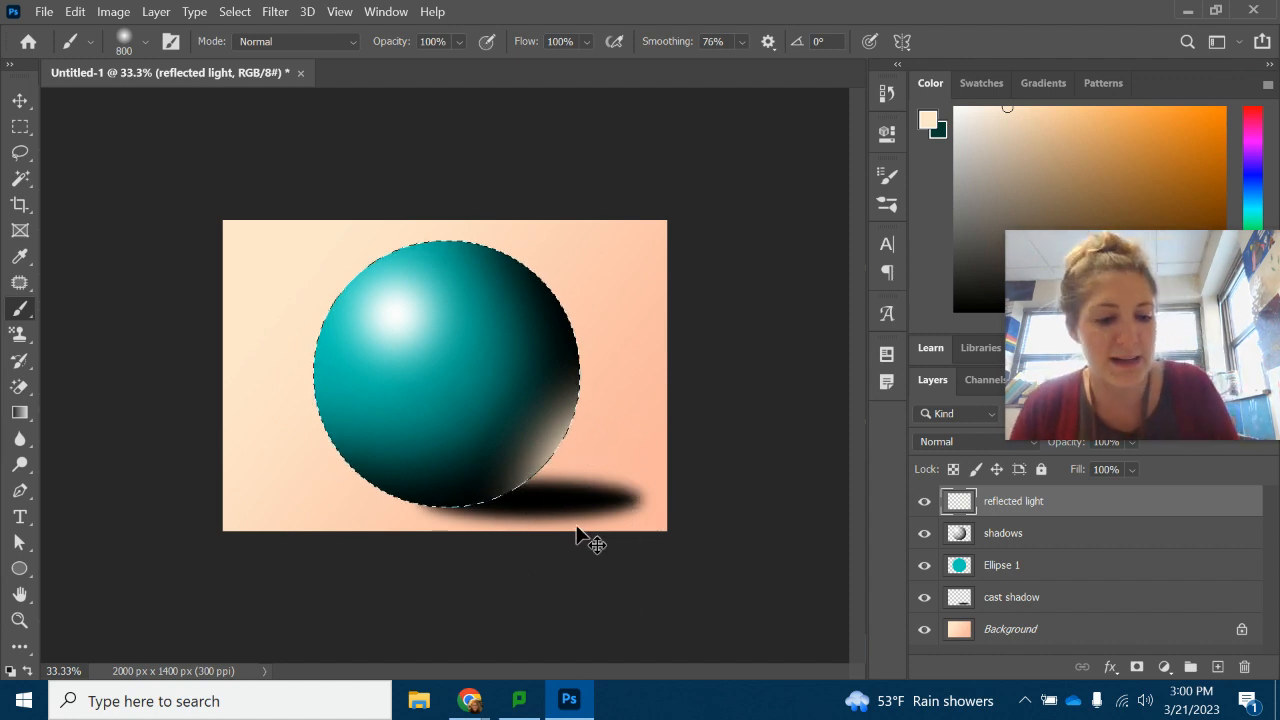
{"action": "left_click", "coordinate": [144, 40]}
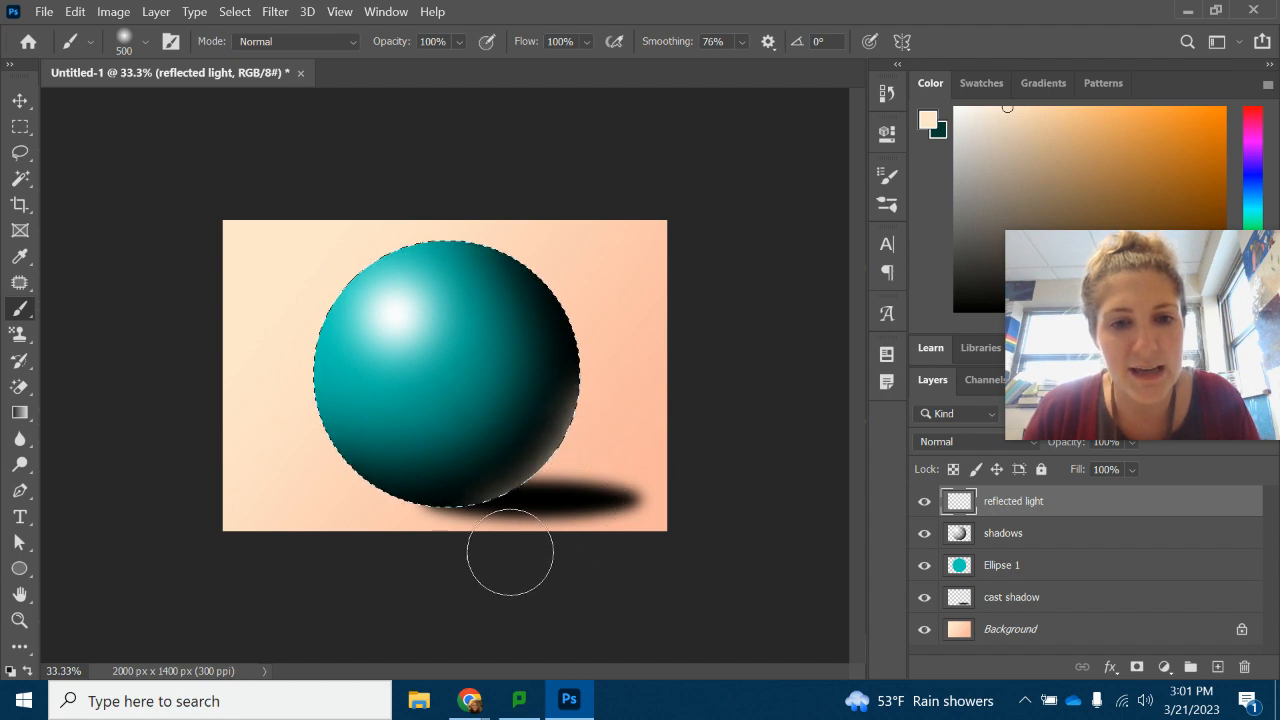
{"action": "mouse_move", "coordinate": [642, 374]}
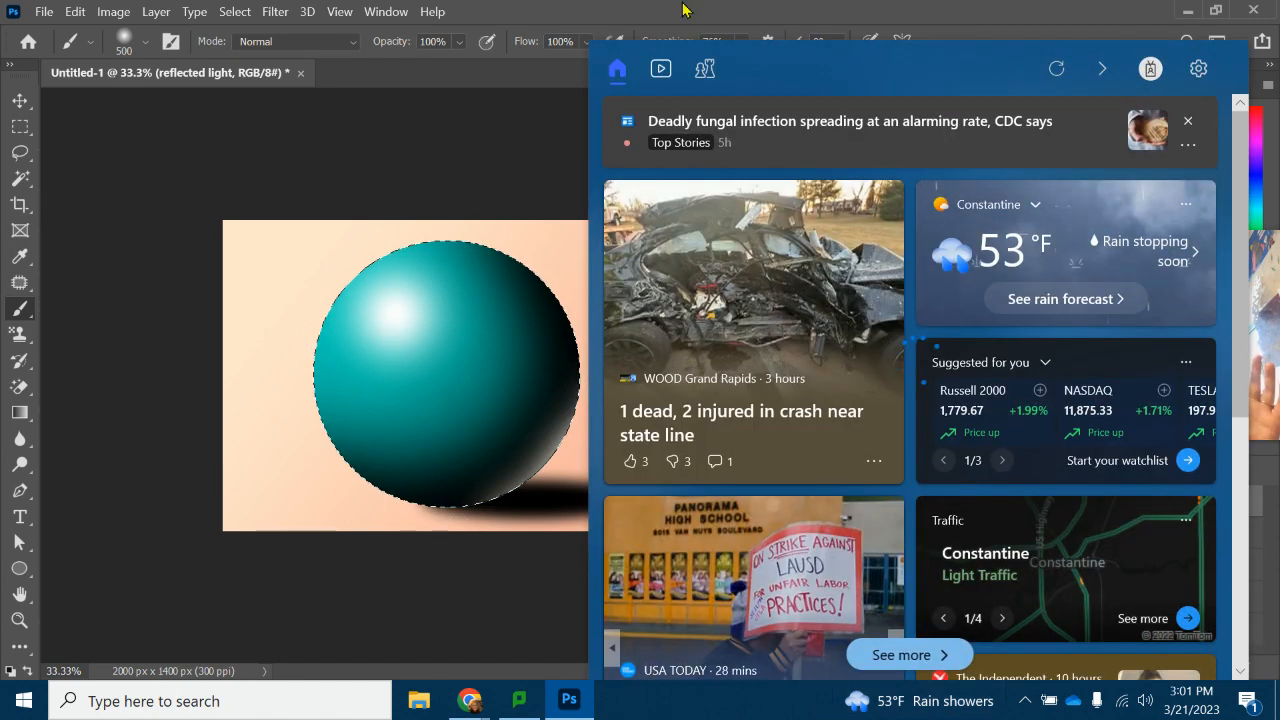
{"action": "scroll", "scroll_direction": "down", "scroll_amount": 3}
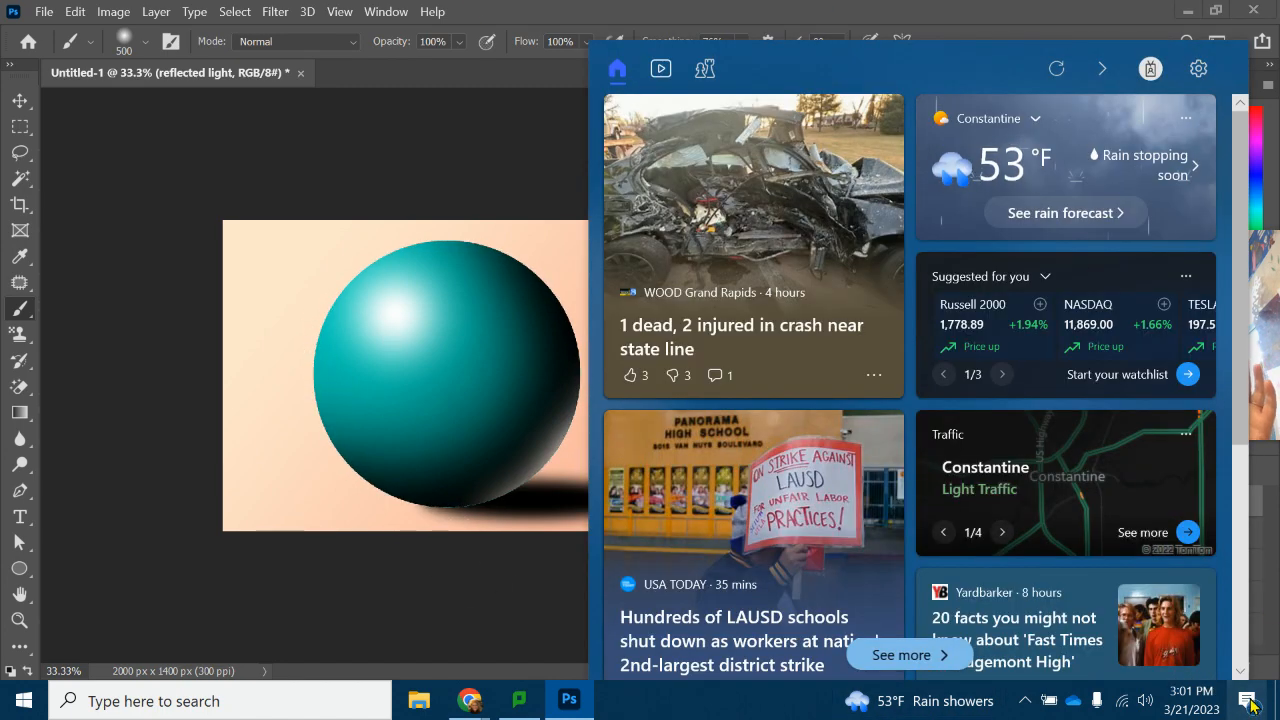
{"action": "left_click", "coordinate": [568, 700]}
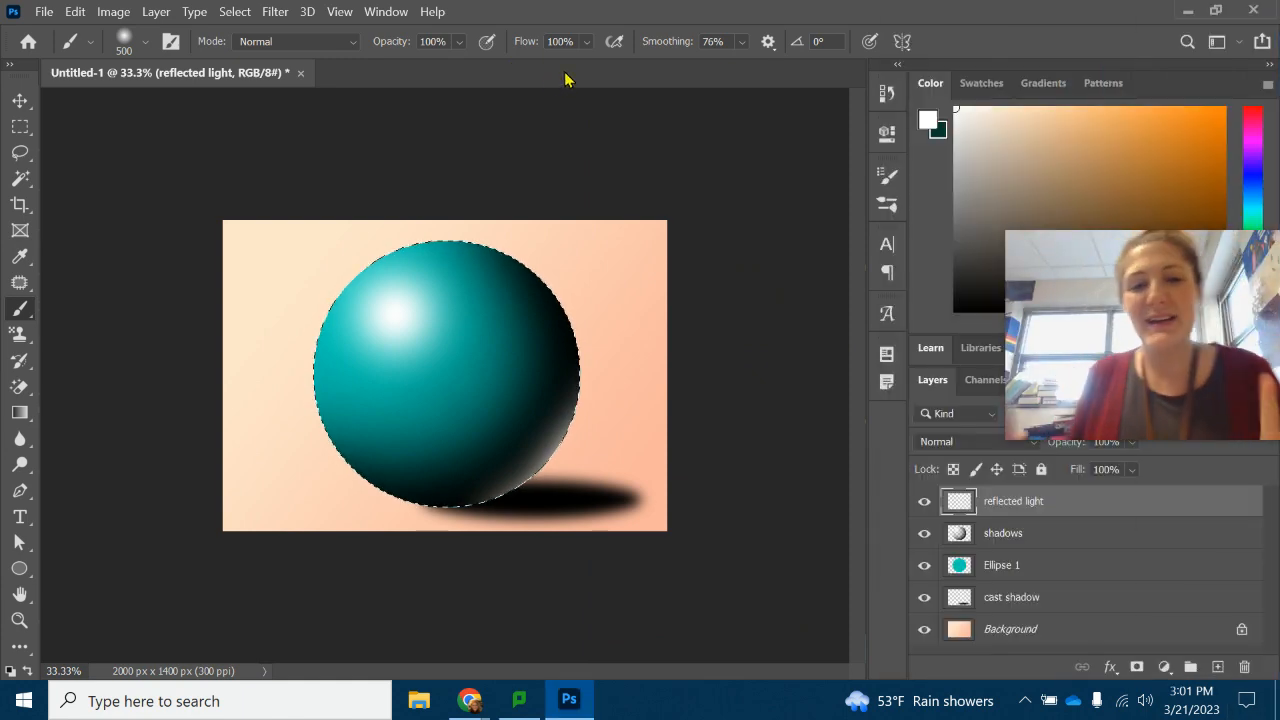
Step: Deselect, dismiss the network error and save the image as sphere.png in Downloads
{"action": "key", "text": "ctrl+d"}
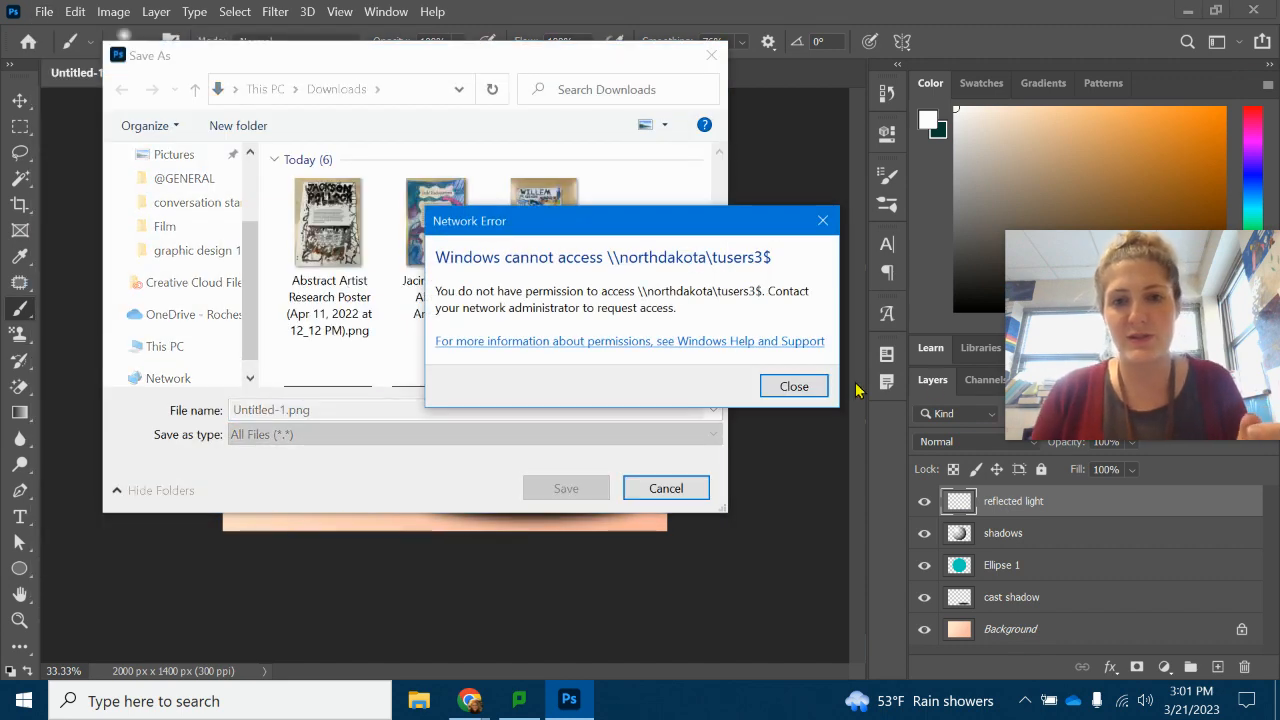
{"action": "left_click", "coordinate": [792, 386]}
{"action": "type", "text": "sphere"}
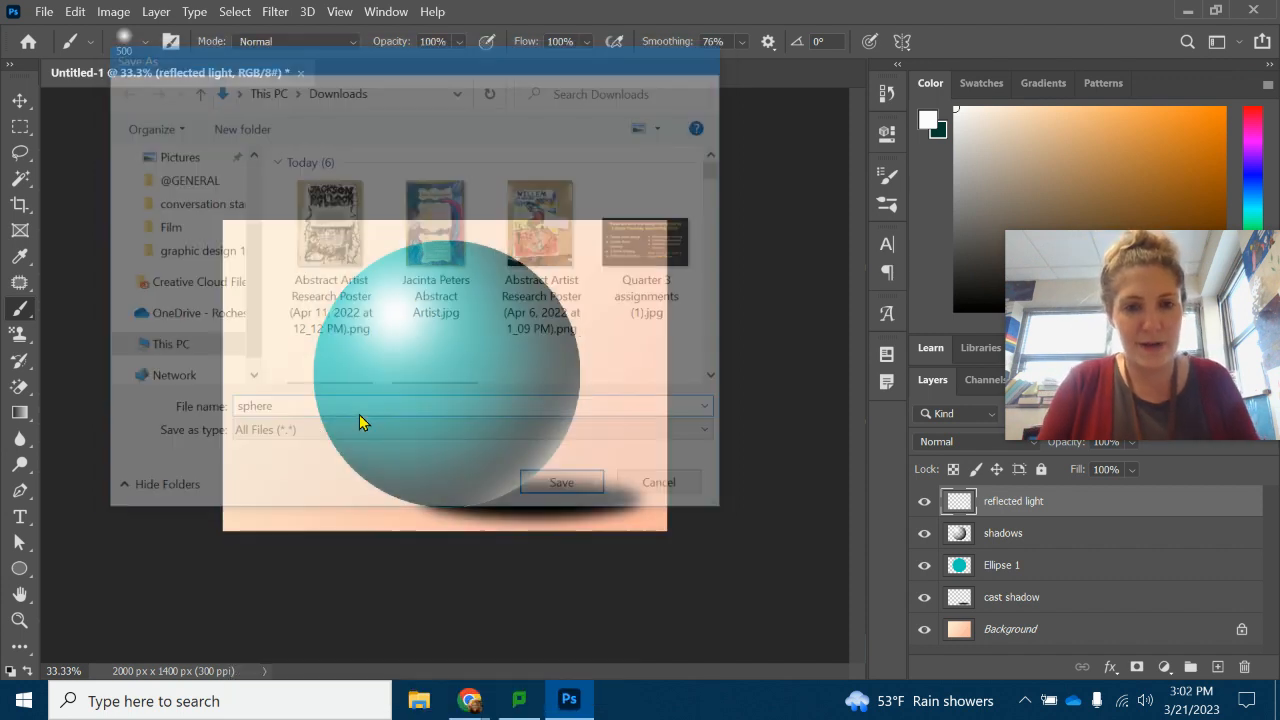
{"action": "left_click", "coordinate": [560, 482]}
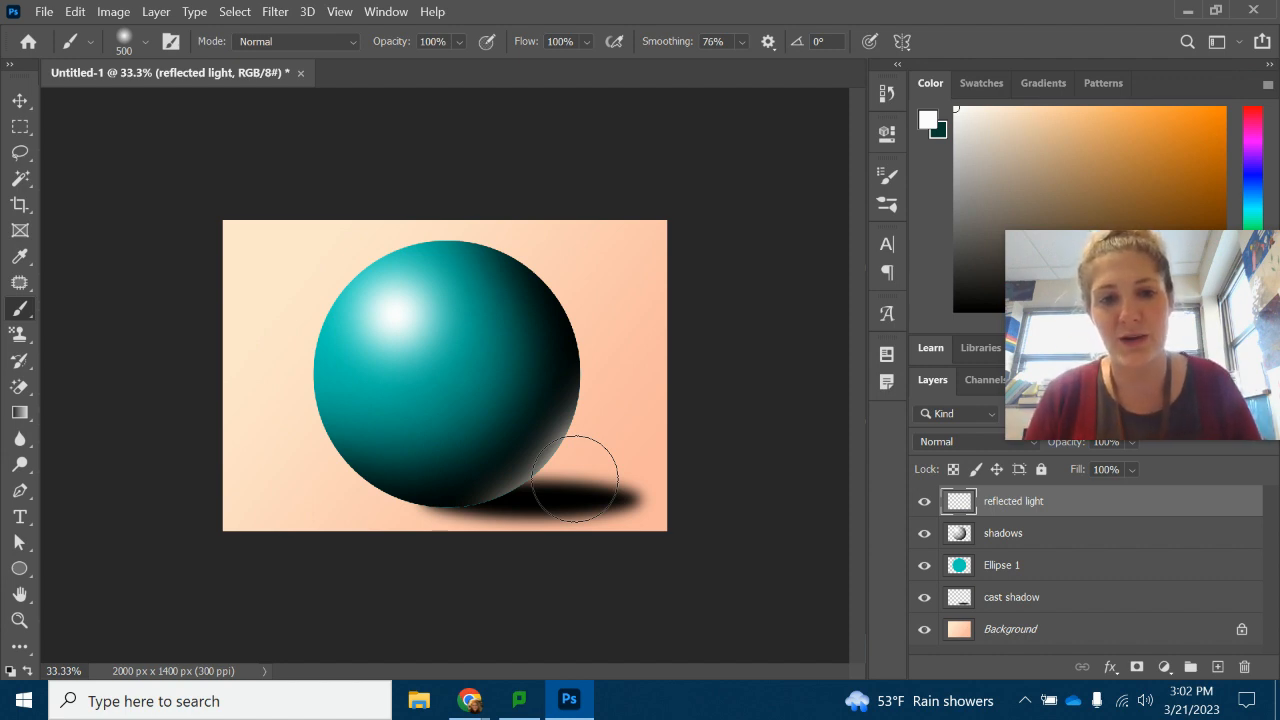
{"action": "mouse_move", "coordinate": [732, 442]}
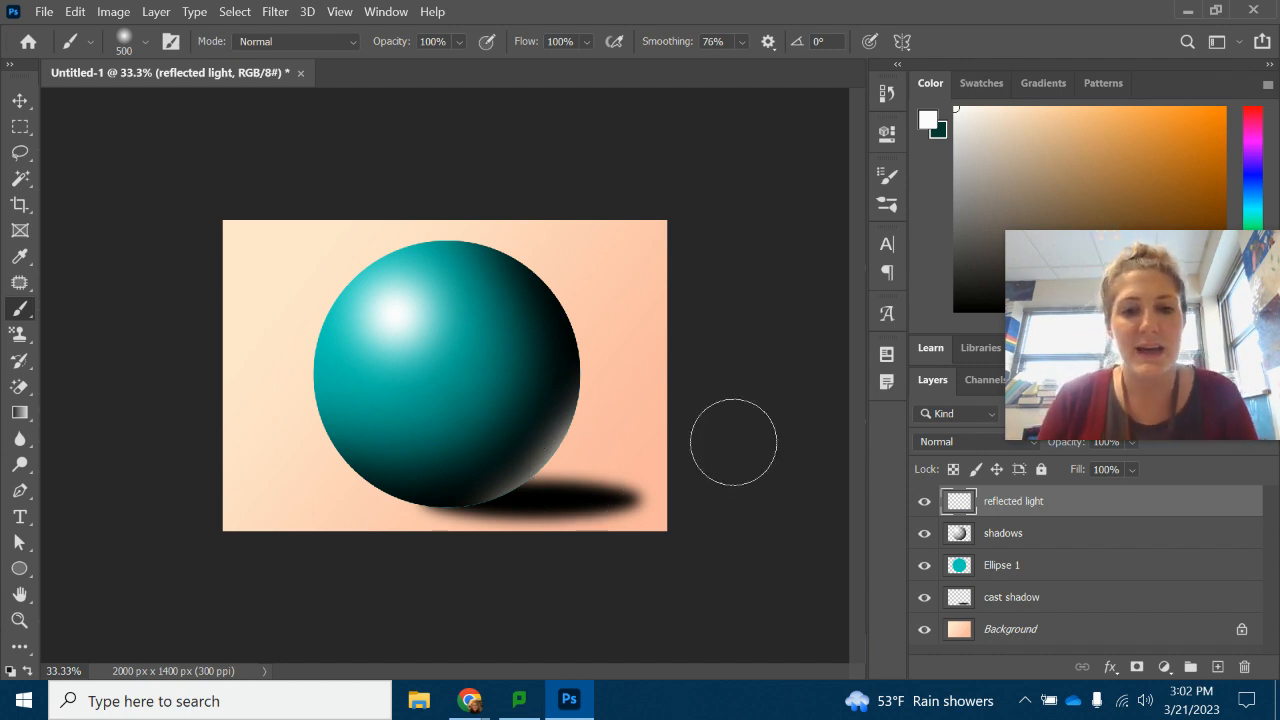
{"action": "mouse_move", "coordinate": [750, 442]}
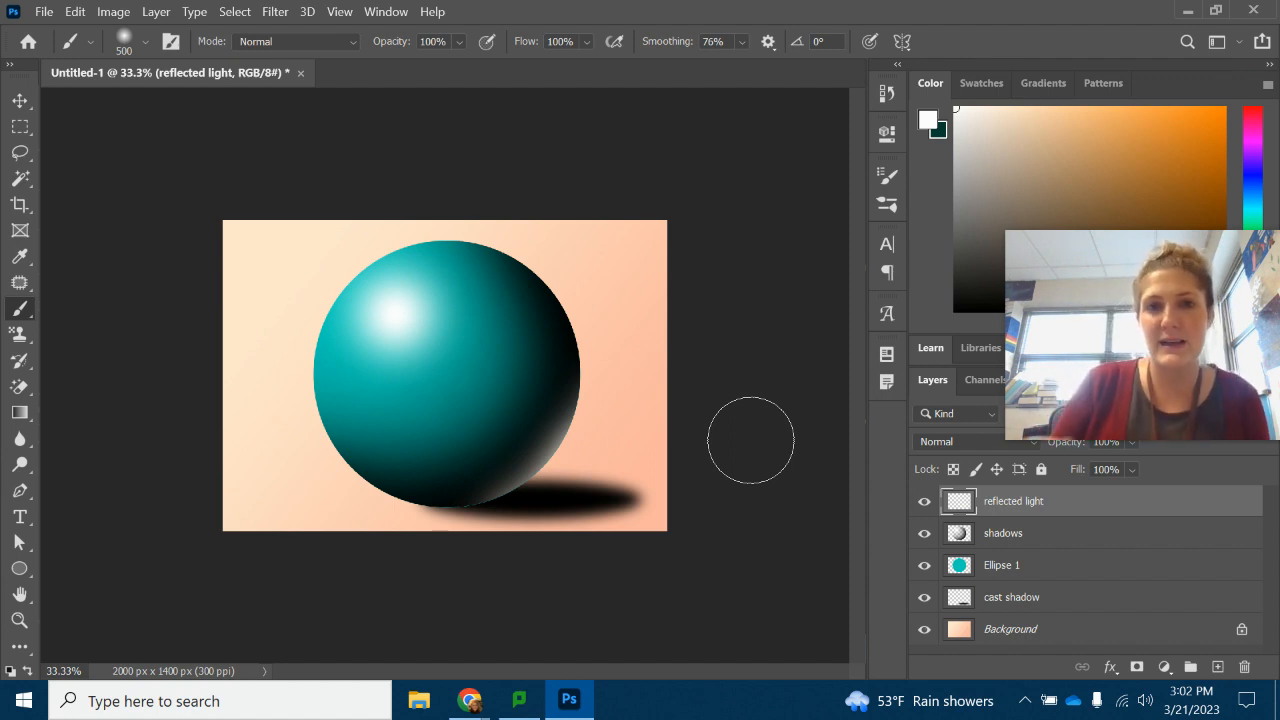
{"action": "mouse_move", "coordinate": [710, 332]}
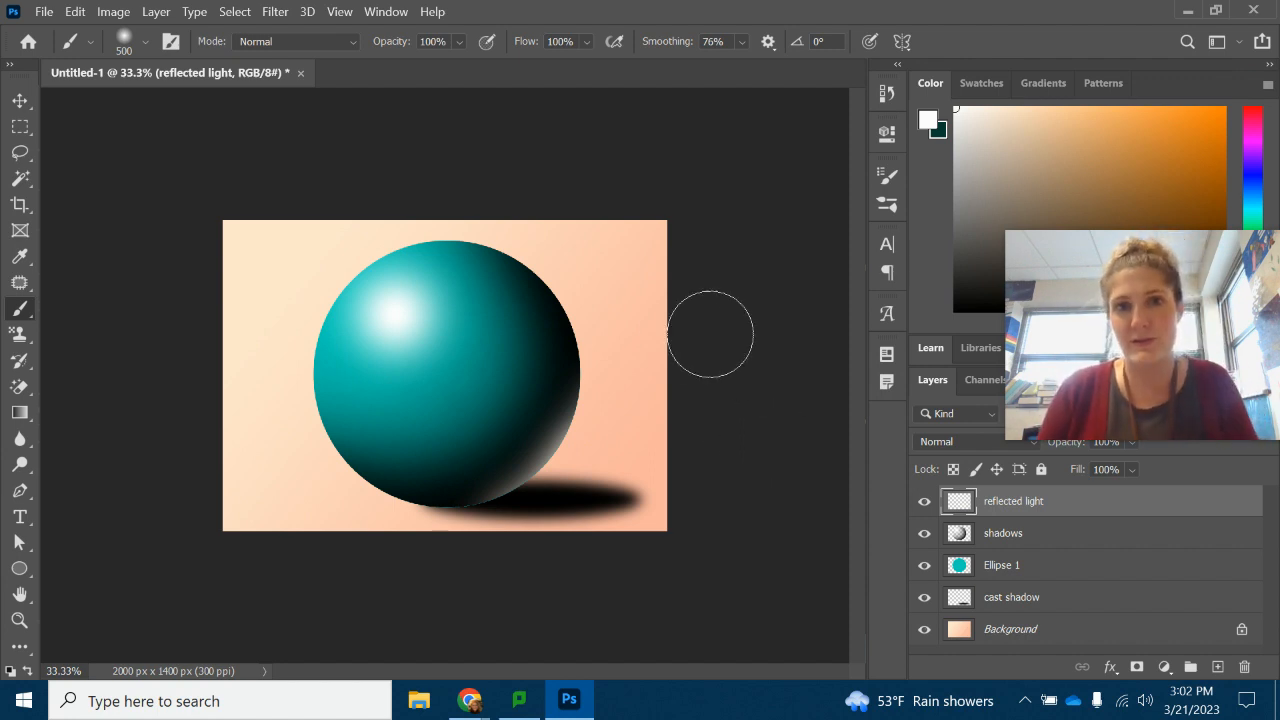
{"action": "mouse_move", "coordinate": [620, 314]}
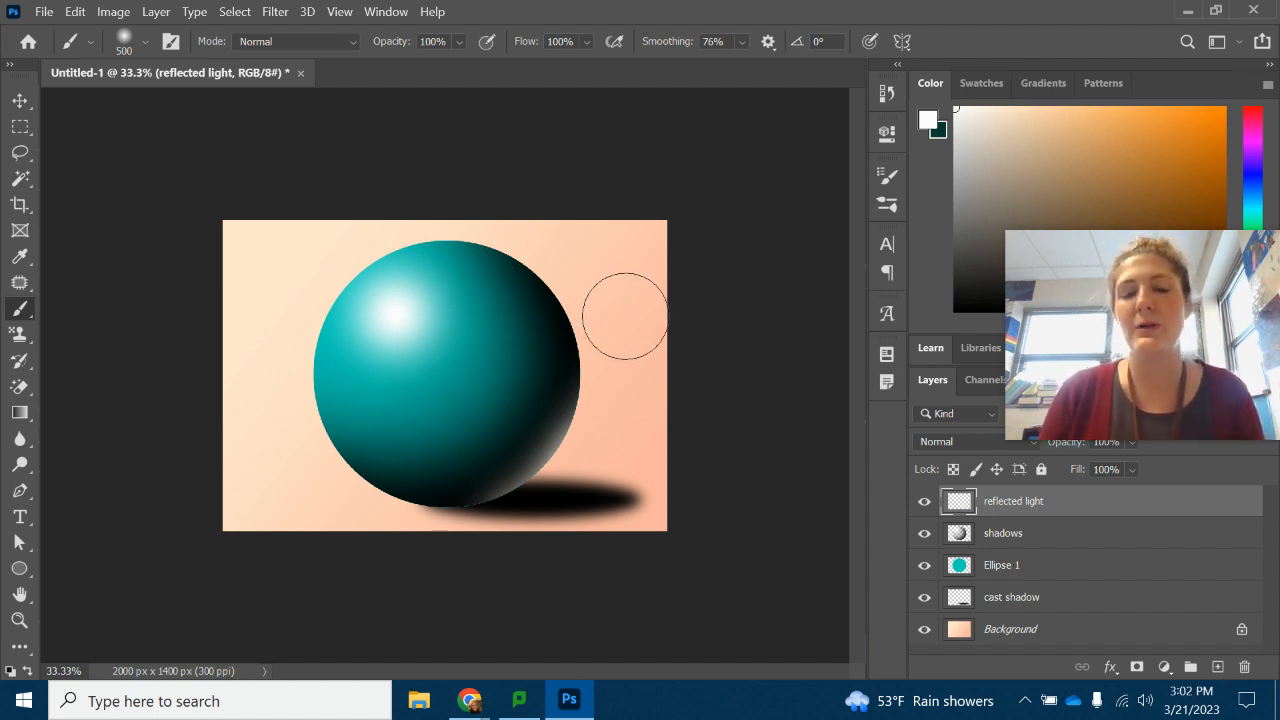
{"action": "mouse_move", "coordinate": [544, 370]}
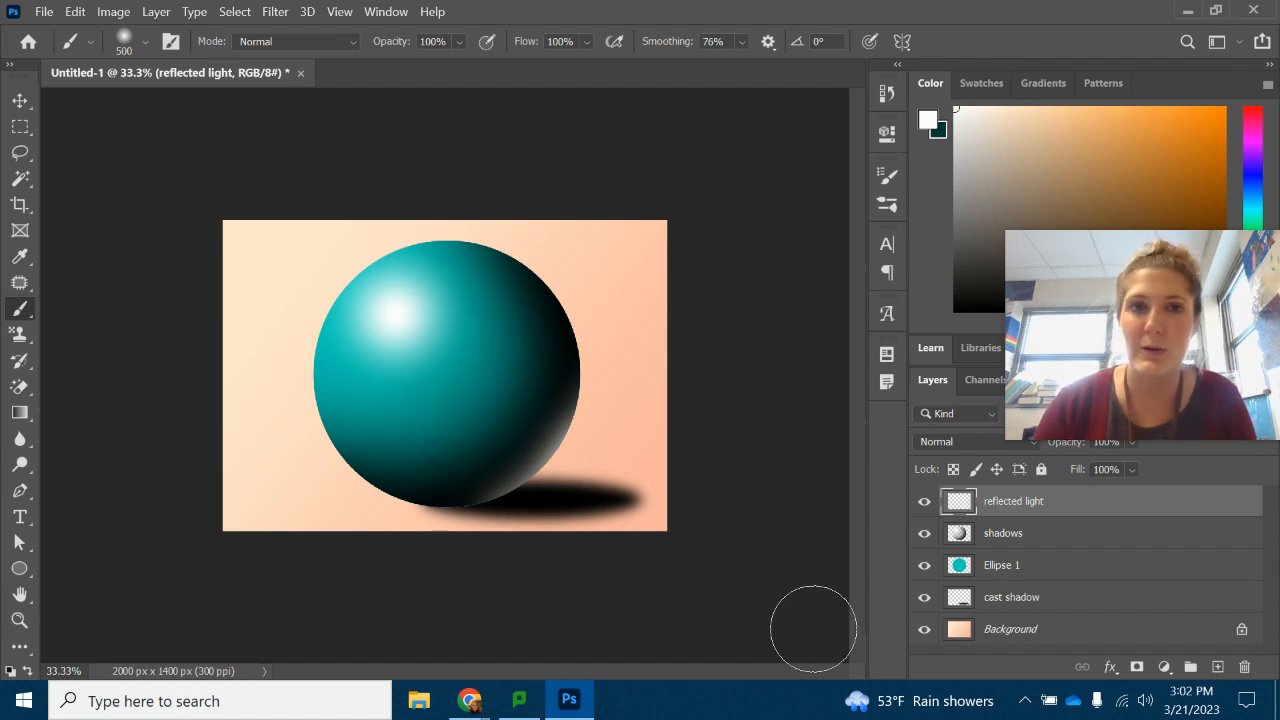
{"action": "mouse_move", "coordinate": [804, 628]}
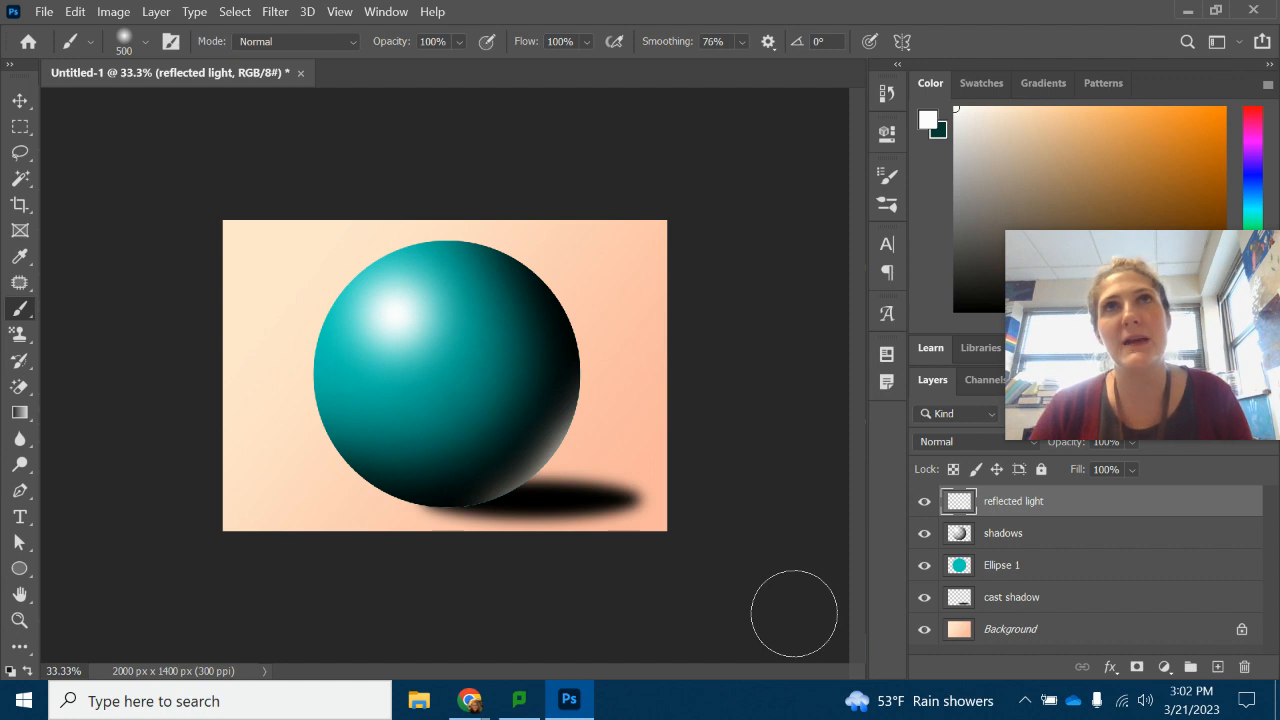
{"action": "mouse_move", "coordinate": [712, 630]}
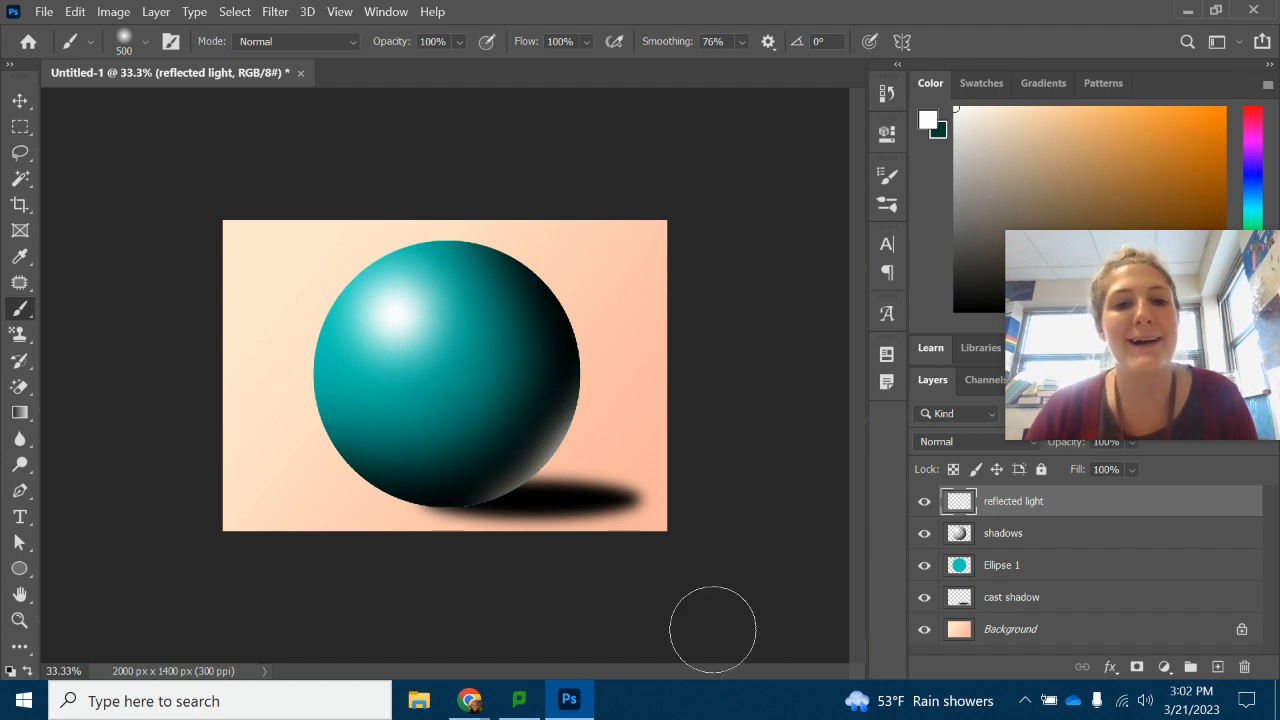
{"action": "mouse_move", "coordinate": [484, 354]}
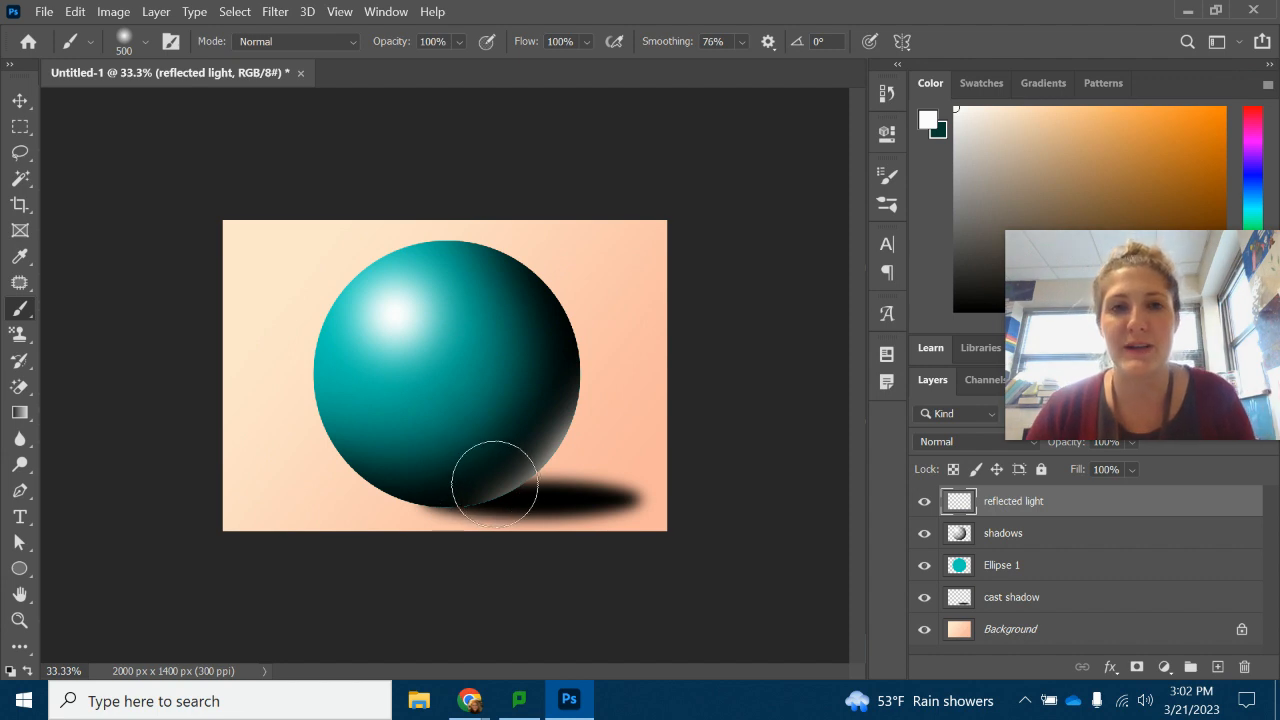
{"action": "mouse_move", "coordinate": [470, 700]}
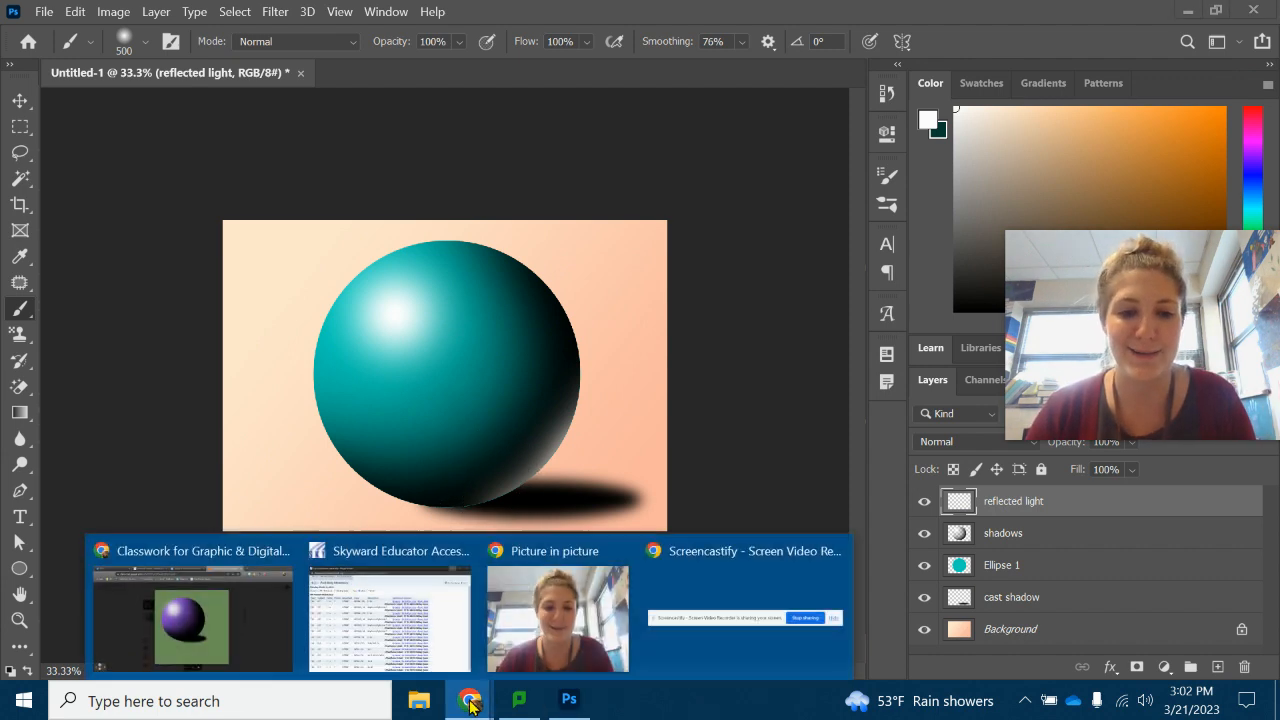